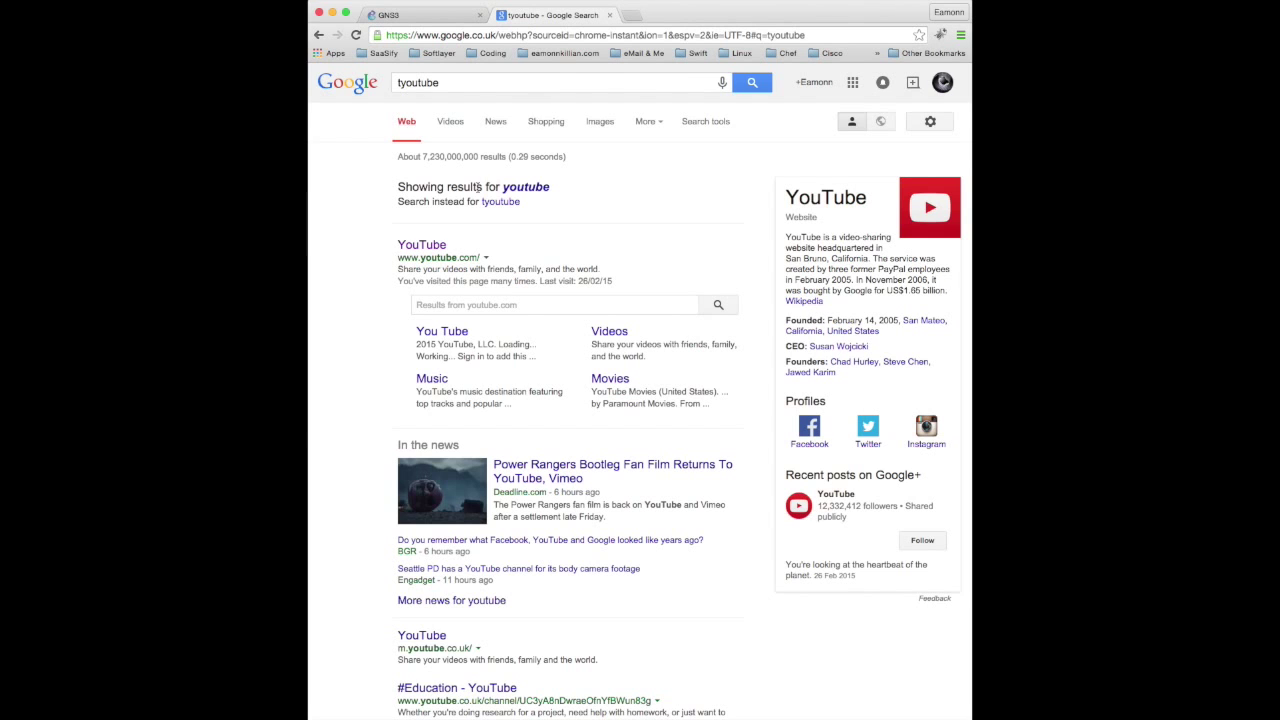
# - Search YouTube for 'gns3 ccna' and browse down the results
pyautogui.click(420, 244)
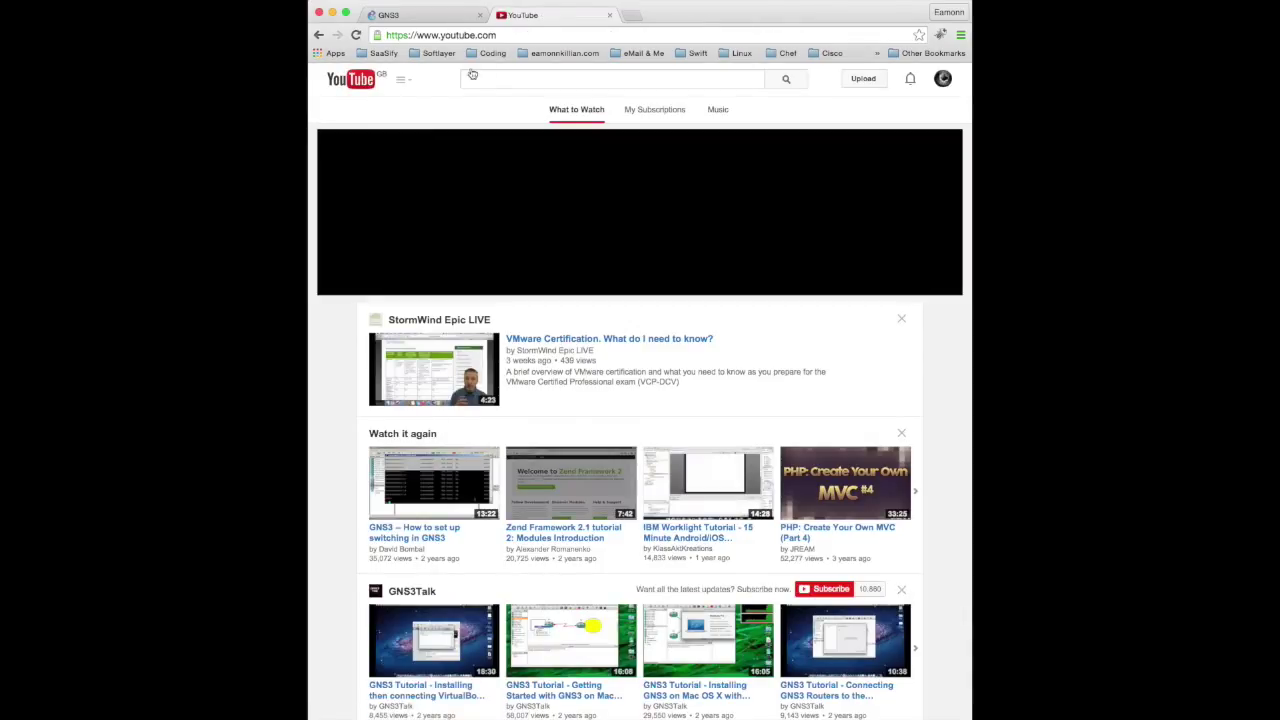
pyautogui.click(612, 80)
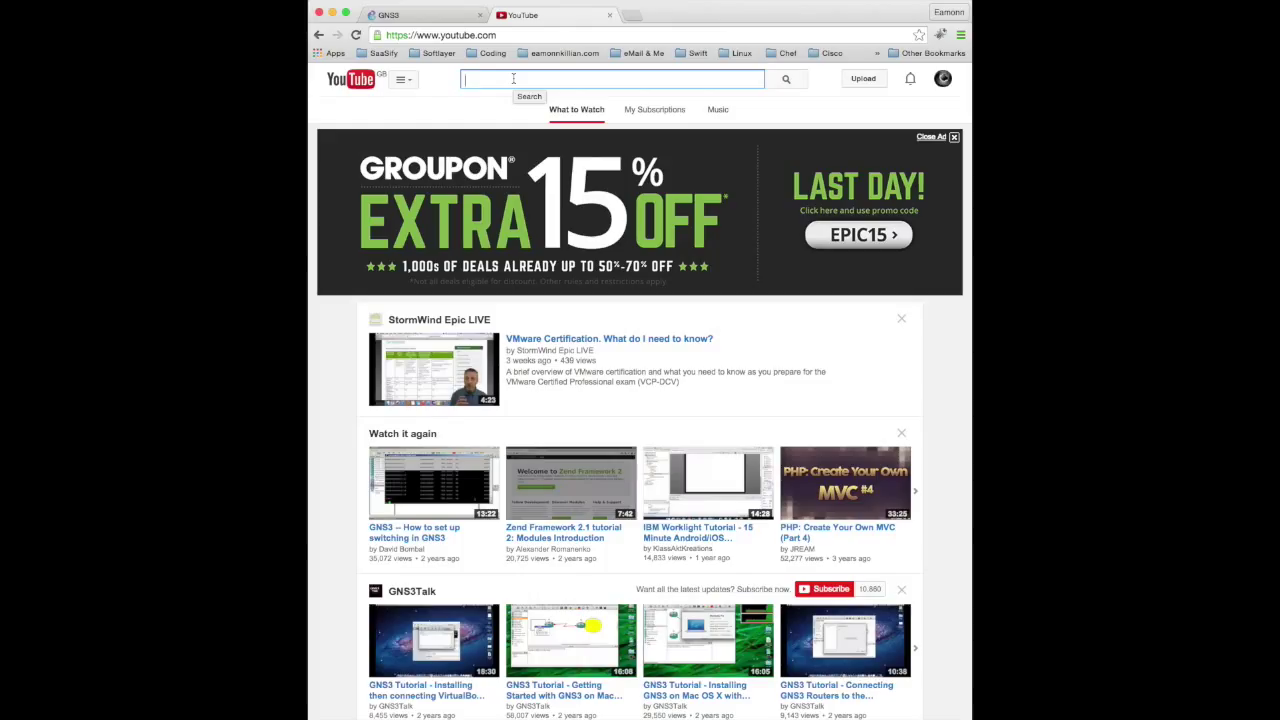
pyautogui.write('gns3 ccna')
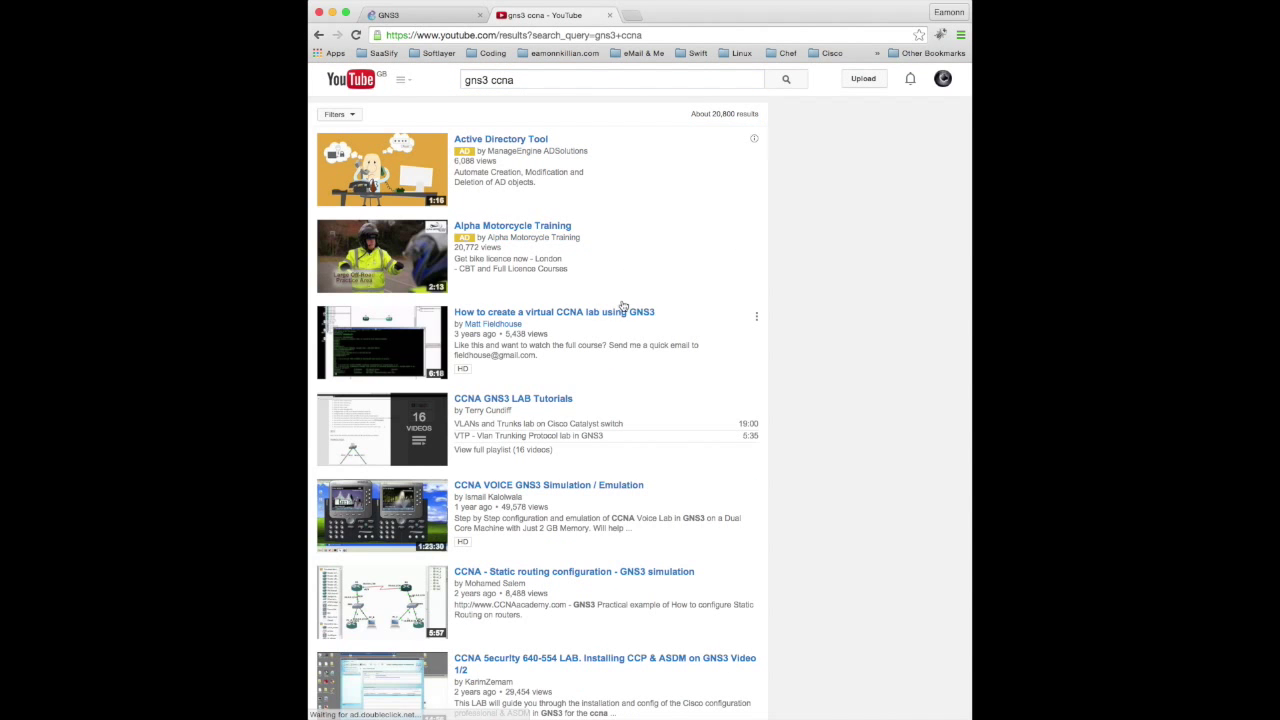
pyautogui.scroll(-3)
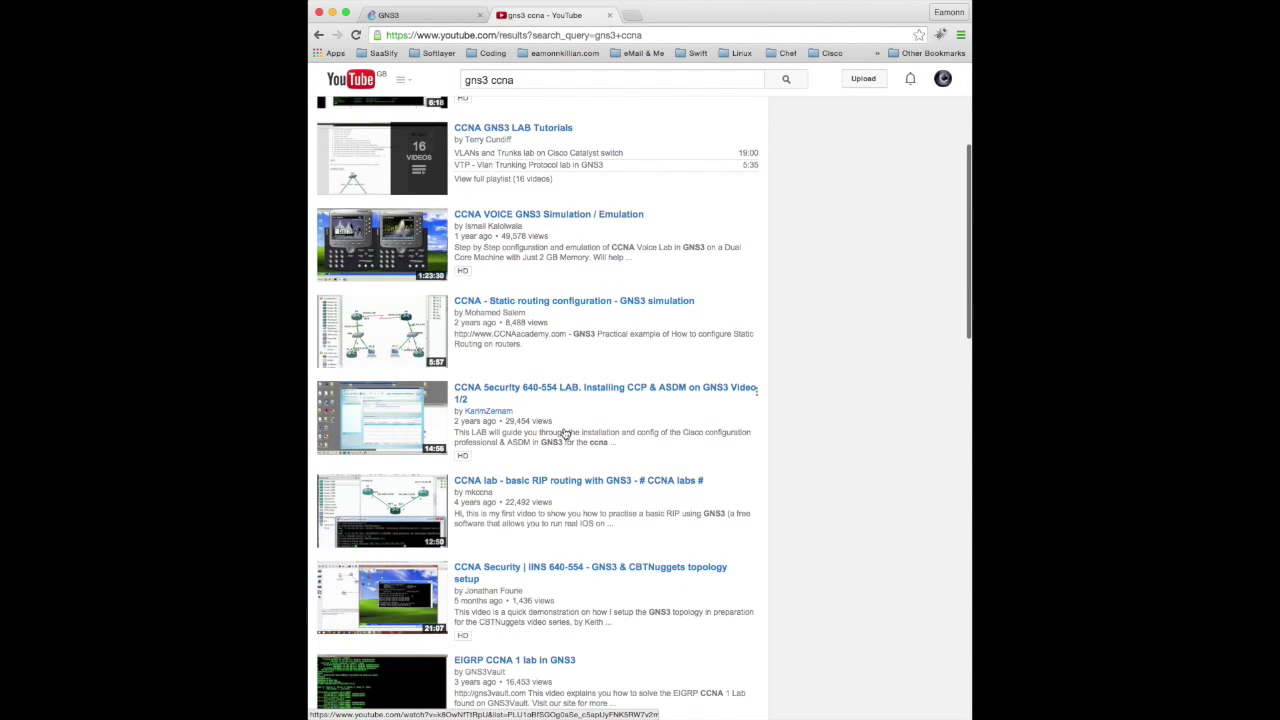
pyautogui.scroll(-3)
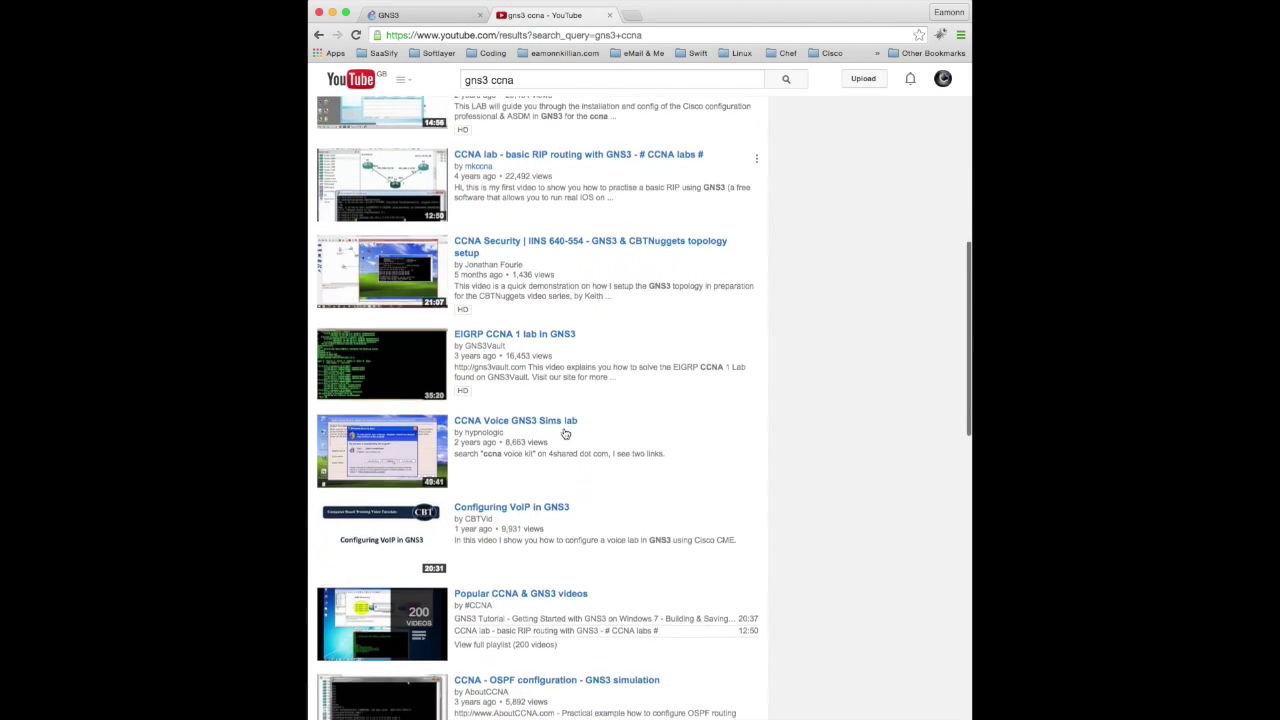
pyautogui.scroll(-3)
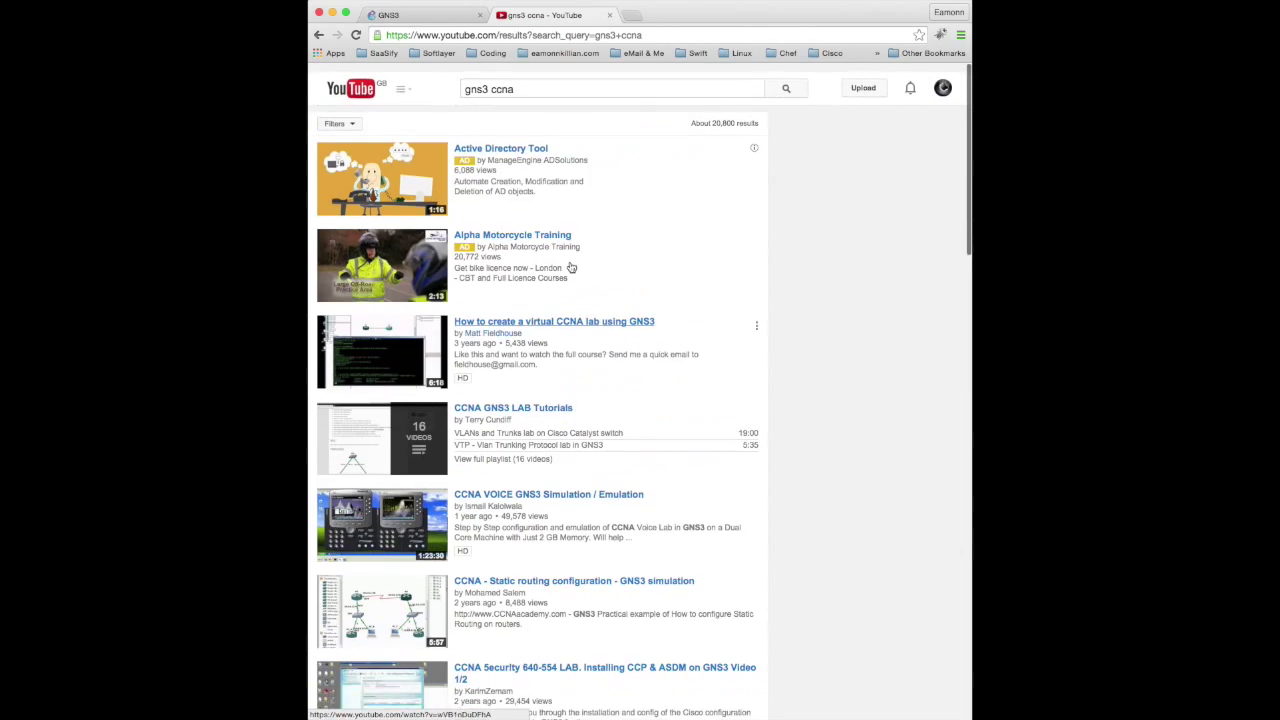
# - Search YouTube for 'gns3 introduction' and browse those results
pyautogui.write('gns3 introductio')
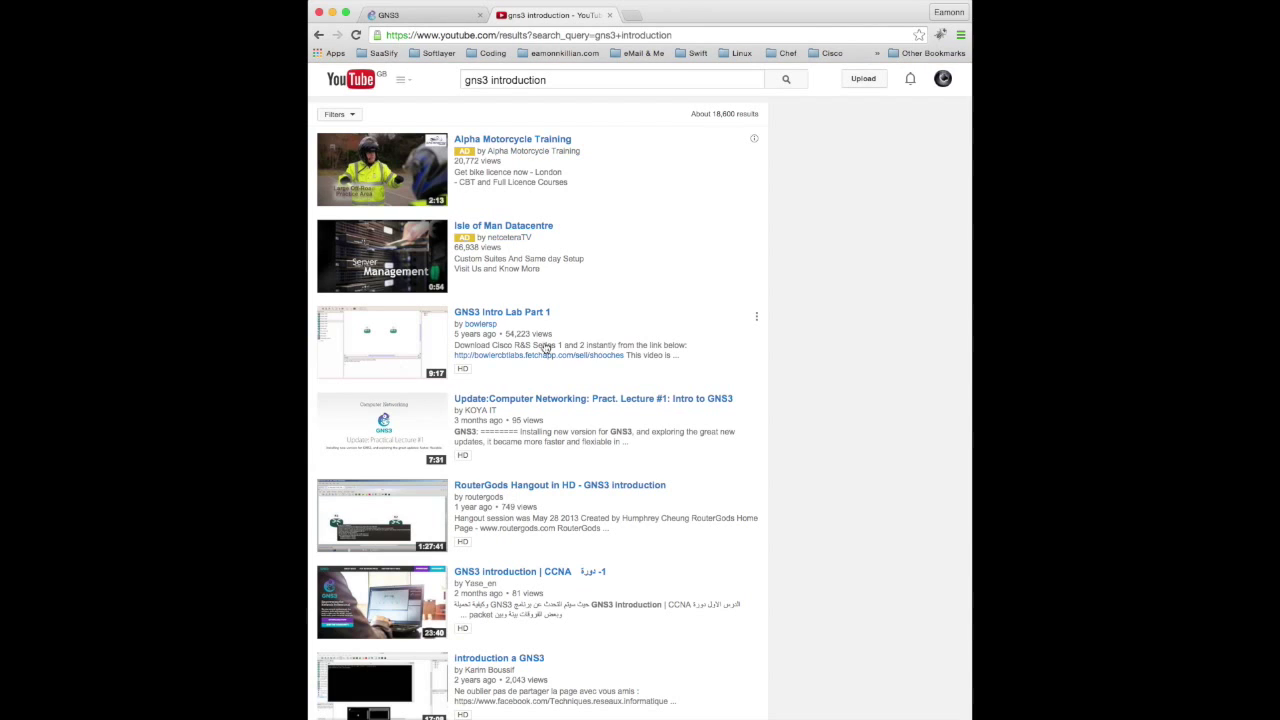
pyautogui.scroll(-3)
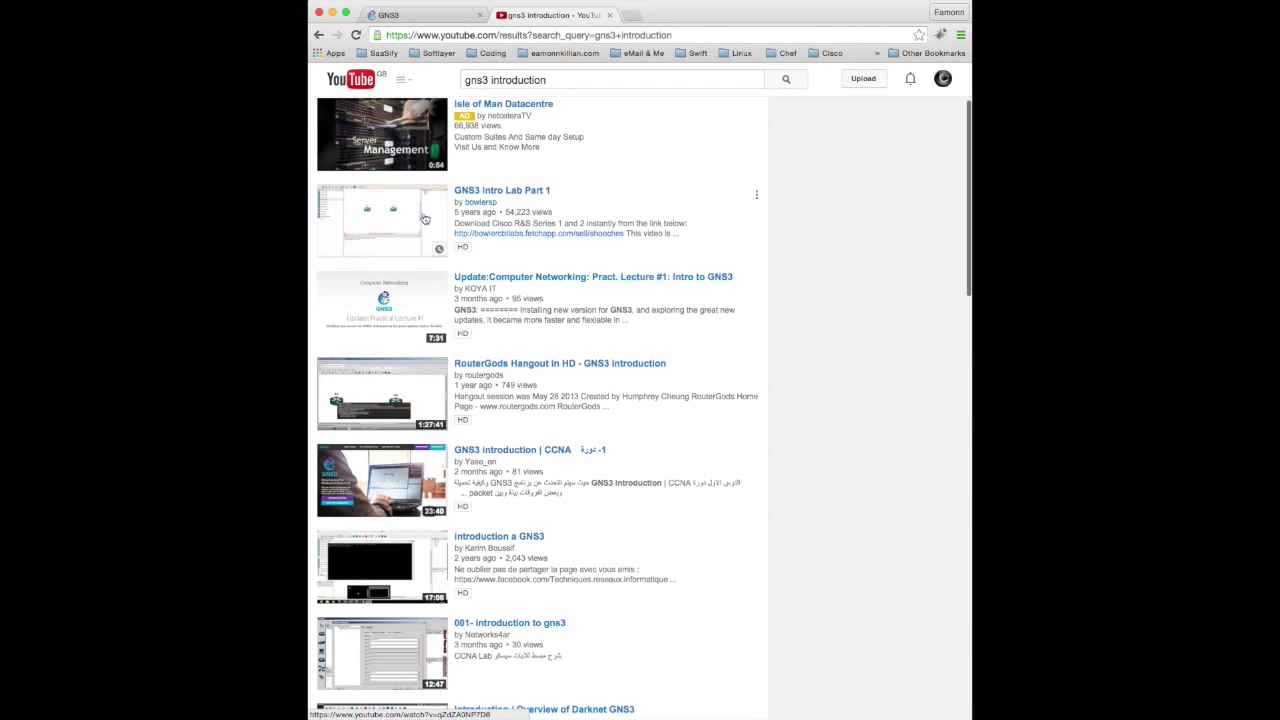
pyautogui.moveTo(404, 232)
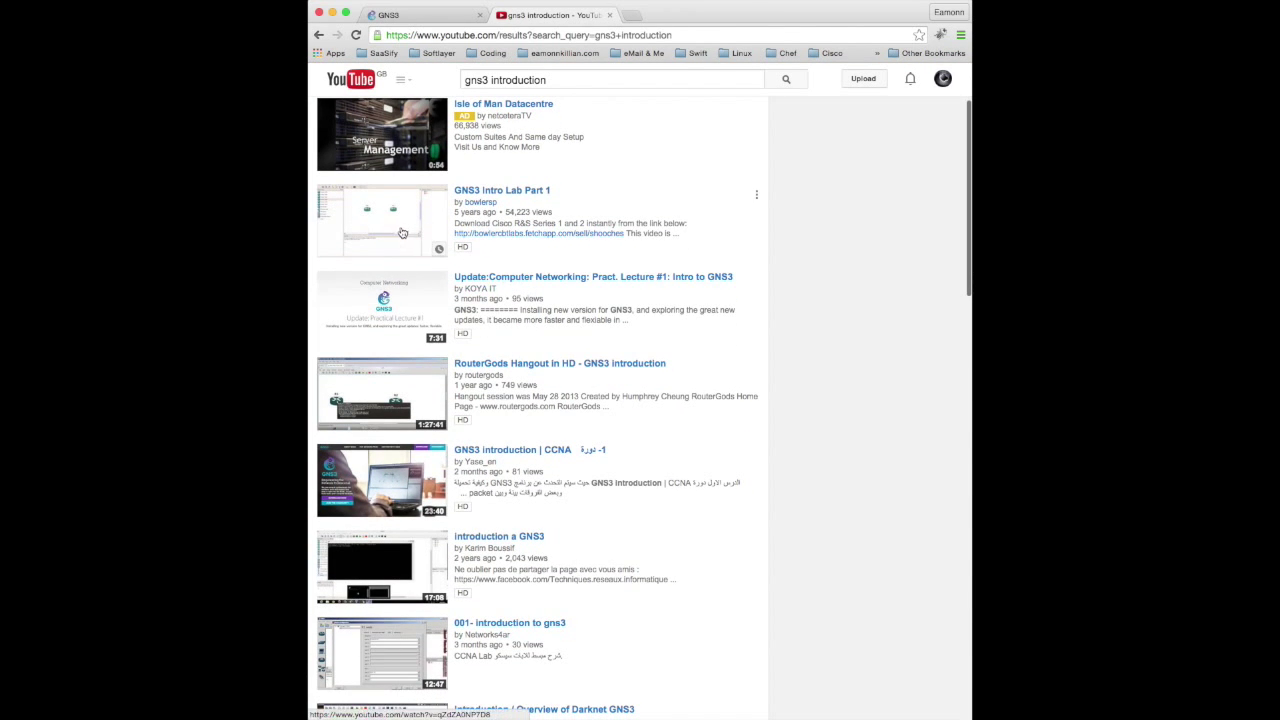
pyautogui.scroll(-3)
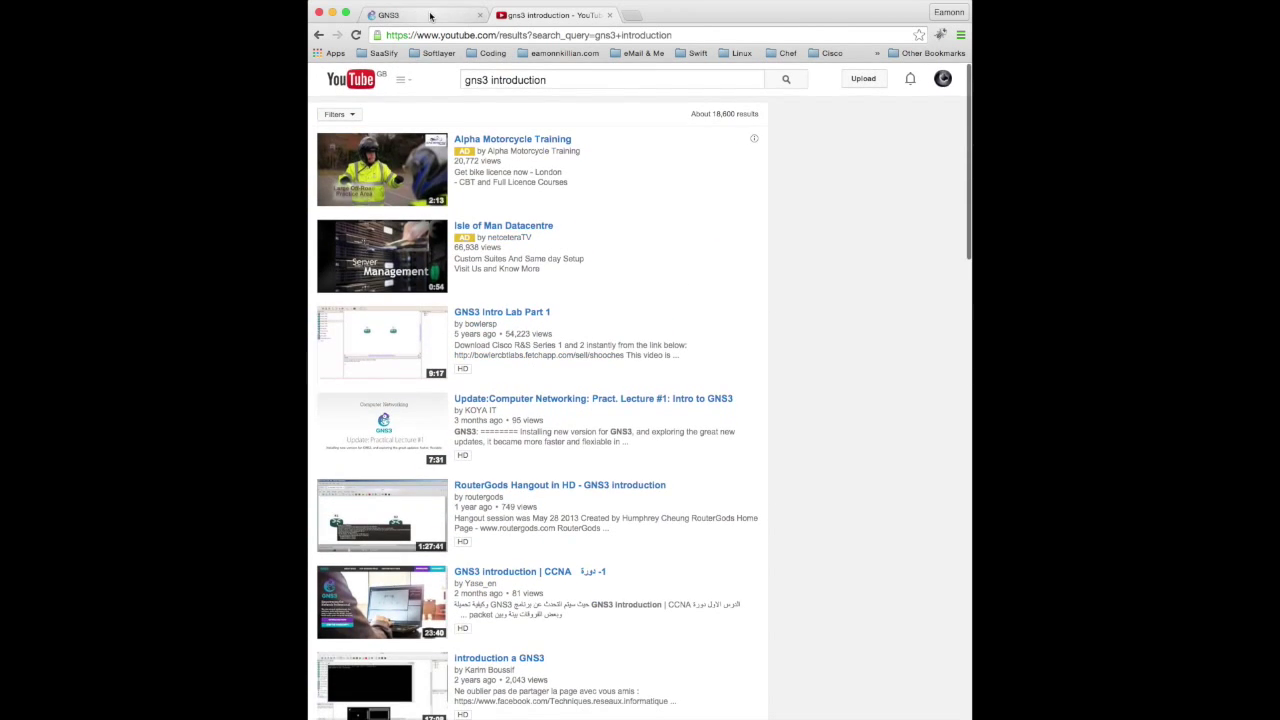
# - Go to the GNS3 site's Download area, reaching the community login page
pyautogui.click(420, 14)
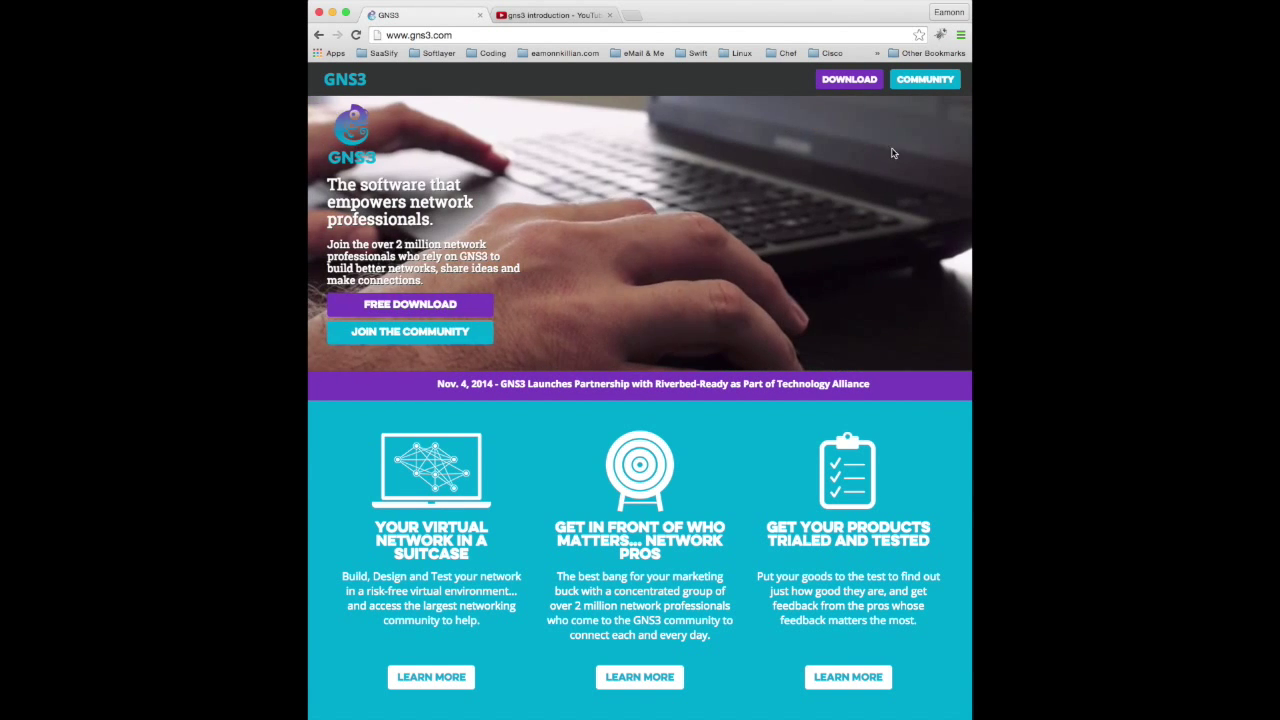
pyautogui.click(410, 304)
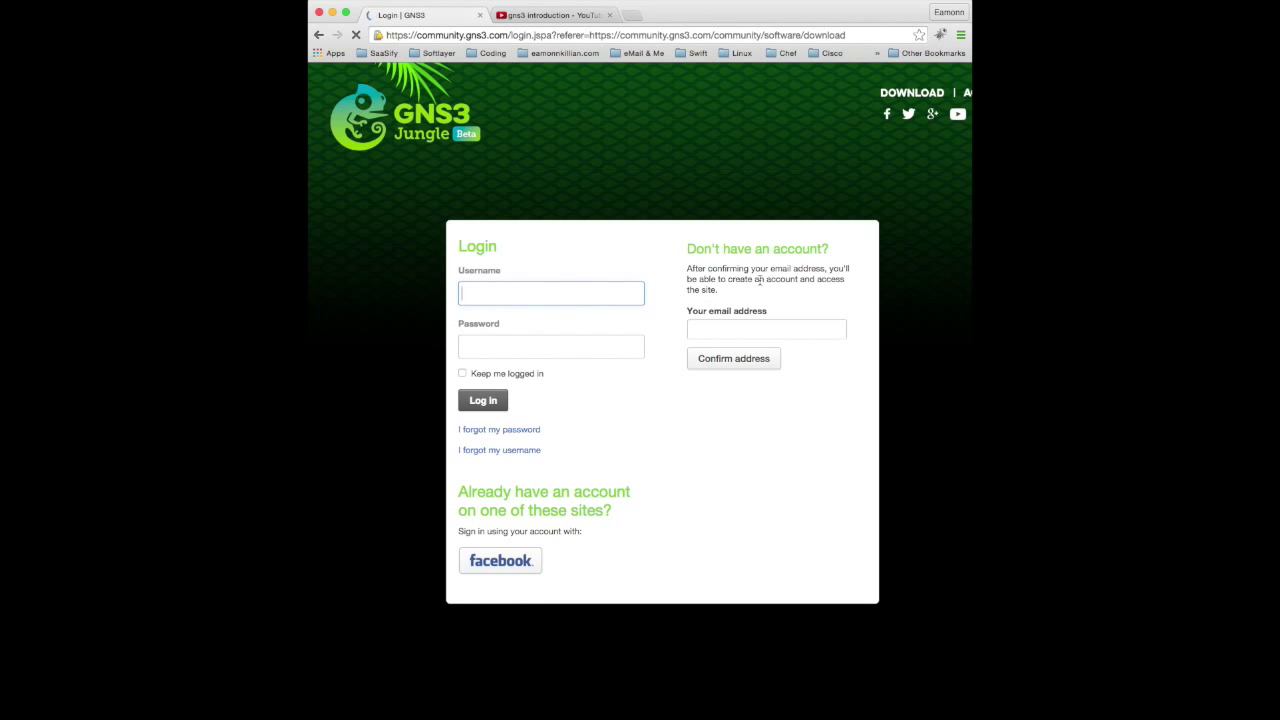
pyautogui.click(766, 328)
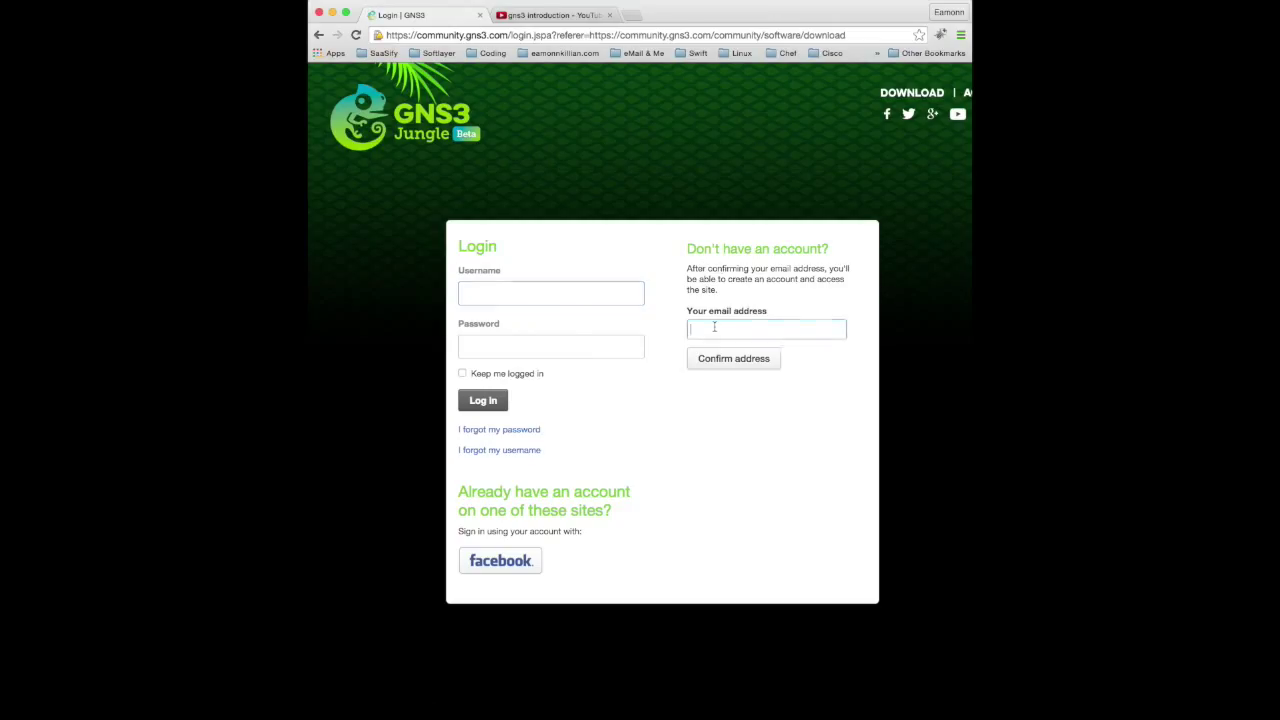
# - Sign in to the GNS3 community as user 'ekillian' with the saved password
pyautogui.click(552, 292)
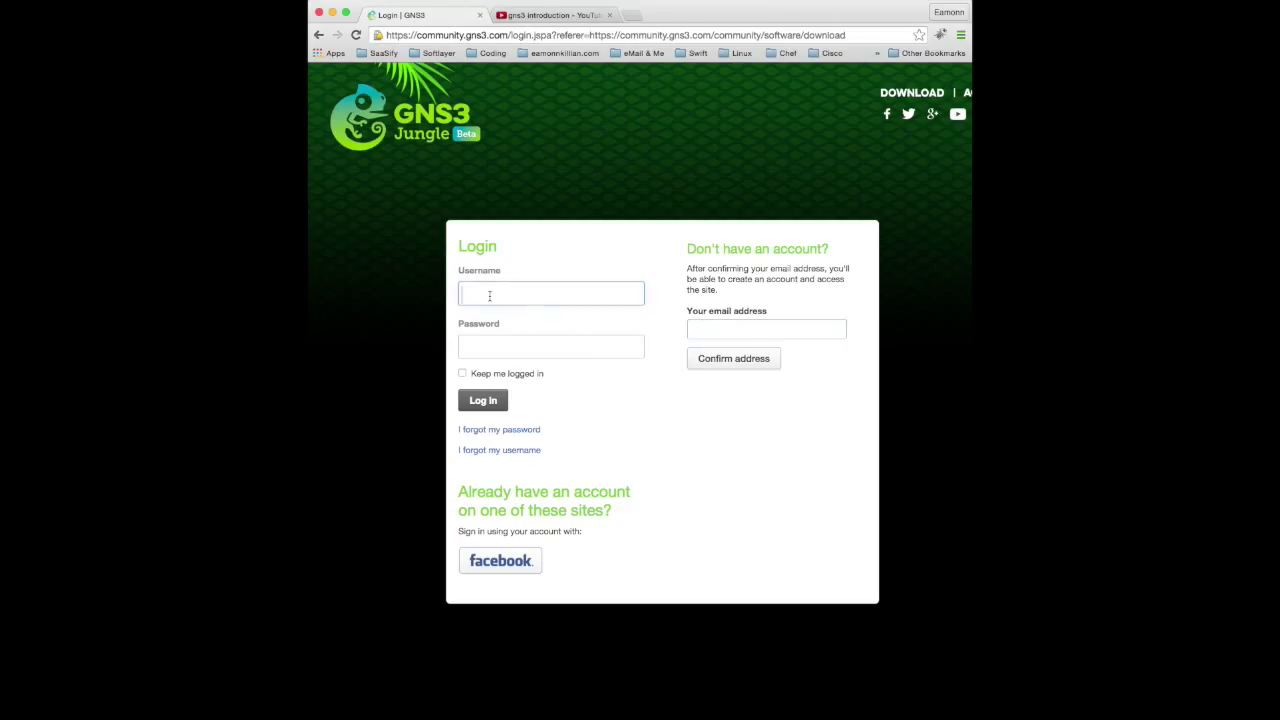
pyautogui.write('ekillian')
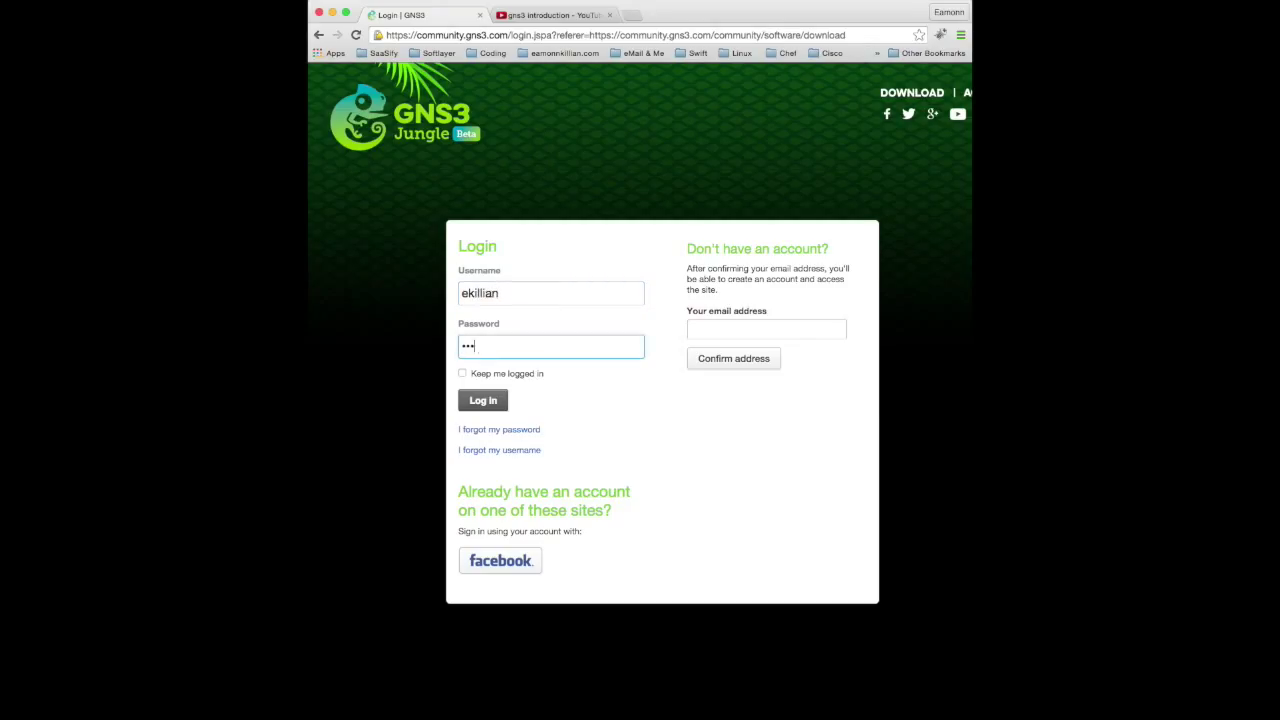
pyautogui.click(482, 400)
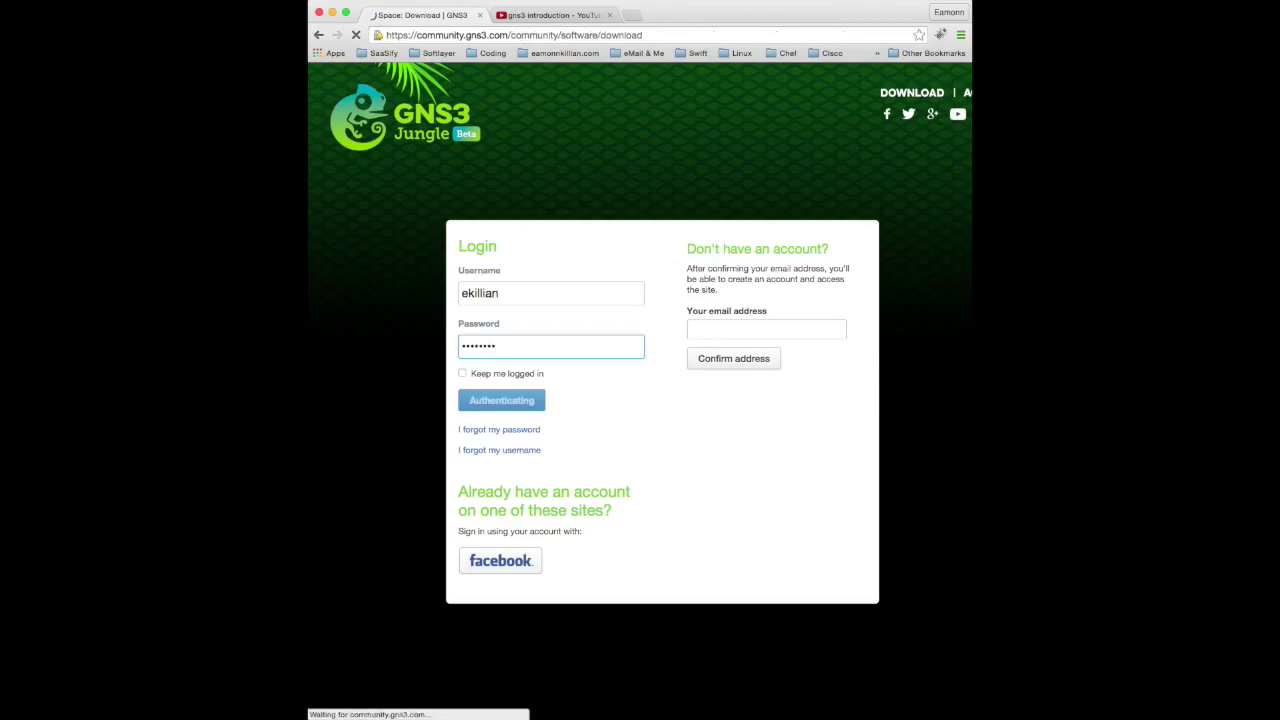
# - Start downloading GNS3 version 1.2.3 for Mac from the community download page
pyautogui.click(500, 400)
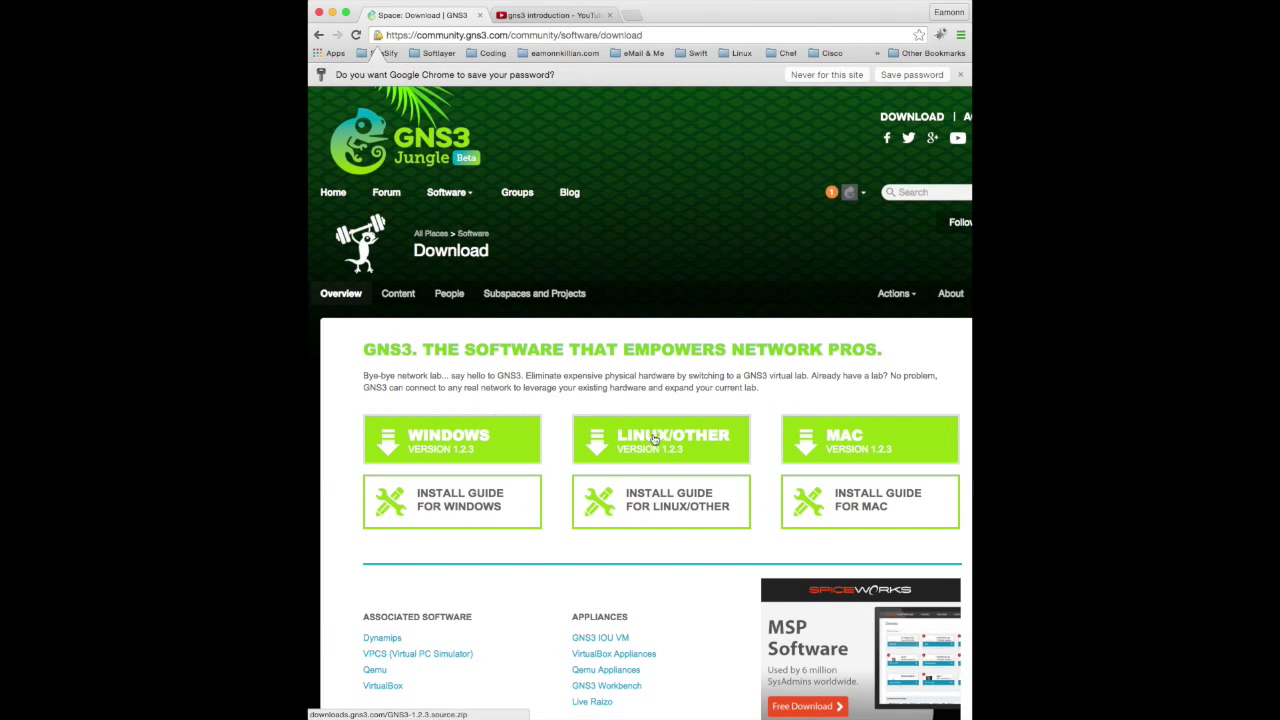
pyautogui.moveTo(820, 396)
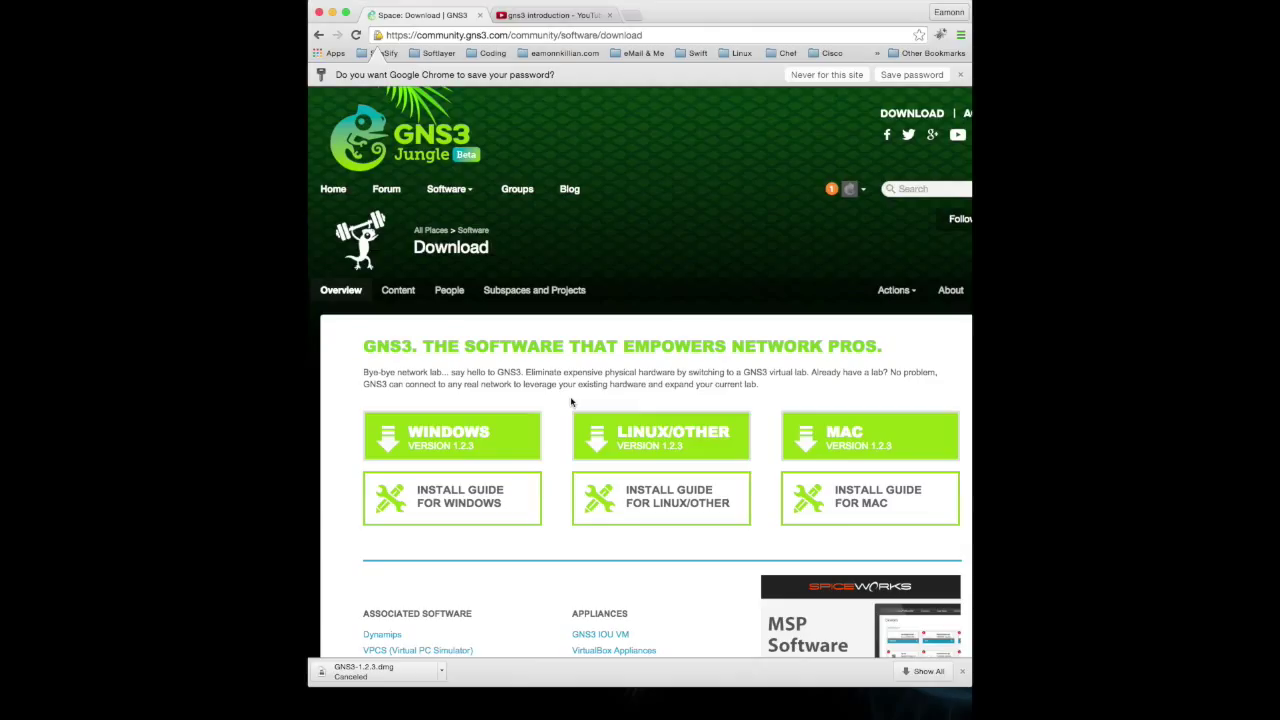
pyautogui.moveTo(330, 22)
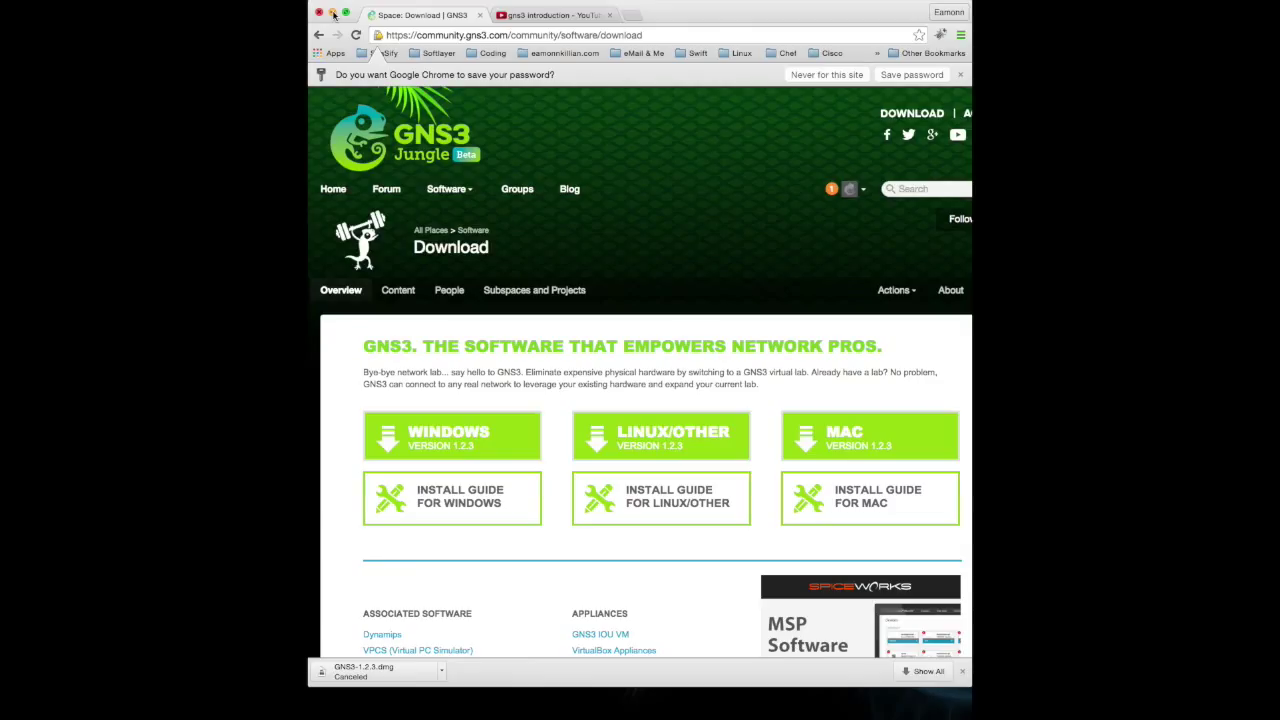
pyautogui.moveTo(784, 94)
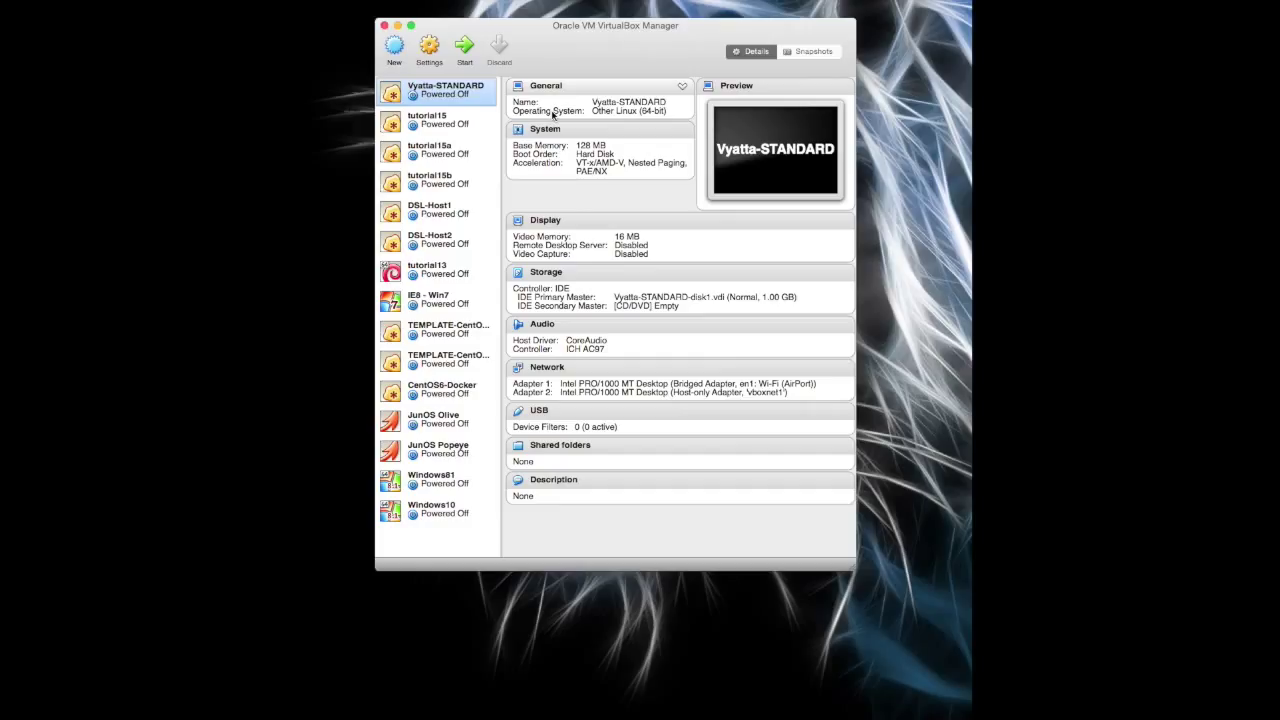
pyautogui.moveTo(452, 96)
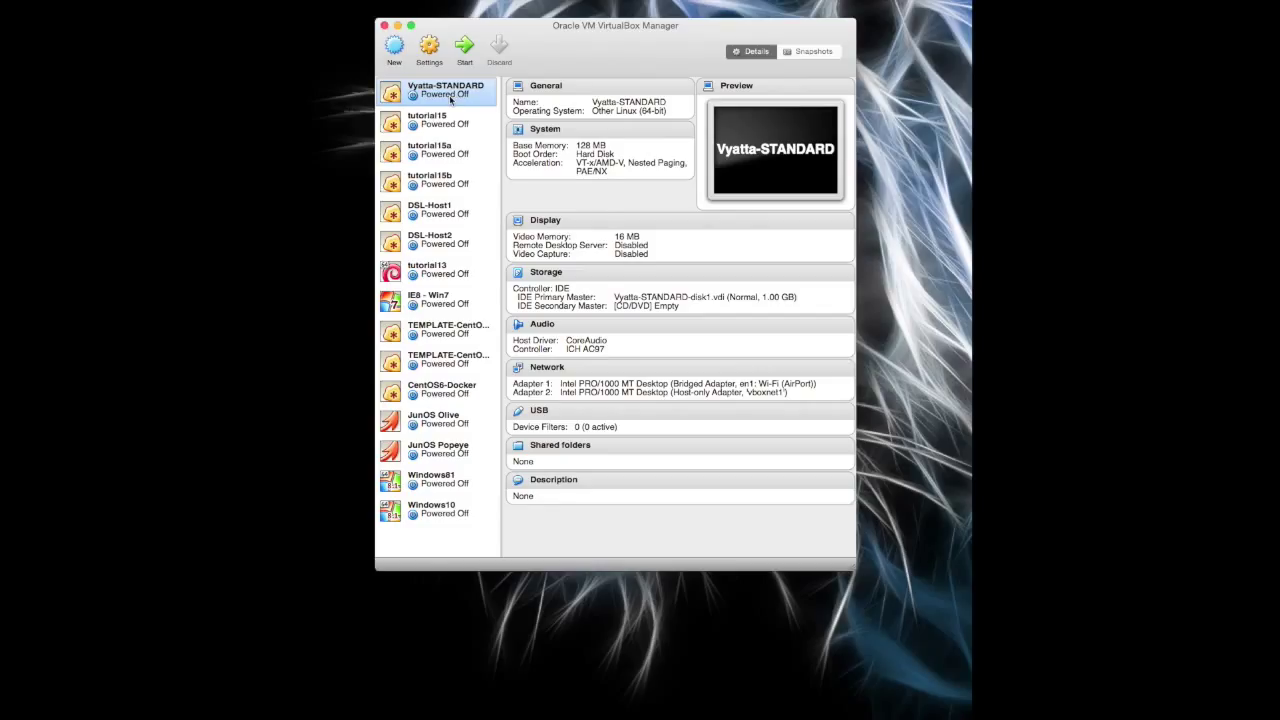
# - Bring up the context actions for the Vyatta-STANDARD virtual machine
pyautogui.rightClick(444, 90)
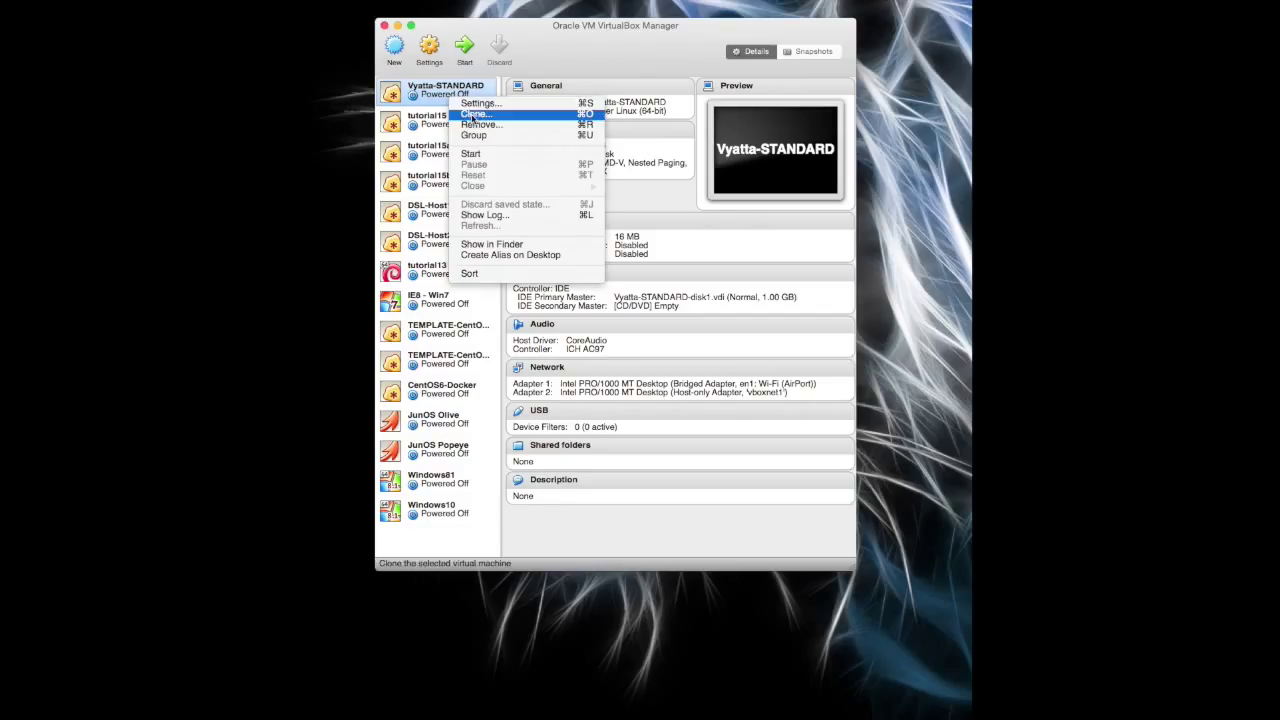
pyautogui.moveTo(544, 68)
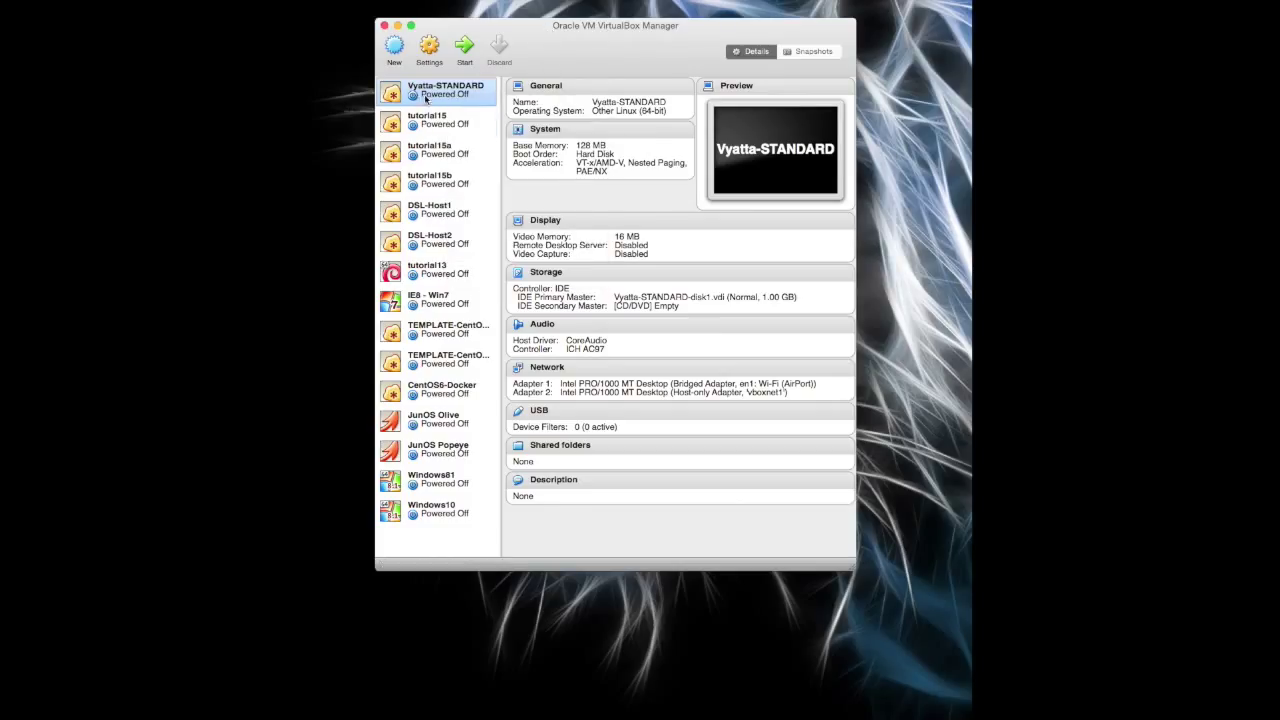
pyautogui.rightClick(444, 90)
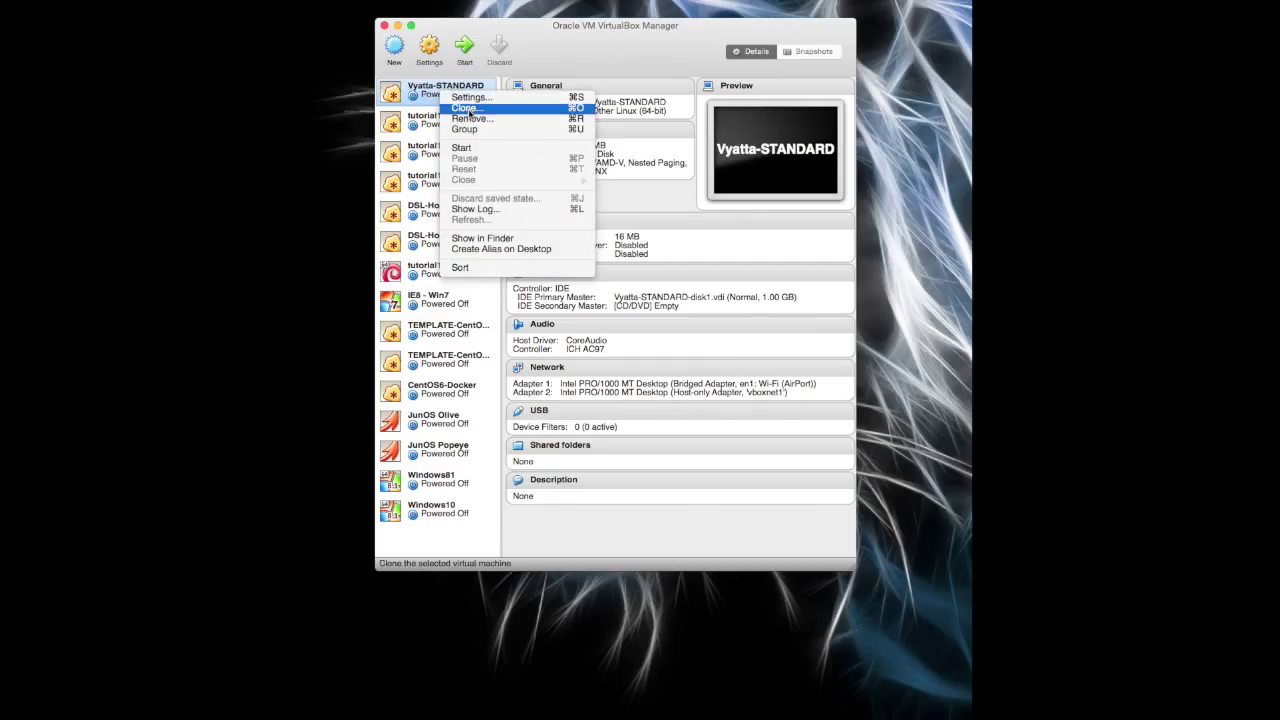
pyautogui.moveTo(484, 112)
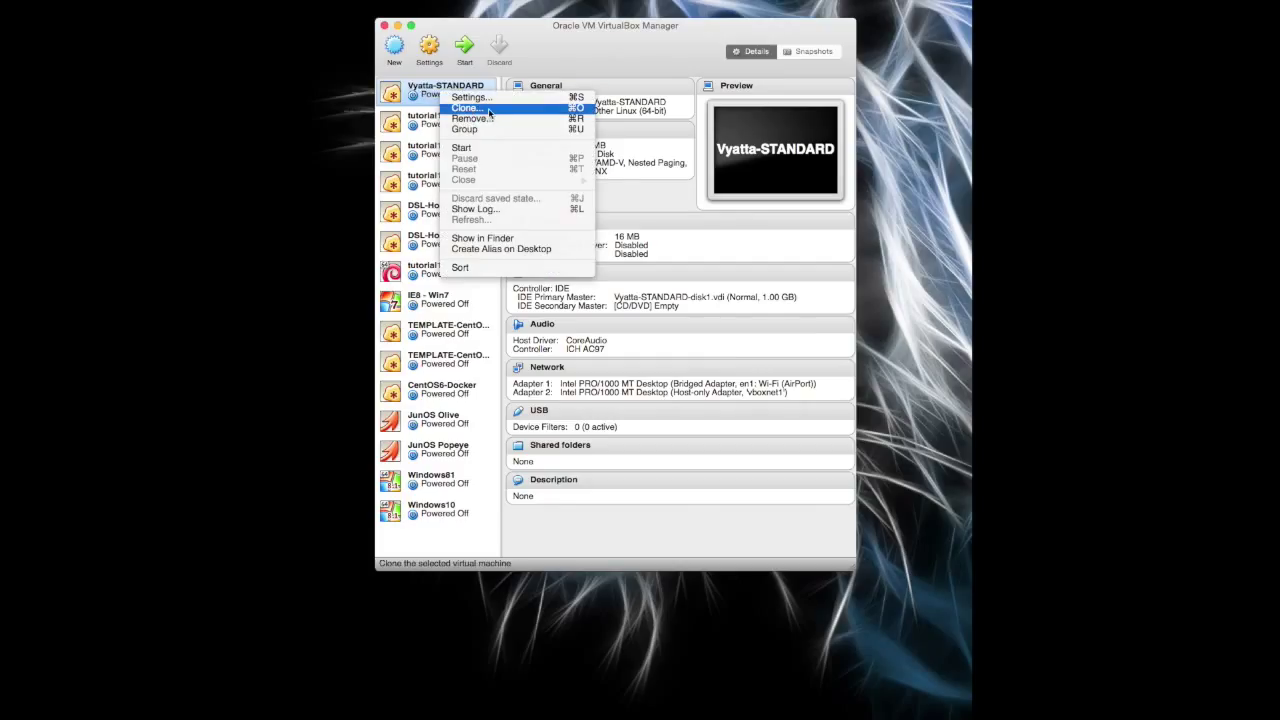
# - Clone Vyatta-STANDARD as a full clone named Tutorial14 with reinitialized MAC addresses
pyautogui.click(468, 108)
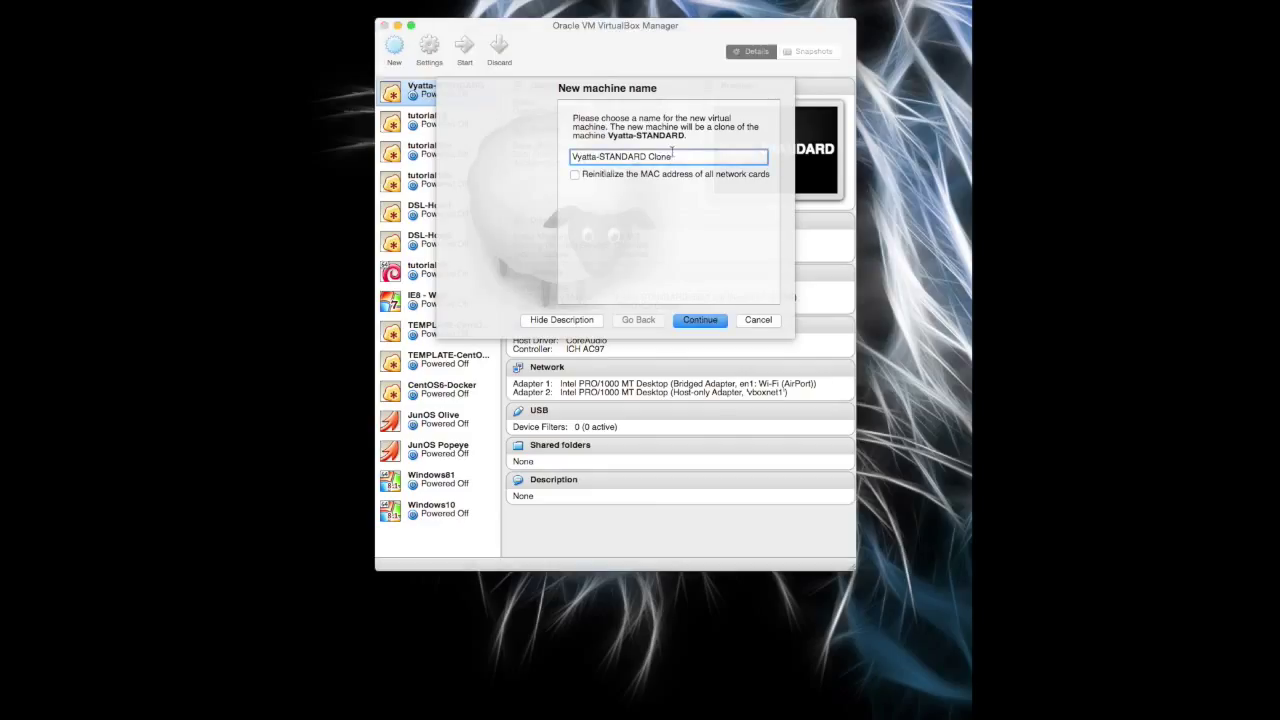
pyautogui.write('Tutorial14')
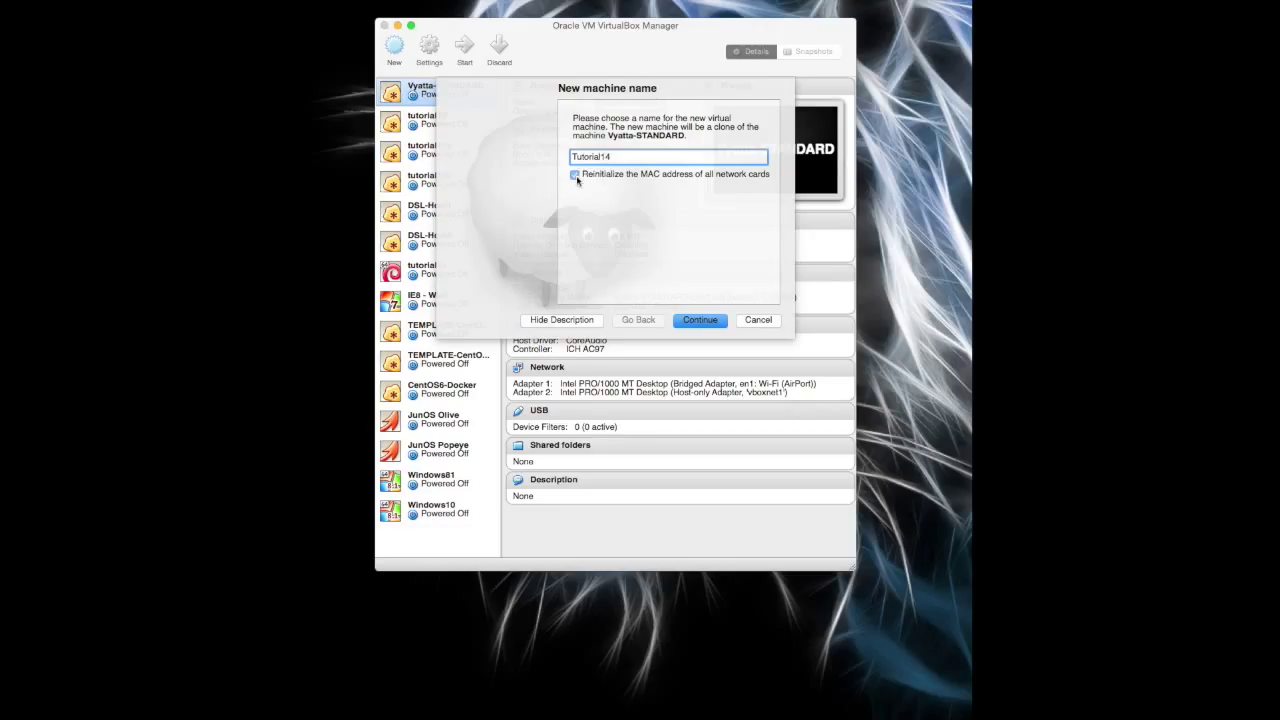
pyautogui.click(576, 174)
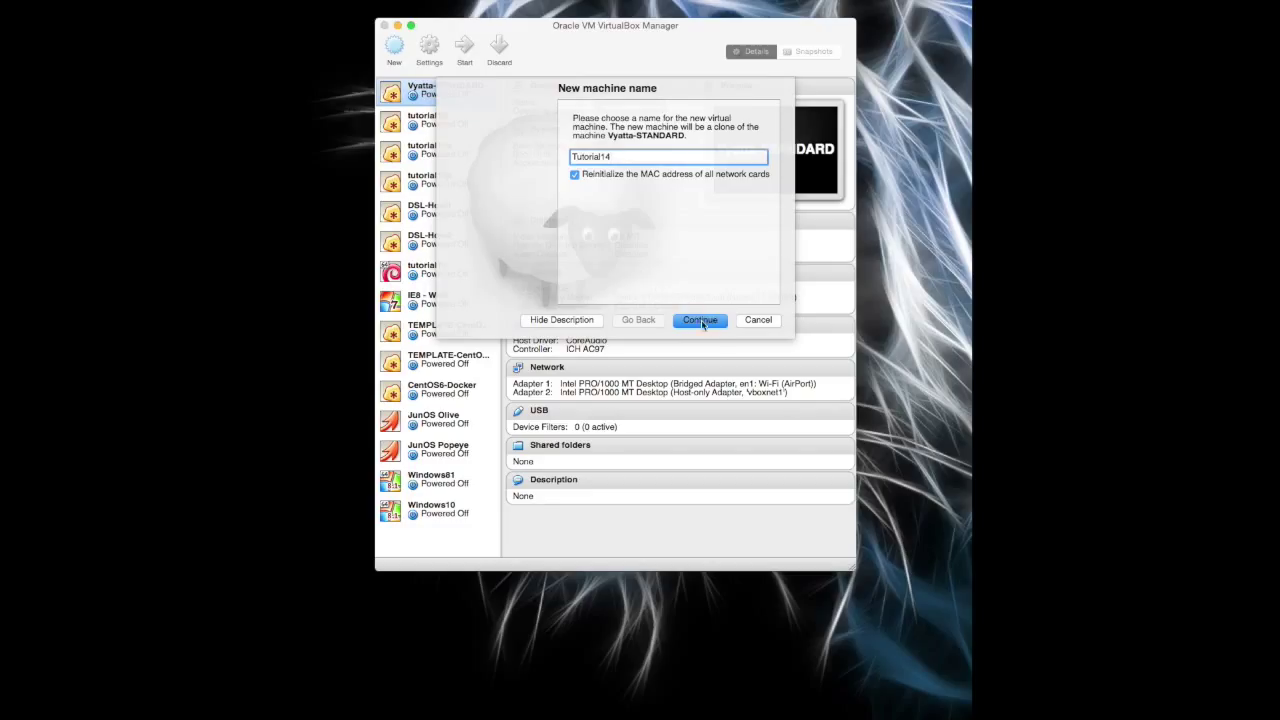
pyautogui.click(700, 320)
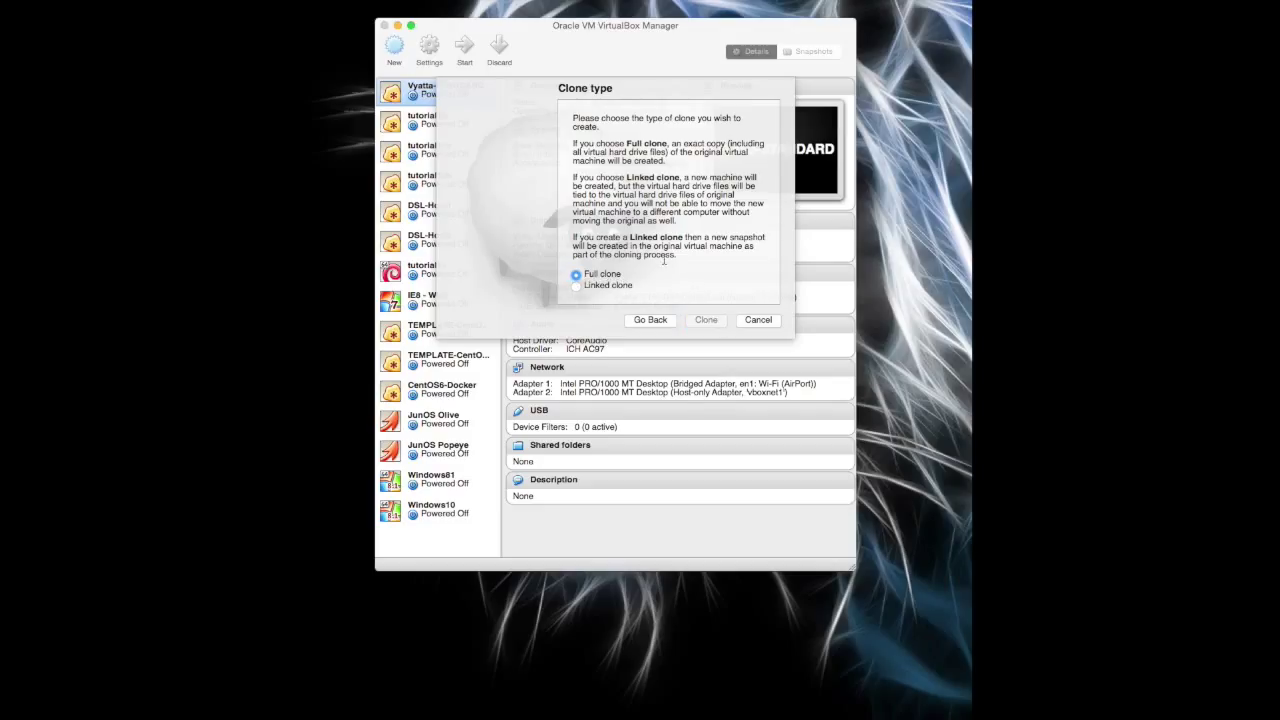
pyautogui.click(704, 320)
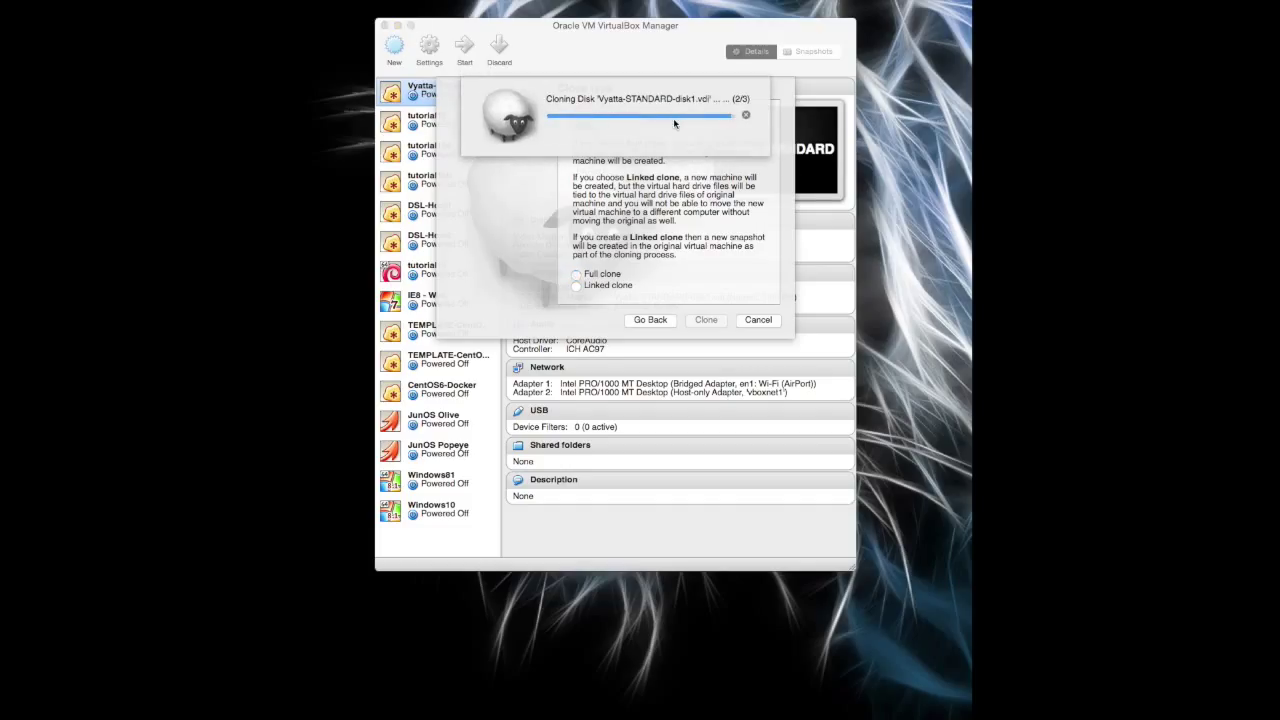
pyautogui.click(704, 320)
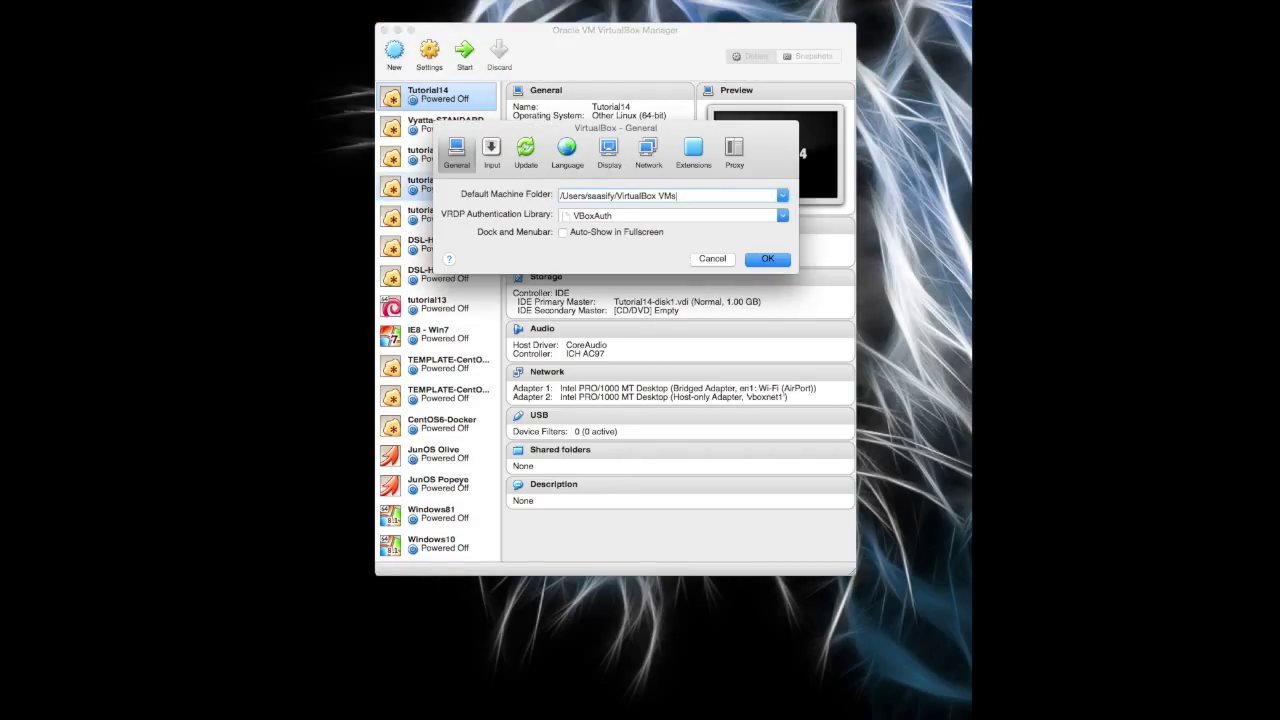
pyautogui.moveTo(616, 150)
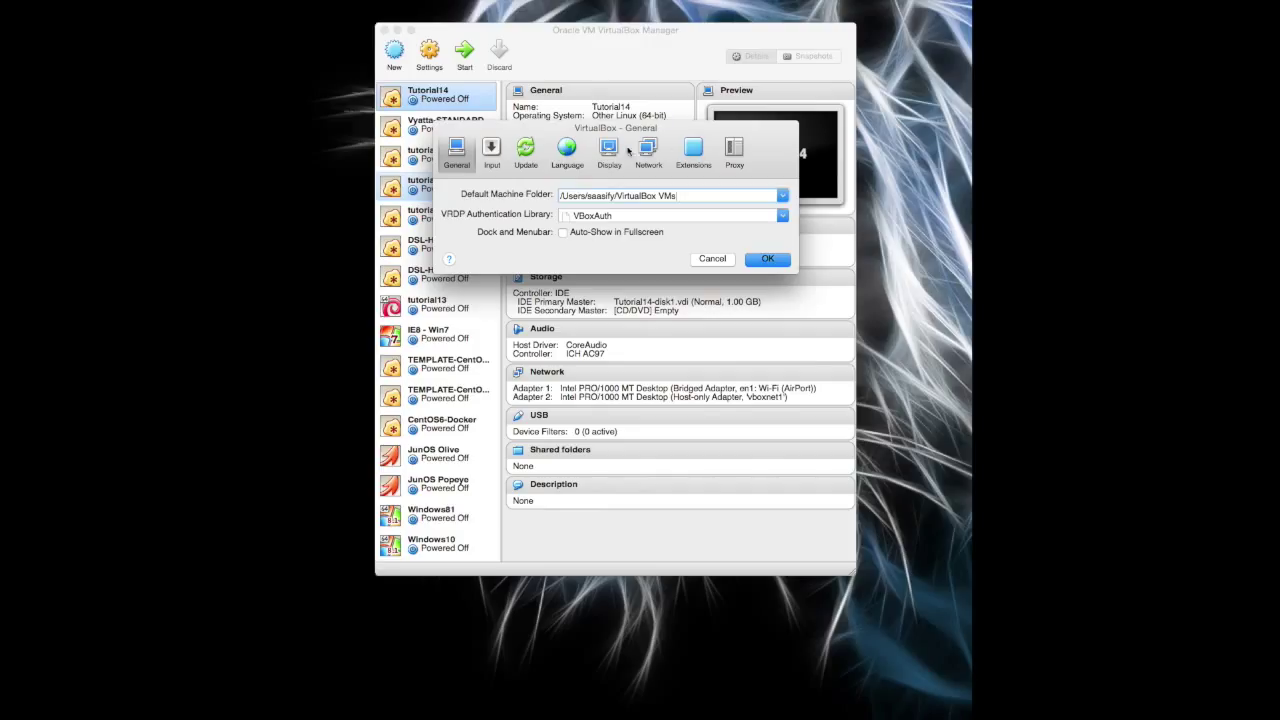
# - Remove host-only networks vboxnet3 through vboxnet0 in global network preferences and save
pyautogui.click(648, 150)
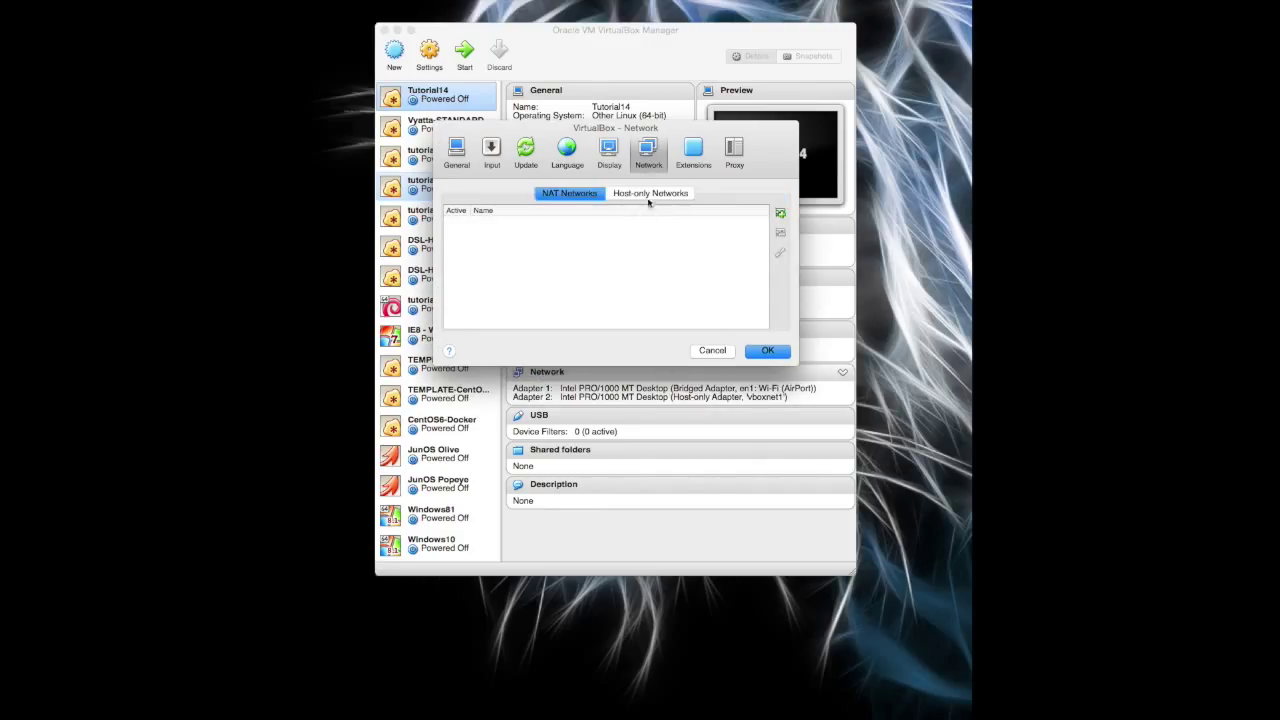
pyautogui.click(650, 192)
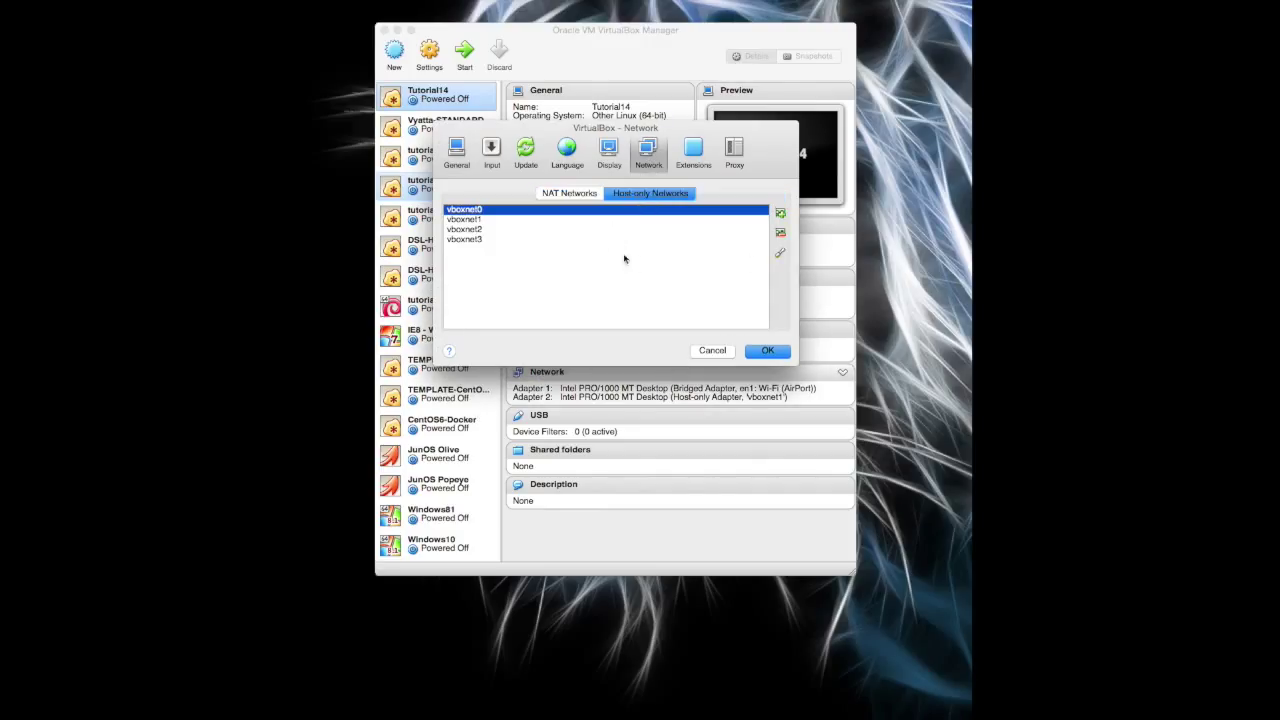
pyautogui.click(780, 232)
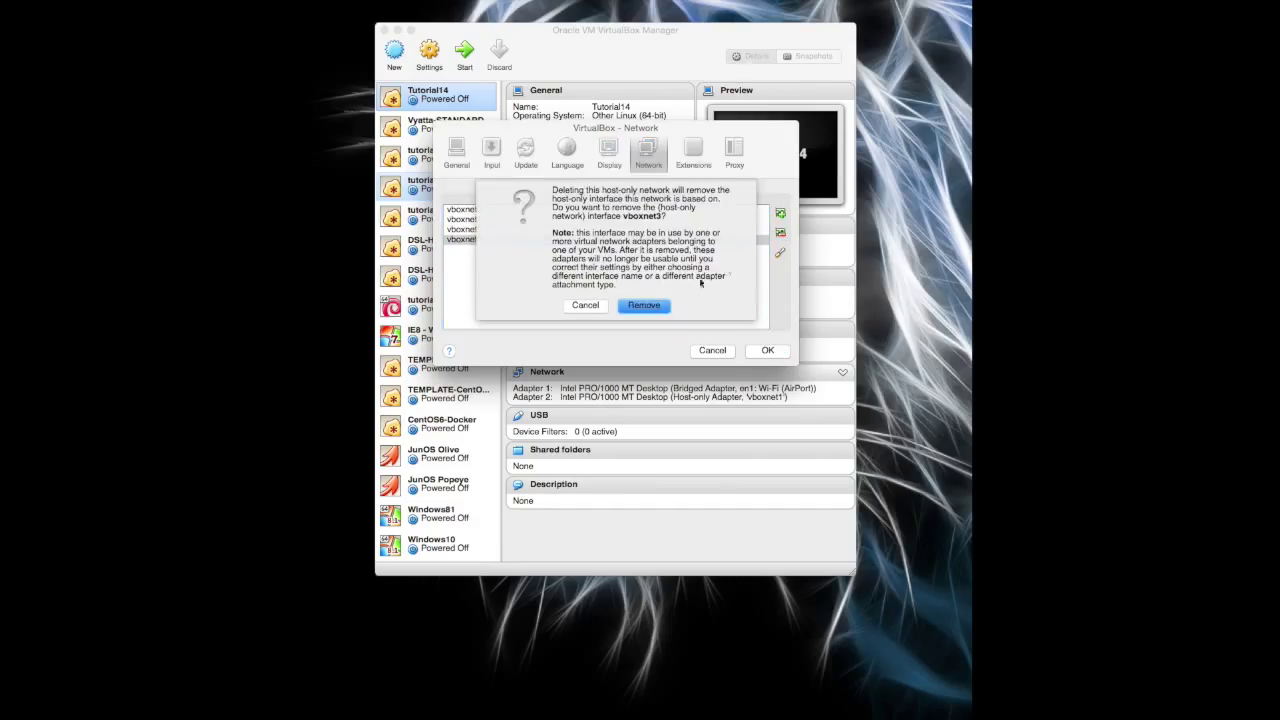
pyautogui.click(644, 304)
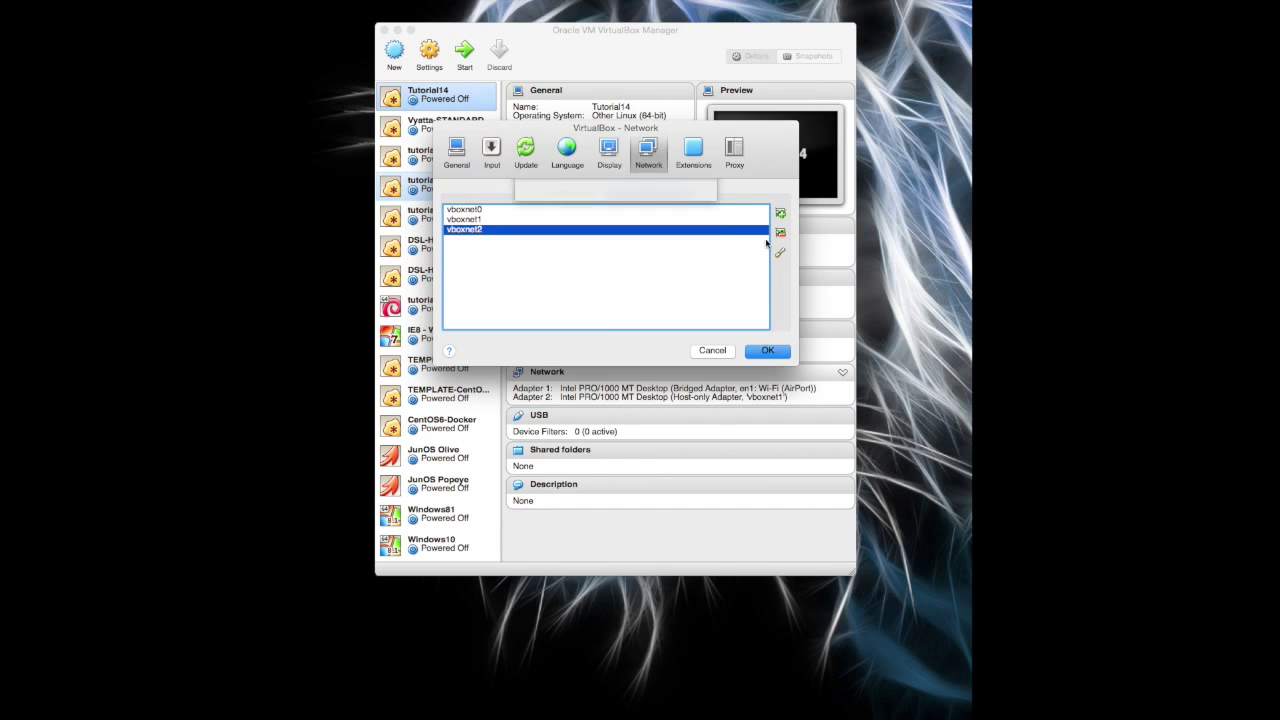
pyautogui.click(780, 232)
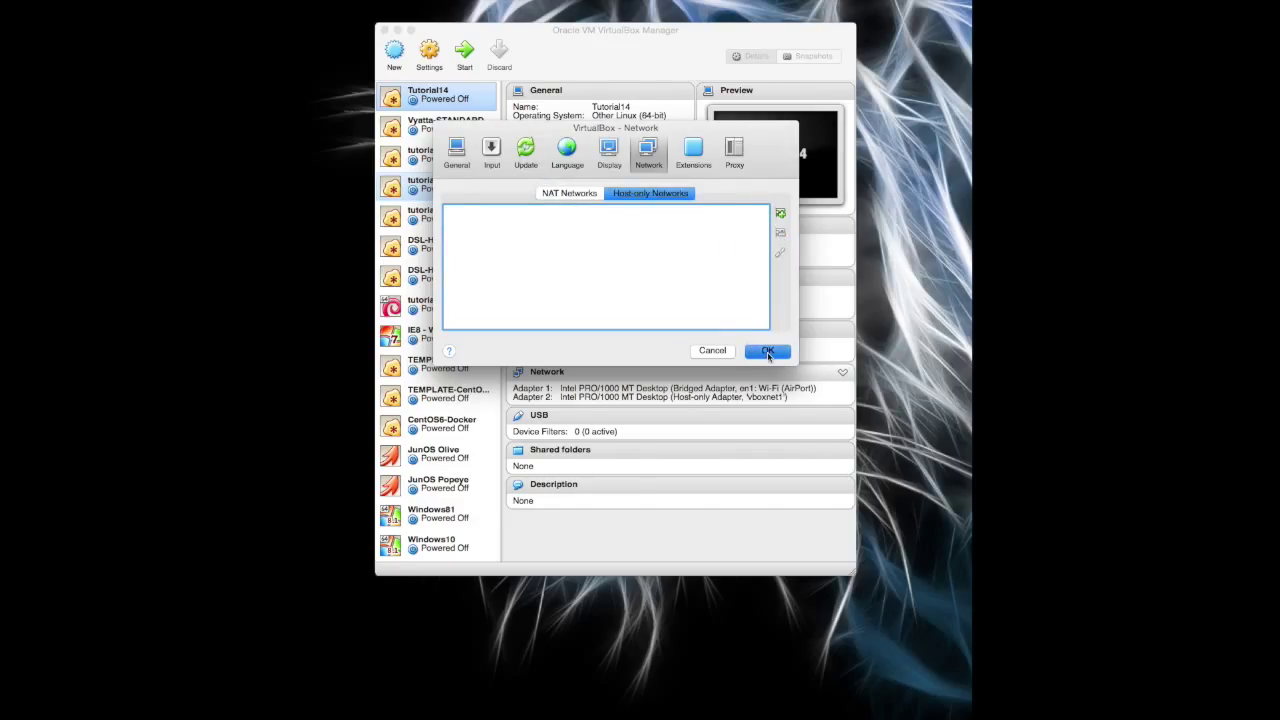
pyautogui.click(768, 350)
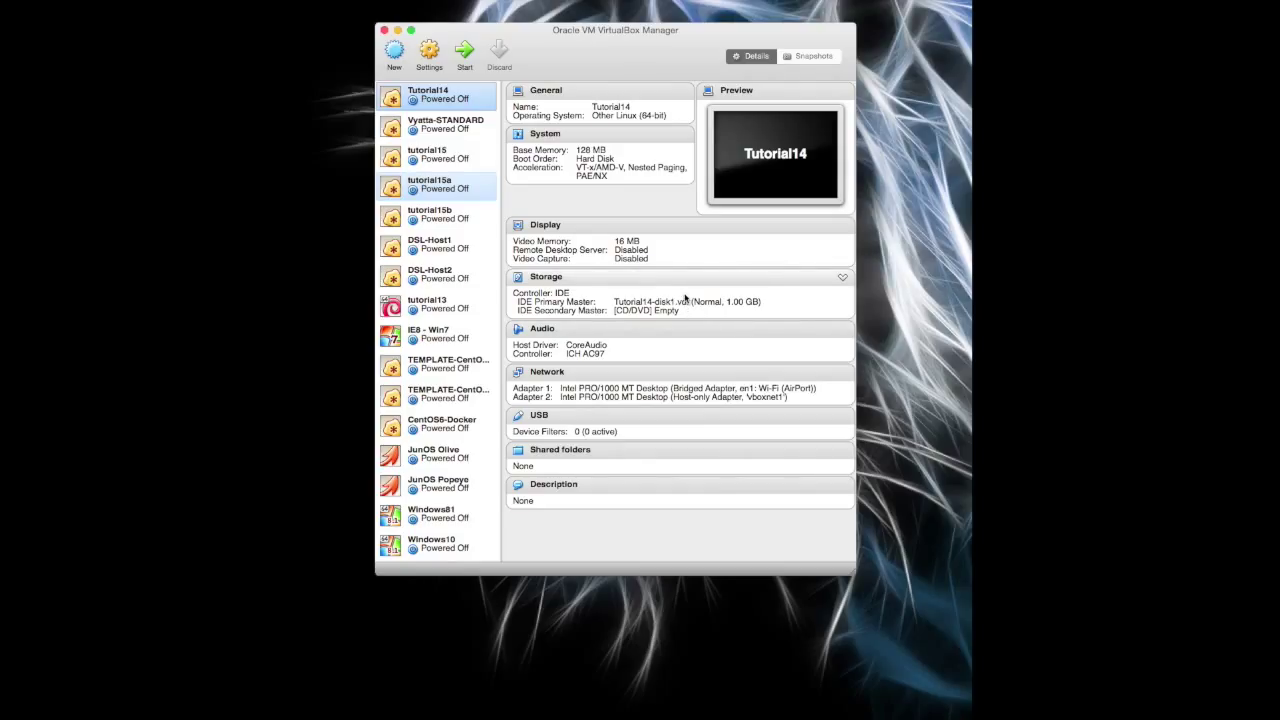
pyautogui.moveTo(392, 50)
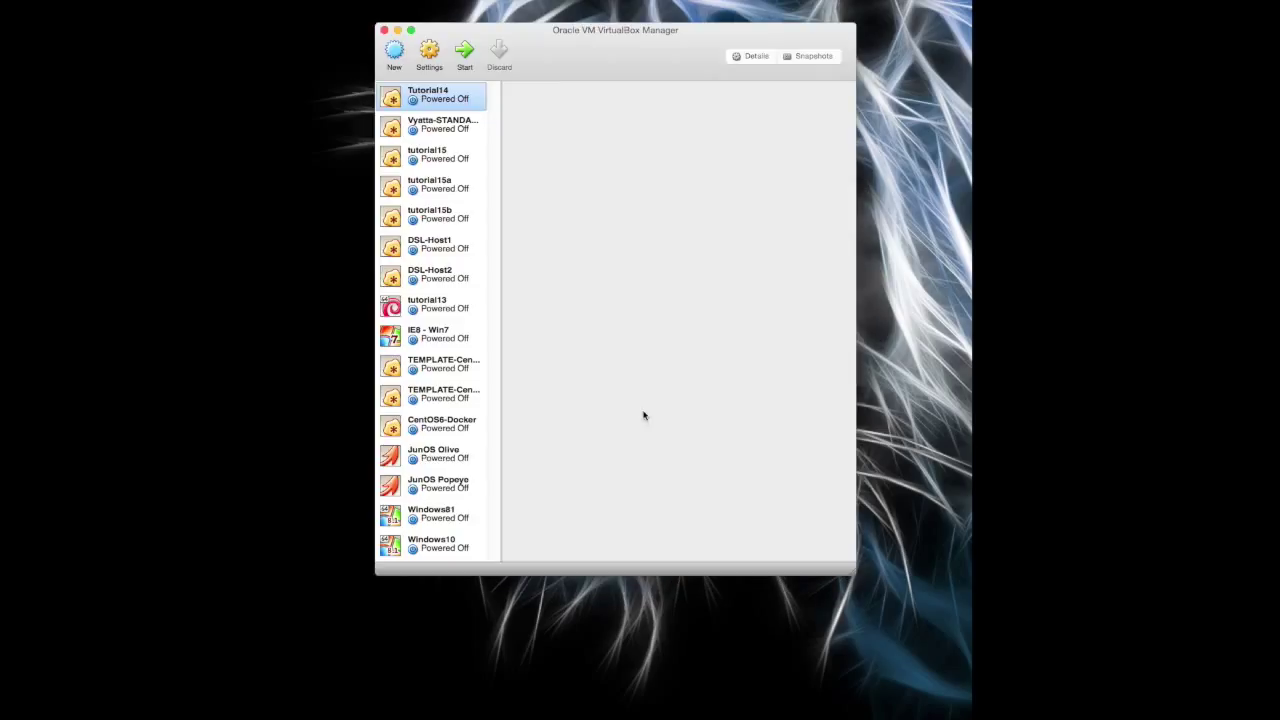
# - Add a new host-only network in the global network preferences
pyautogui.click(752, 56)
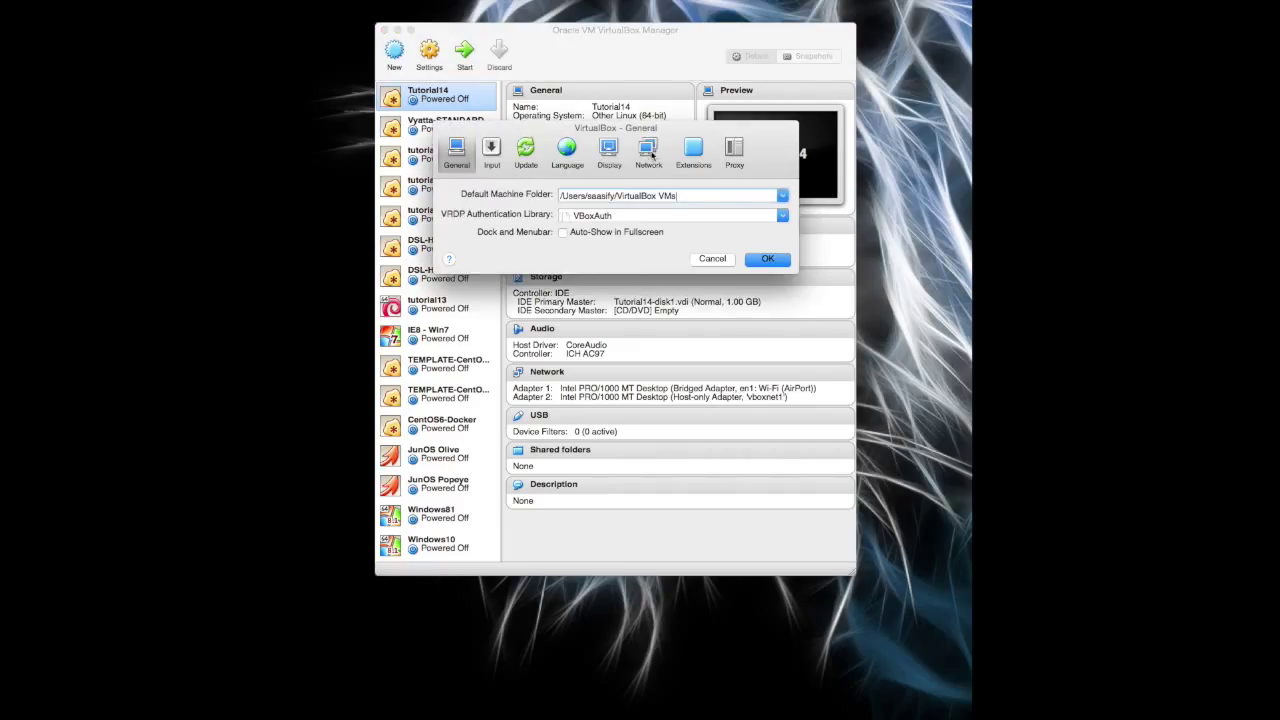
pyautogui.click(648, 150)
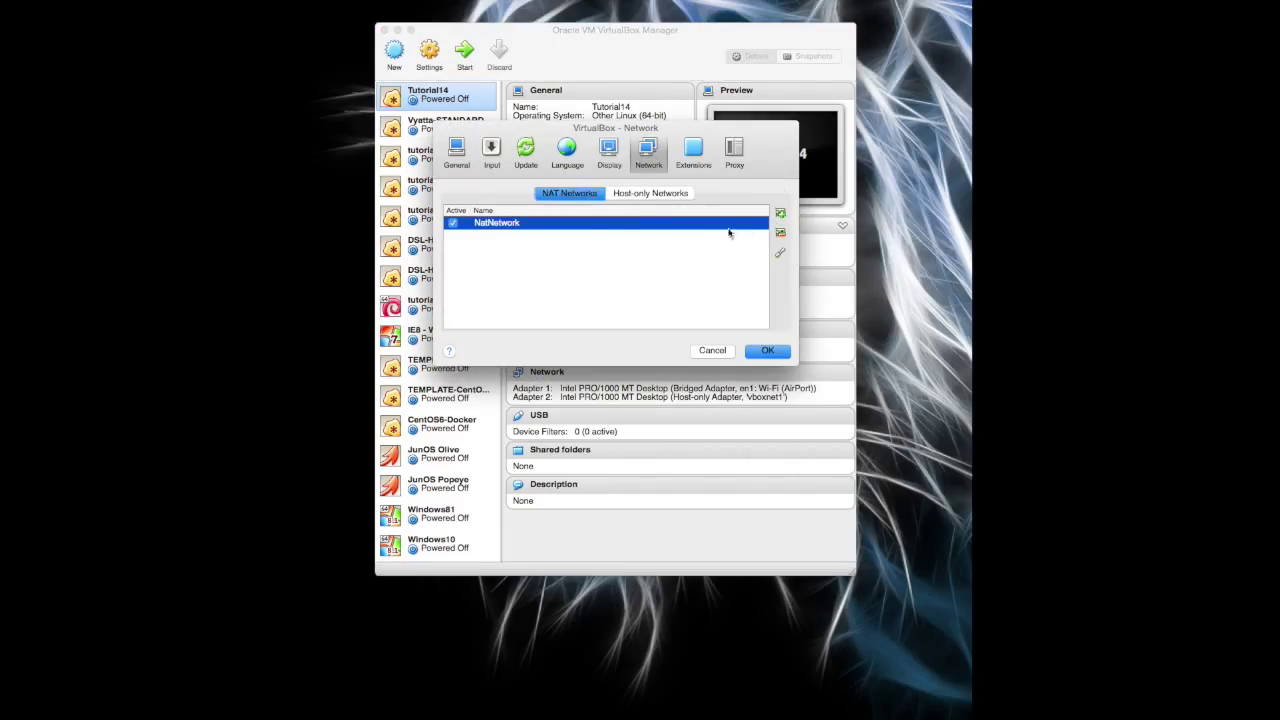
pyautogui.click(780, 232)
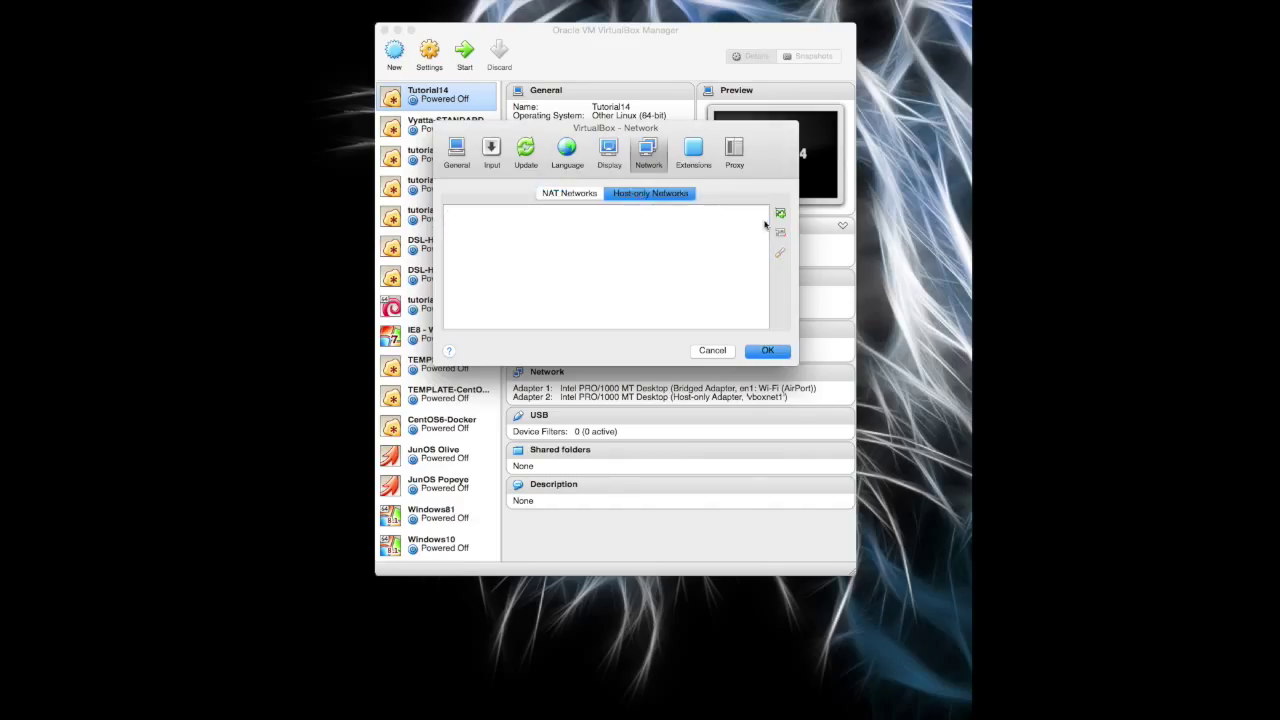
pyautogui.click(780, 212)
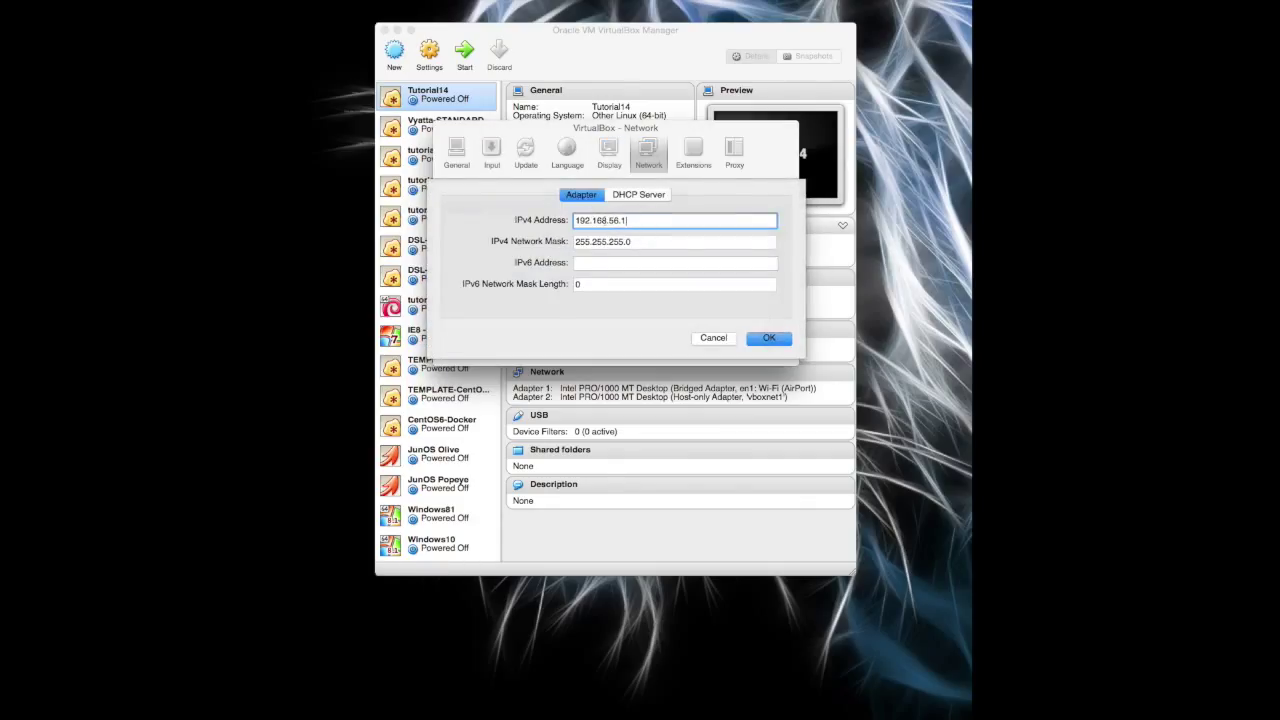
# - Set the adapter to IPv4 10.0.0.5 with mask 255.255.255.252 and save the preferences
pyautogui.write('10')
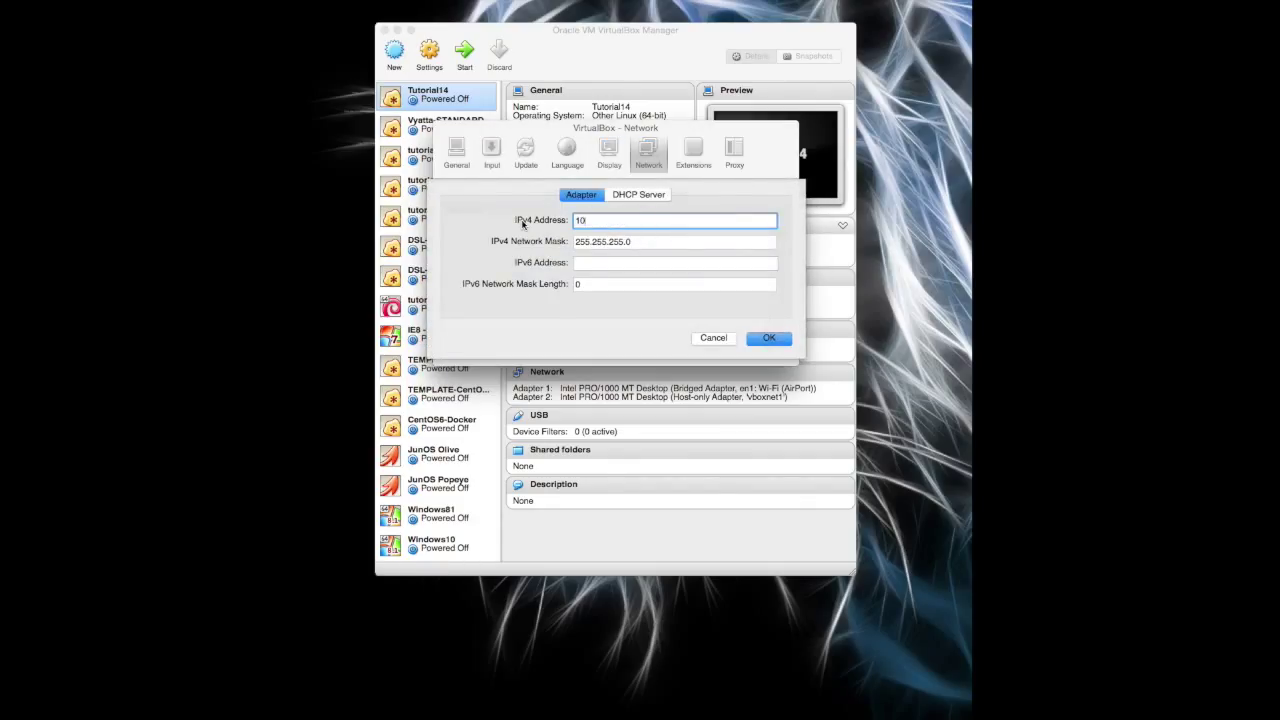
pyautogui.write('.10')
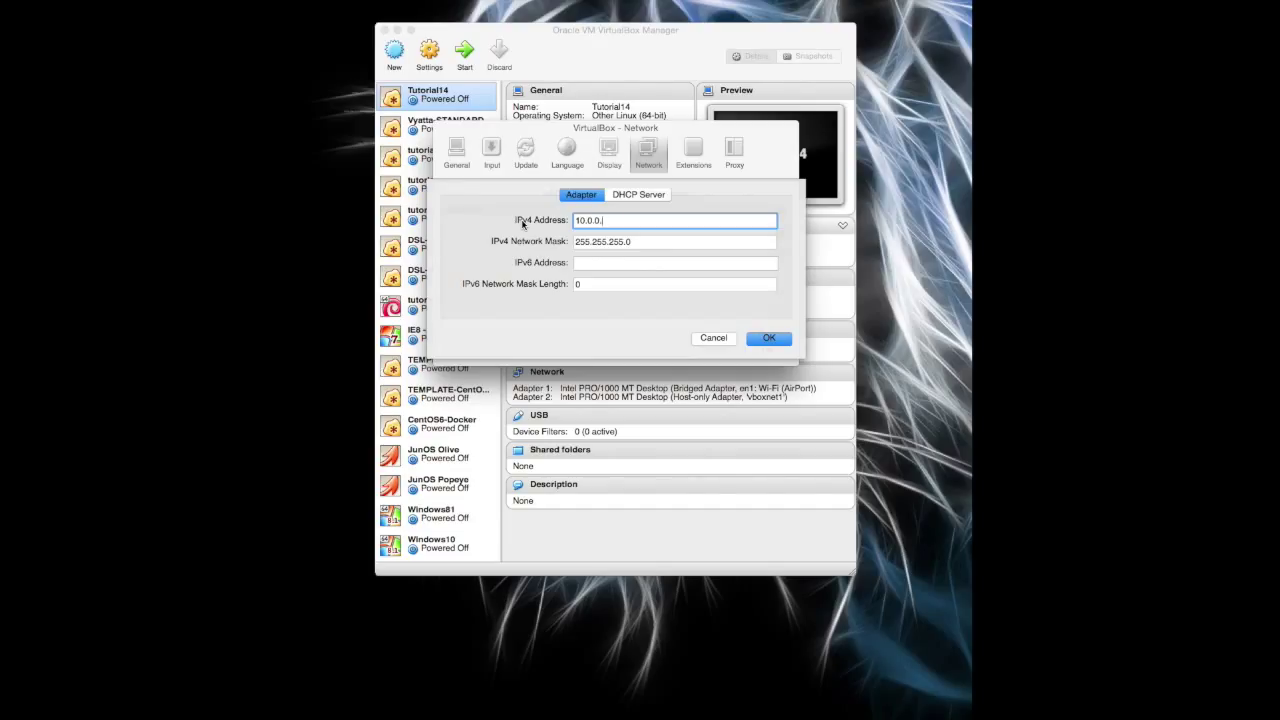
pyautogui.write('5')
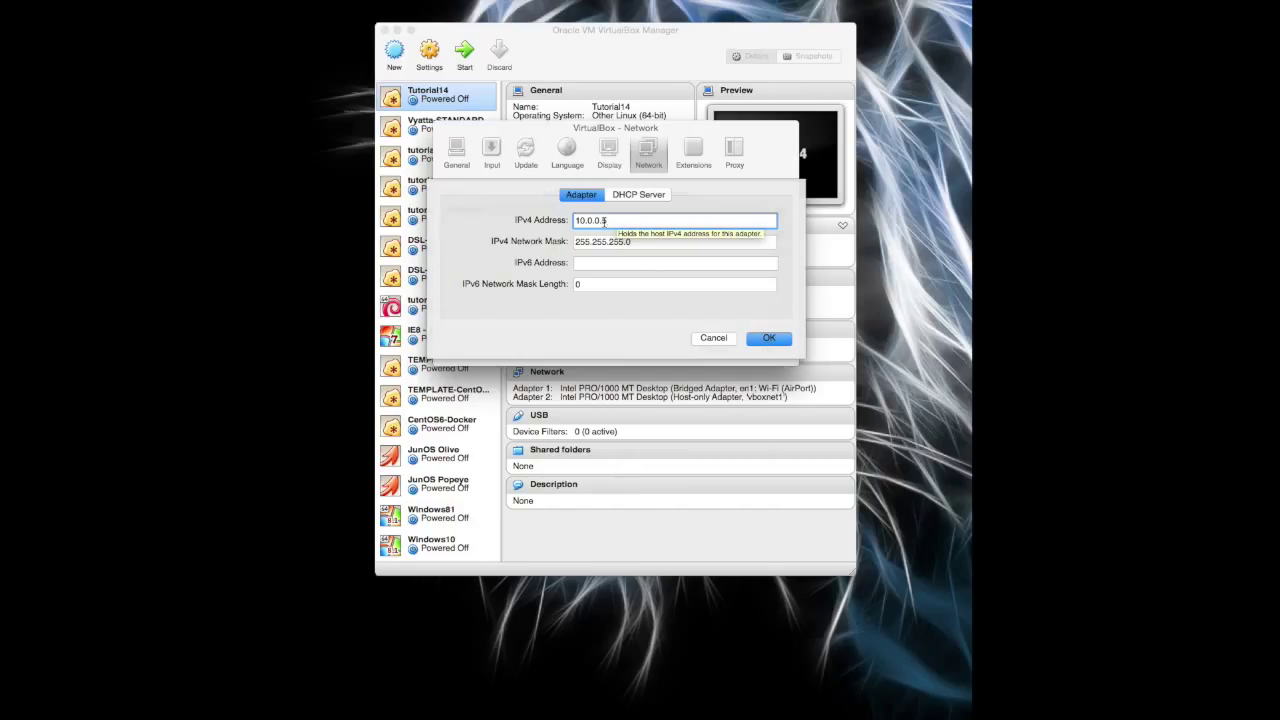
pyautogui.write('5')
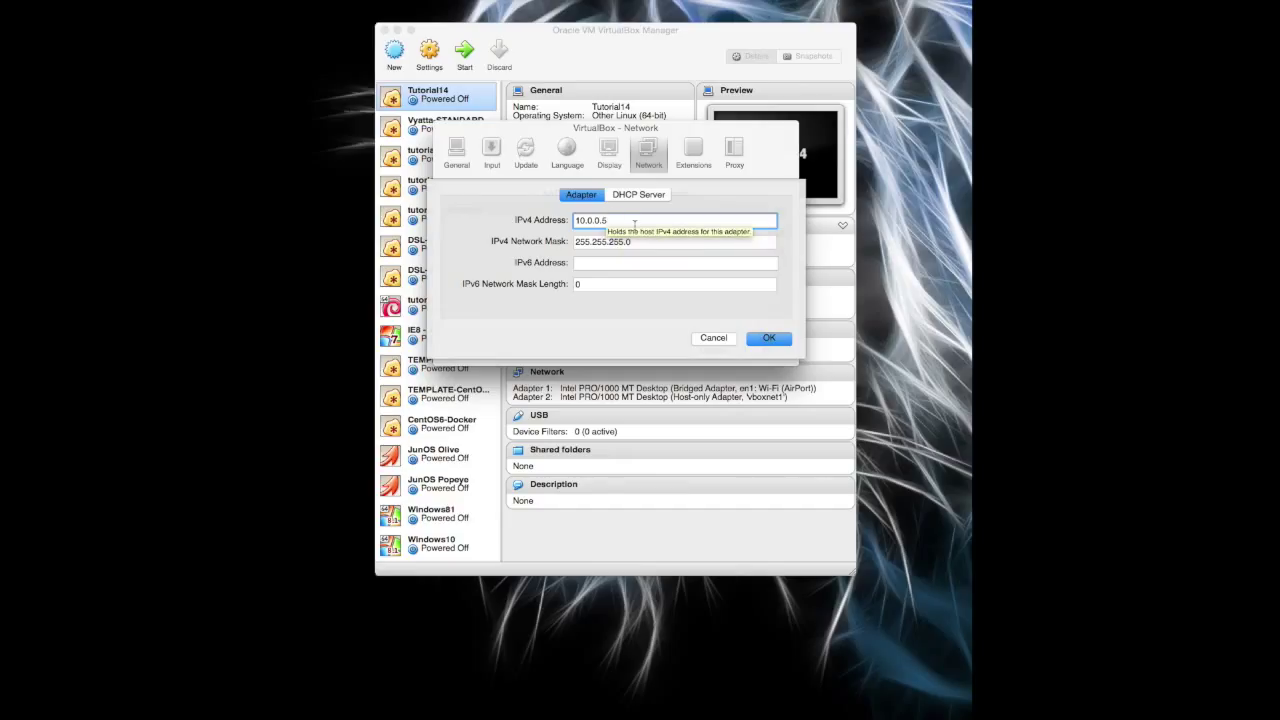
pyautogui.click(676, 240)
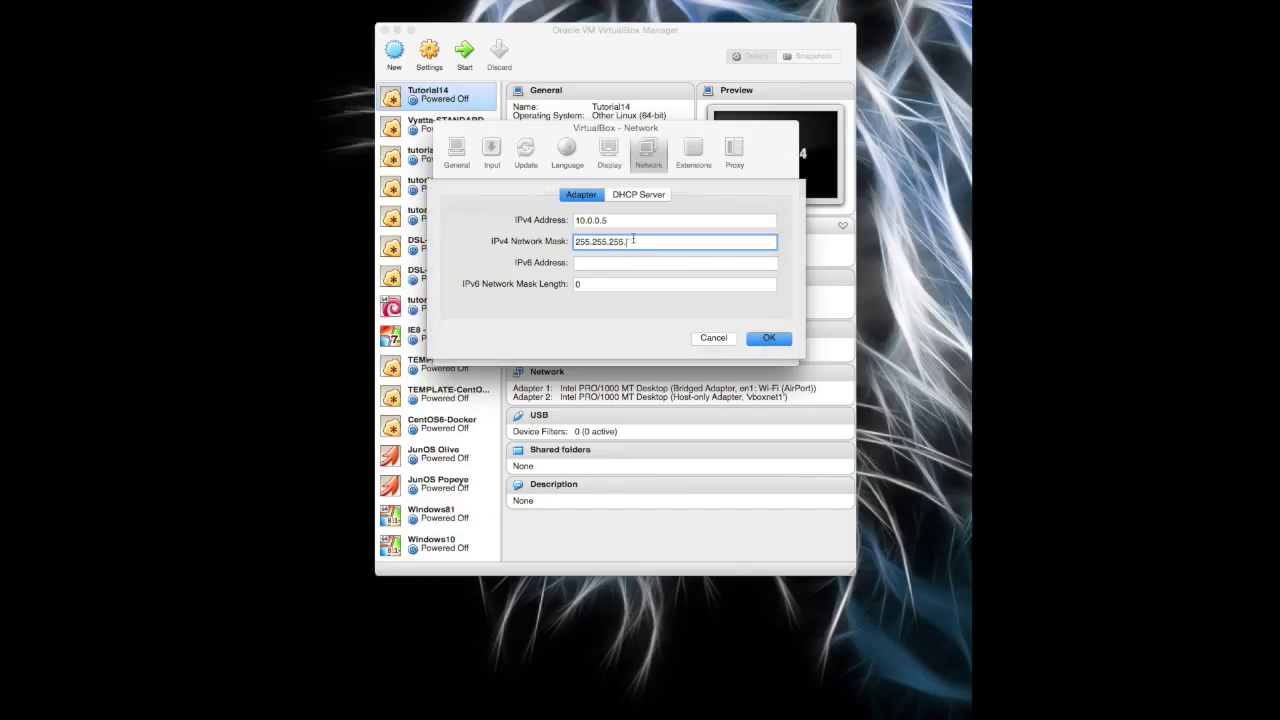
pyautogui.write('252')
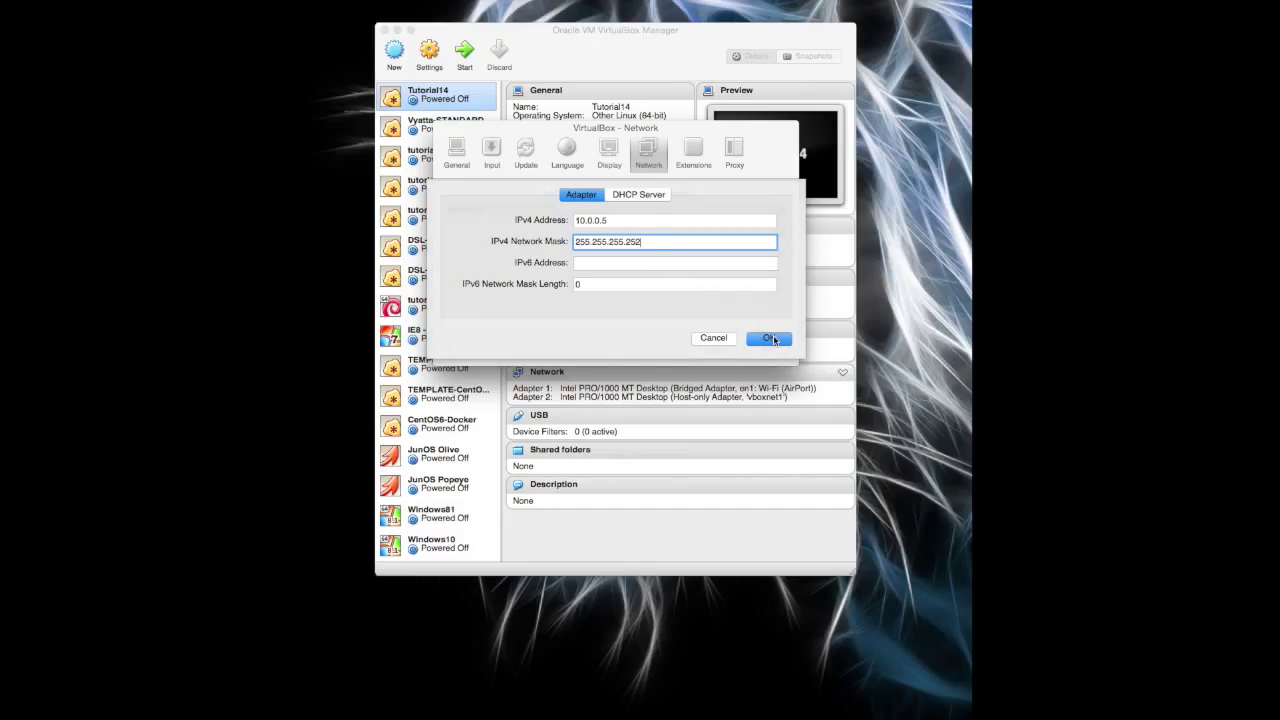
pyautogui.click(638, 194)
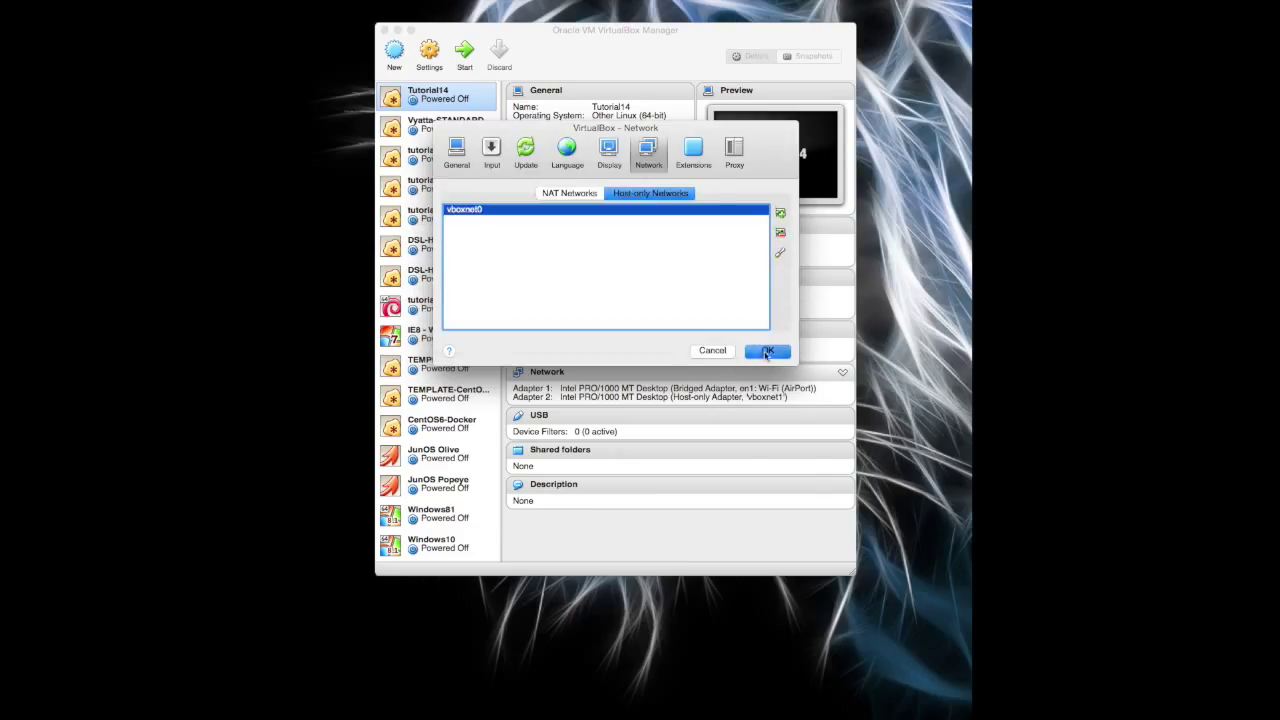
pyautogui.click(768, 350)
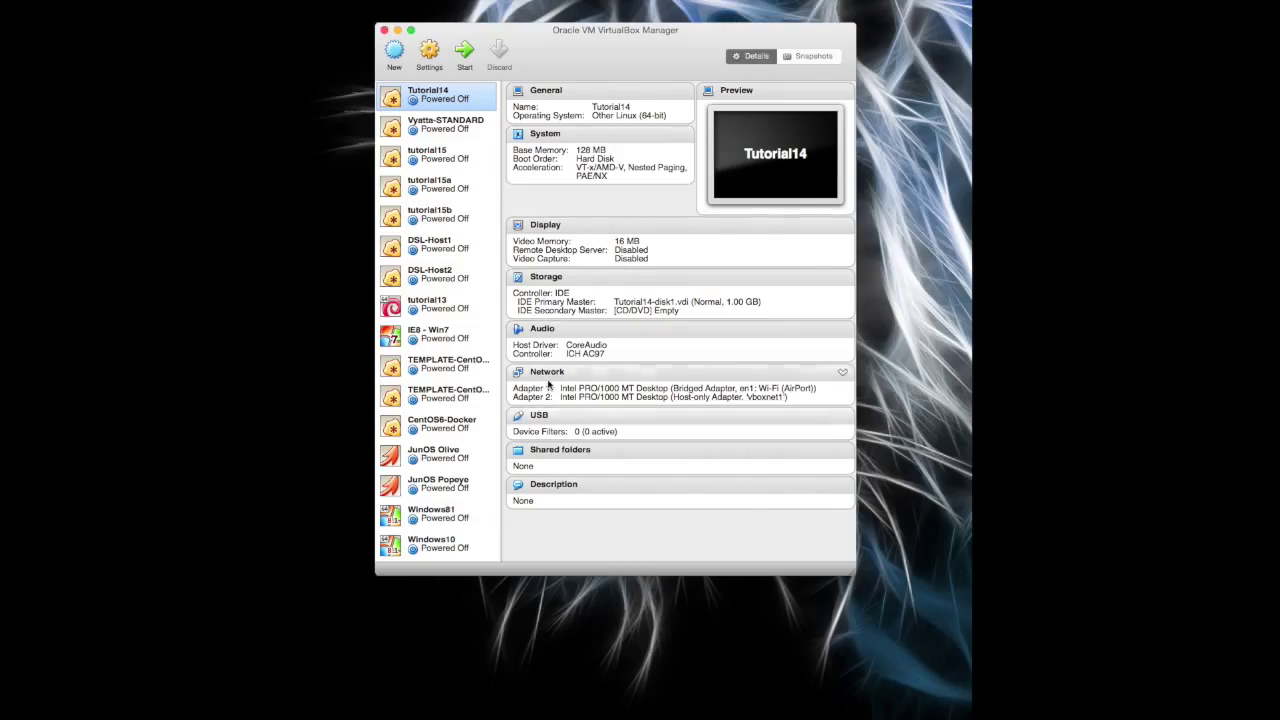
# - Attach Tutorial14's Adapter 1 to host-only vboxnet0 and review its advanced options
pyautogui.click(428, 50)
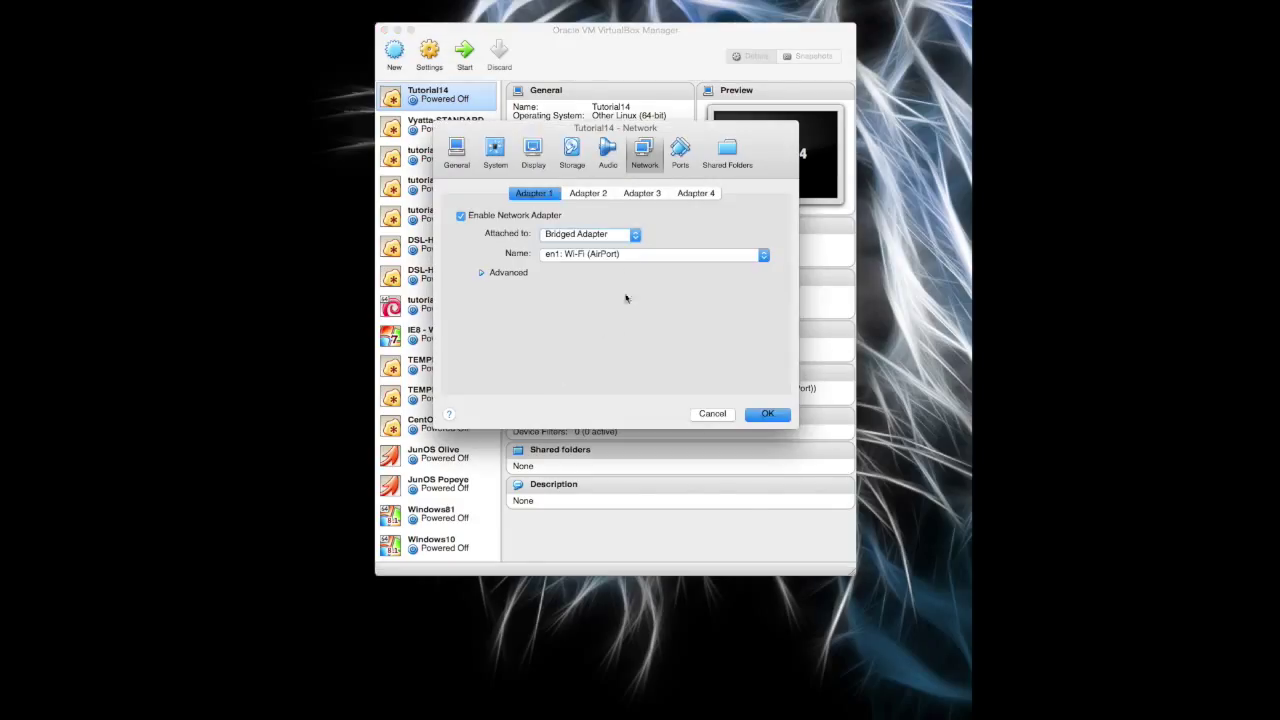
pyautogui.moveTo(570, 208)
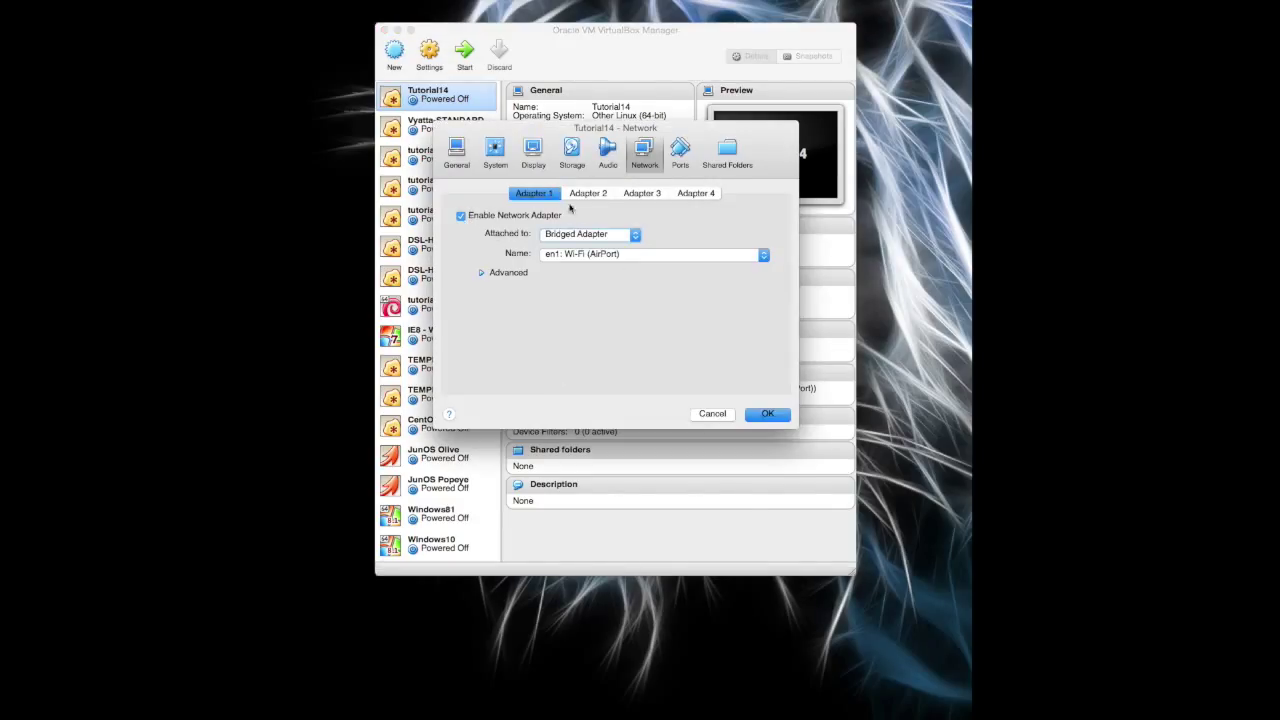
pyautogui.click(642, 192)
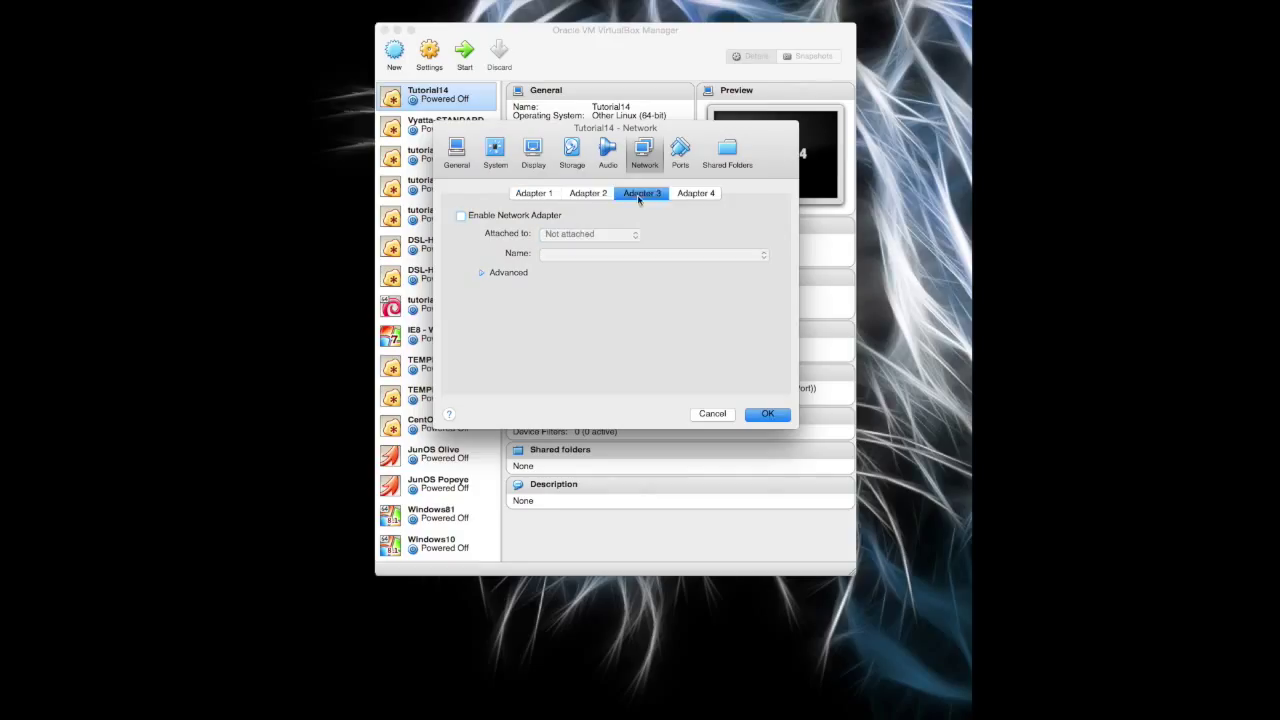
pyautogui.click(634, 232)
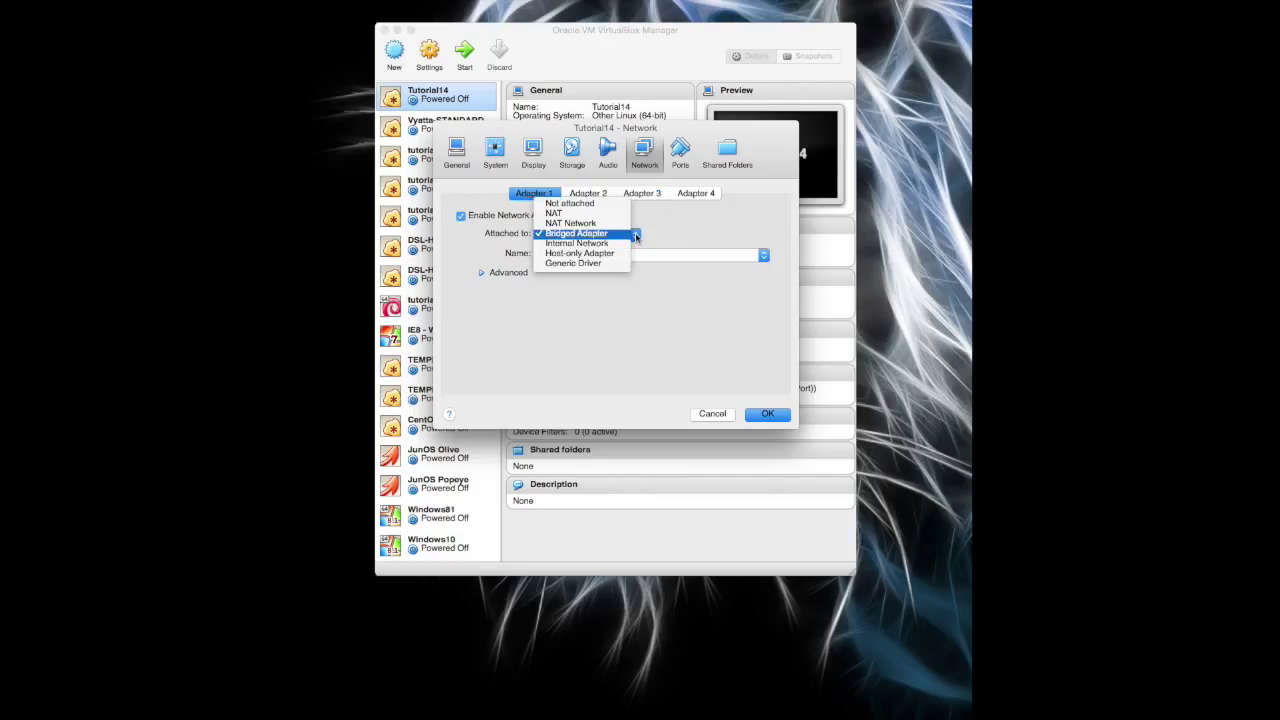
pyautogui.click(580, 252)
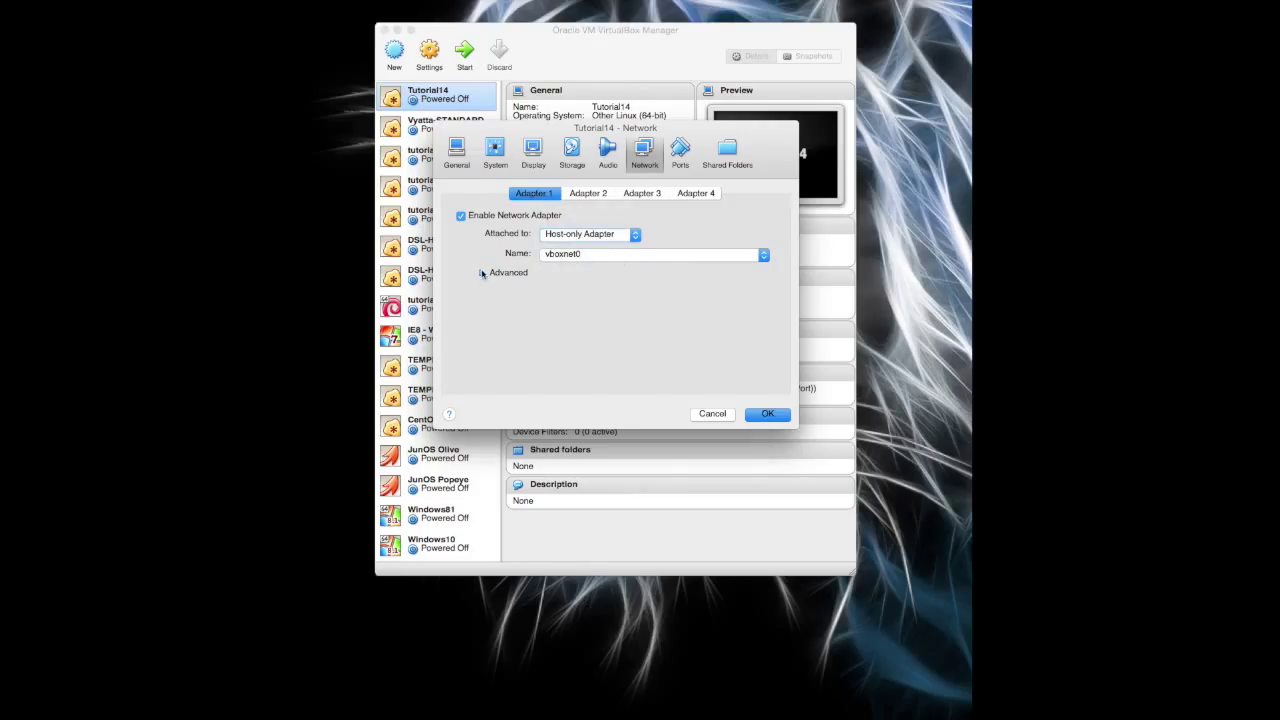
pyautogui.click(504, 272)
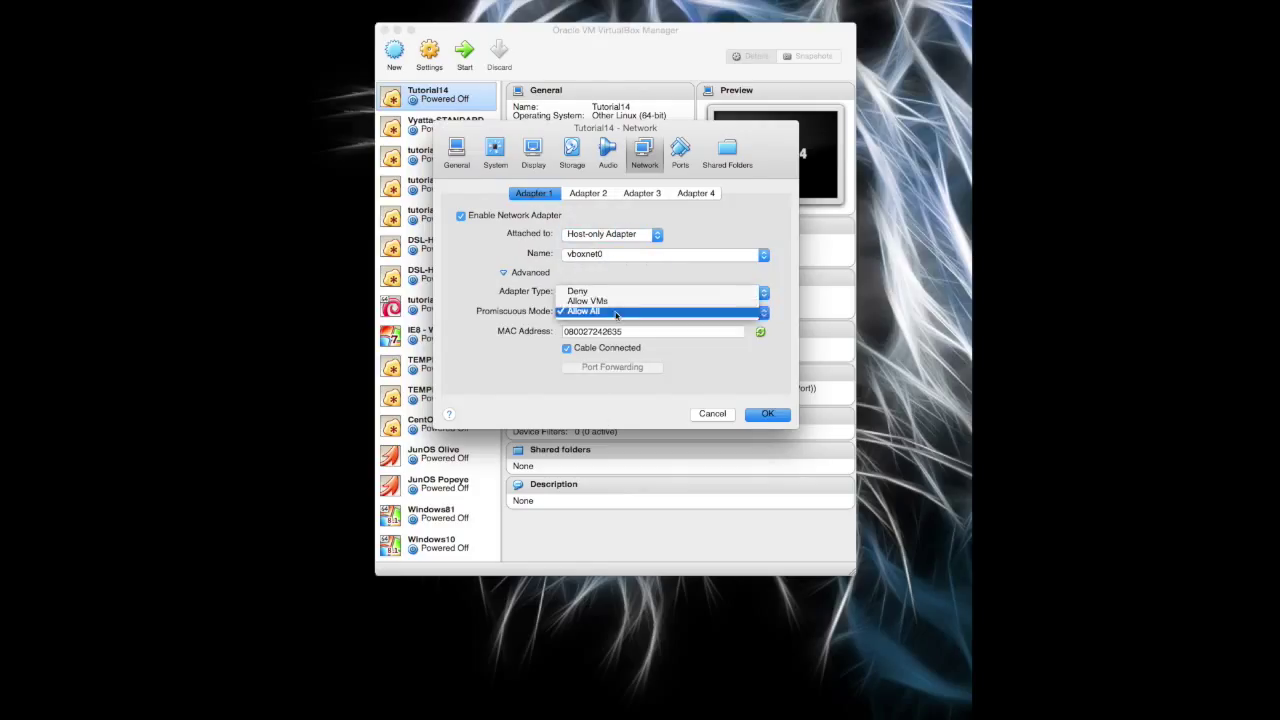
pyautogui.click(586, 292)
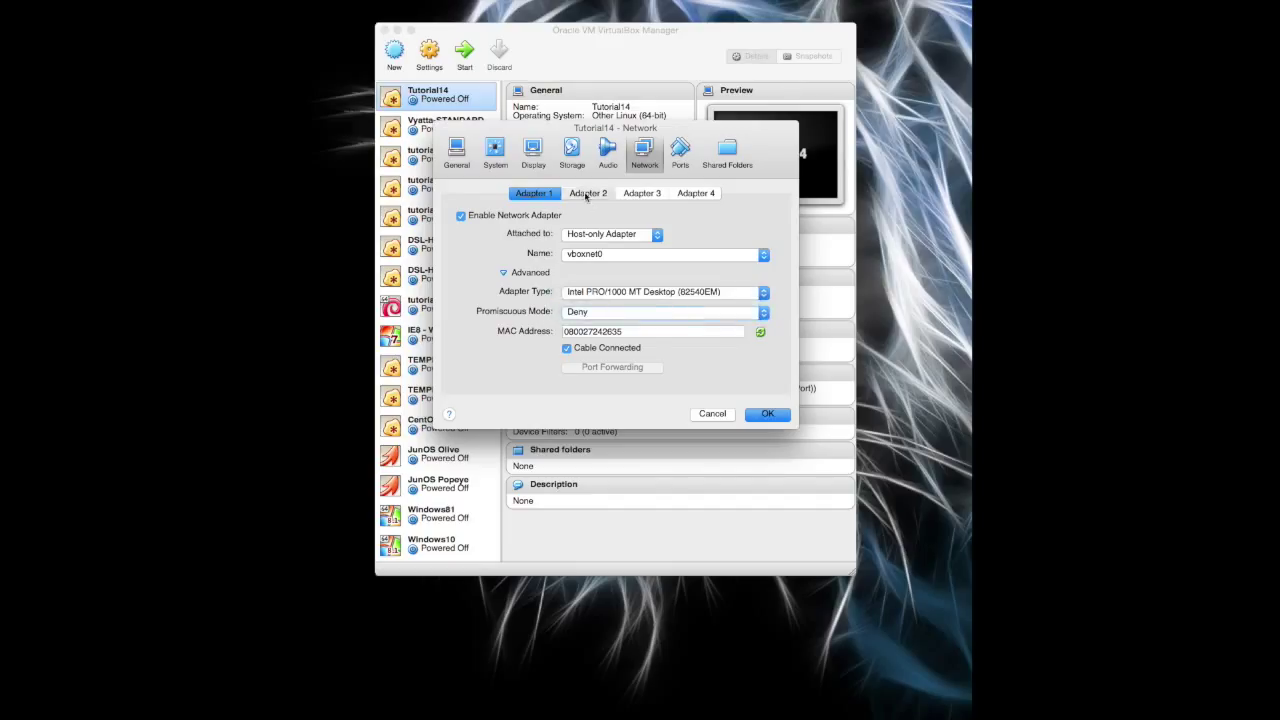
# - Review Adapter 2's advanced options and close the VM settings
pyautogui.click(588, 192)
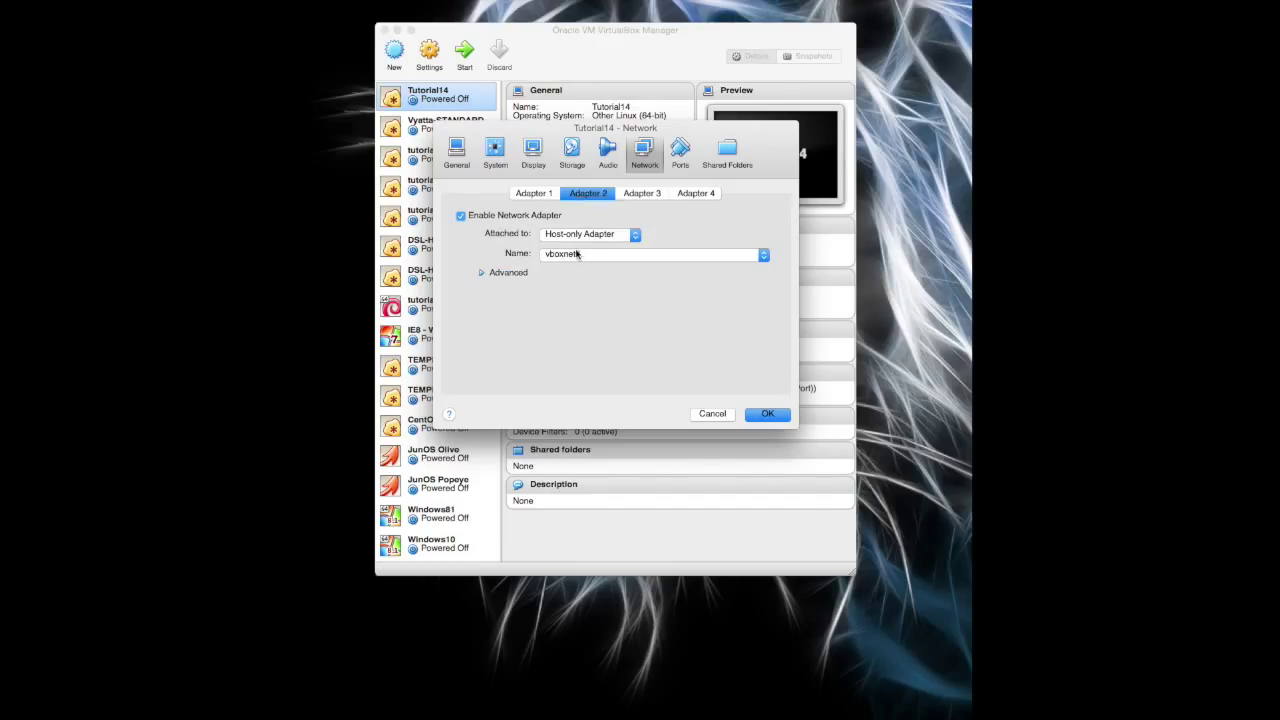
pyautogui.click(504, 272)
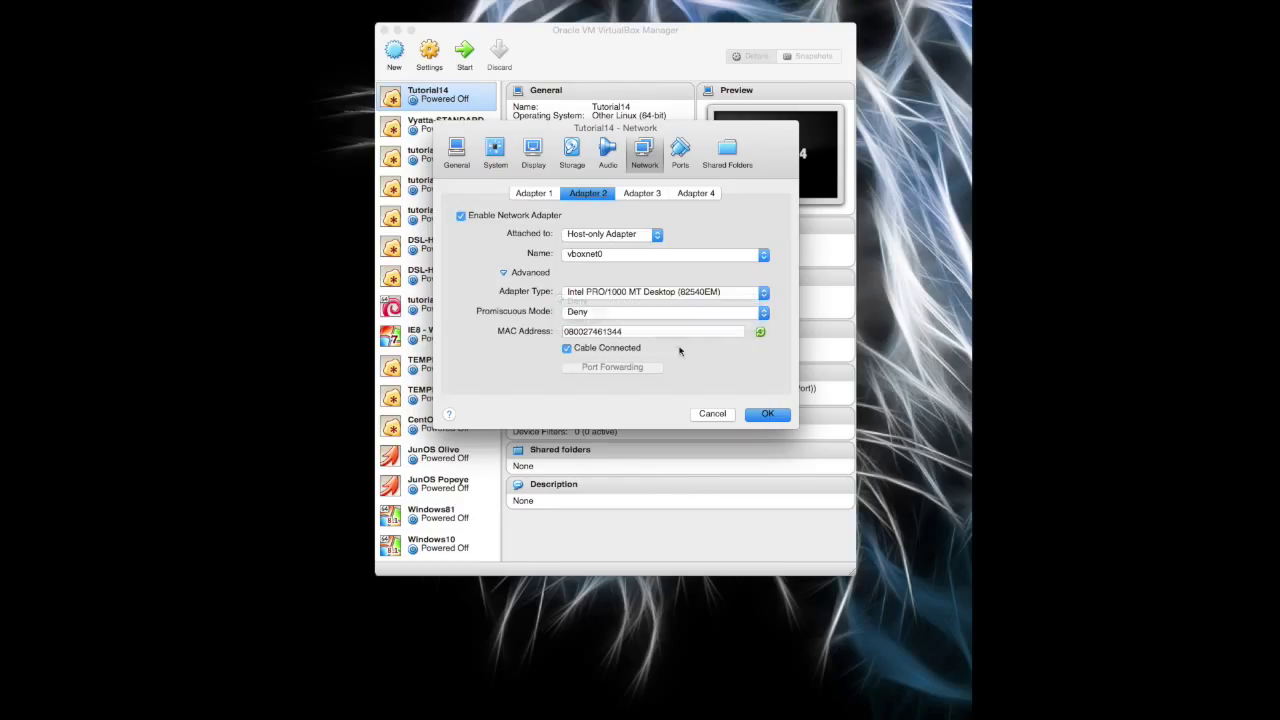
pyautogui.click(768, 412)
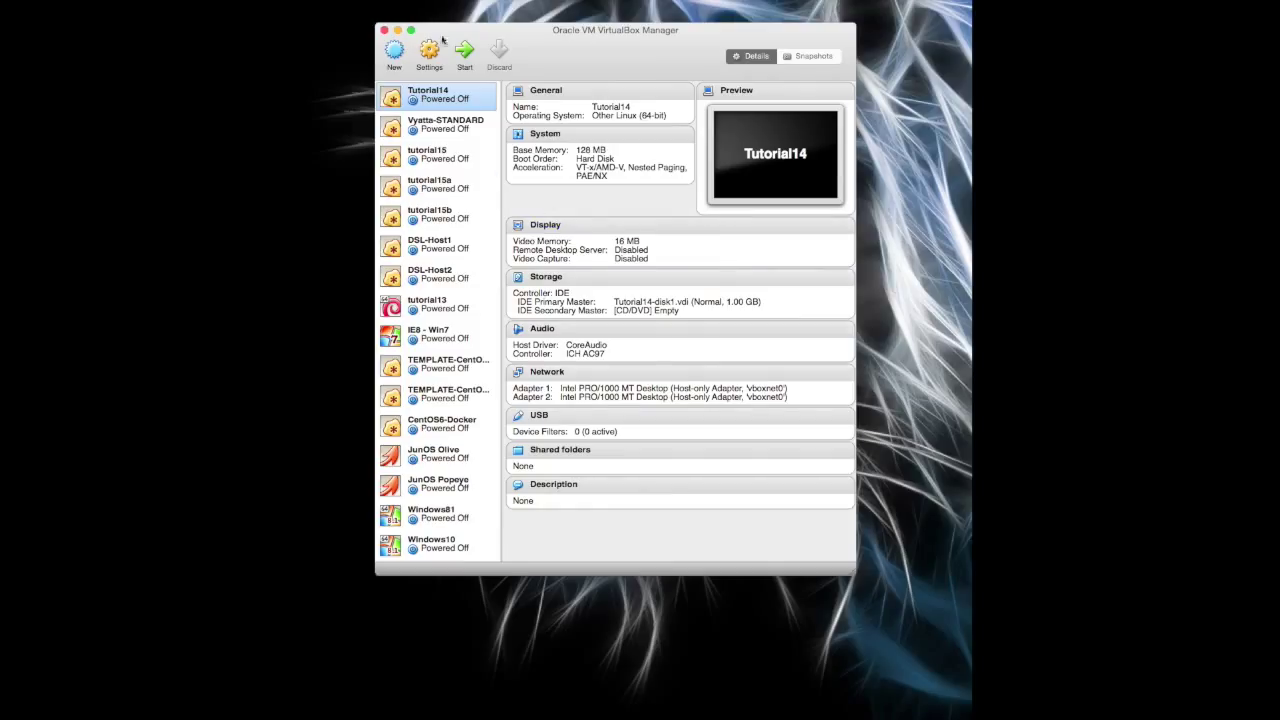
pyautogui.moveTo(428, 52)
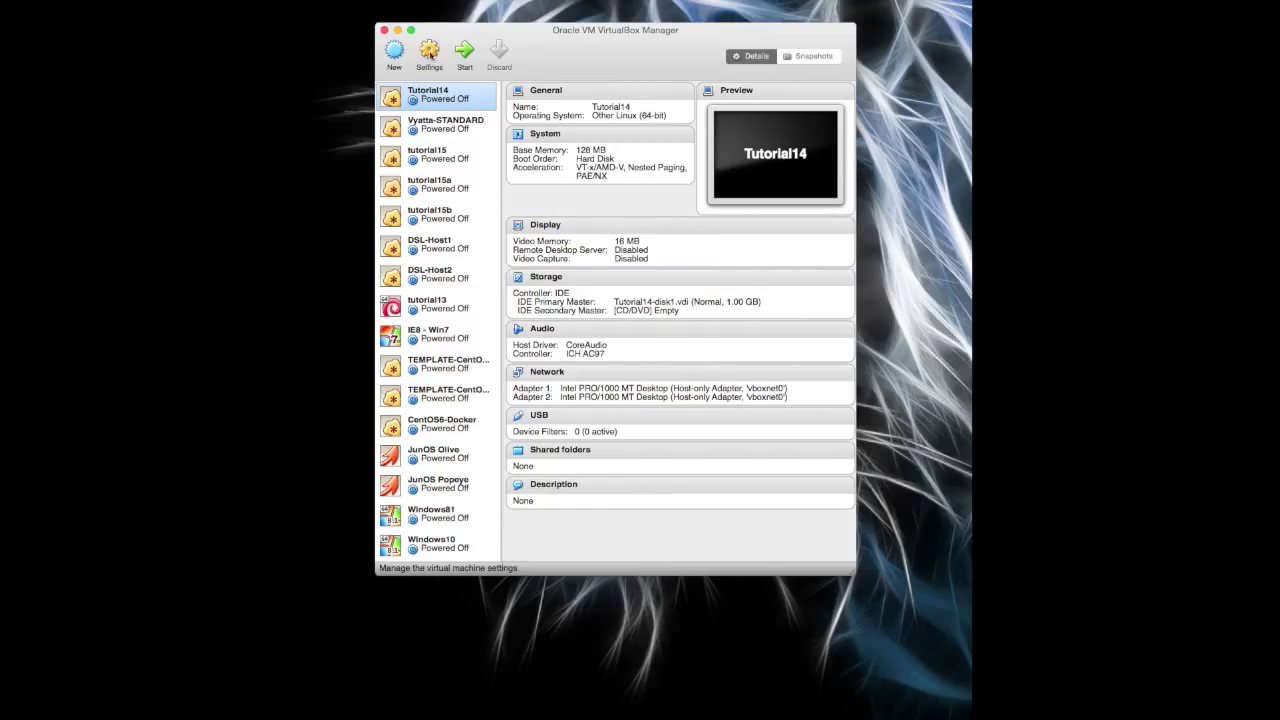
# - Regenerate Adapter 1's MAC address twice in Tutorial14's network settings, check Adapter 2, and save
pyautogui.click(428, 52)
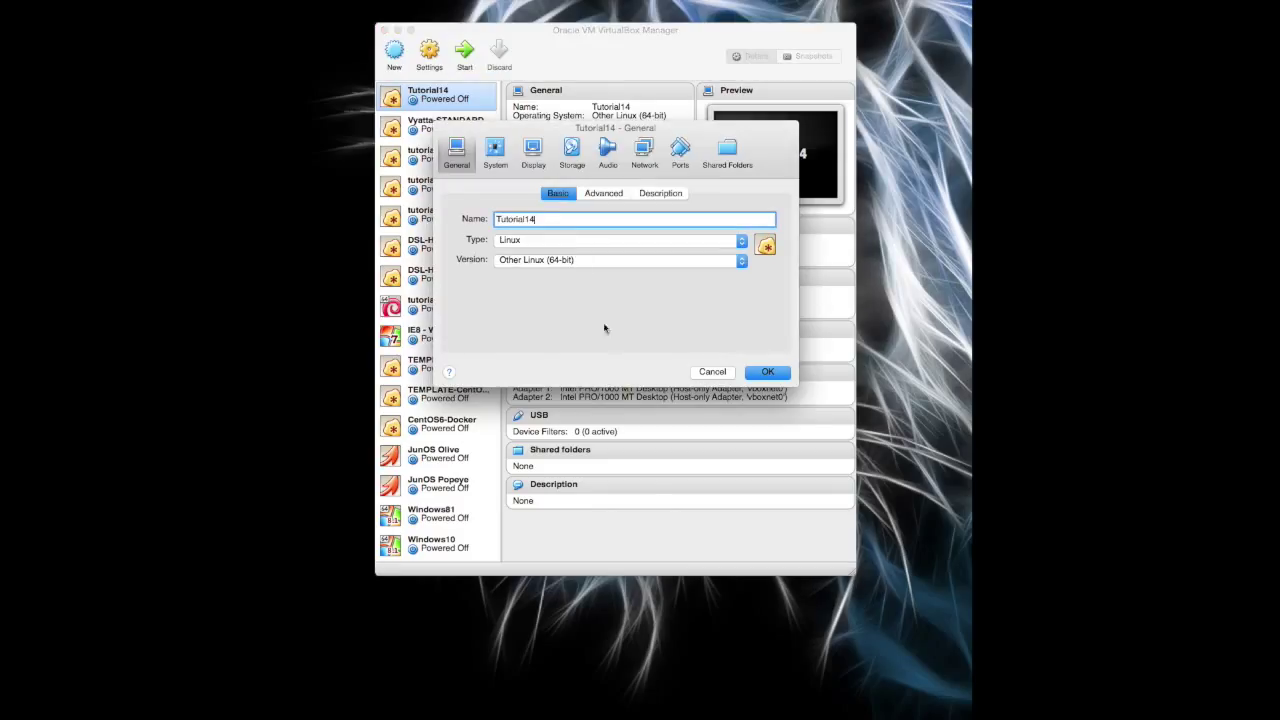
pyautogui.click(644, 150)
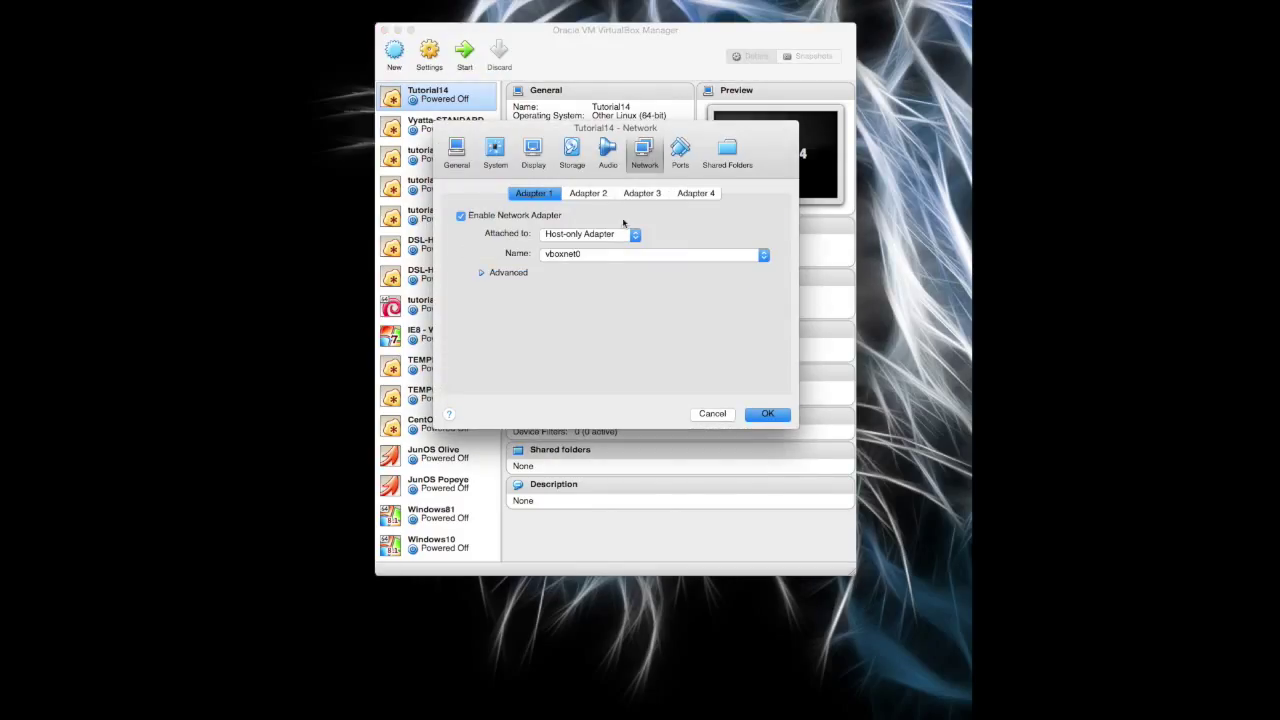
pyautogui.click(480, 272)
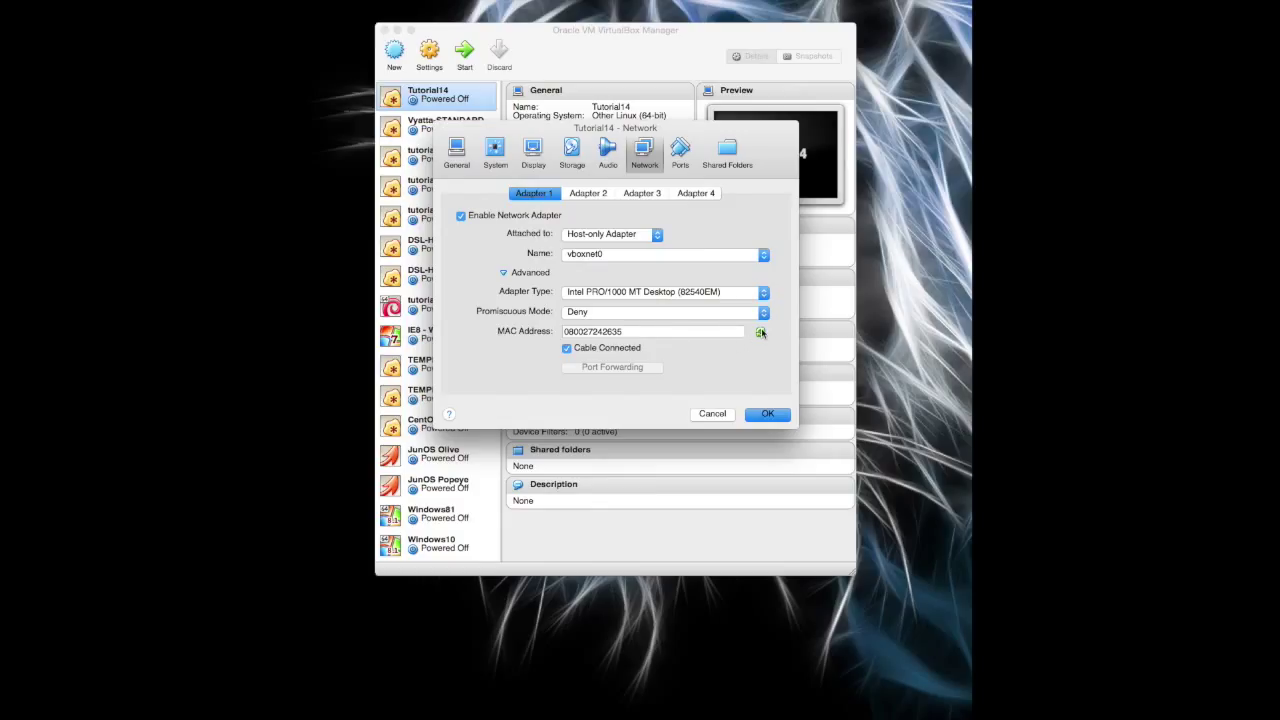
pyautogui.click(760, 332)
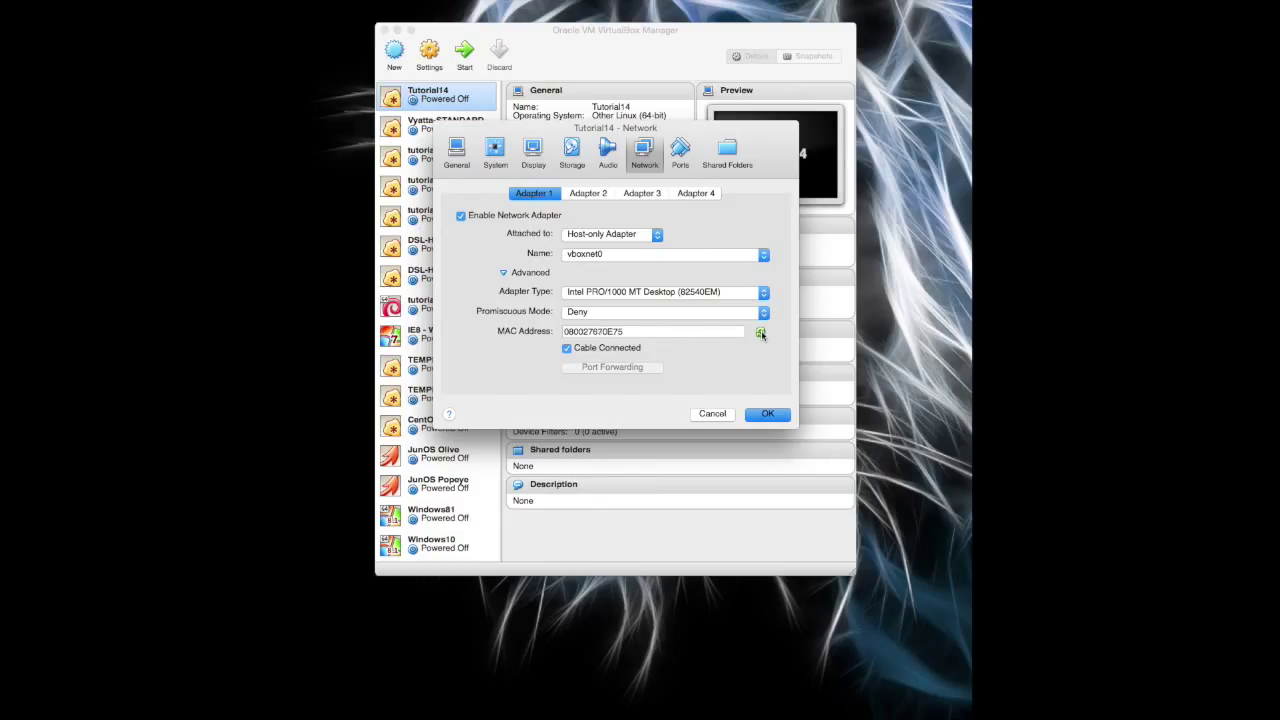
pyautogui.click(760, 332)
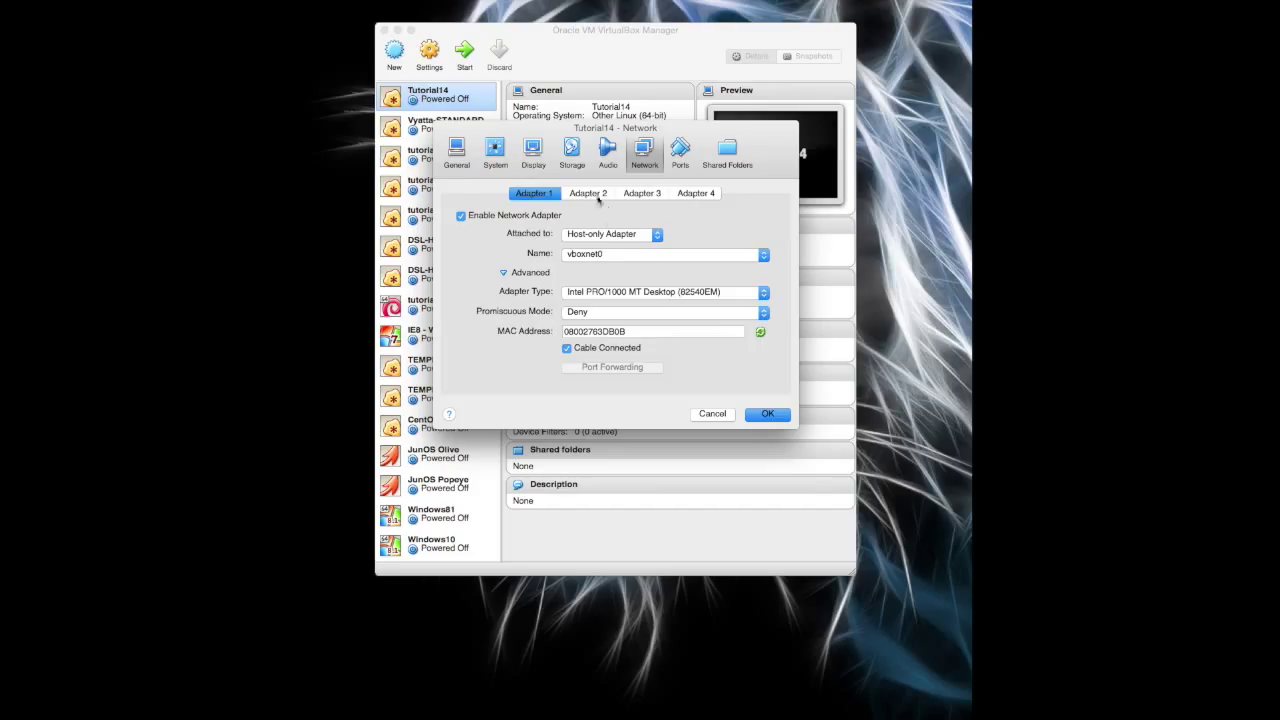
pyautogui.click(588, 192)
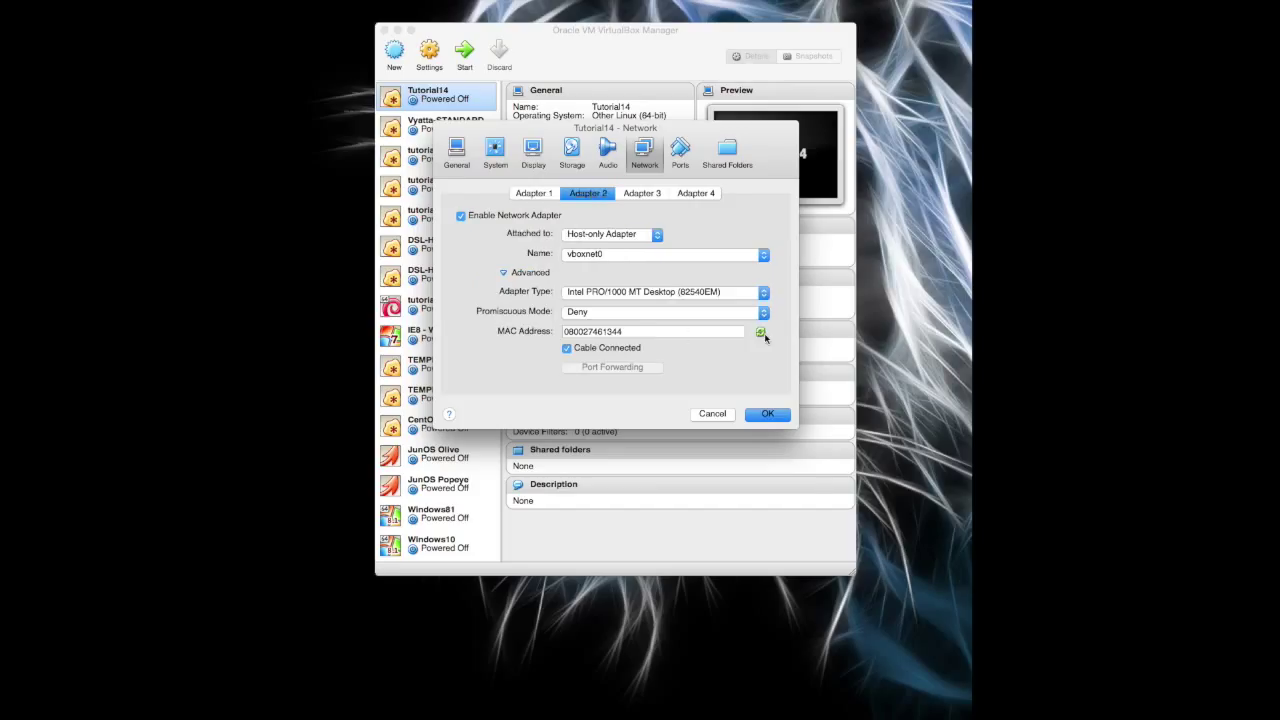
pyautogui.click(768, 412)
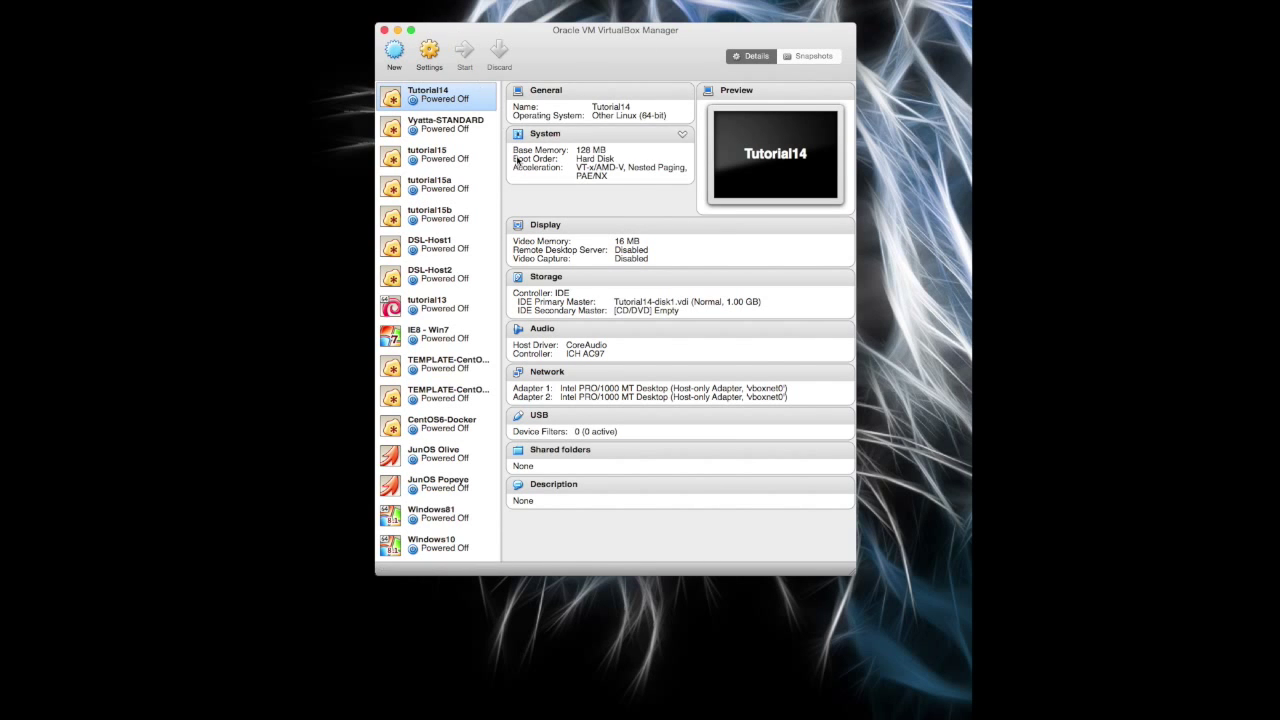
# - Boot Tutorial14, log in as vyos and run 'show interfaces'
pyautogui.click(464, 52)
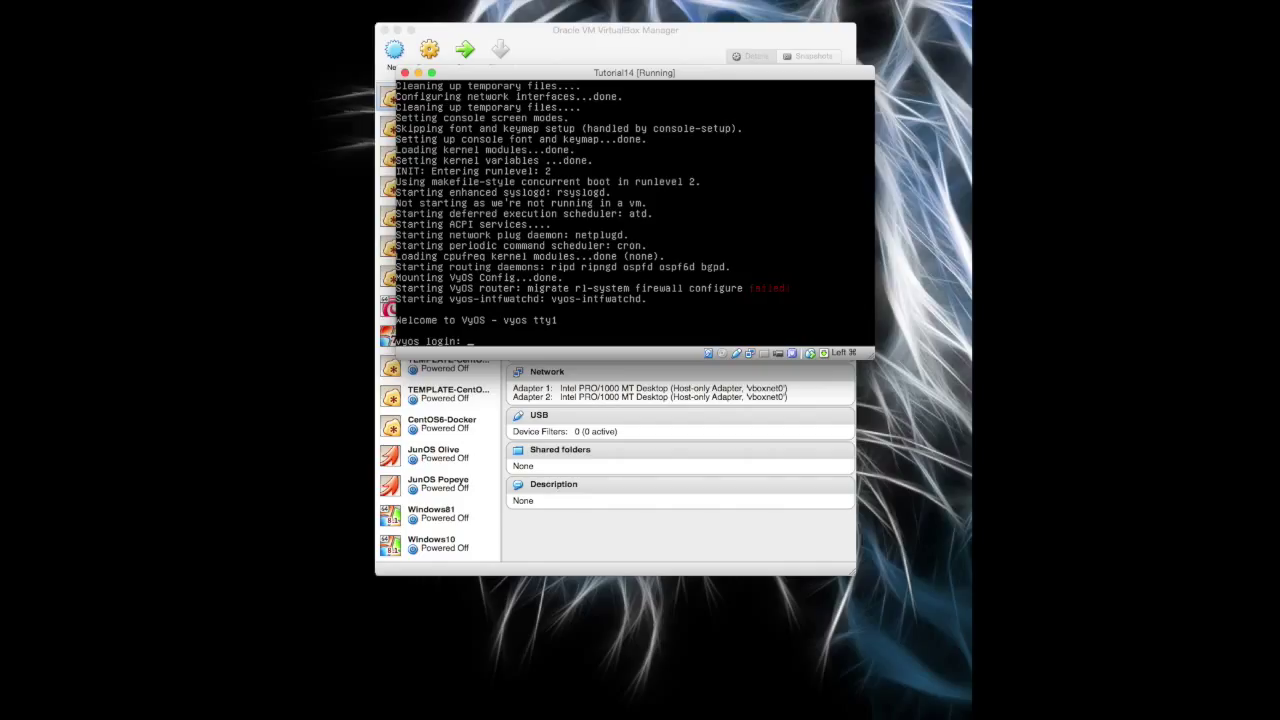
pyautogui.write('vyos')
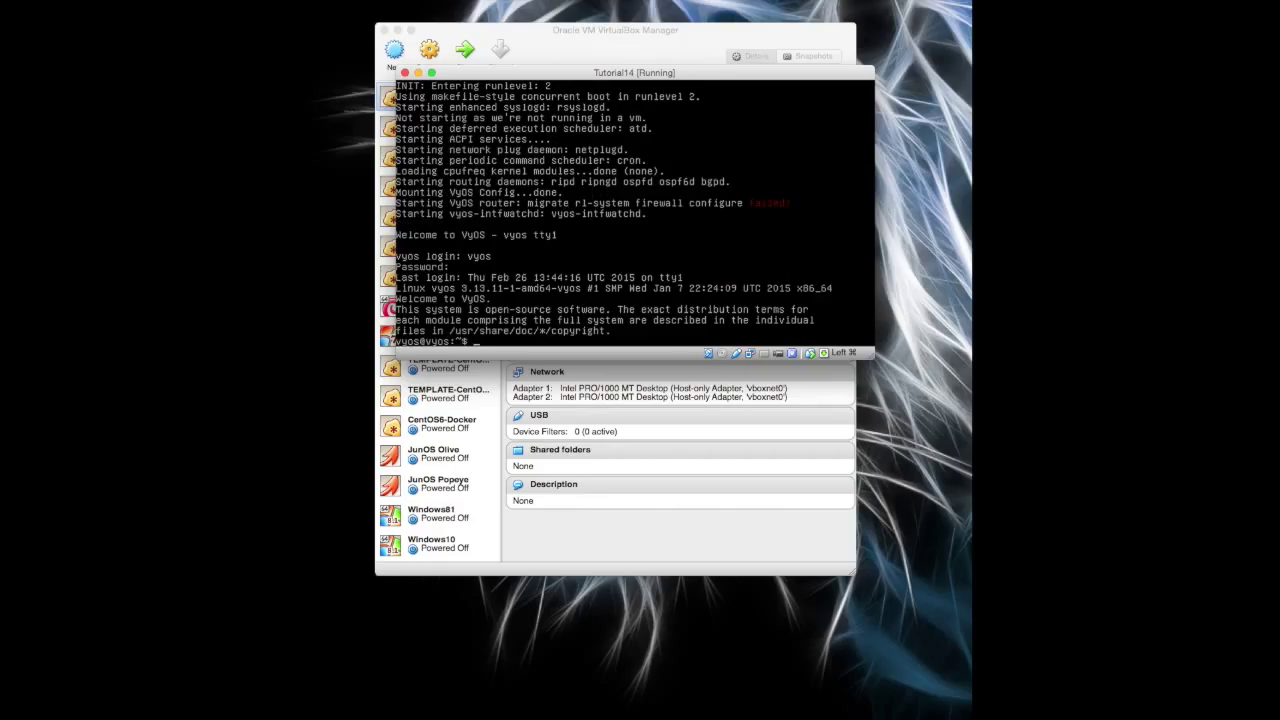
pyautogui.write('show inter')
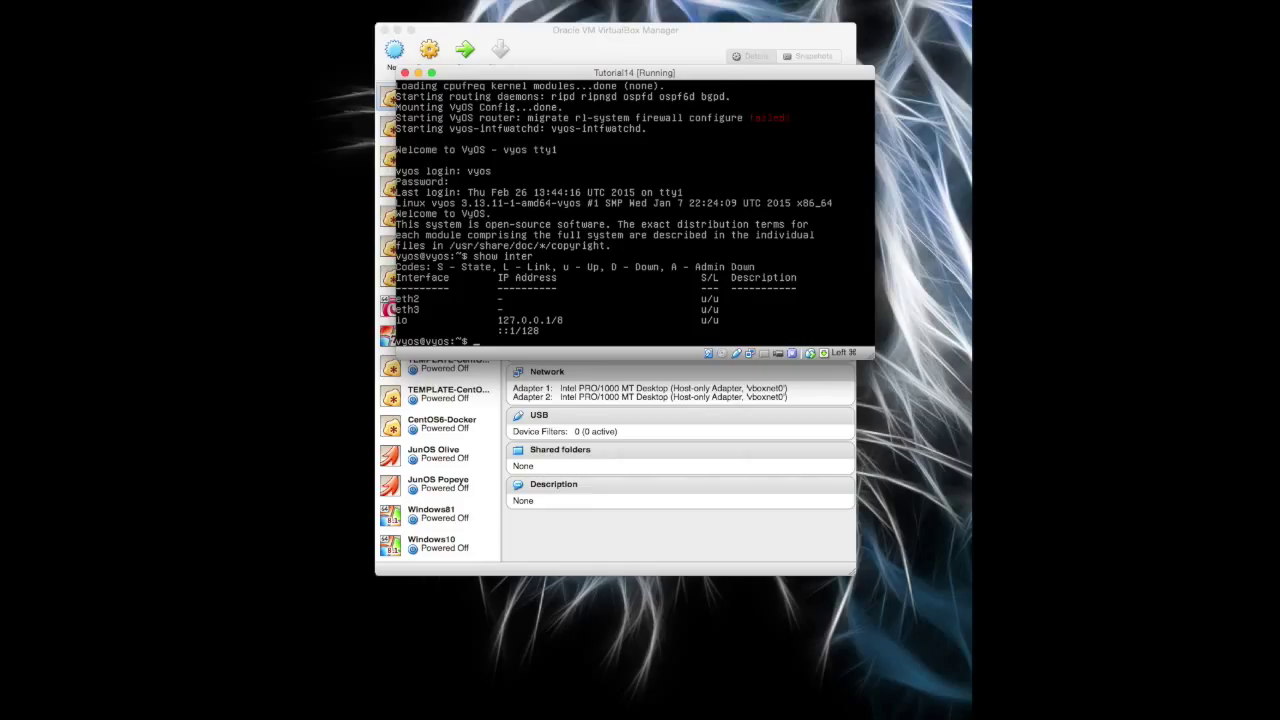
# - In configure mode load /opt/vyatta/etc/config.boot.default, then exit and begin a poweroff
pyautogui.write('conf')
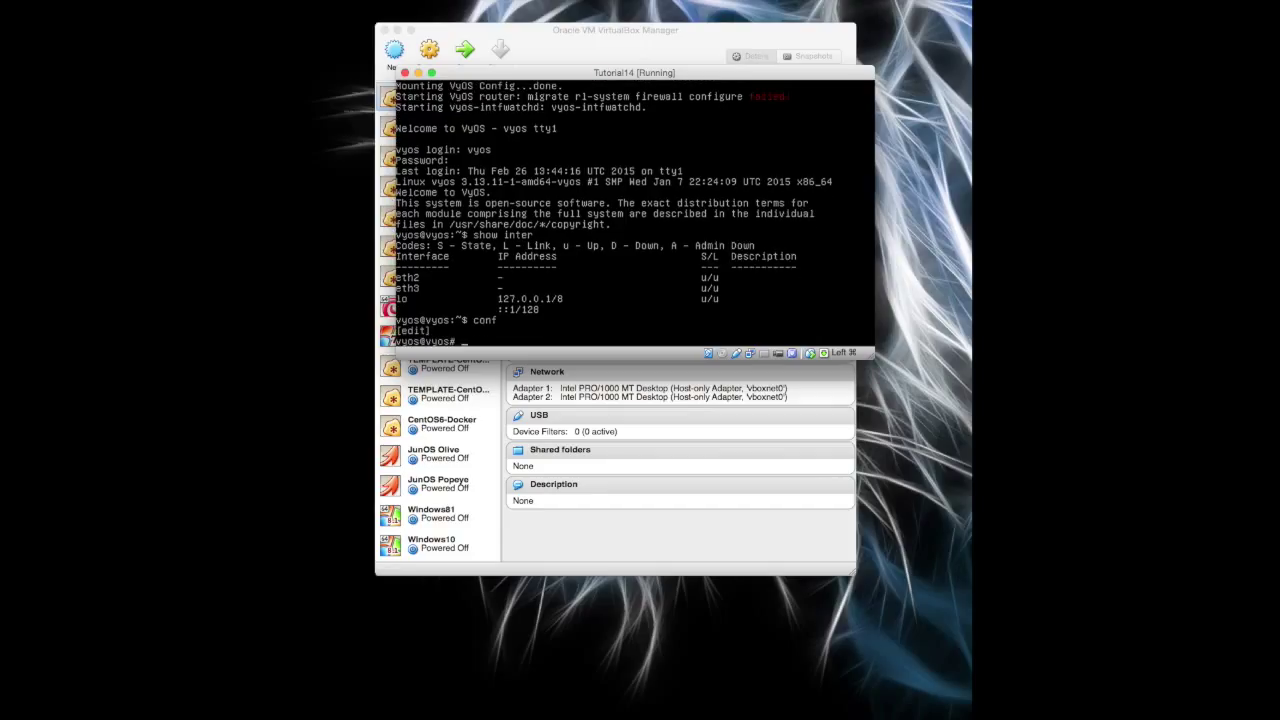
pyautogui.write('load /opt/vyatta/etc/')
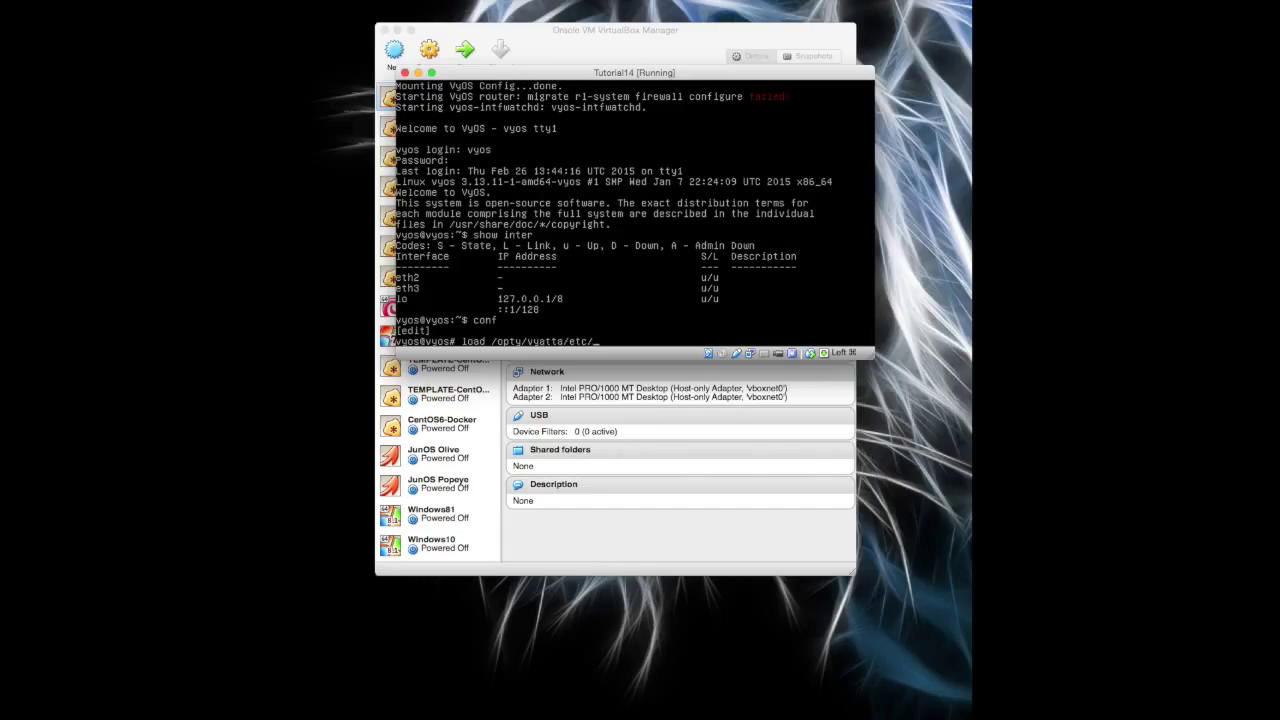
pyautogui.write('config/')
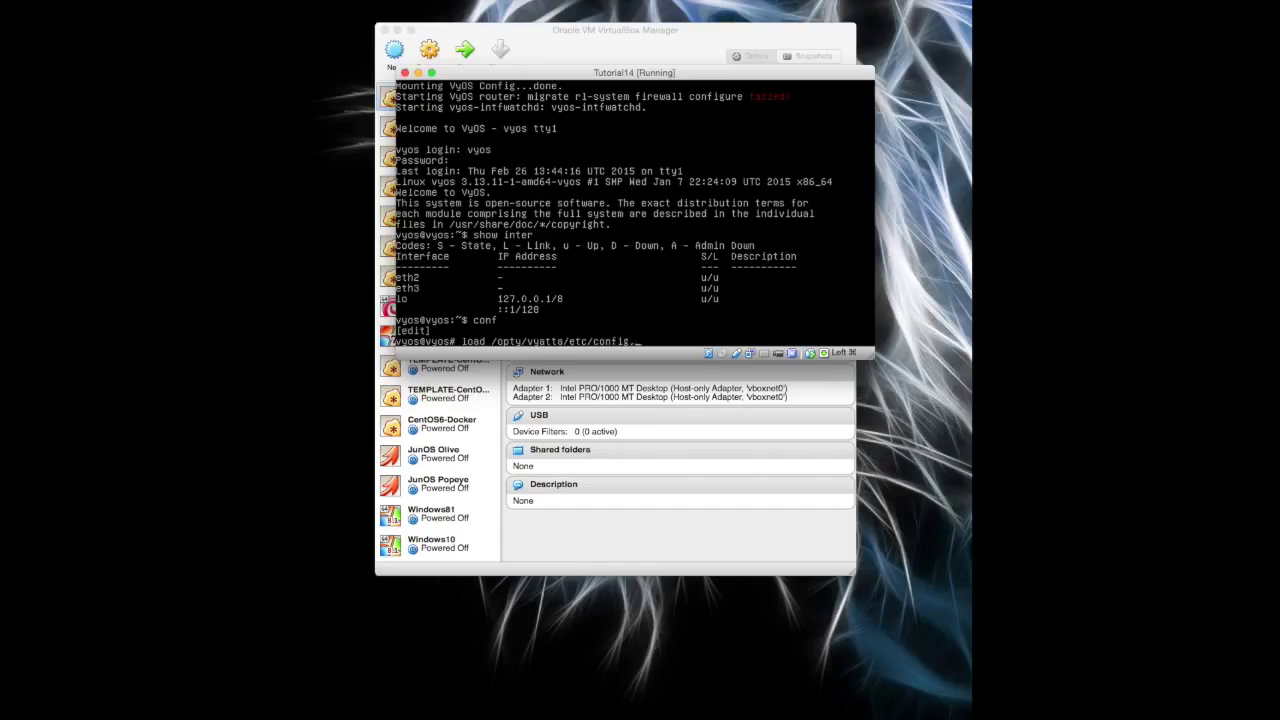
pyautogui.write('.boot.default')
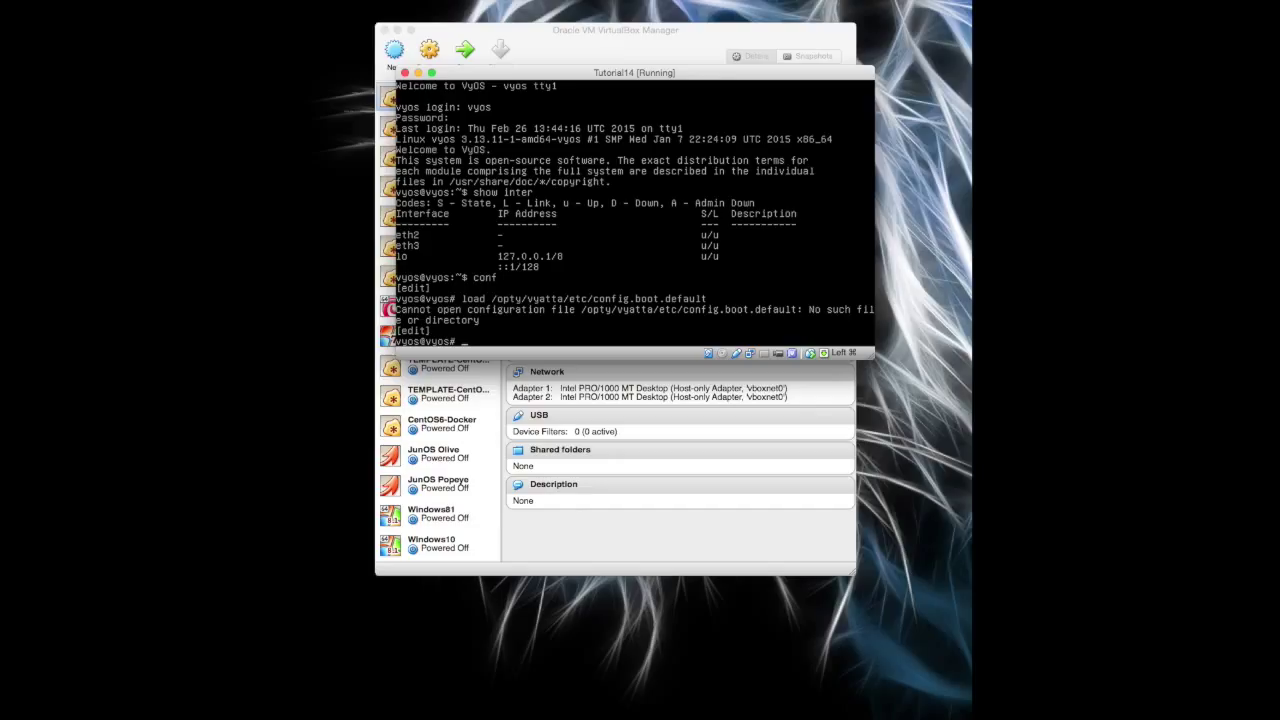
pyautogui.write('load /opty/vyatta/etc/config.boot.default')
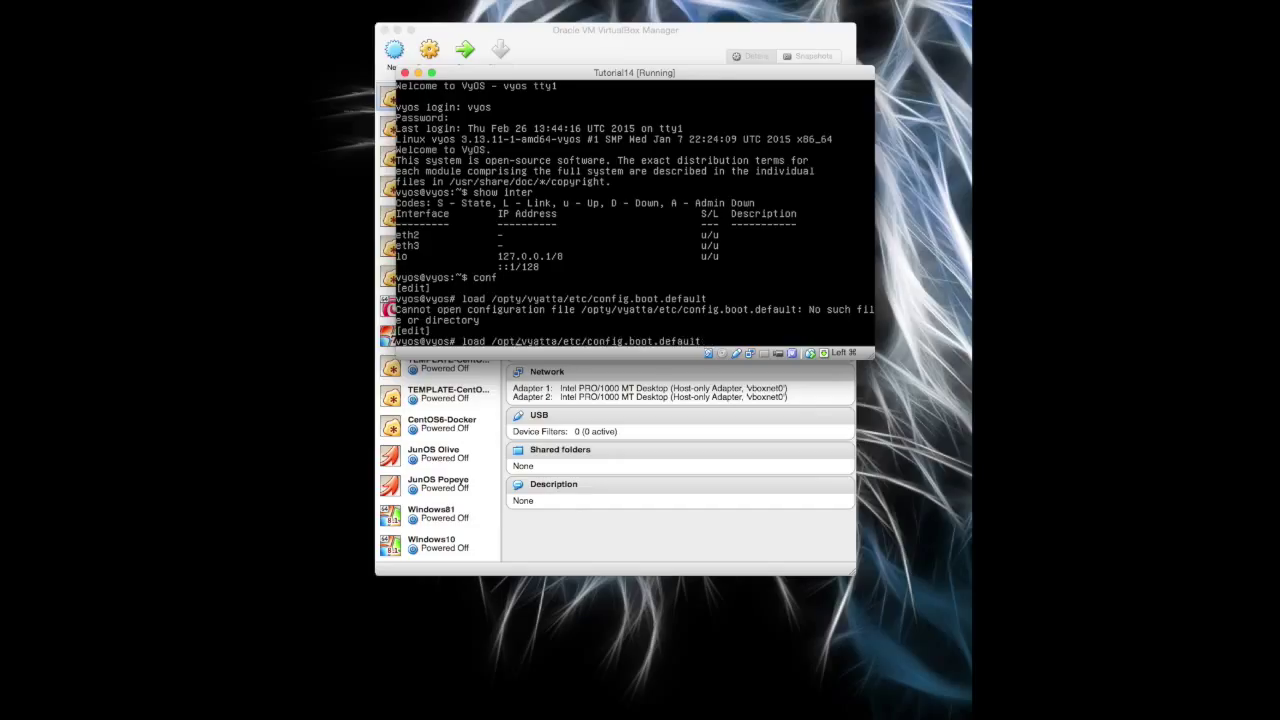
pyautogui.press('Return')
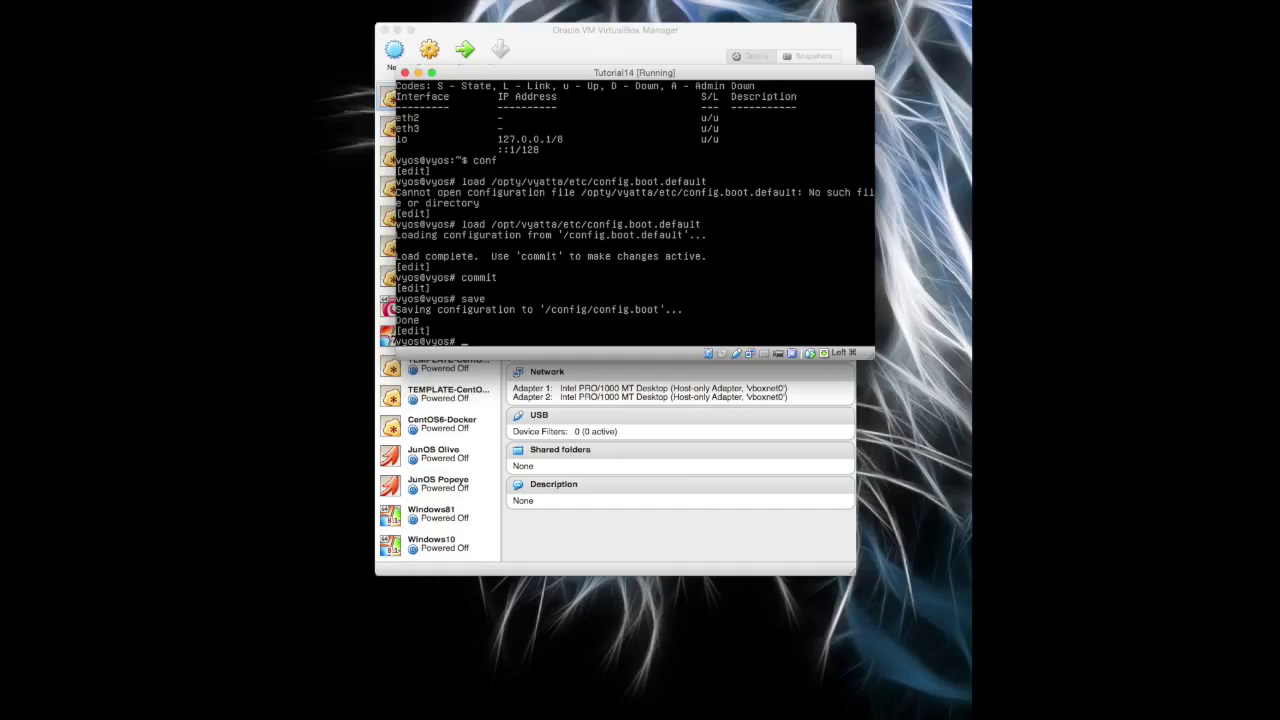
pyautogui.write('exit')
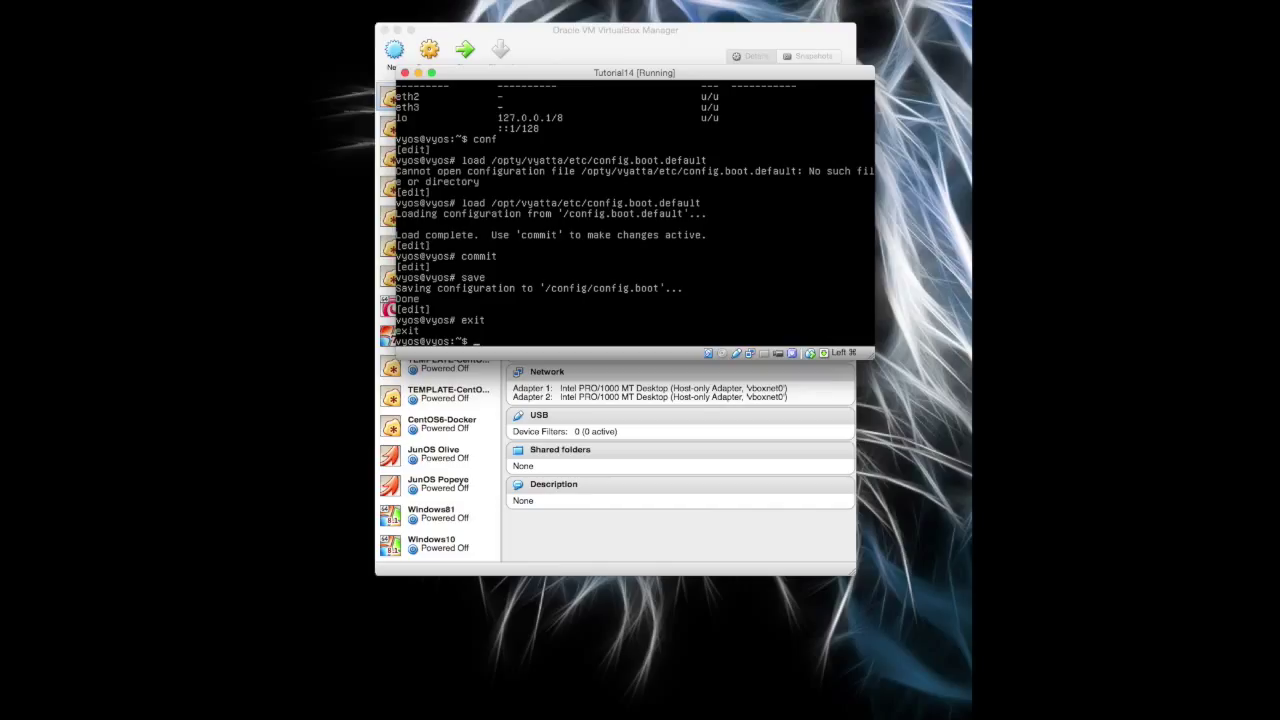
pyautogui.write('powero')
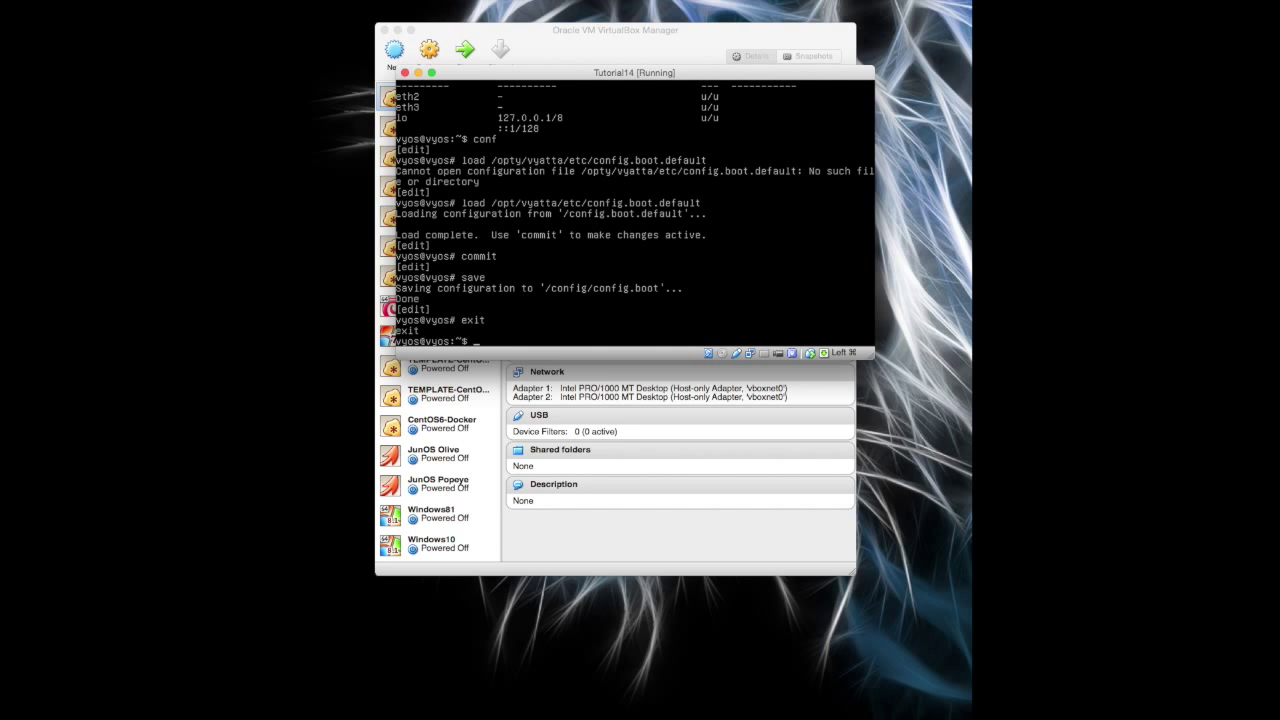
# - Reboot the VyOS machine with 'yes' and log back in as vyos
pyautogui.write('reboot')
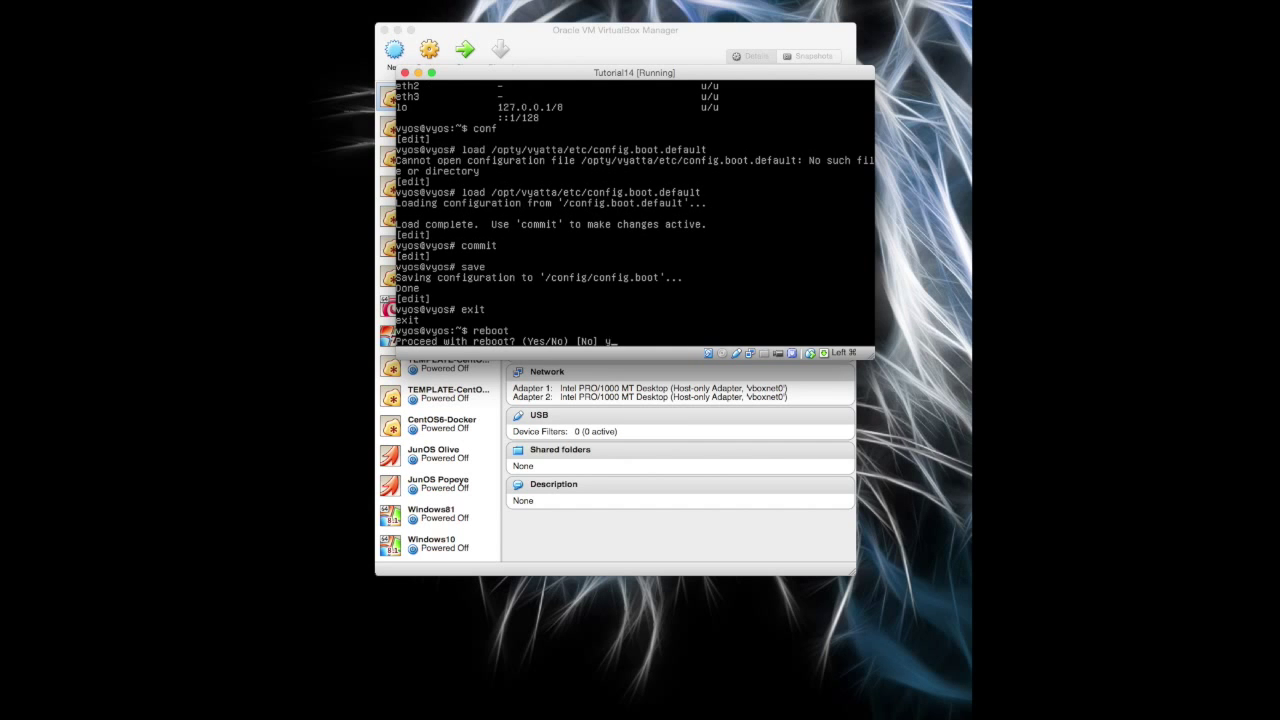
pyautogui.write('yes')
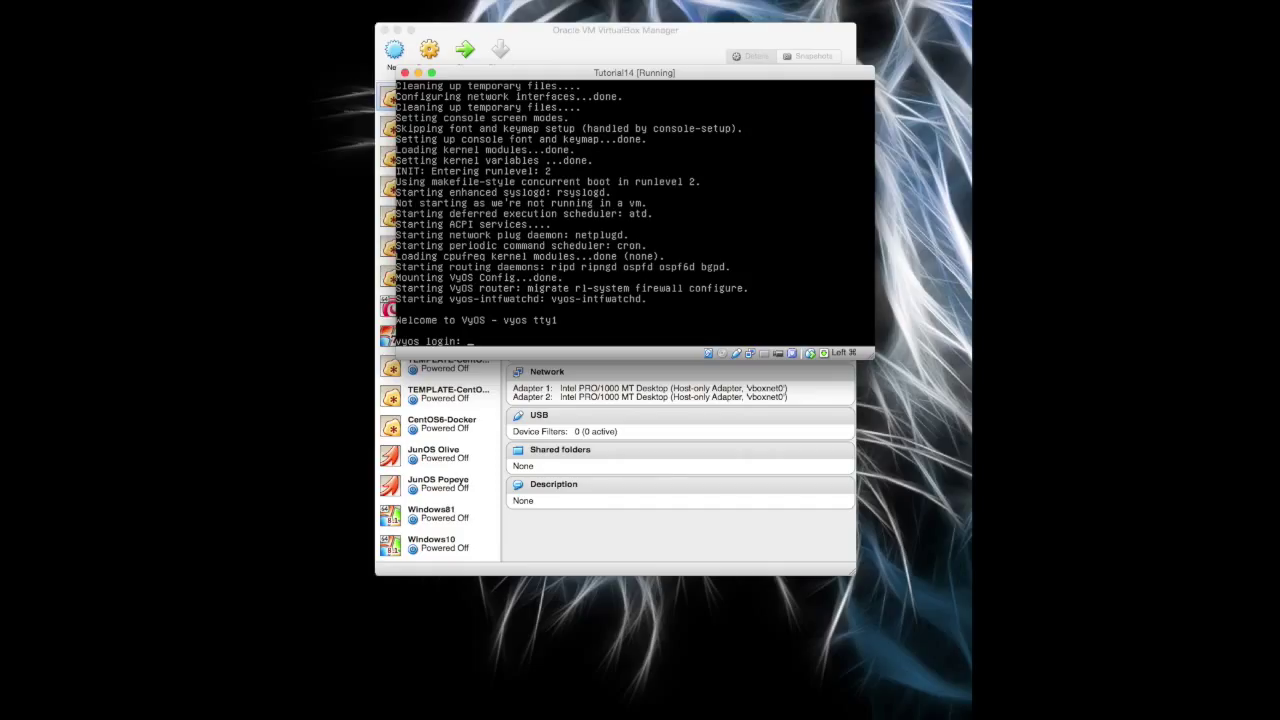
pyautogui.write('vy')
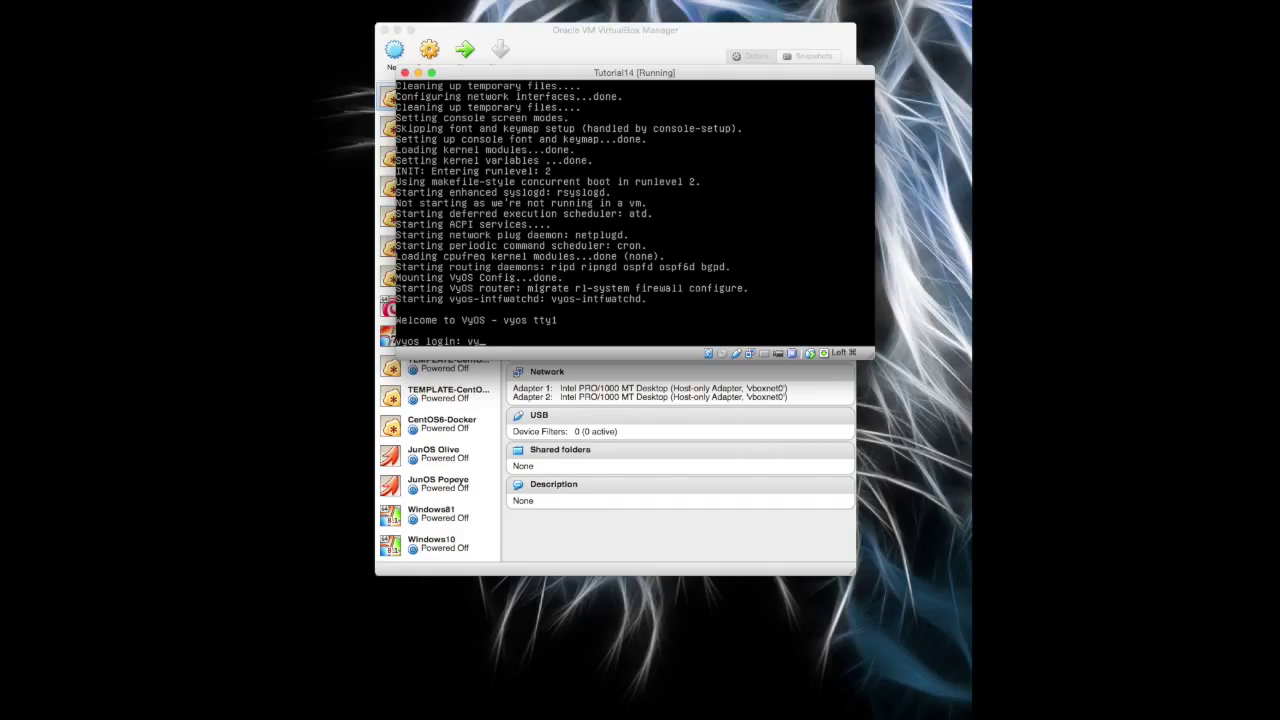
pyautogui.write('vyos')
pyautogui.write('show inter')
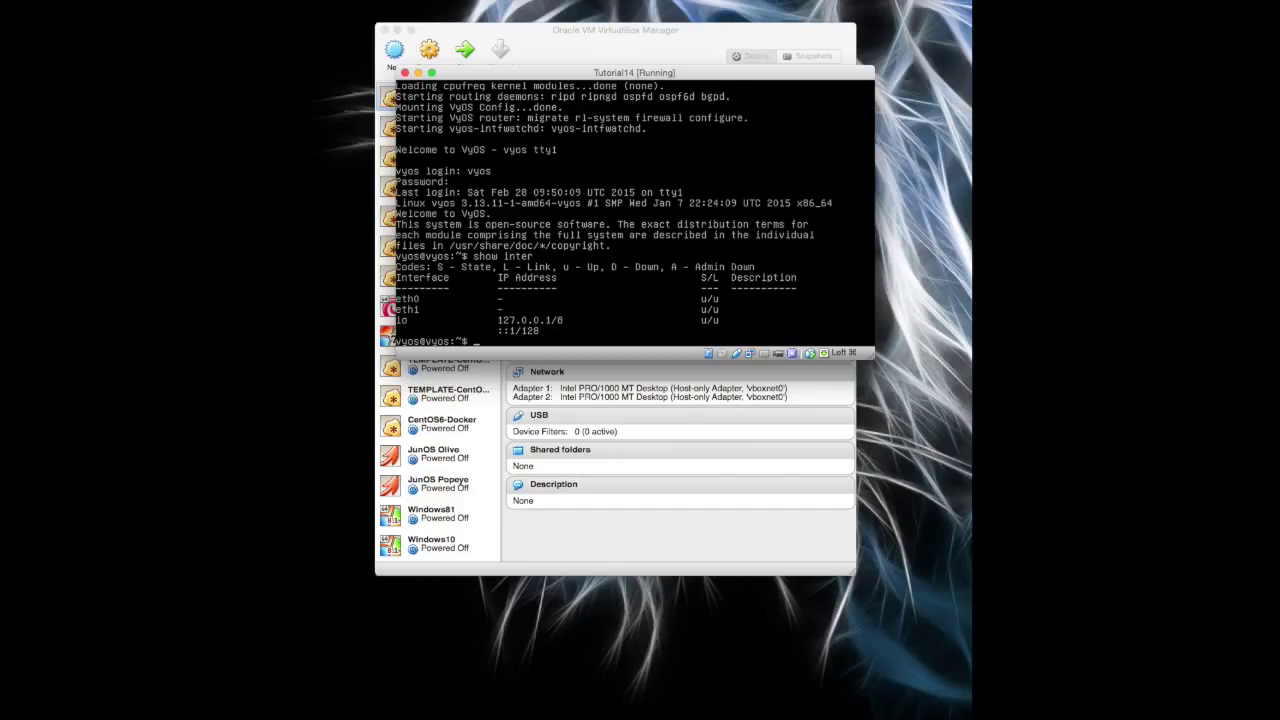
pyautogui.moveTo(378, 300)
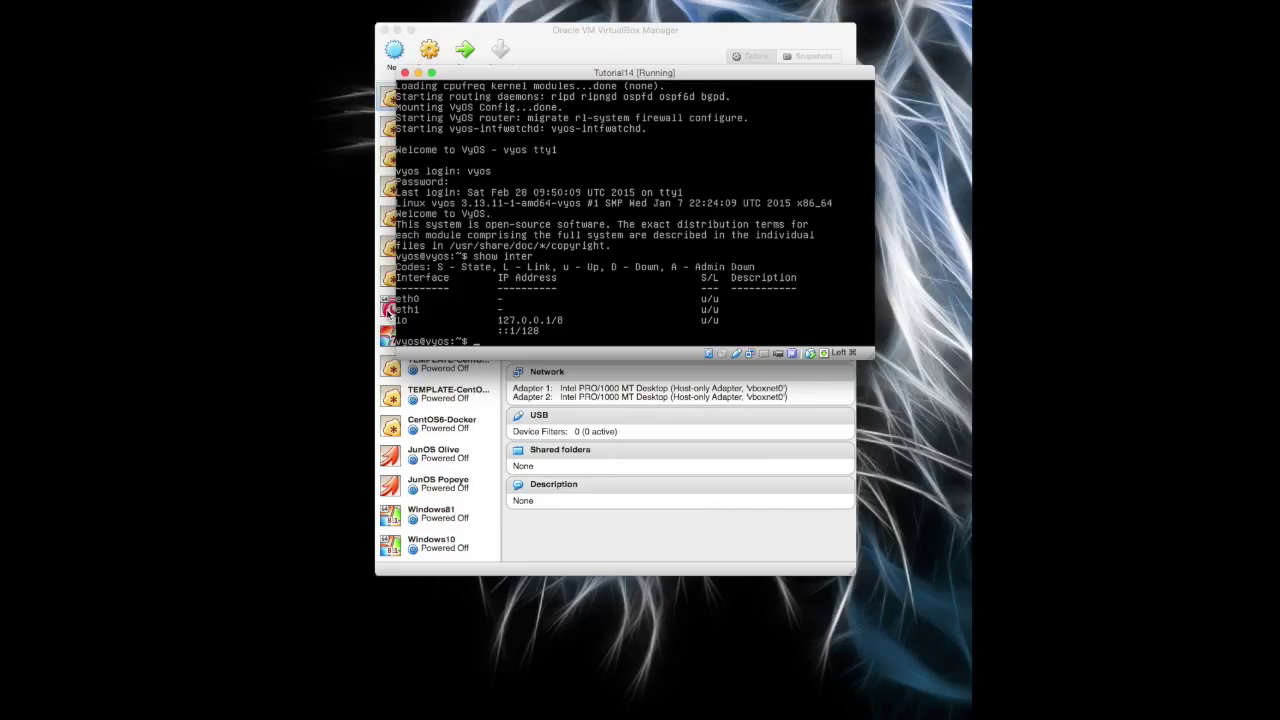
pyautogui.moveTo(484, 30)
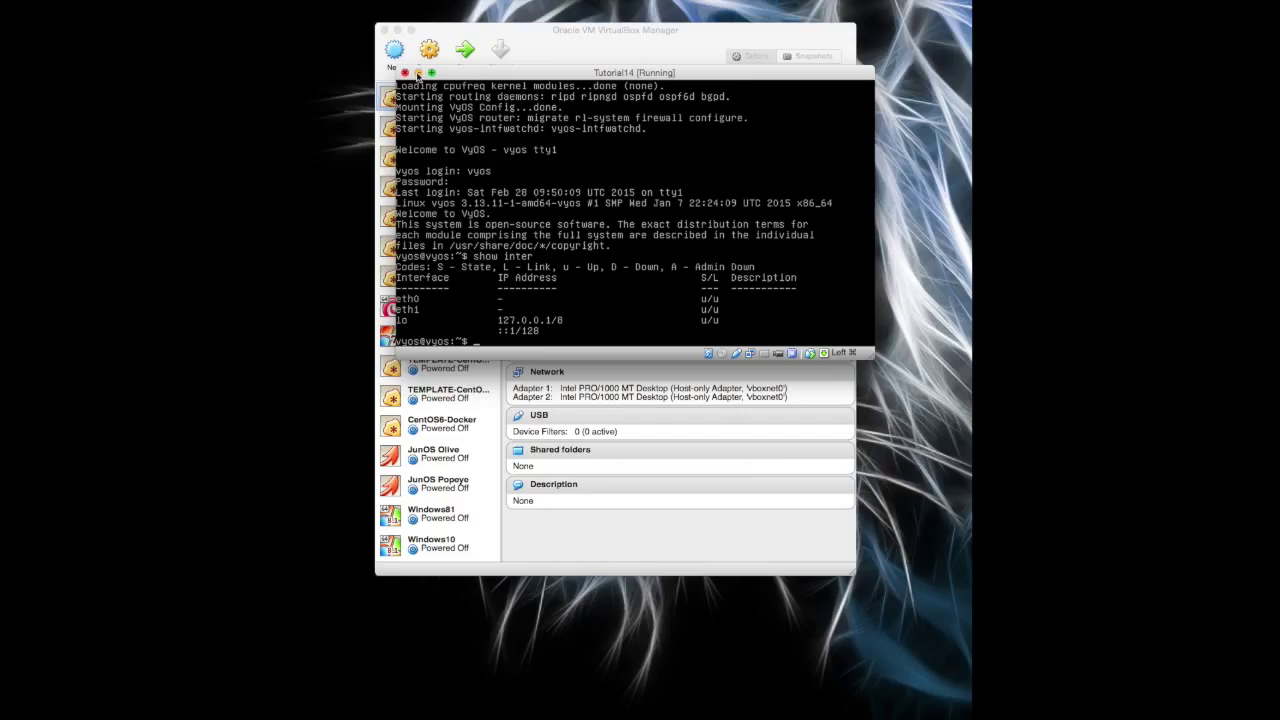
# - Close the running Tutorial14 machine window, returning to VirtualBox Manager
pyautogui.click(404, 72)
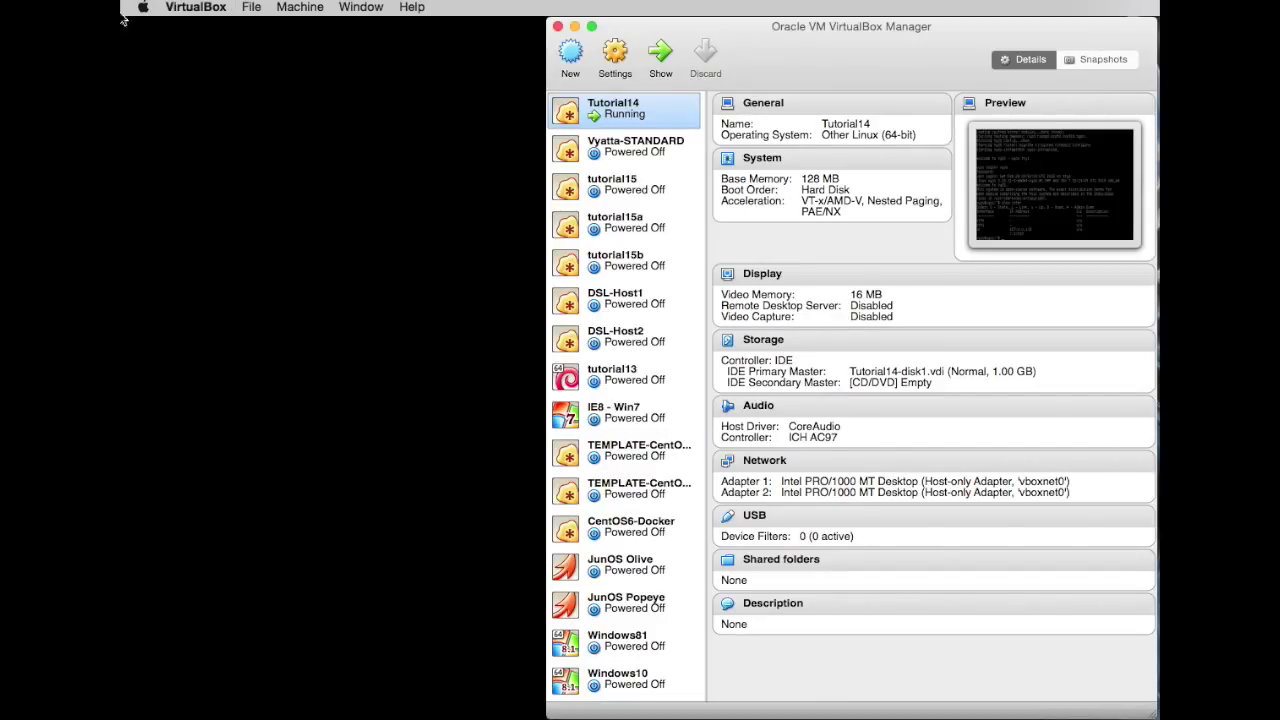
pyautogui.moveTo(316, 56)
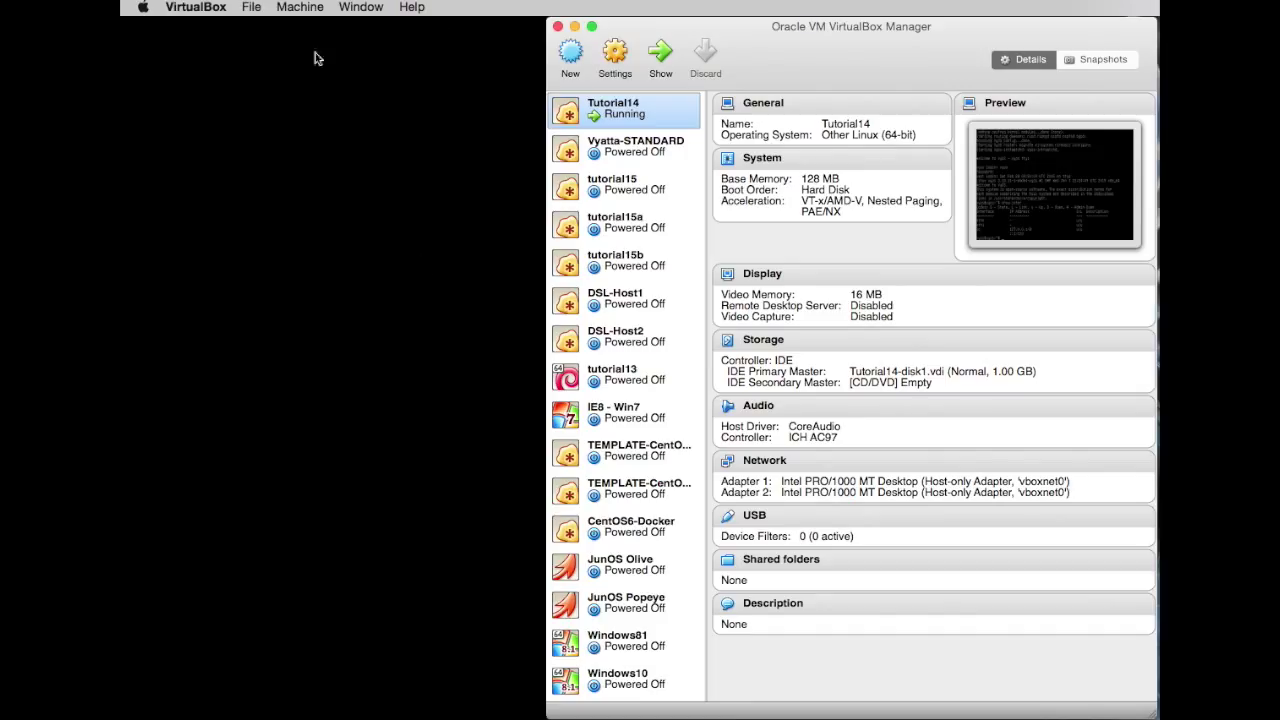
pyautogui.moveTo(252, 652)
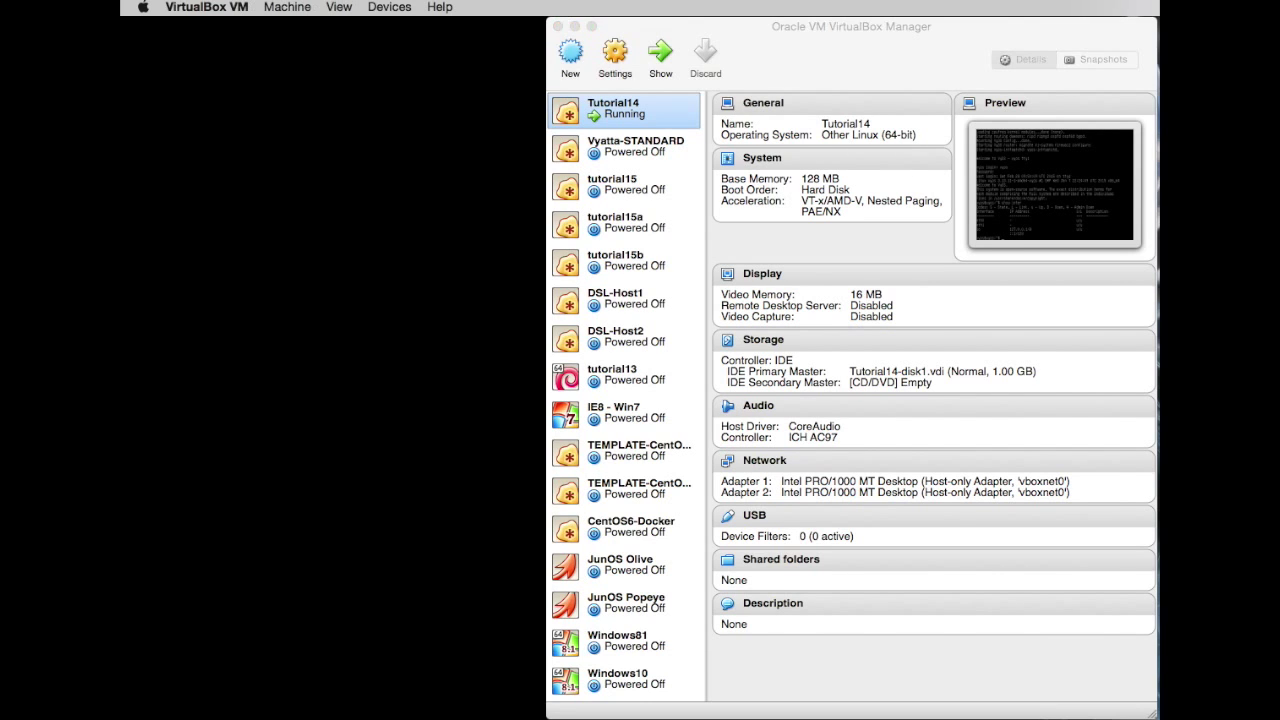
# - Focus the router console and run poweroff, answering yes then no at its prompts
pyautogui.click(660, 52)
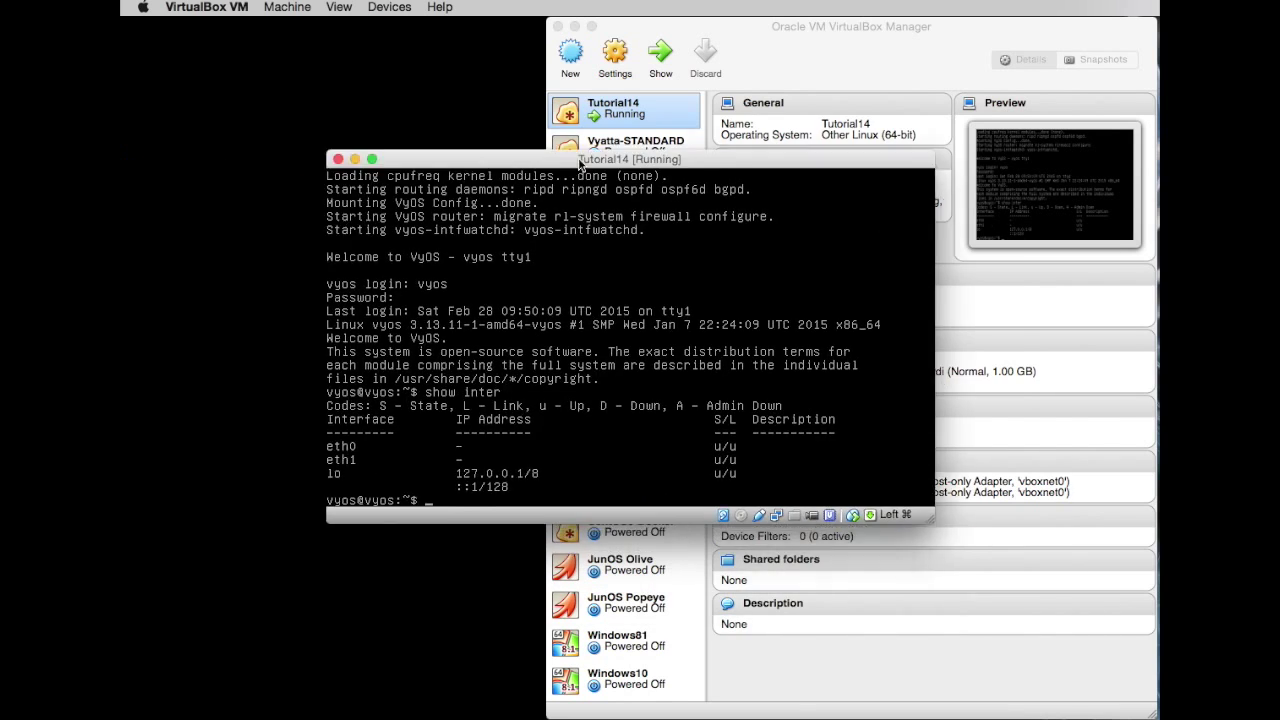
pyautogui.moveTo(628, 160); pyautogui.dragTo(682, 104)
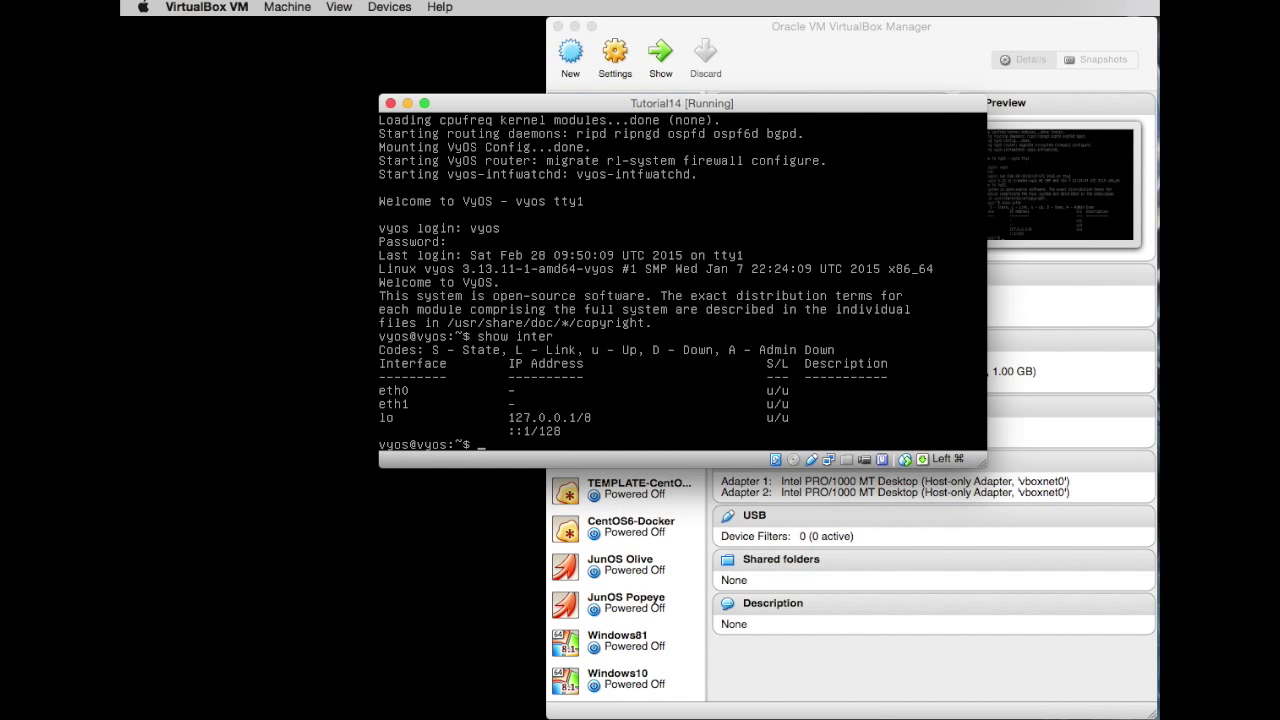
pyautogui.write('pow')
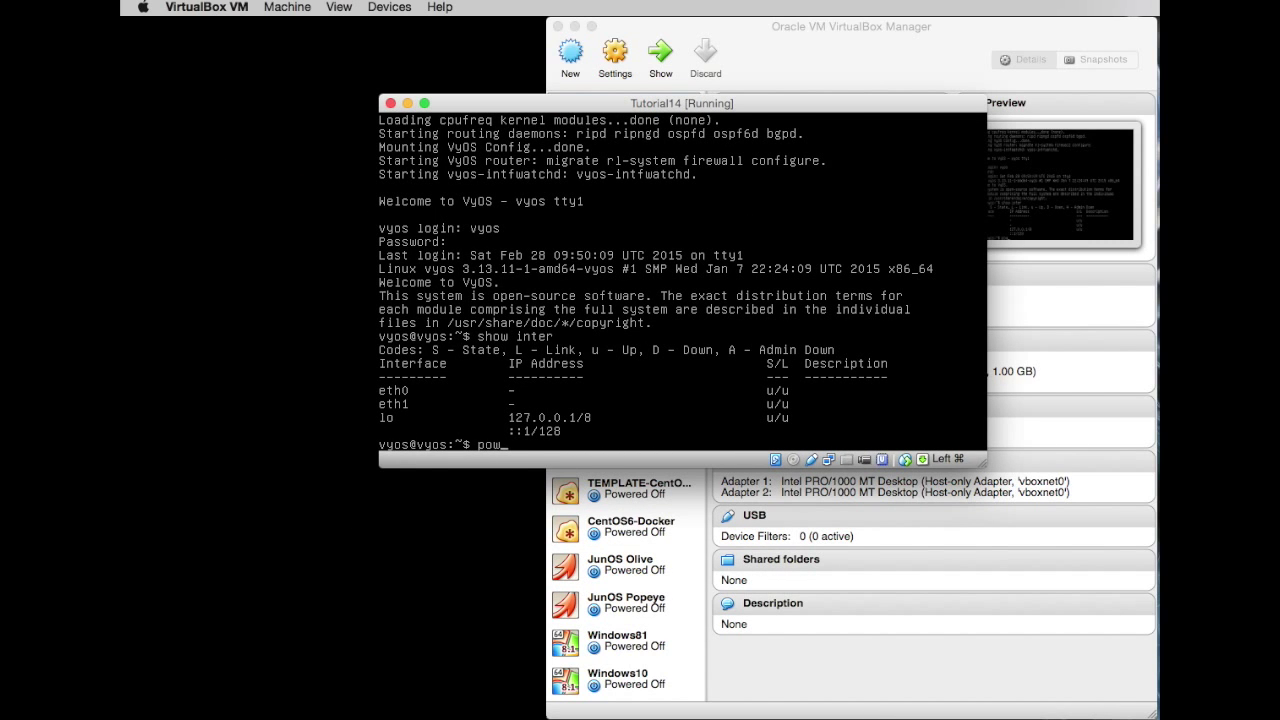
pyautogui.press('Return')
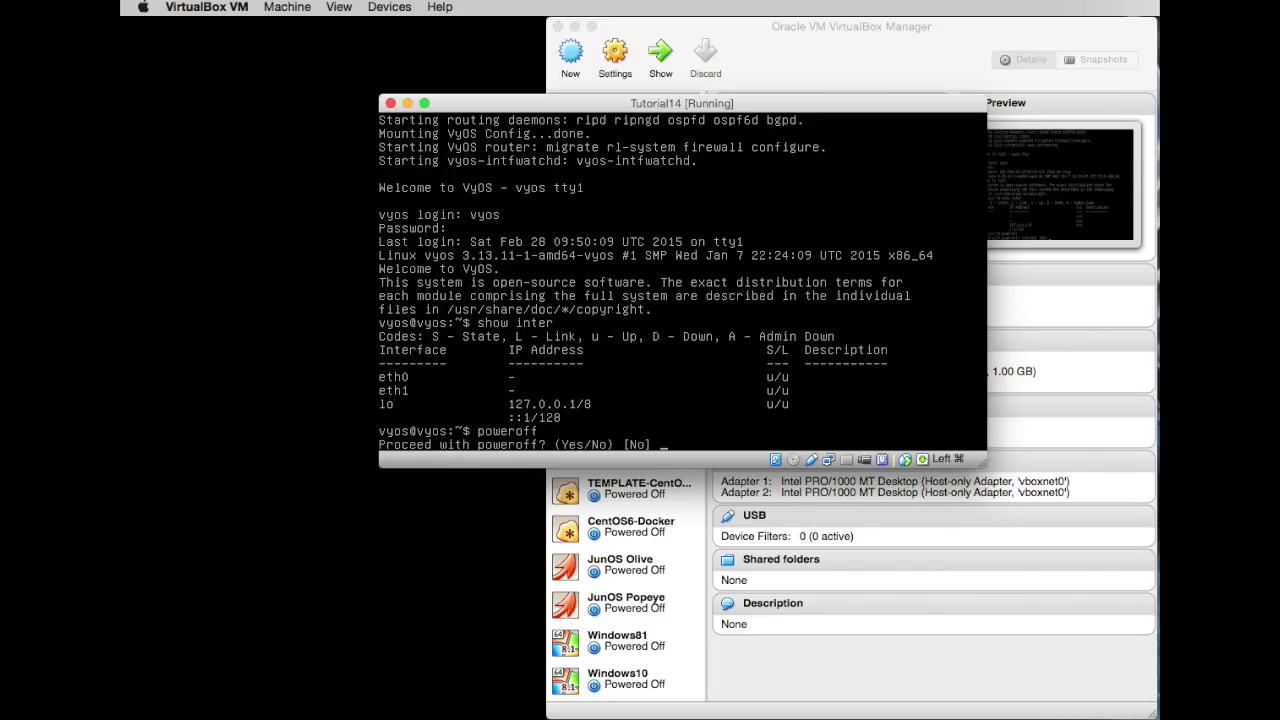
pyautogui.write('yes')
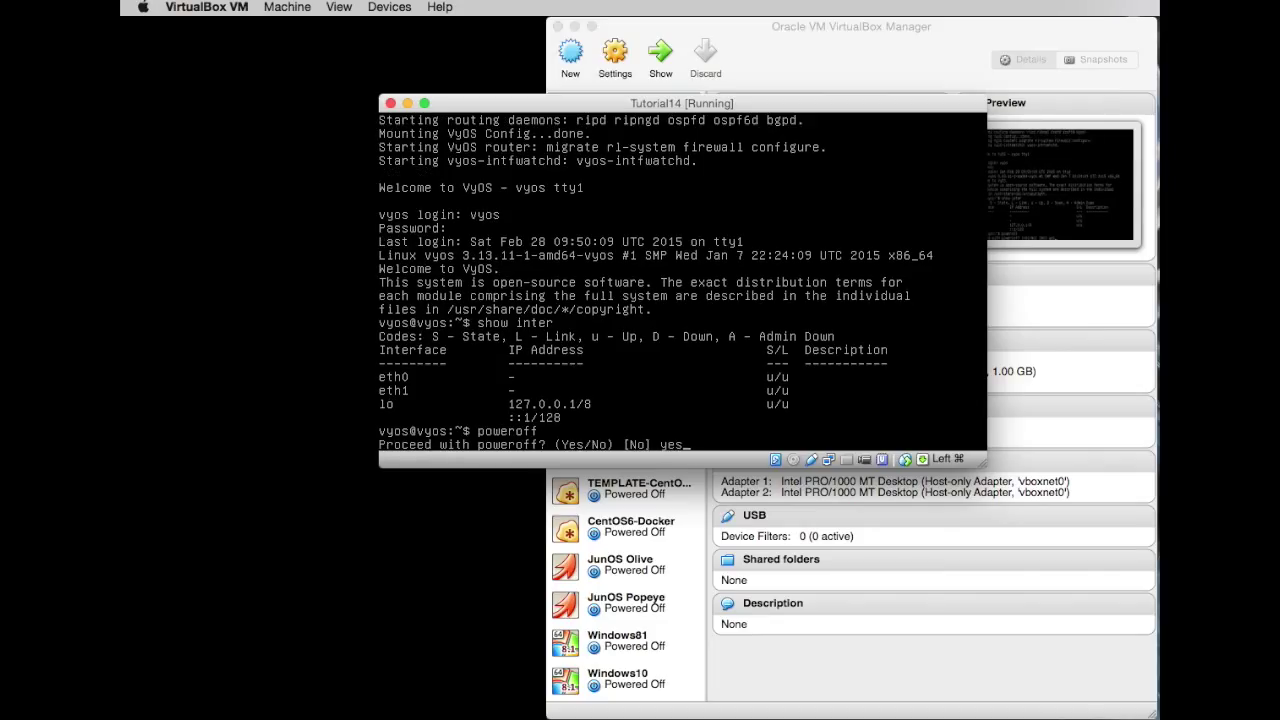
pyautogui.write('no')
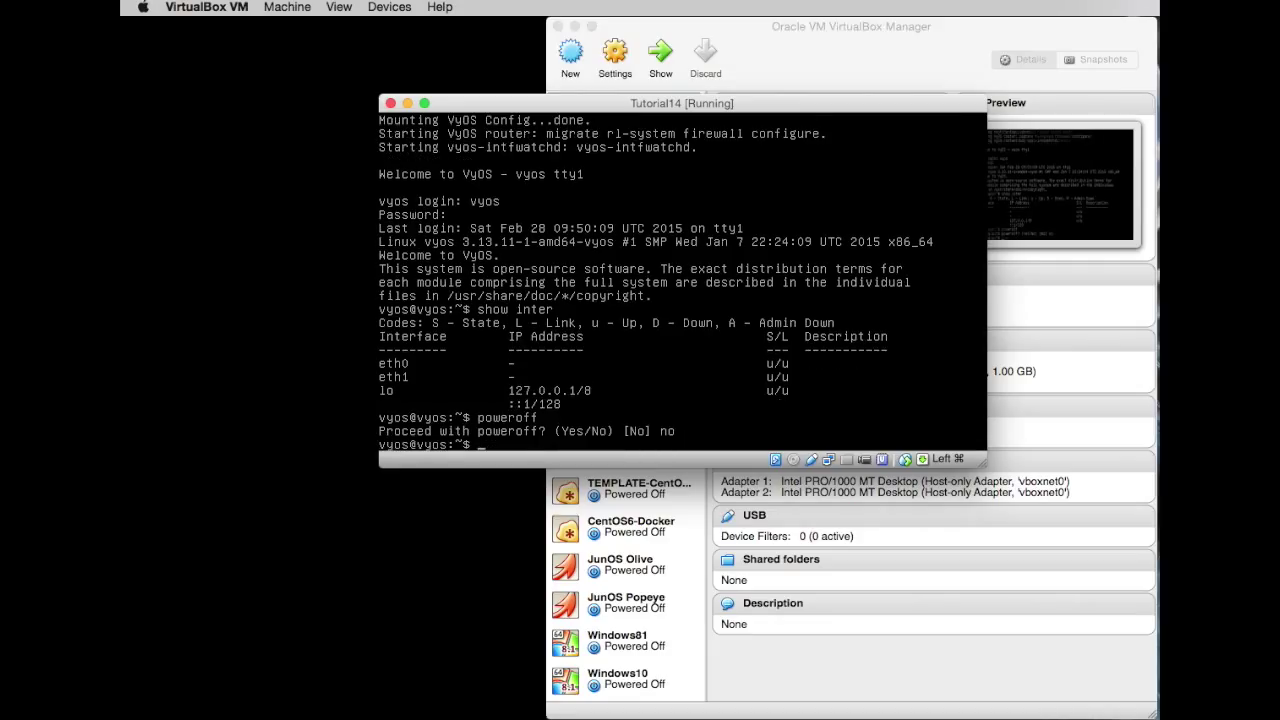
# - In conf mode set the system host-name to Vy-Tut14
pyautogui.write('se')
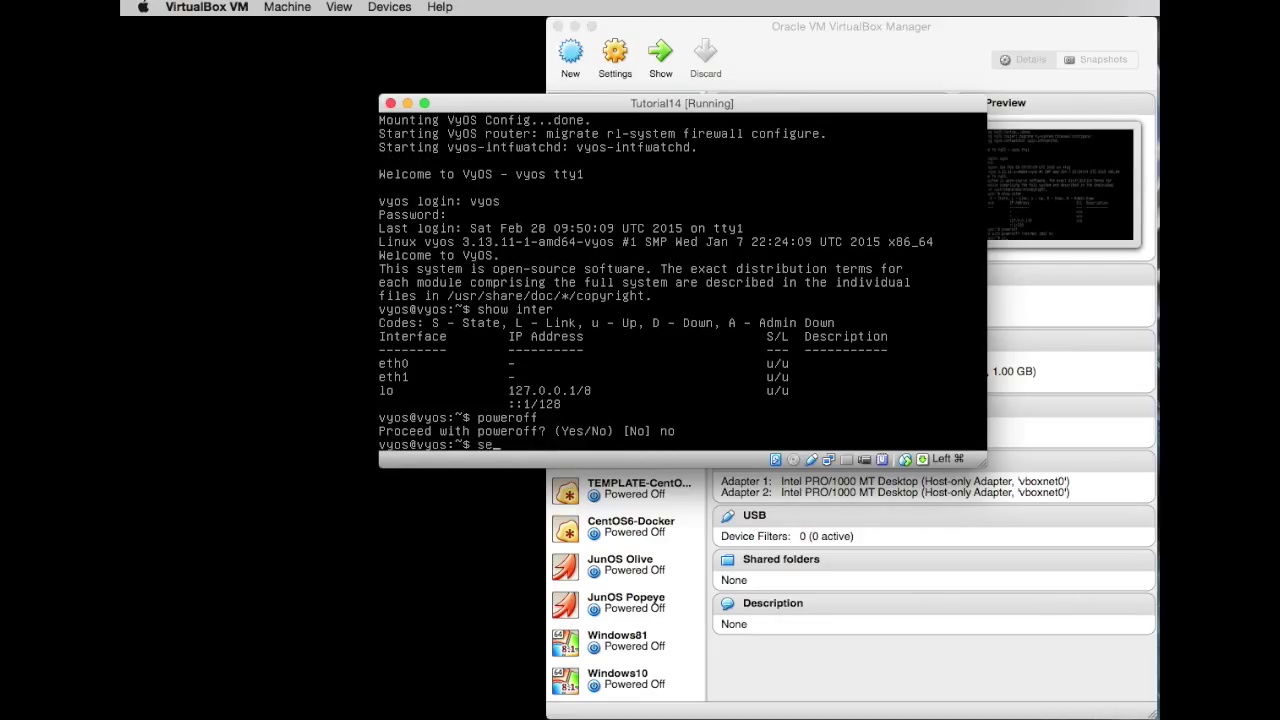
pyautogui.write('conf')
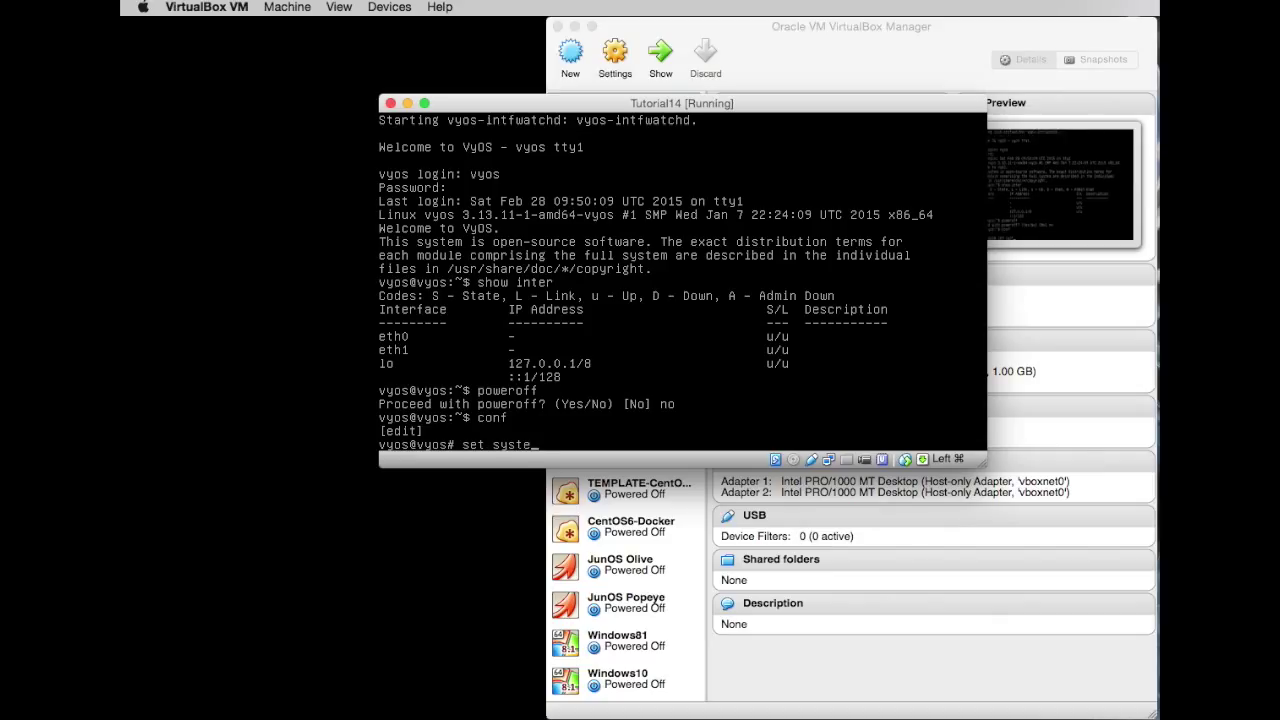
pyautogui.write('hostn')
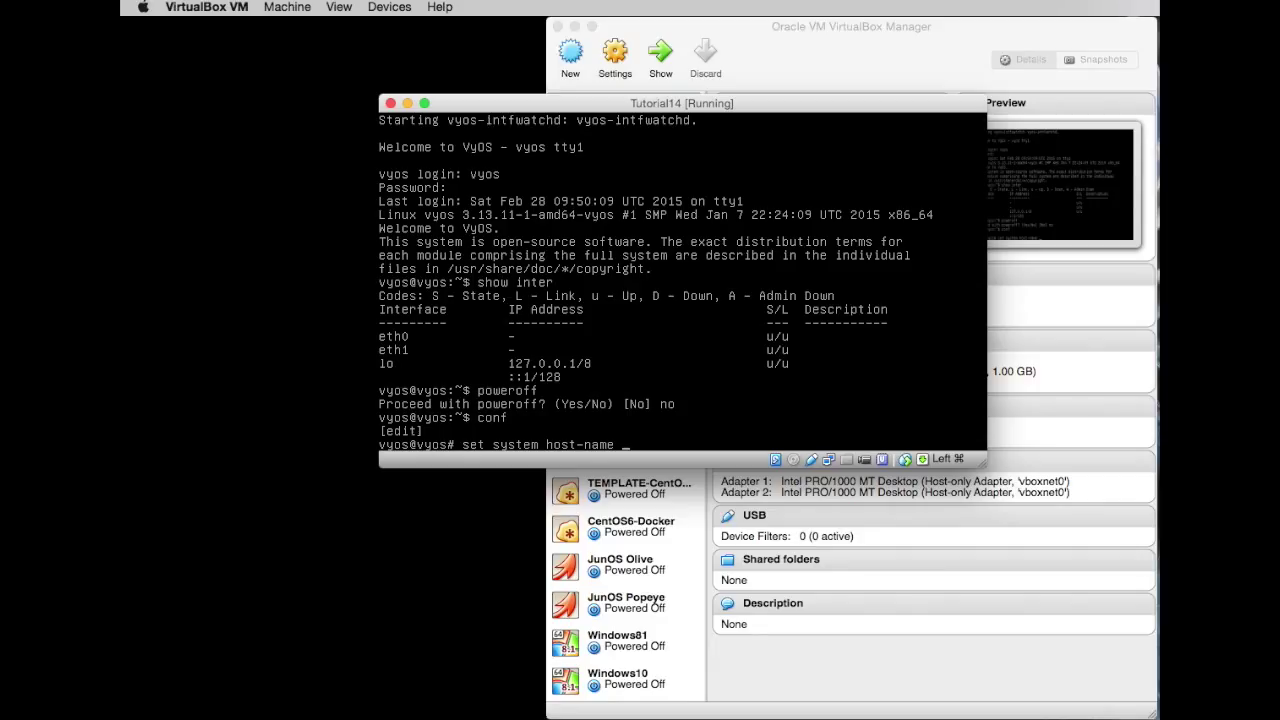
pyautogui.write('T')
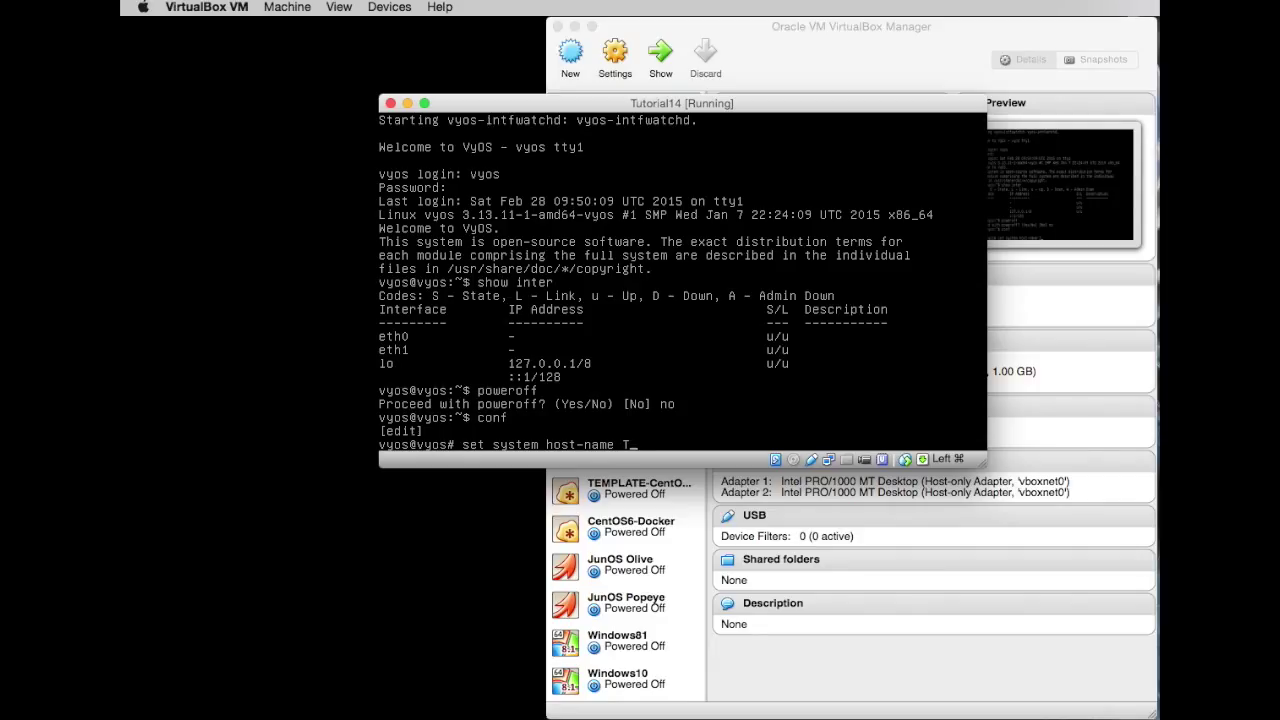
pyautogui.press('BackSpace')
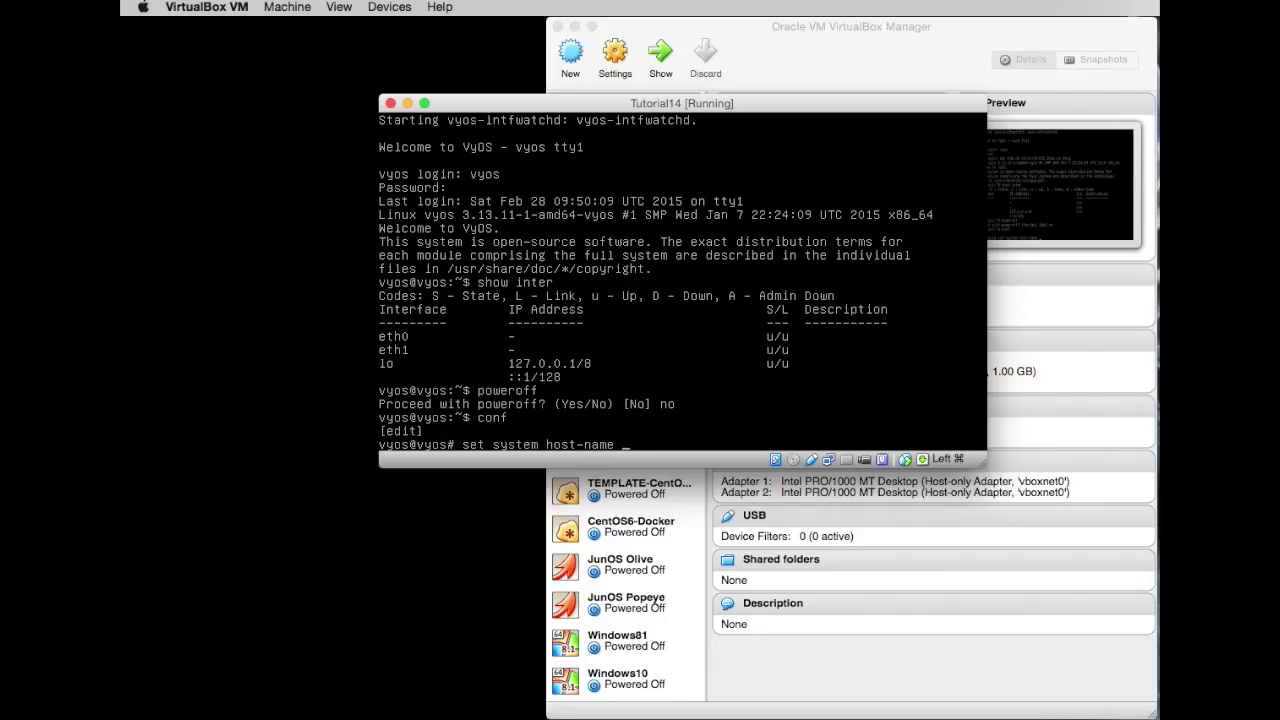
pyautogui.write('Vy-')
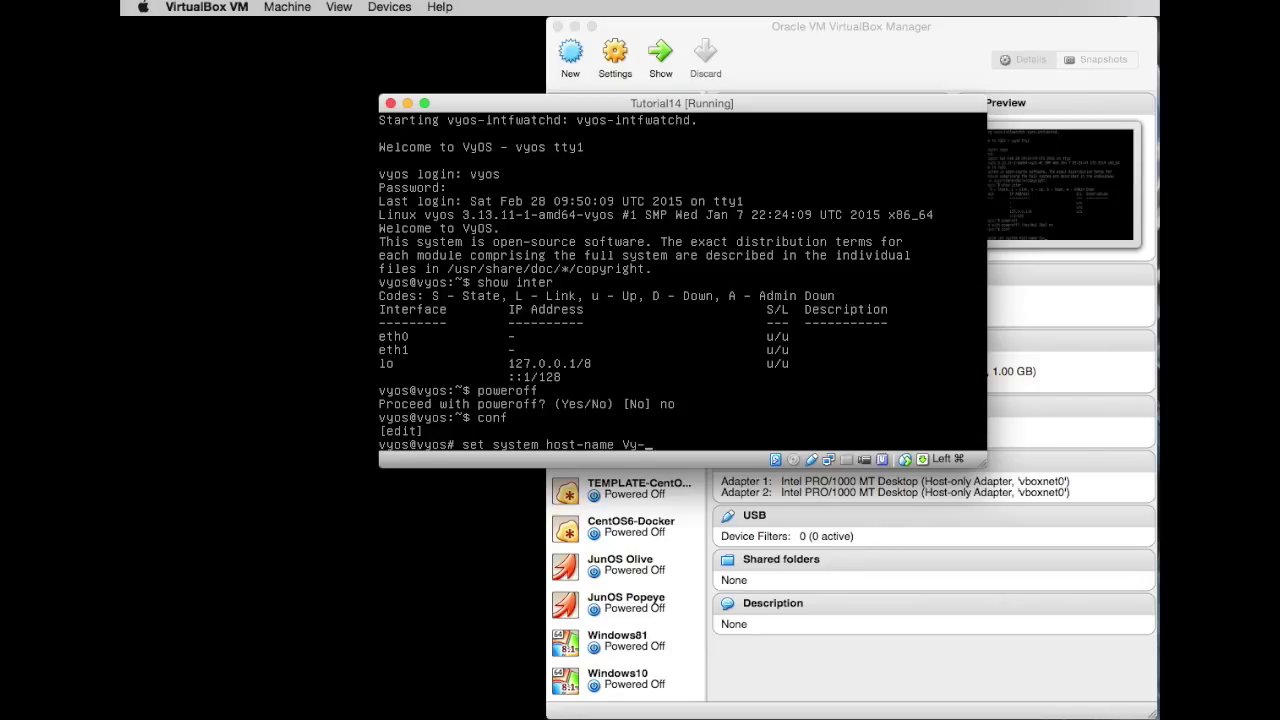
pyautogui.write('Tut')
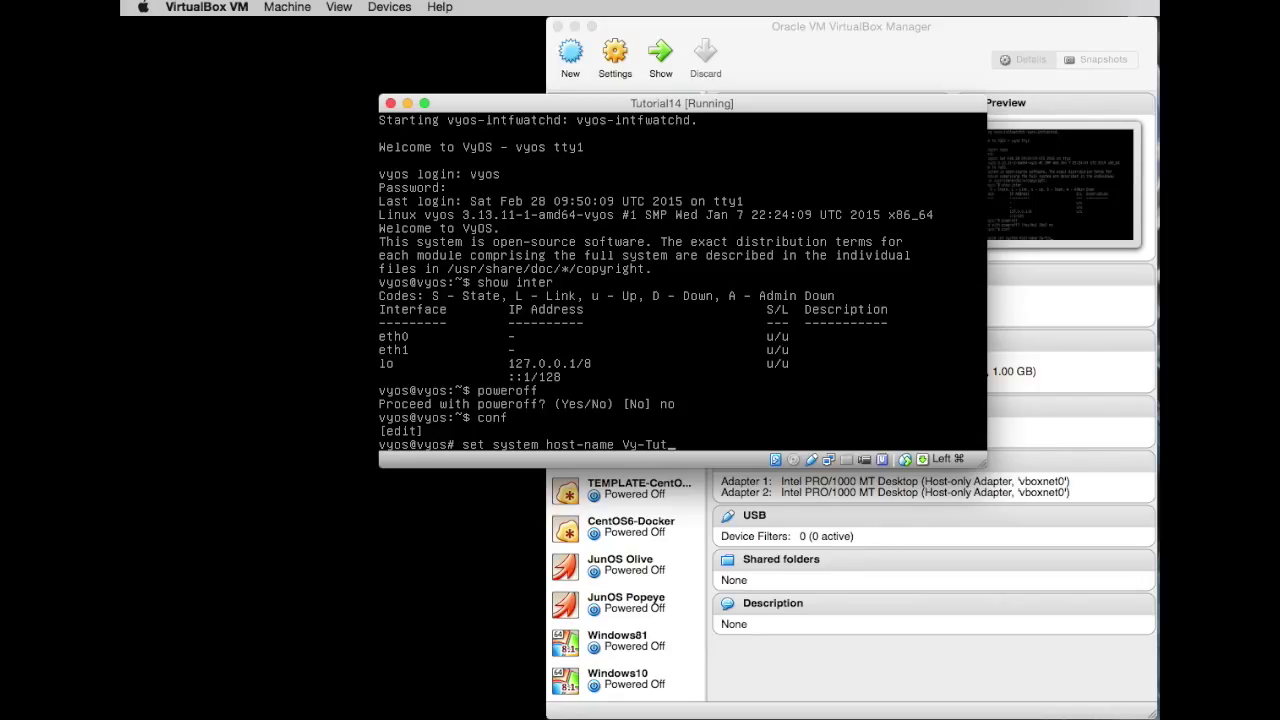
pyautogui.press('Return')
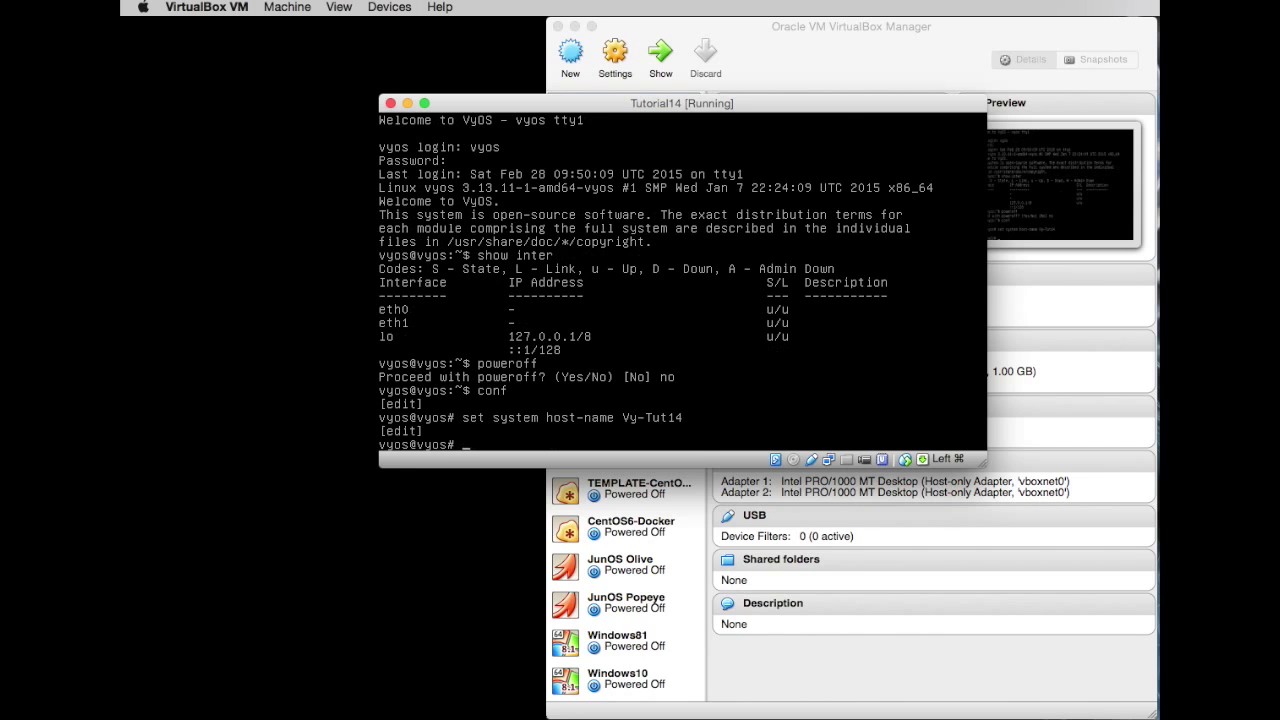
# - Commit the change, exit configuration and power the machine off with 'yes'
pyautogui.write('commit')
pyautogui.write('sav')
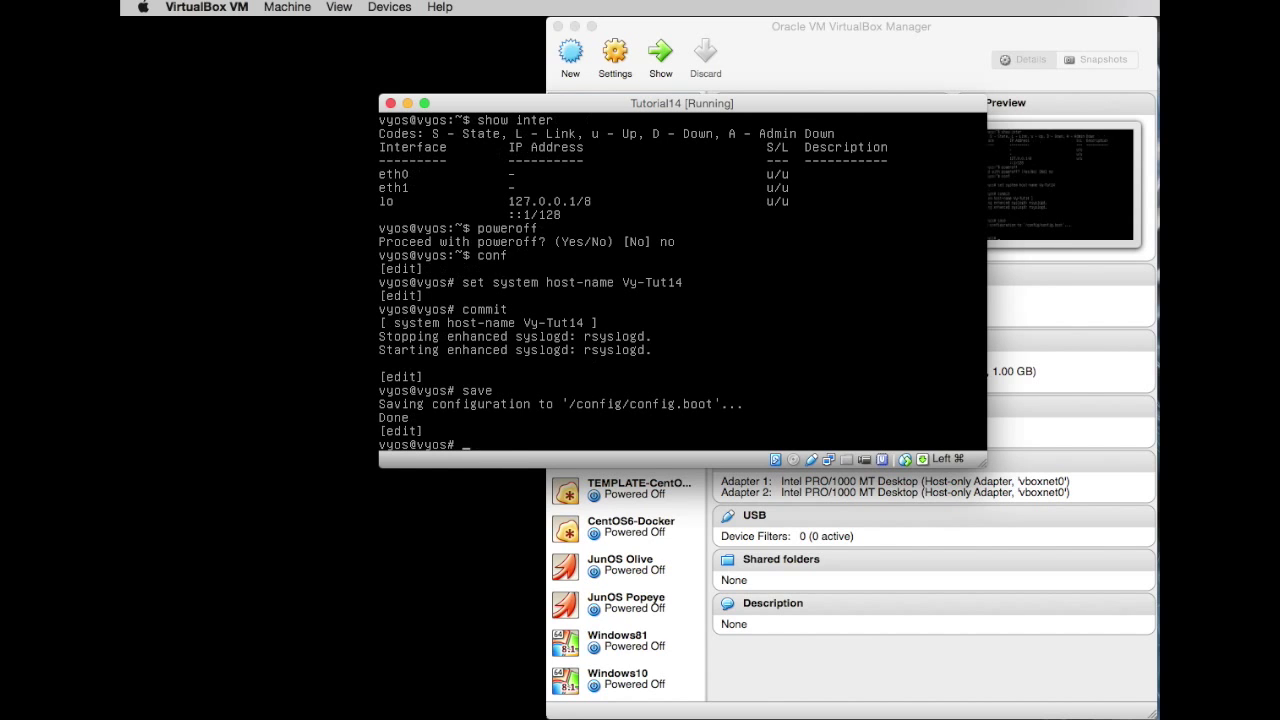
pyautogui.write('exit')
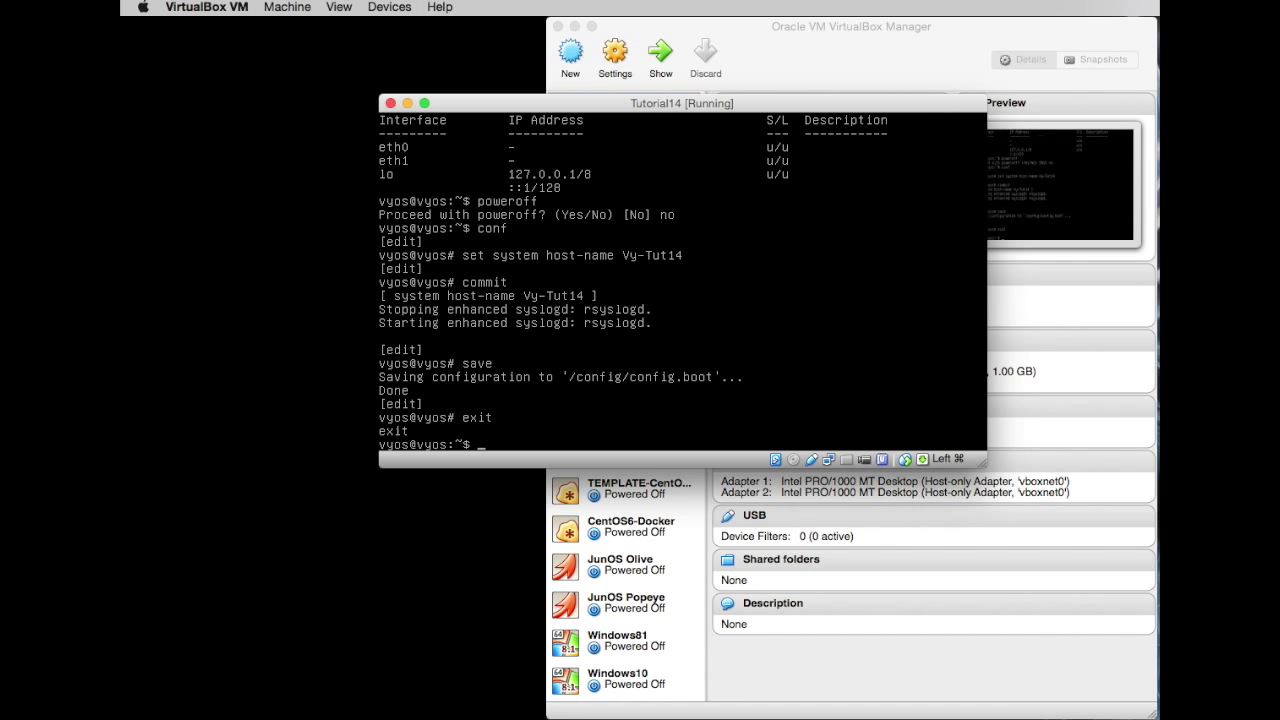
pyautogui.write('powero')
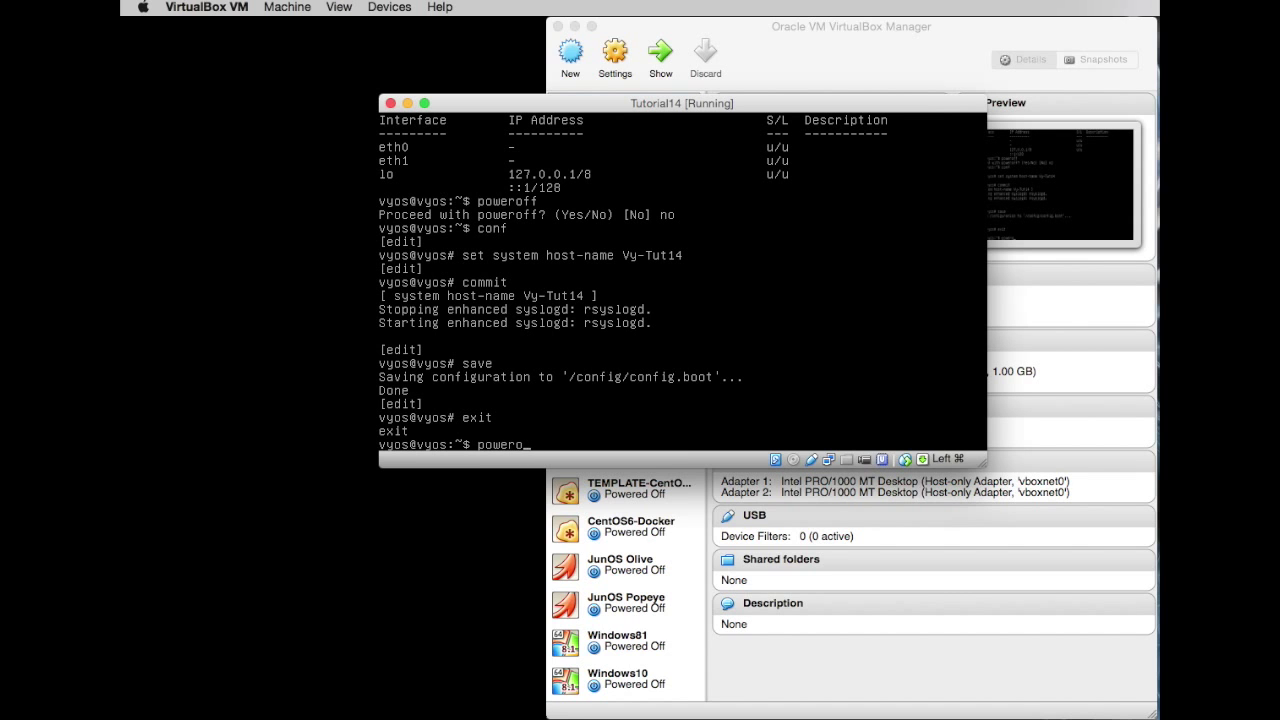
pyautogui.write('yes')
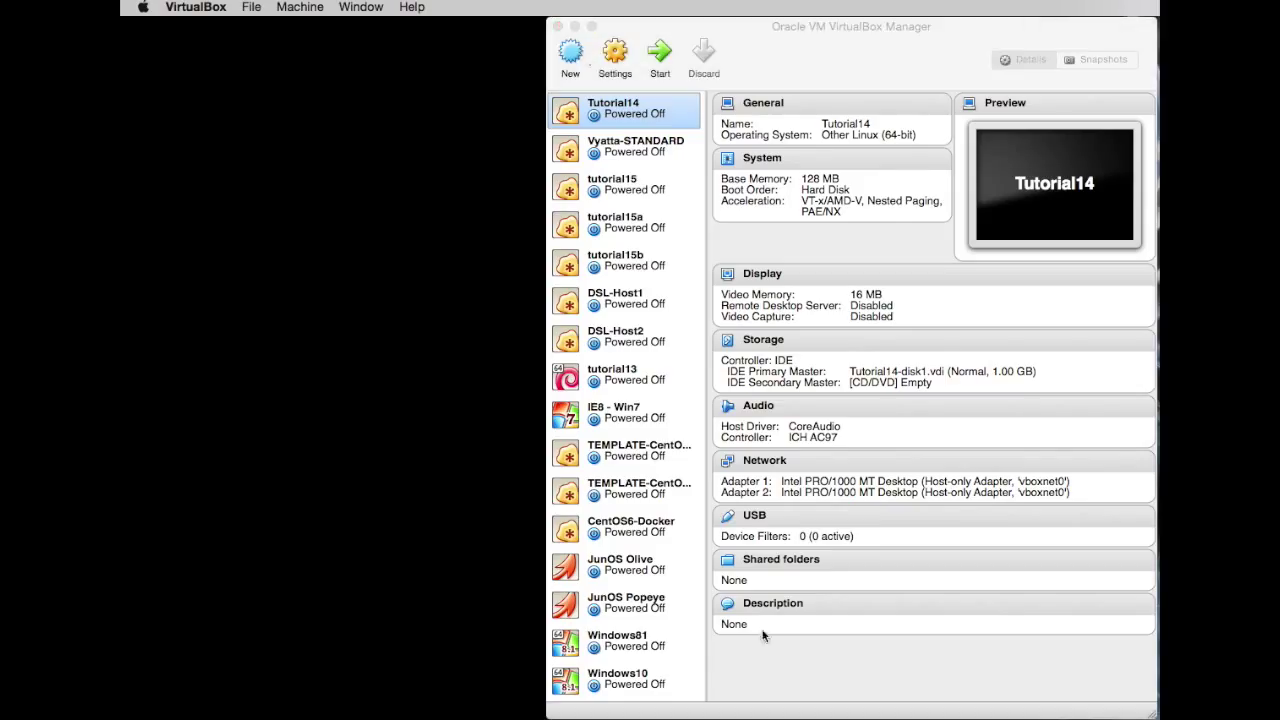
pyautogui.moveTo(424, 124)
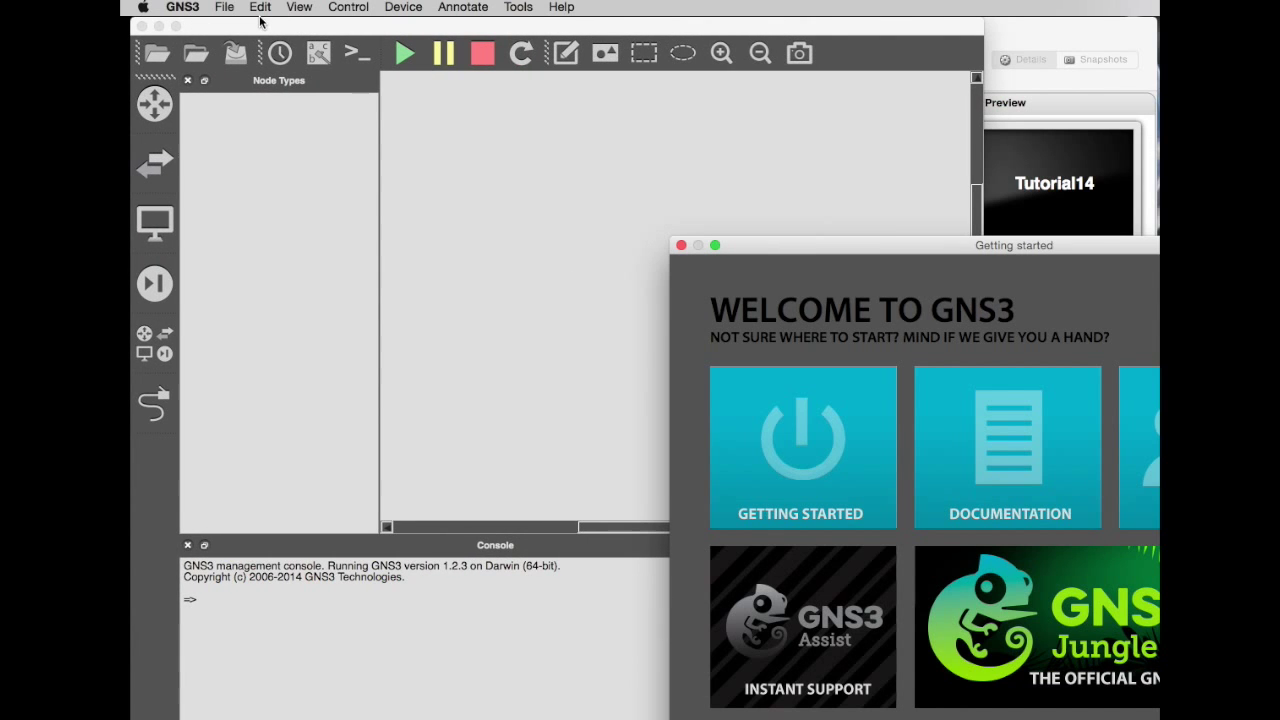
# - Drag the GNS3 getting-started window fully into view
pyautogui.moveTo(1014, 244); pyautogui.dragTo(572, 98)
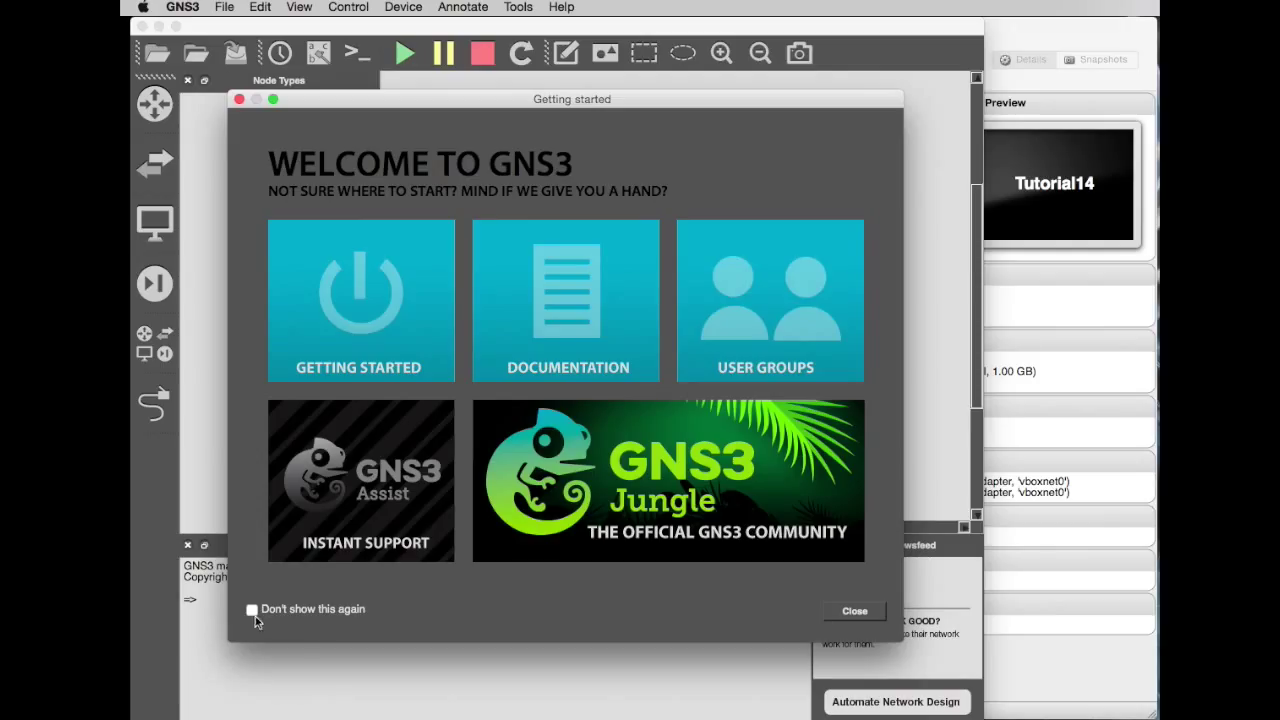
pyautogui.moveTo(828, 72)
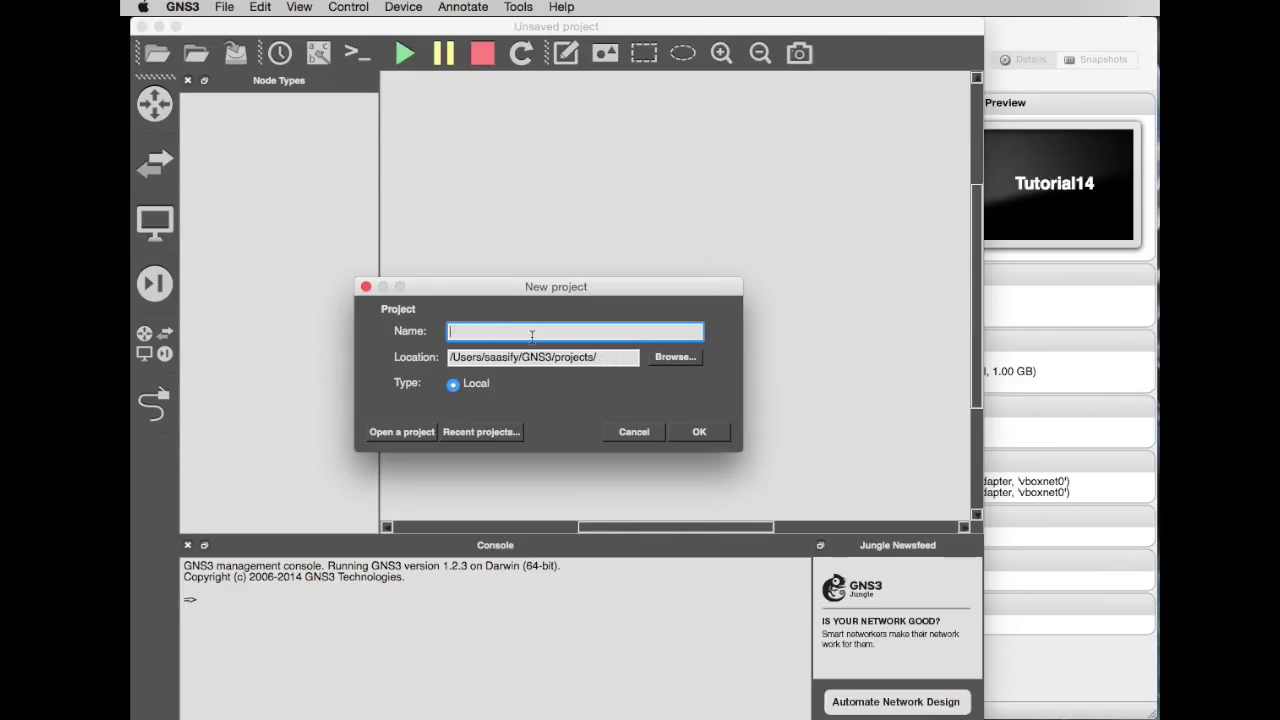
pyautogui.moveTo(416, 460)
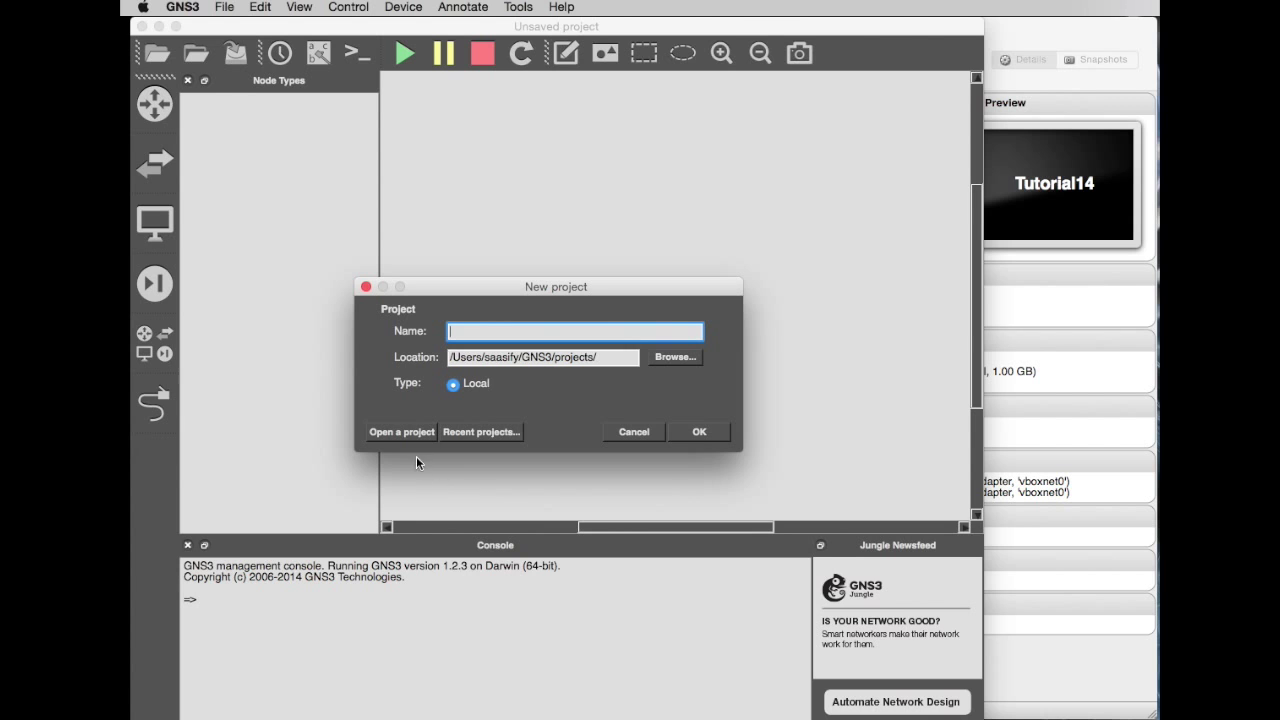
pyautogui.moveTo(552, 358)
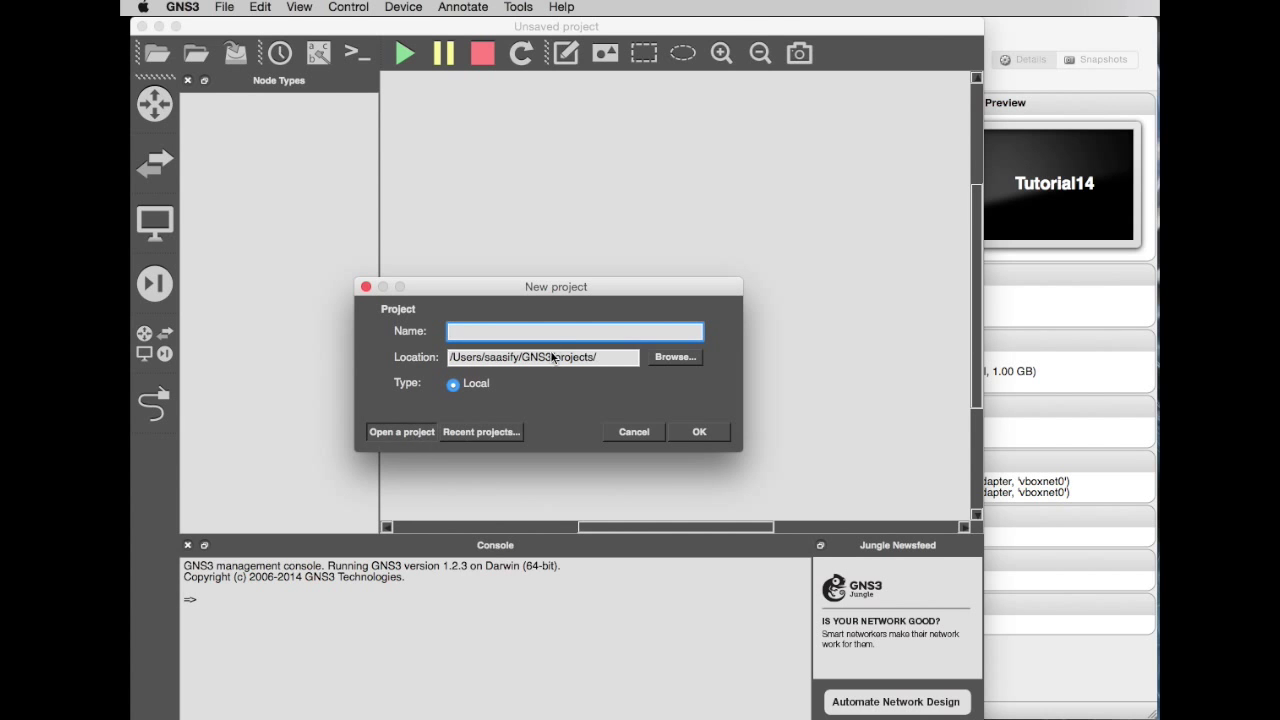
pyautogui.click(400, 432)
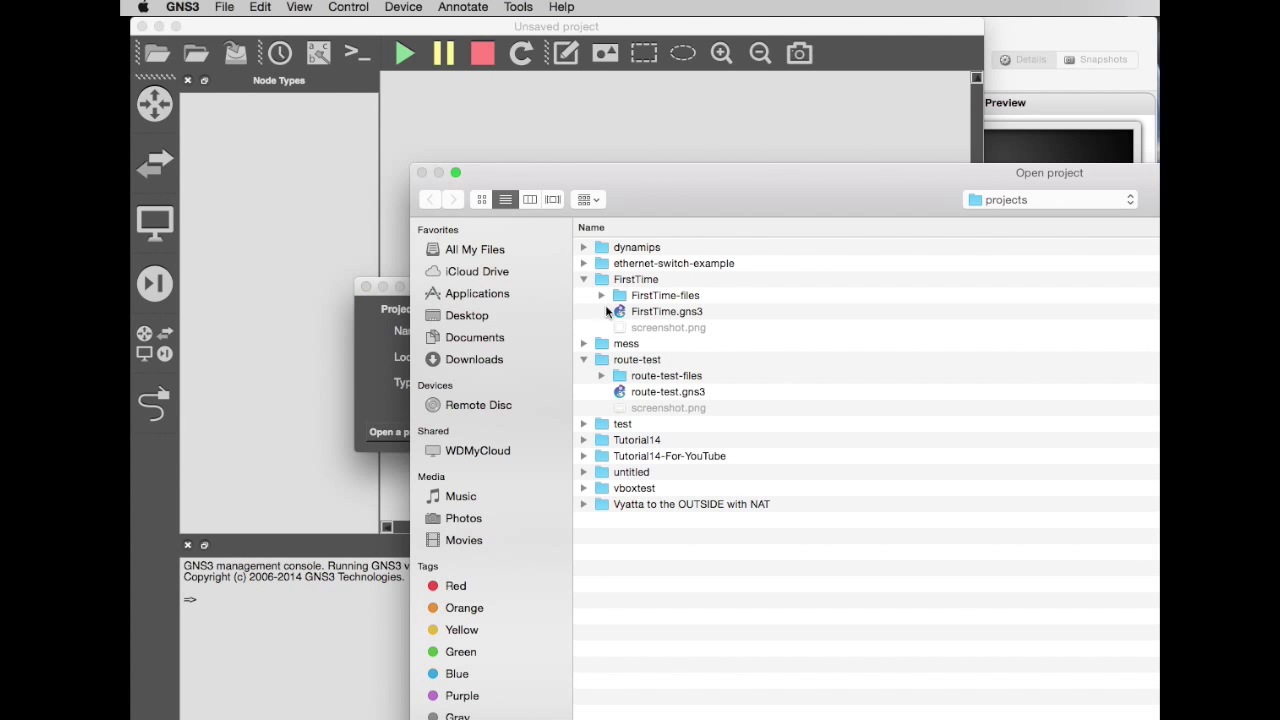
pyautogui.click(584, 456)
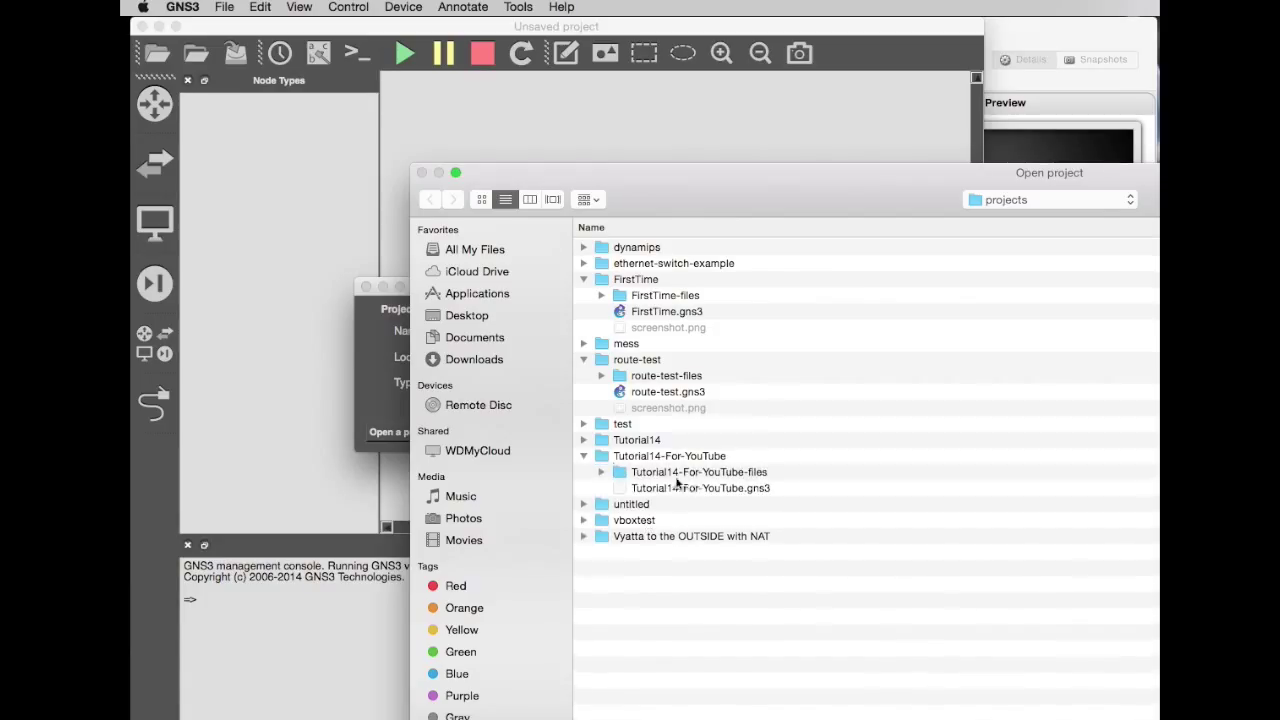
pyautogui.click(700, 488)
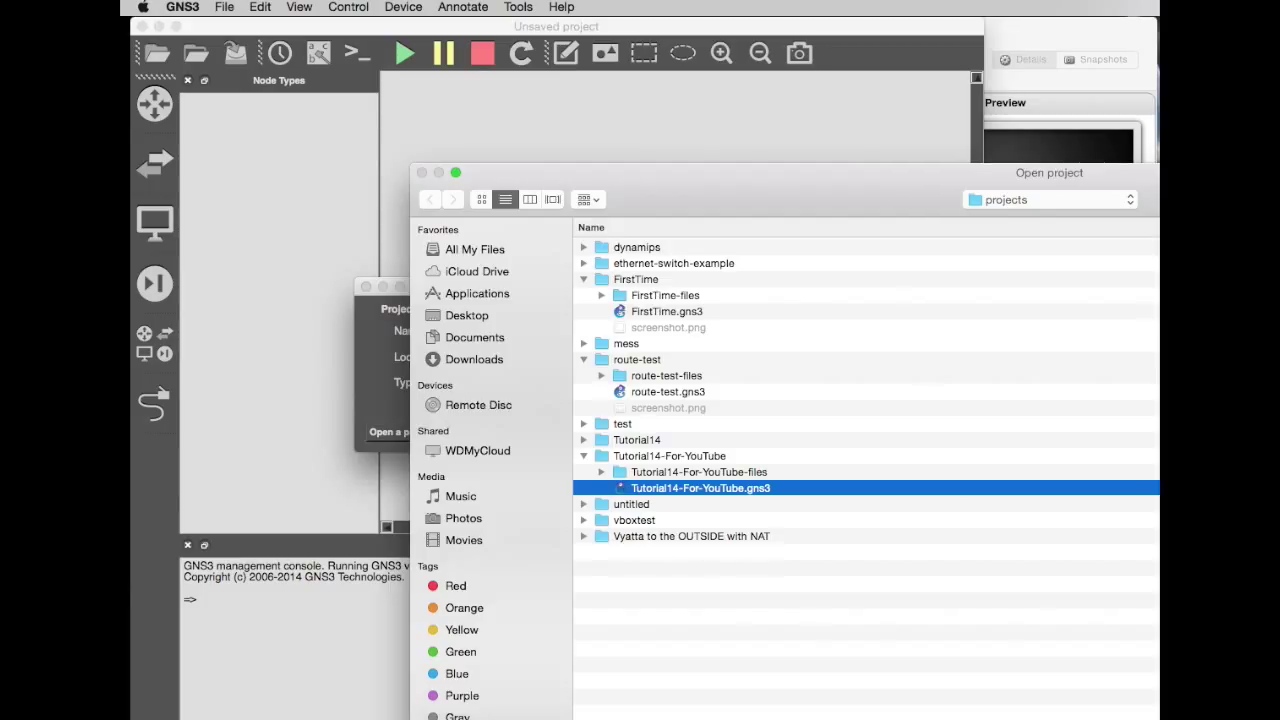
pyautogui.doubleClick(700, 488)
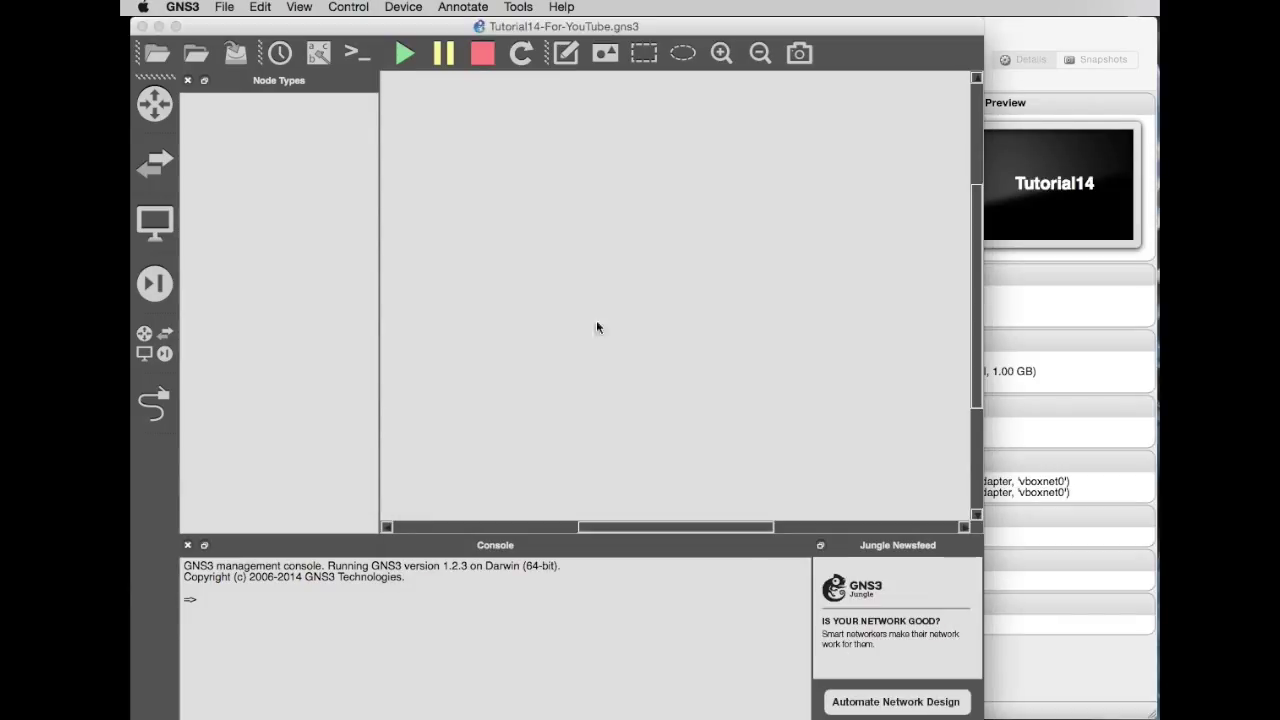
pyautogui.moveTo(576, 328)
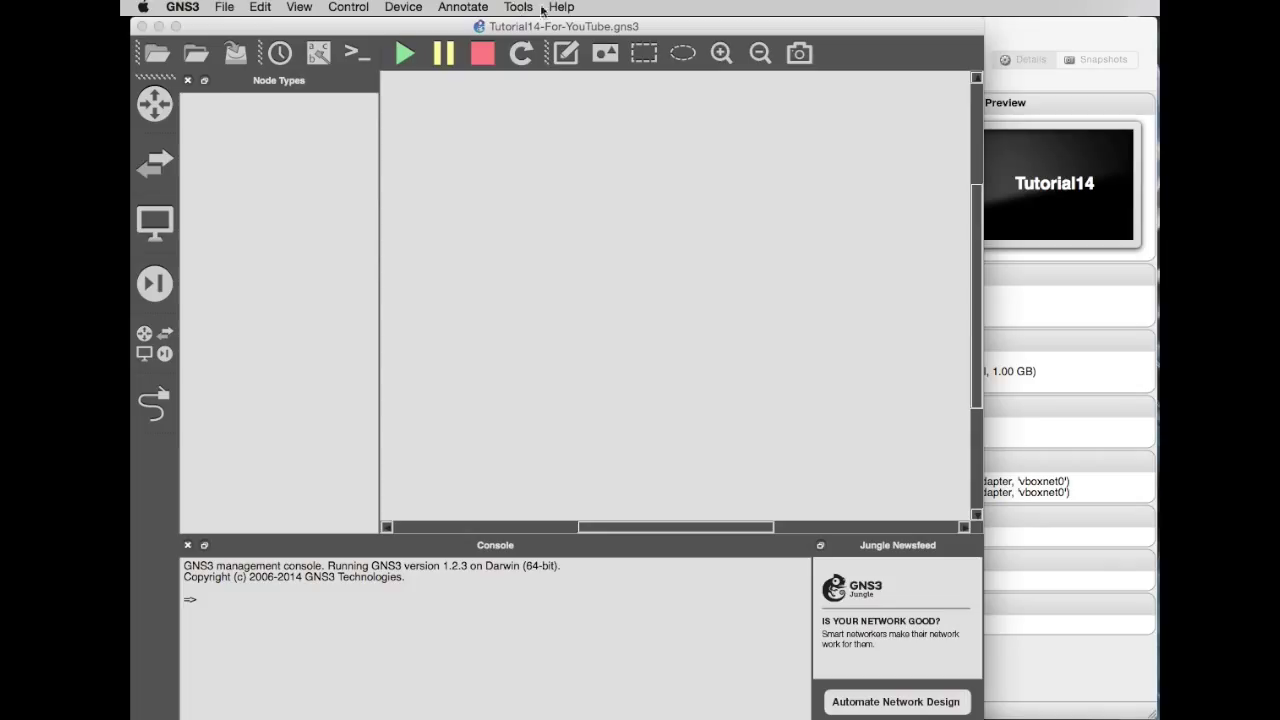
pyautogui.moveTo(156, 20)
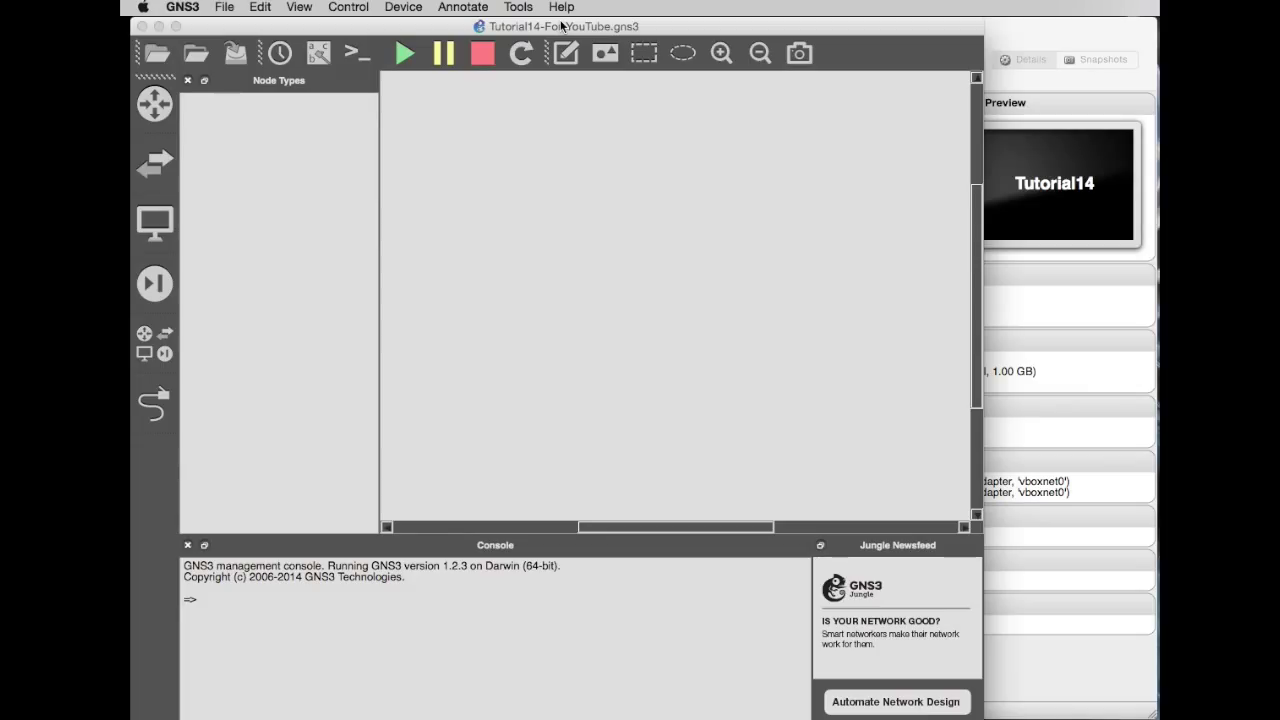
pyautogui.click(182, 8)
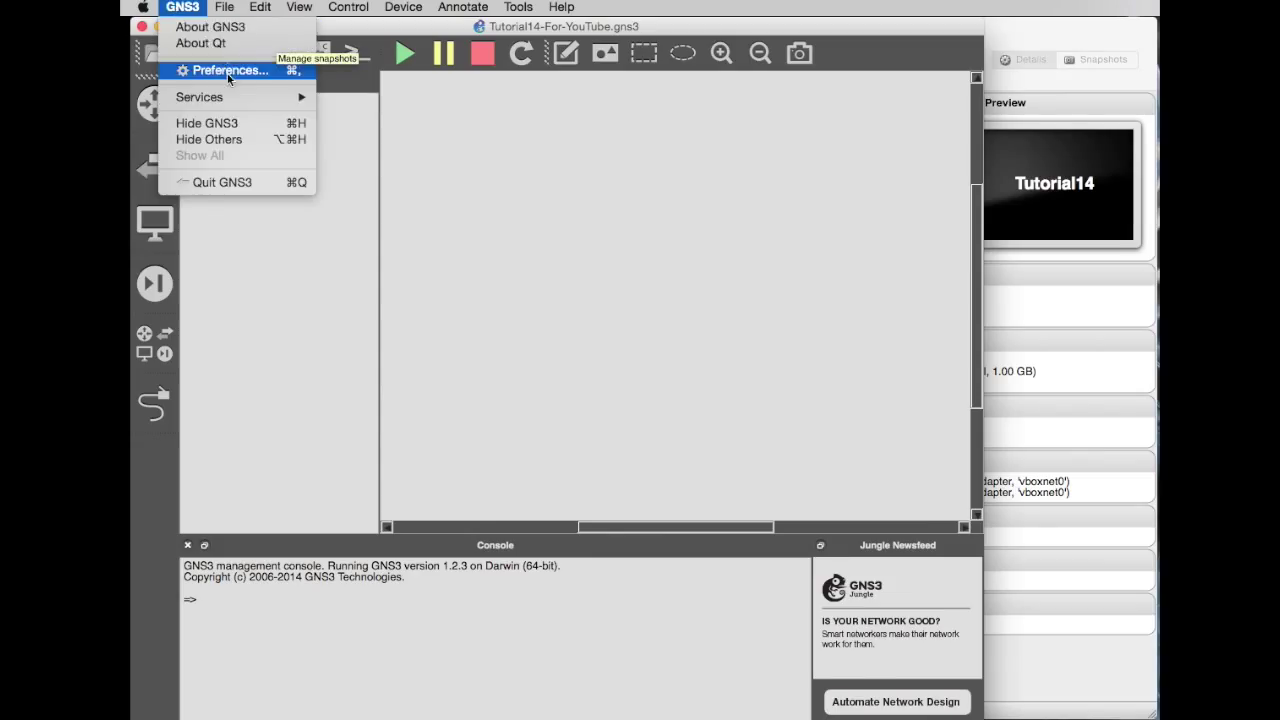
# - View the QEMU VMs and VirtualBox pages of GNS3 Preferences, including the VBoxManage path
pyautogui.click(230, 70)
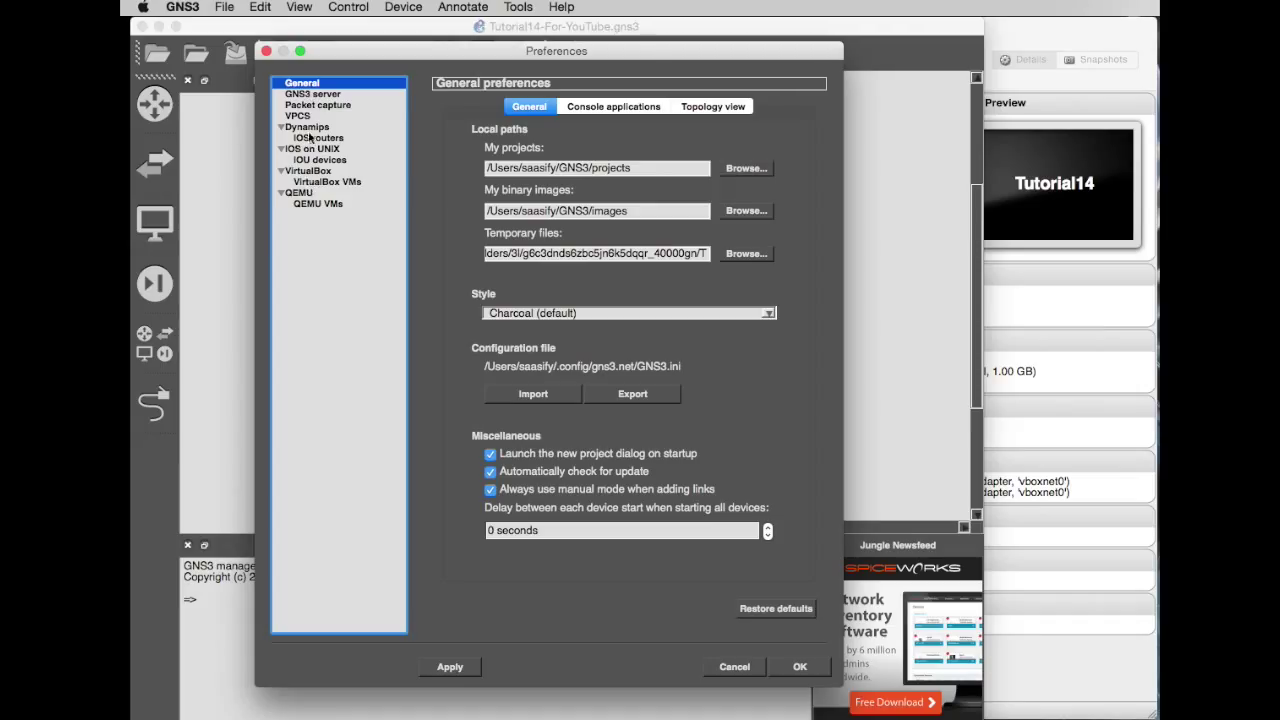
pyautogui.moveTo(312, 204)
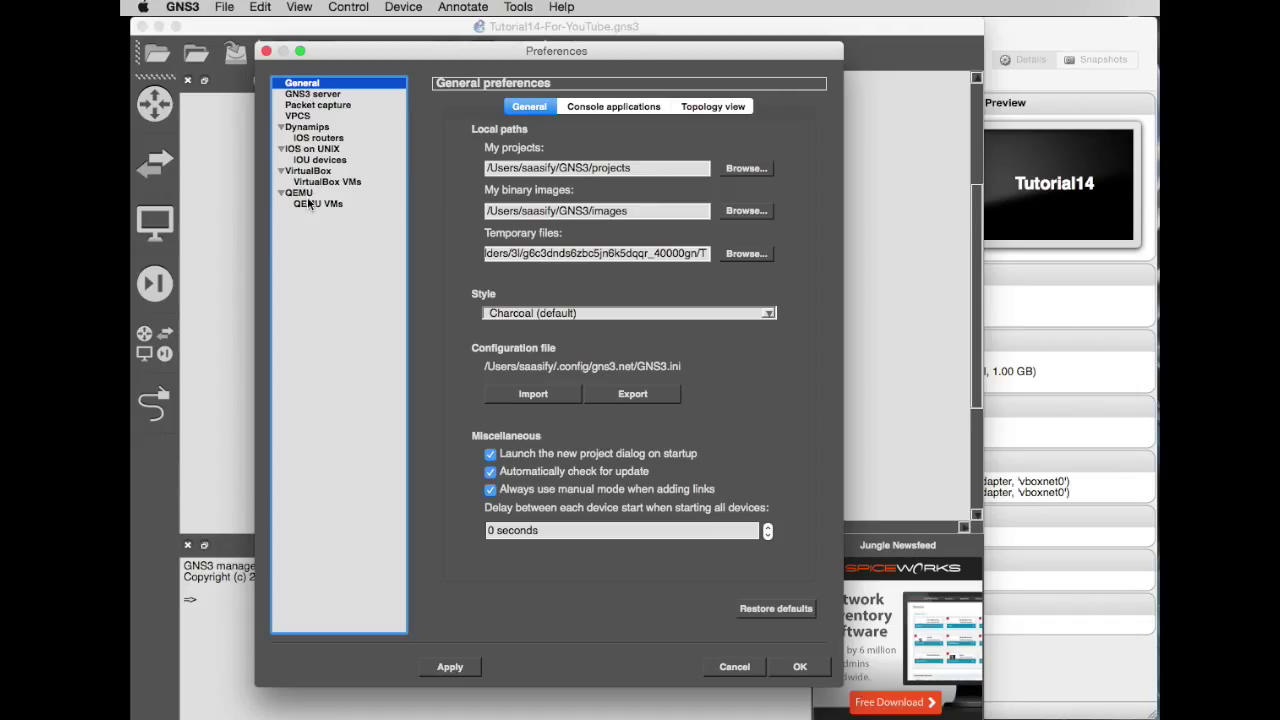
pyautogui.click(318, 204)
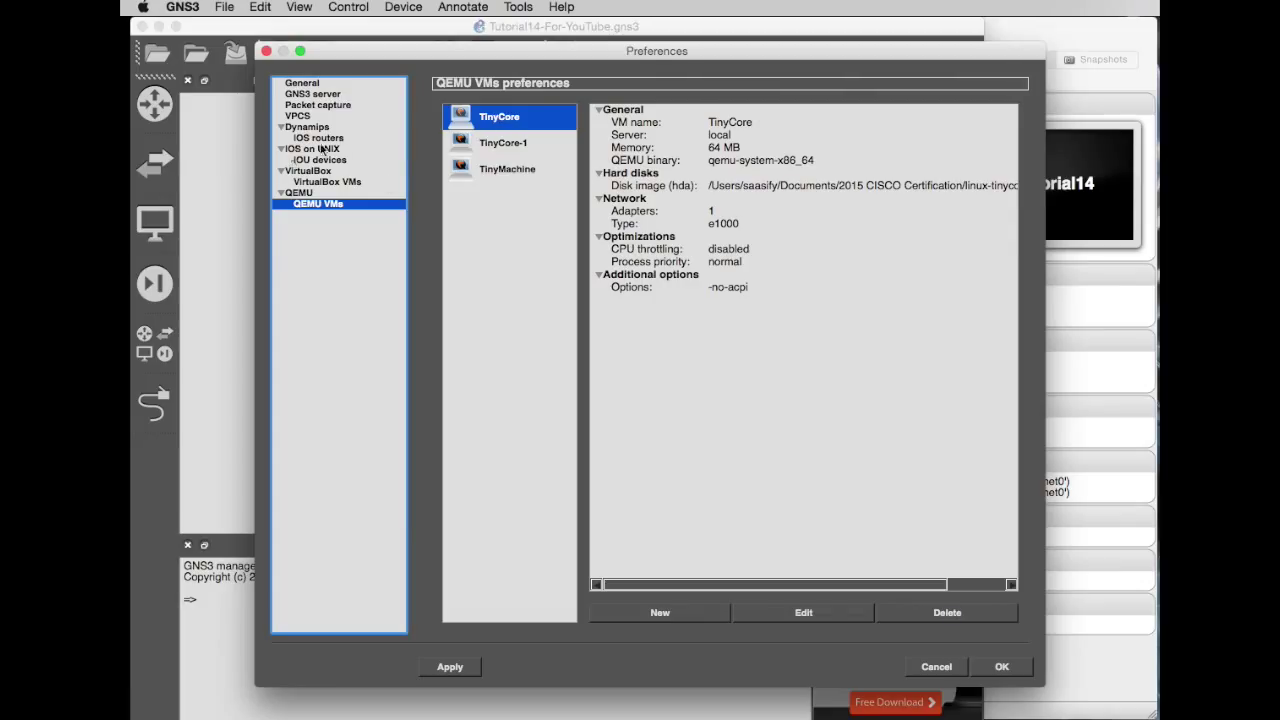
pyautogui.click(308, 170)
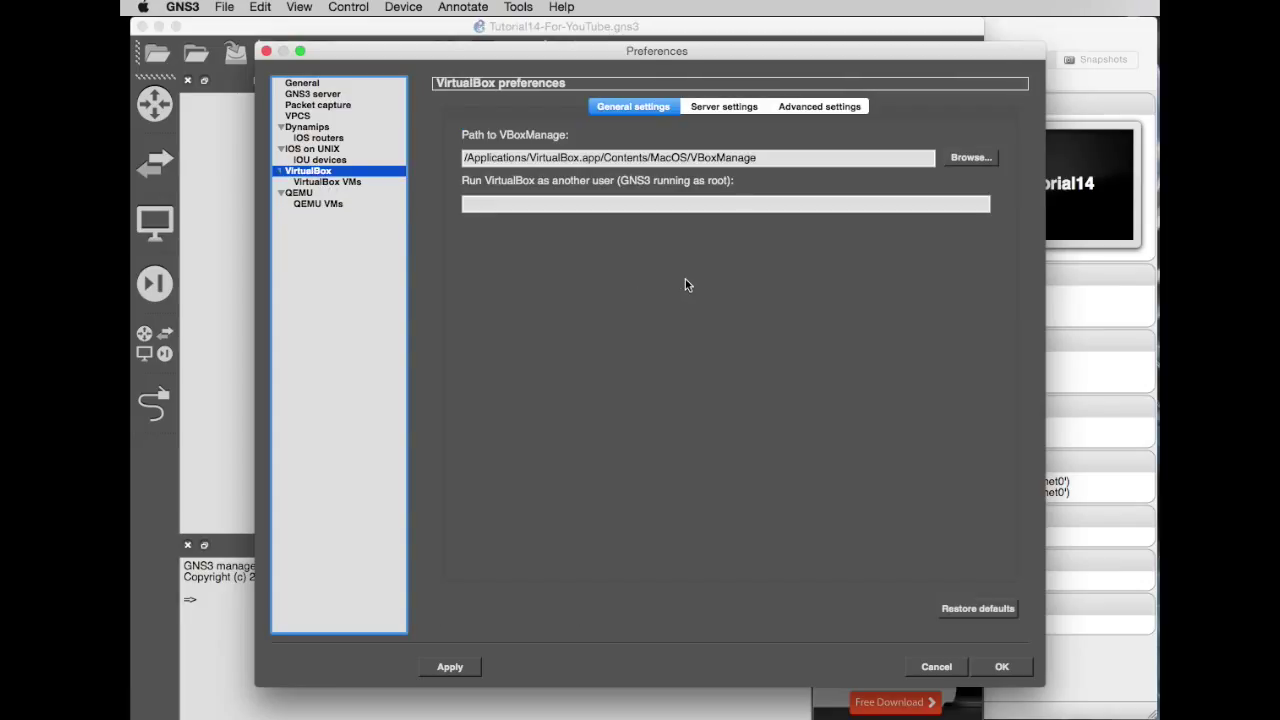
pyautogui.moveTo(340, 198)
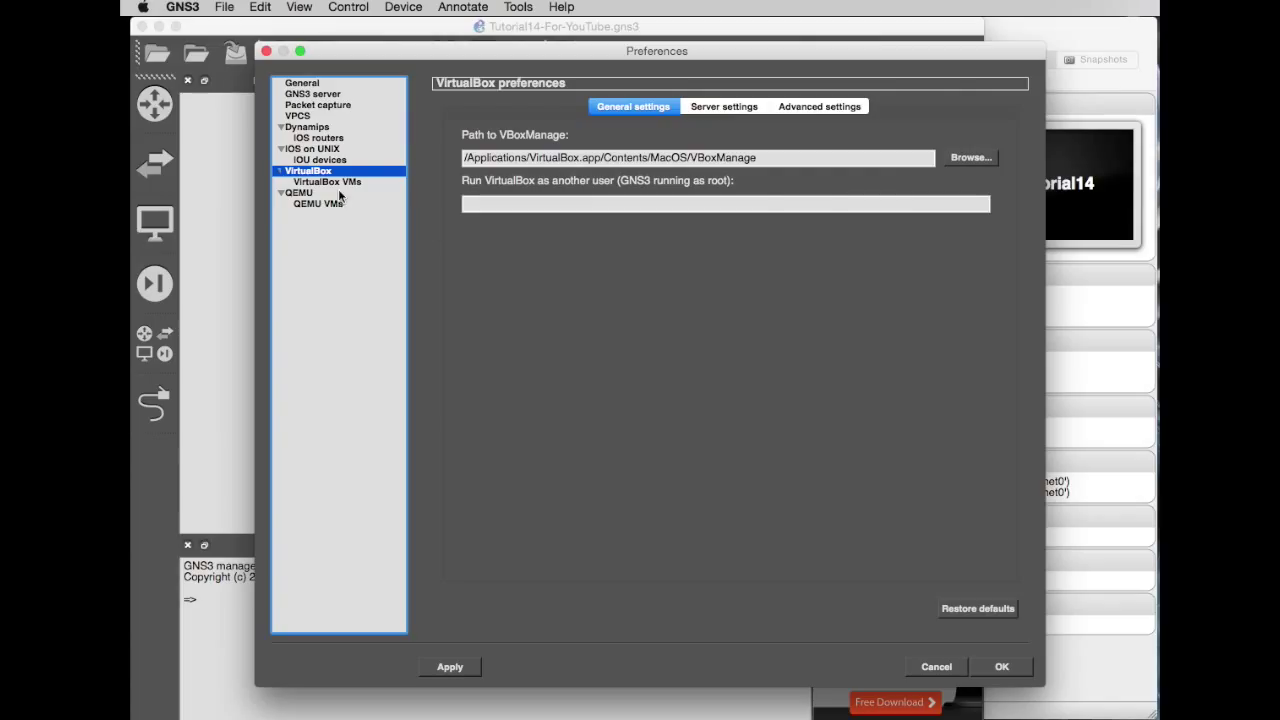
pyautogui.moveTo(328, 184)
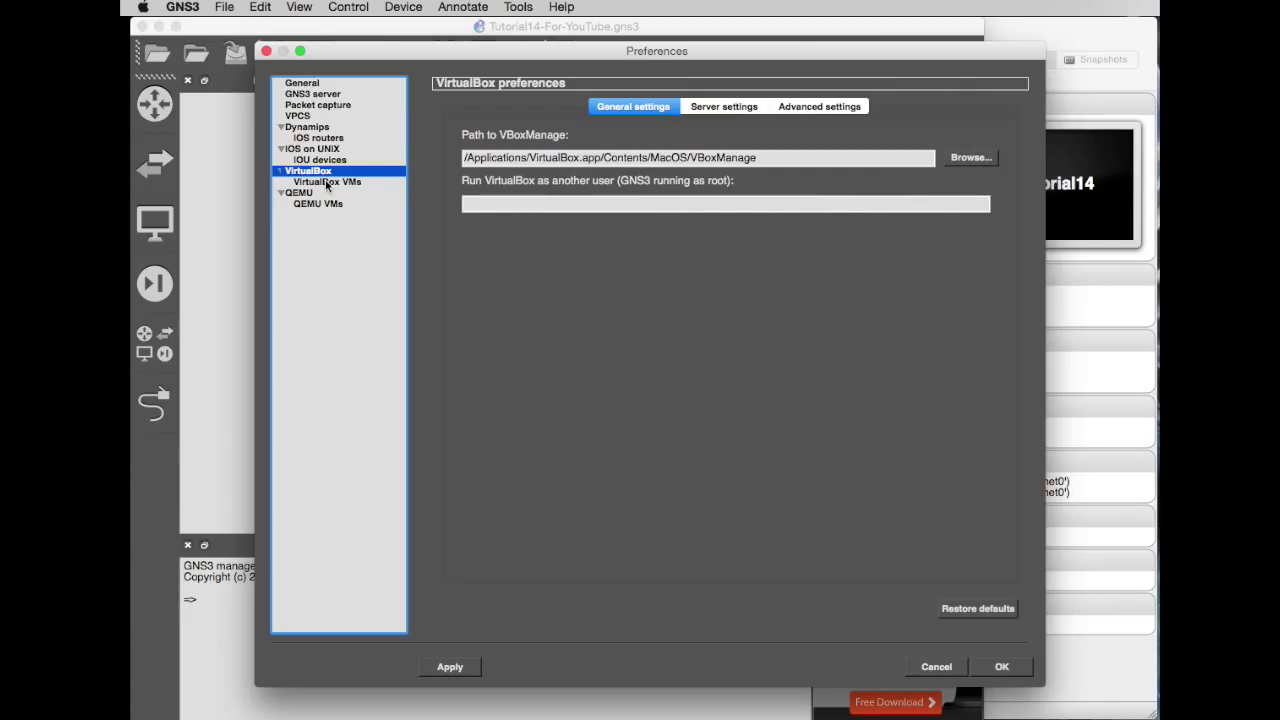
# - Show the VirtualBox VMs list and display tutorial13's details
pyautogui.click(328, 180)
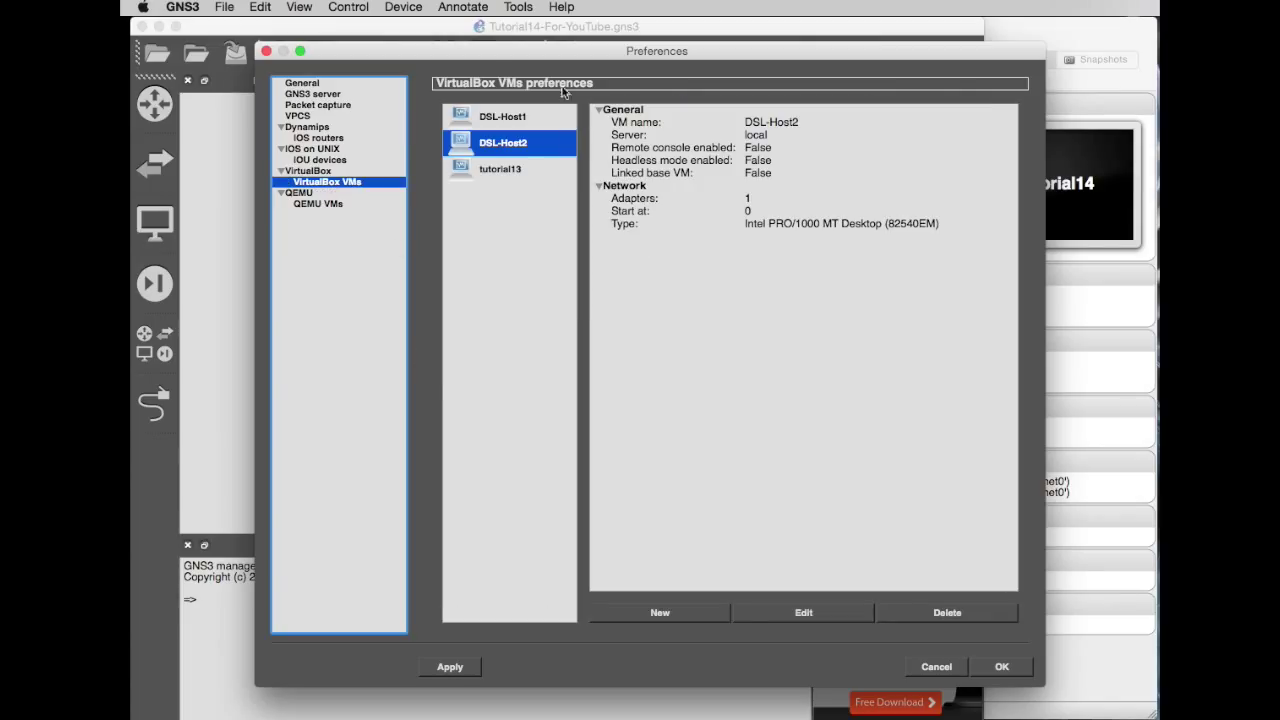
pyautogui.moveTo(518, 206)
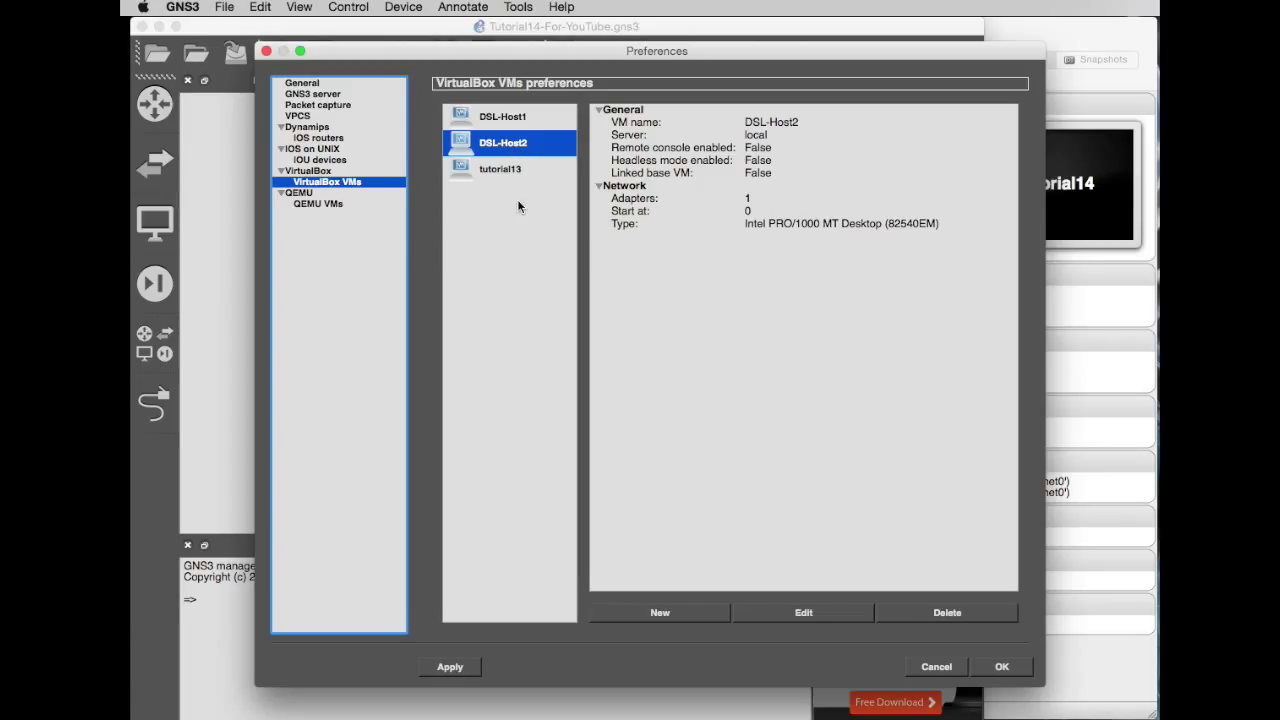
pyautogui.moveTo(490, 122)
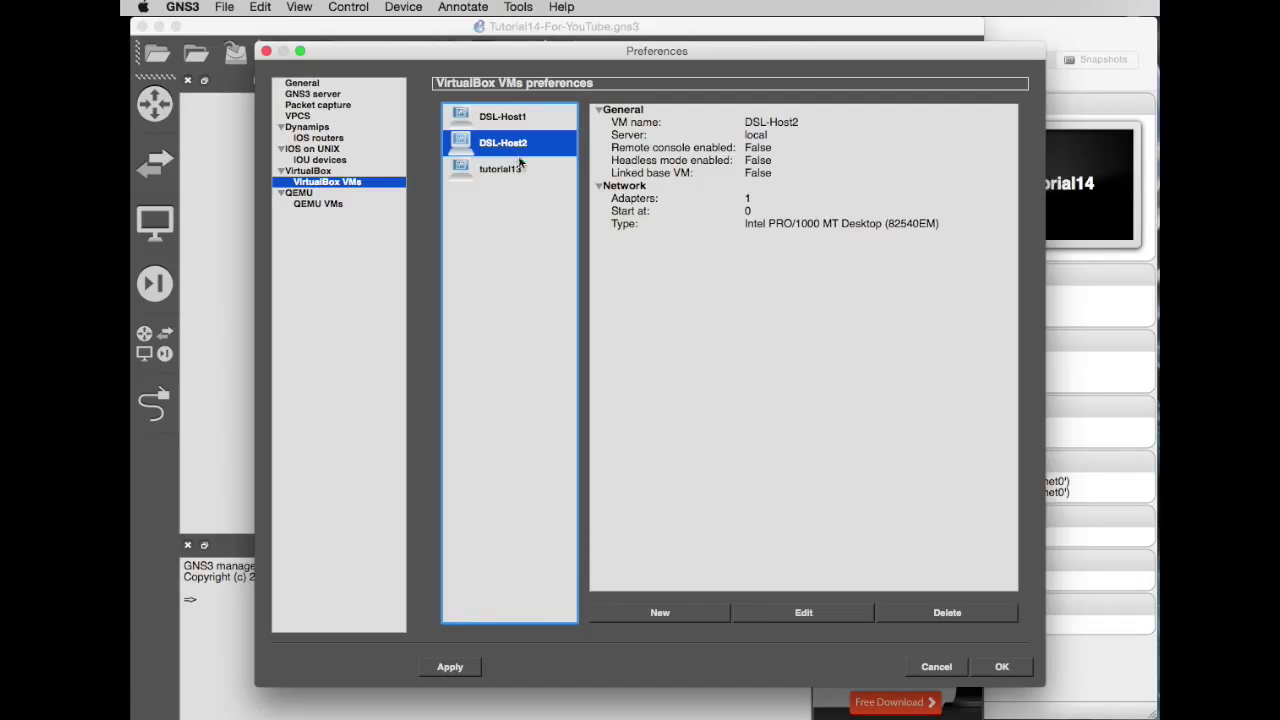
pyautogui.click(500, 168)
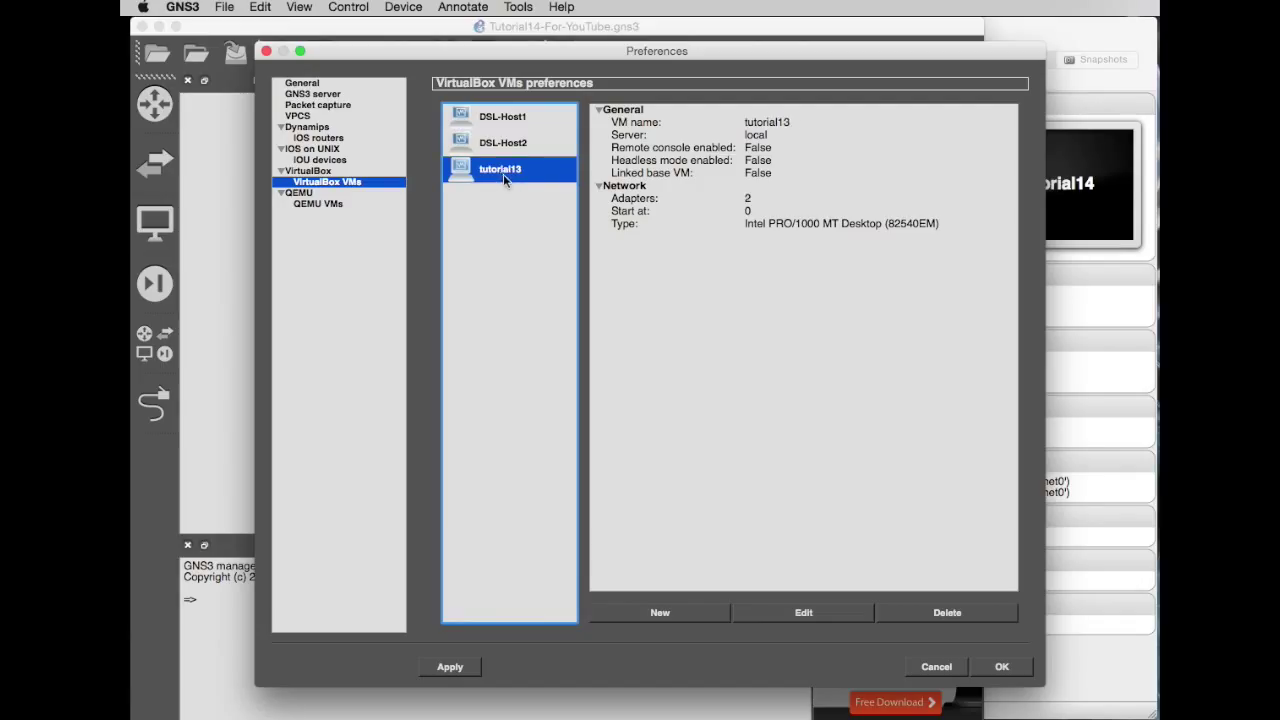
pyautogui.moveTo(506, 138)
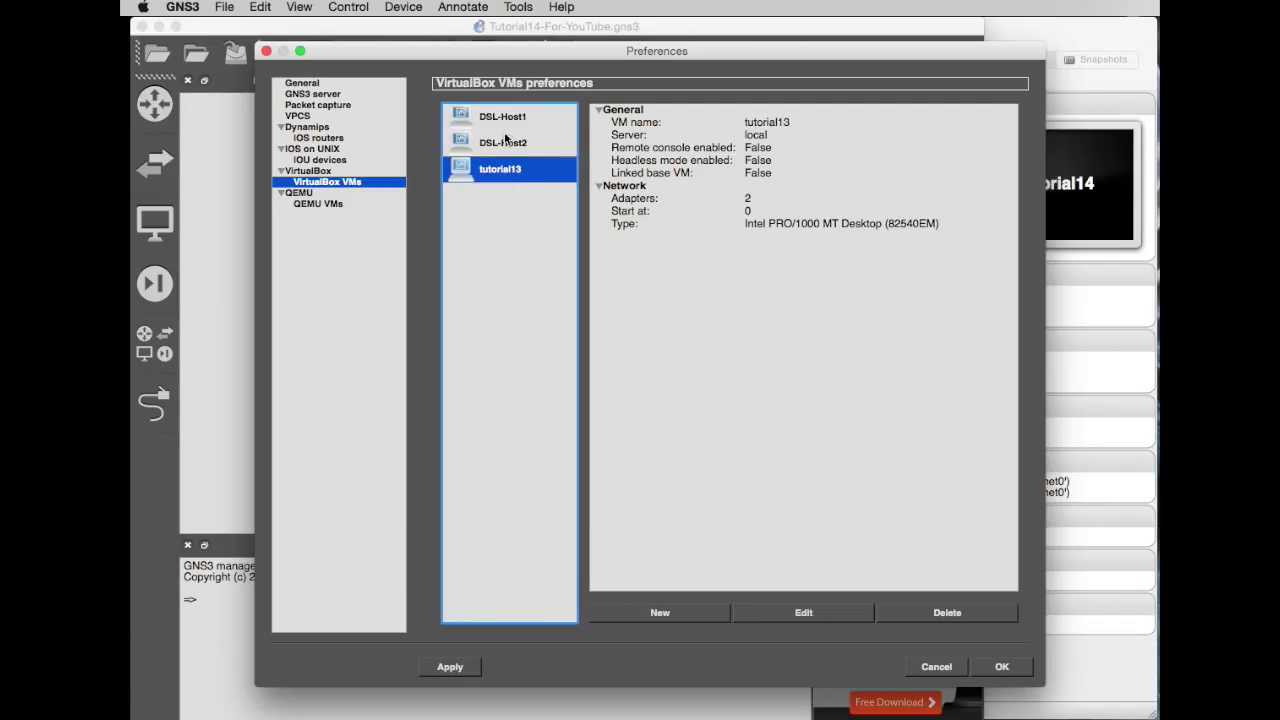
pyautogui.moveTo(504, 178)
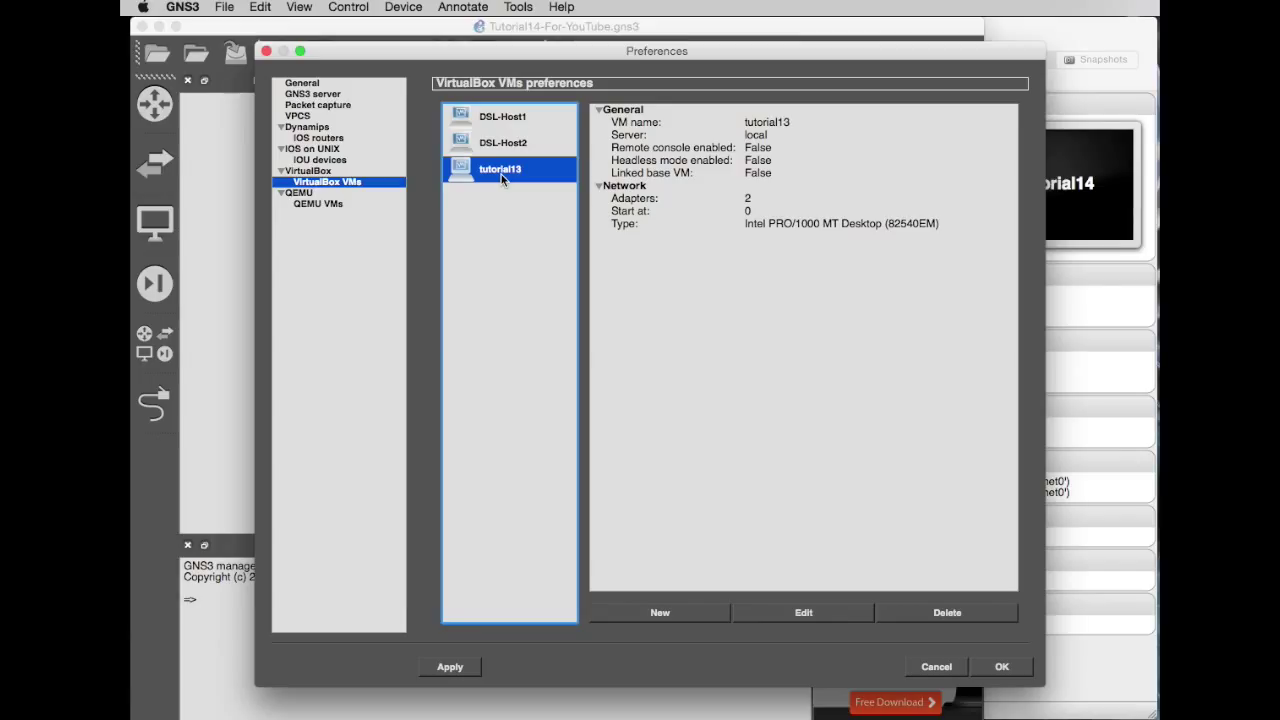
pyautogui.moveTo(460, 188)
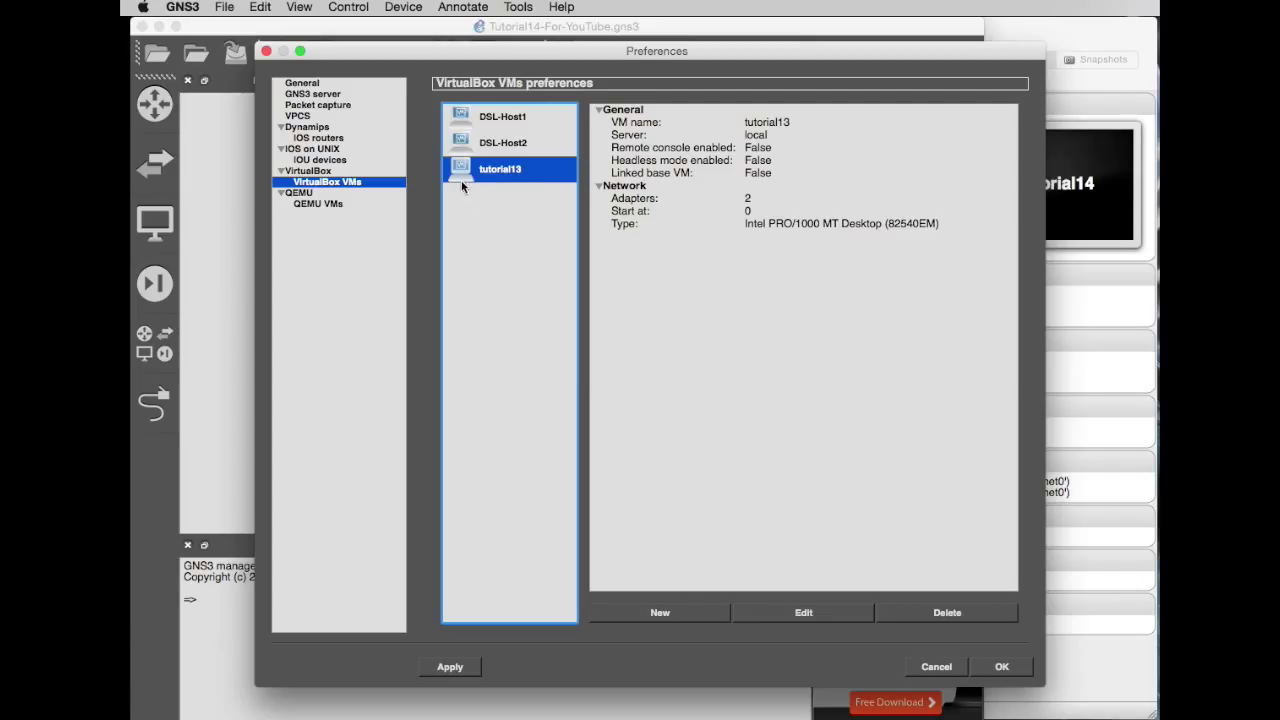
pyautogui.moveTo(508, 190)
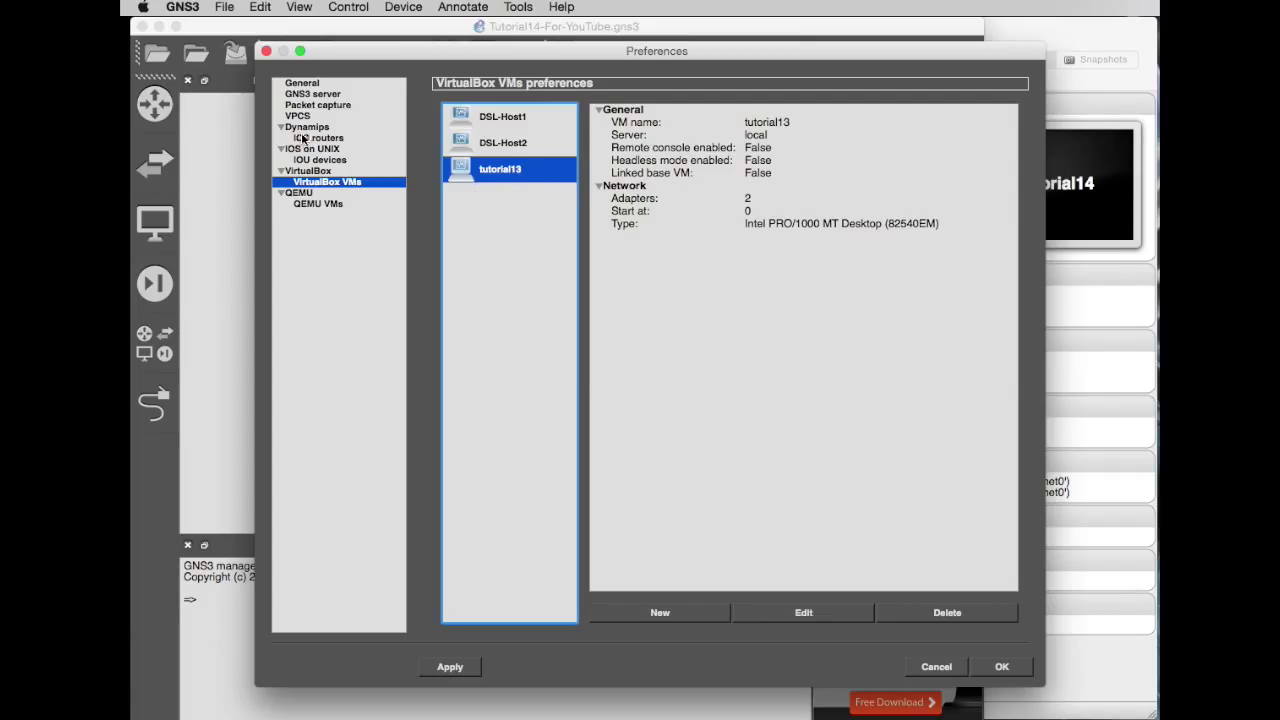
# - Show the Dynamips IOS routers list with the c3600 and Switch entries
pyautogui.click(316, 136)
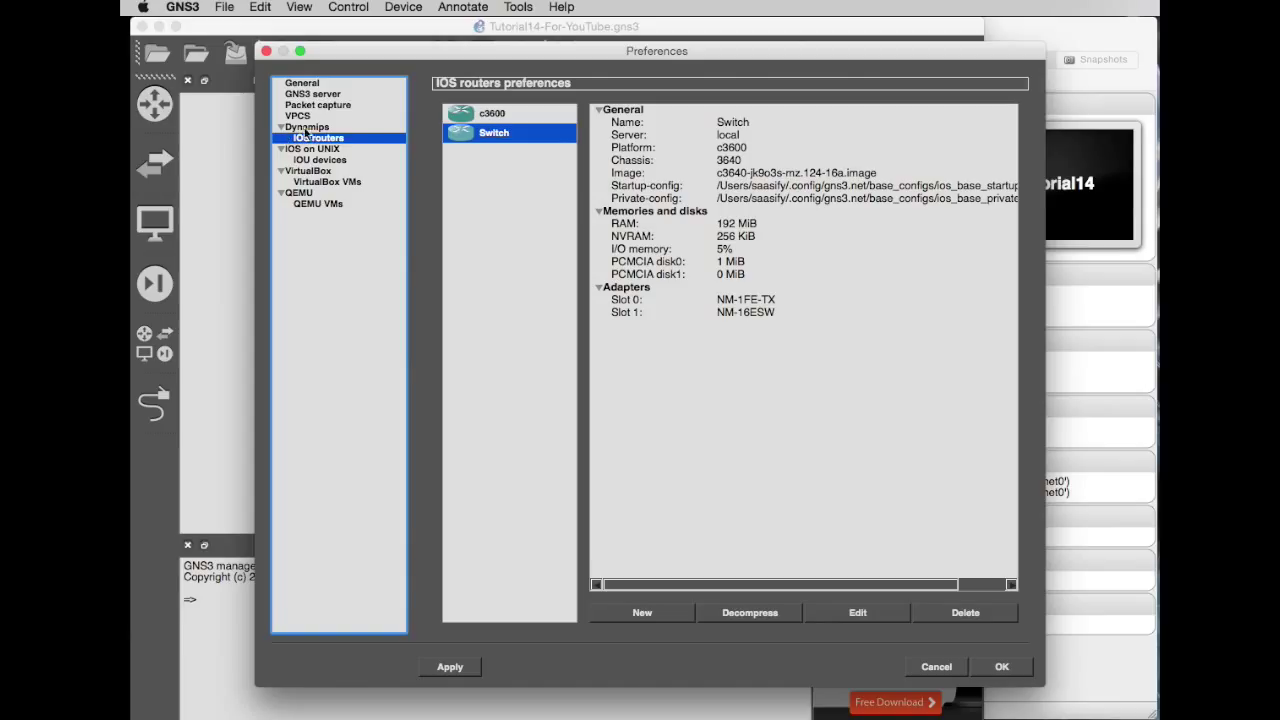
pyautogui.moveTo(472, 164)
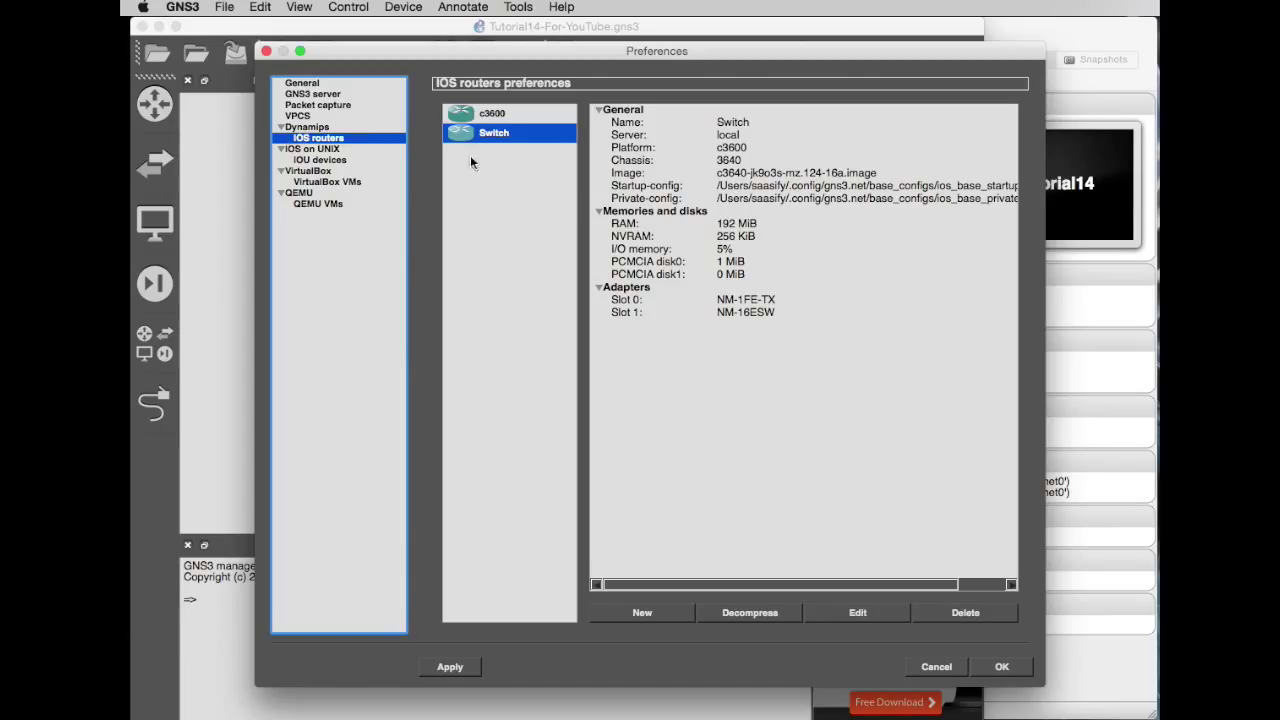
pyautogui.moveTo(504, 148)
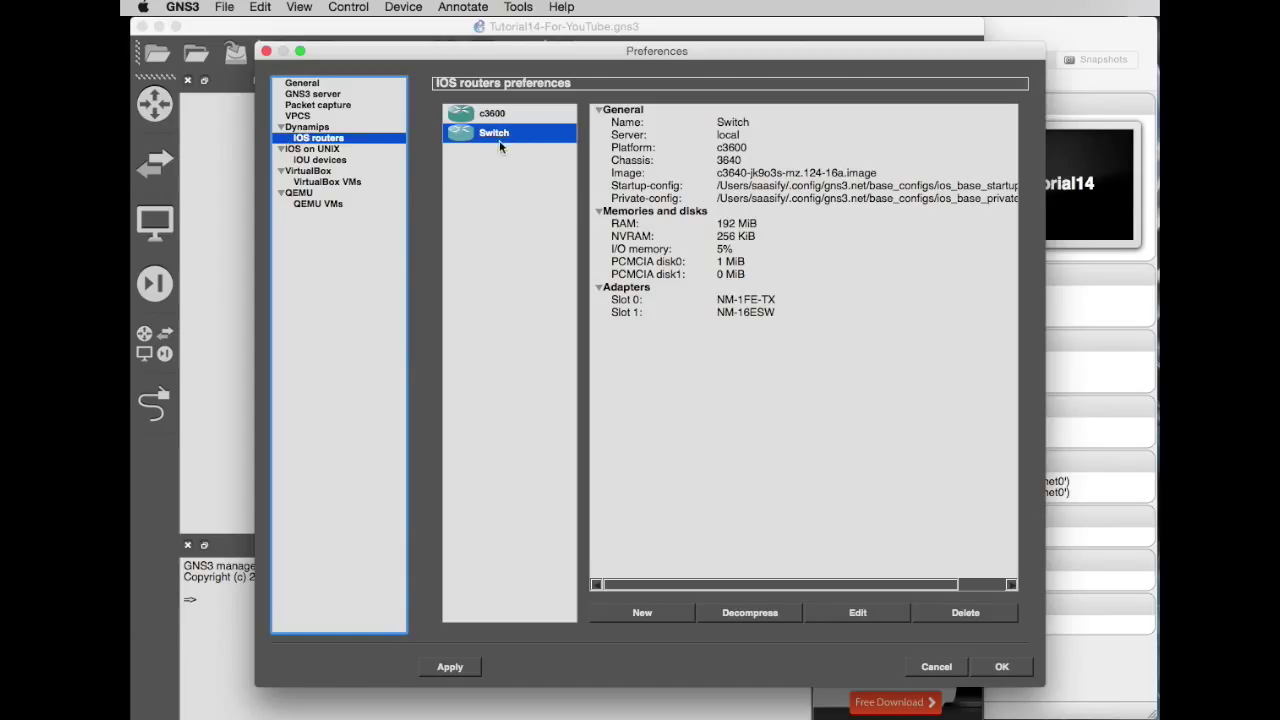
pyautogui.moveTo(568, 172)
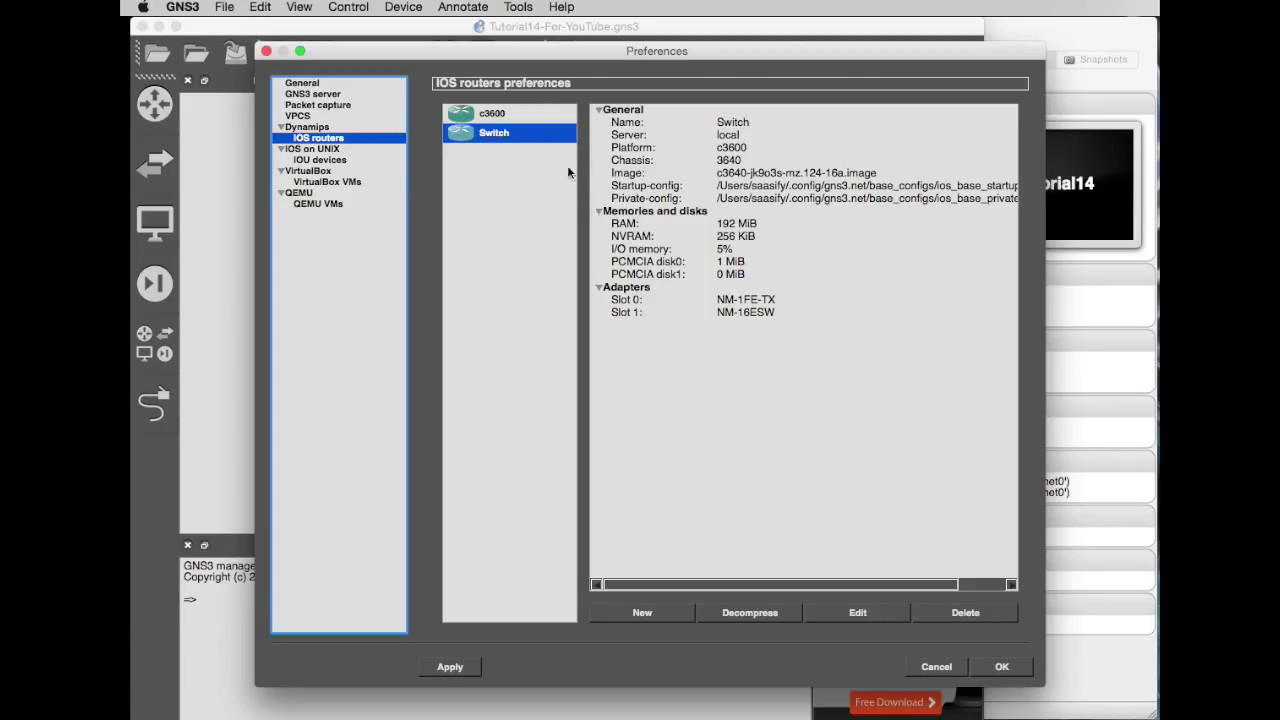
pyautogui.moveTo(530, 184)
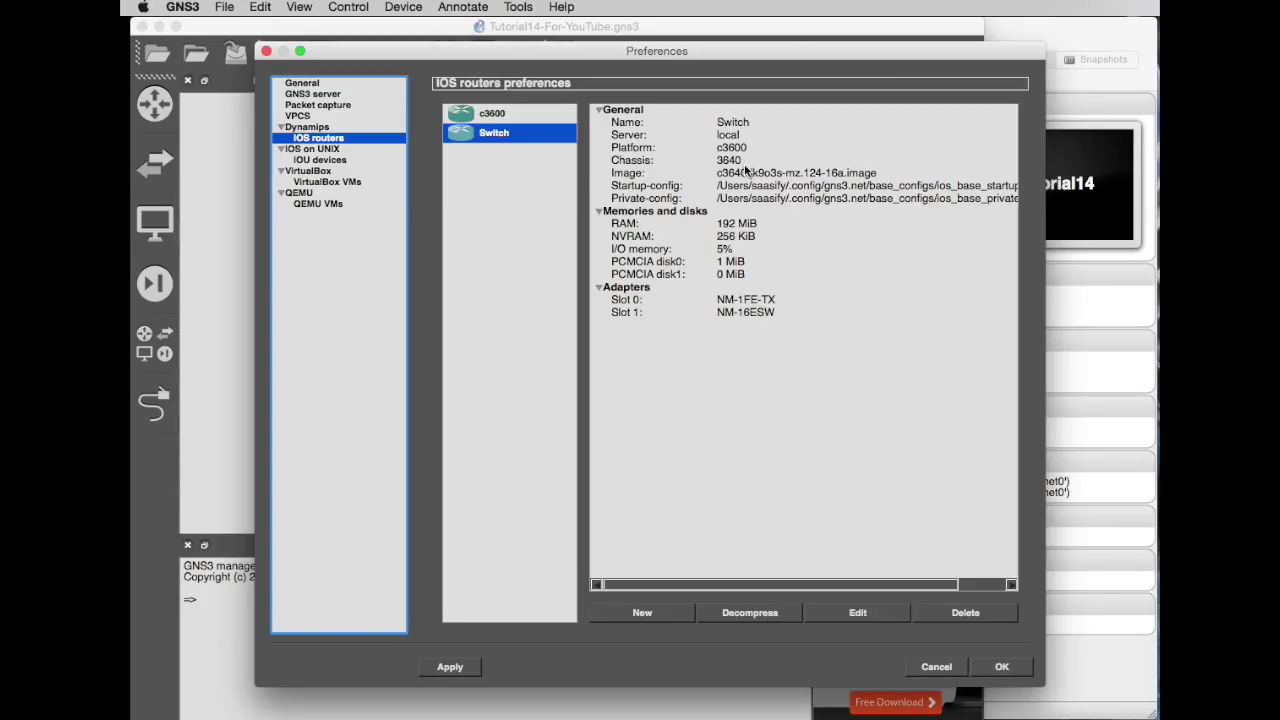
pyautogui.moveTo(840, 312)
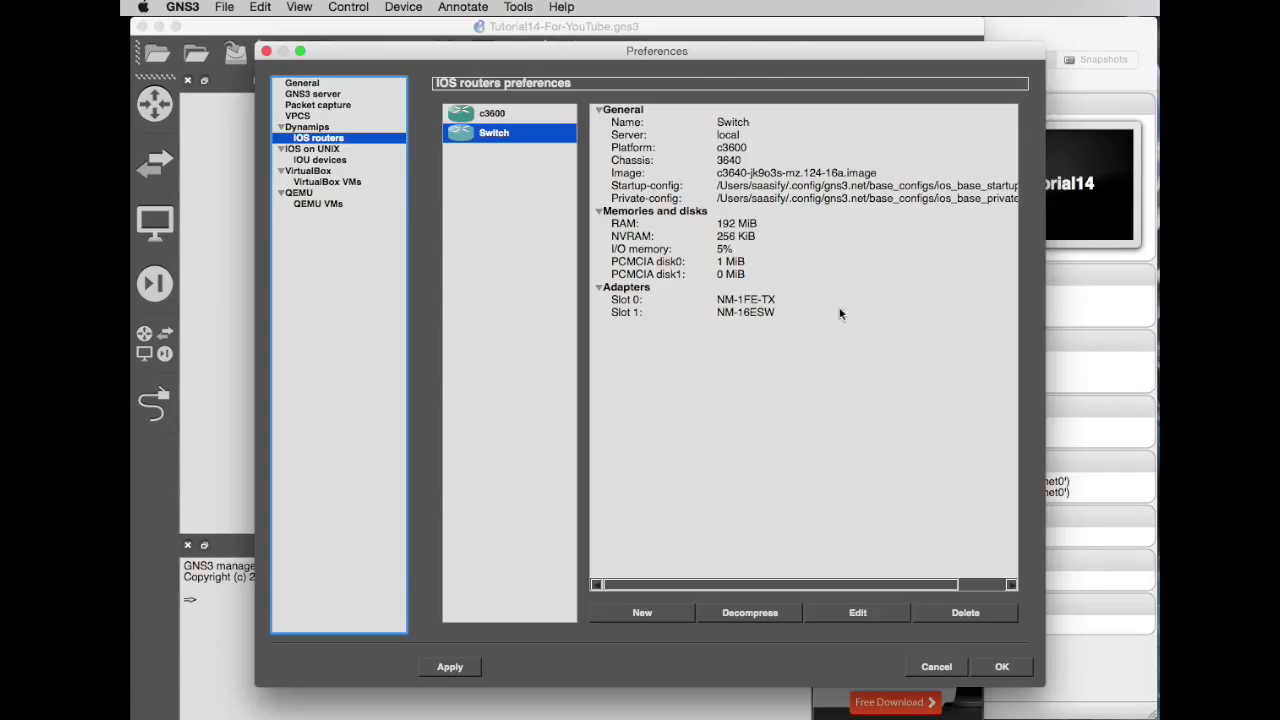
pyautogui.moveTo(724, 322)
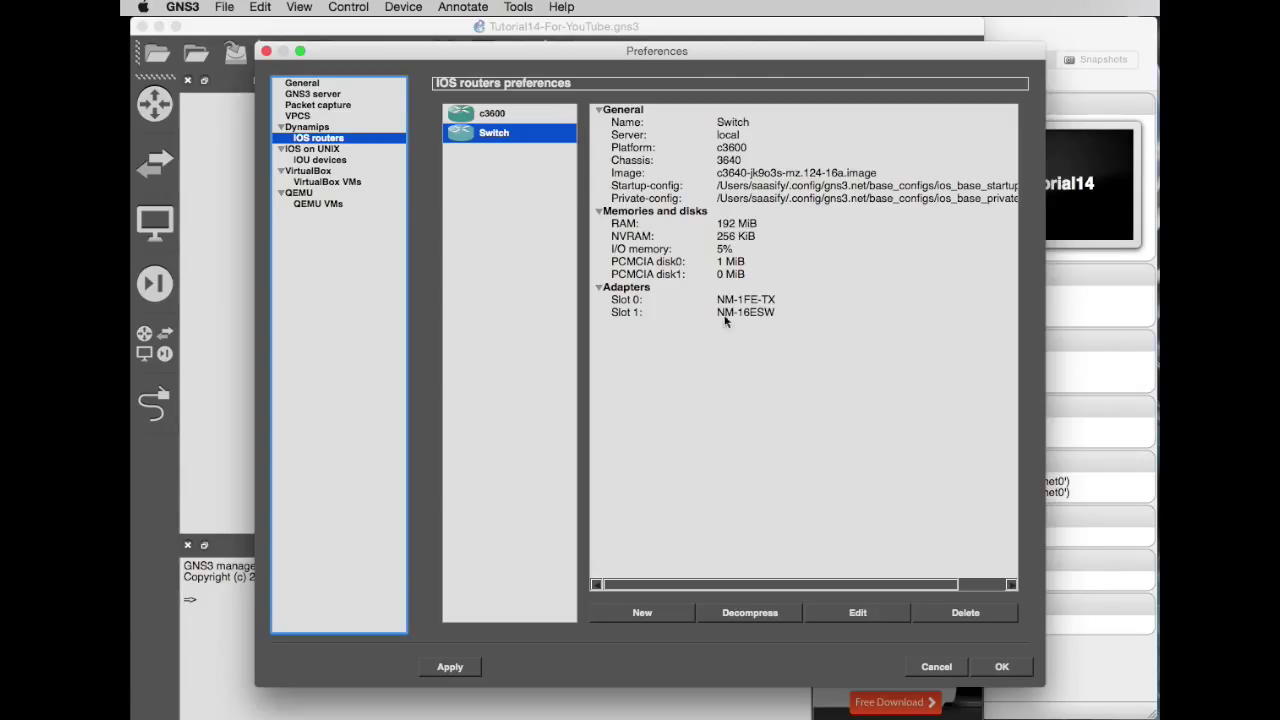
pyautogui.moveTo(732, 320)
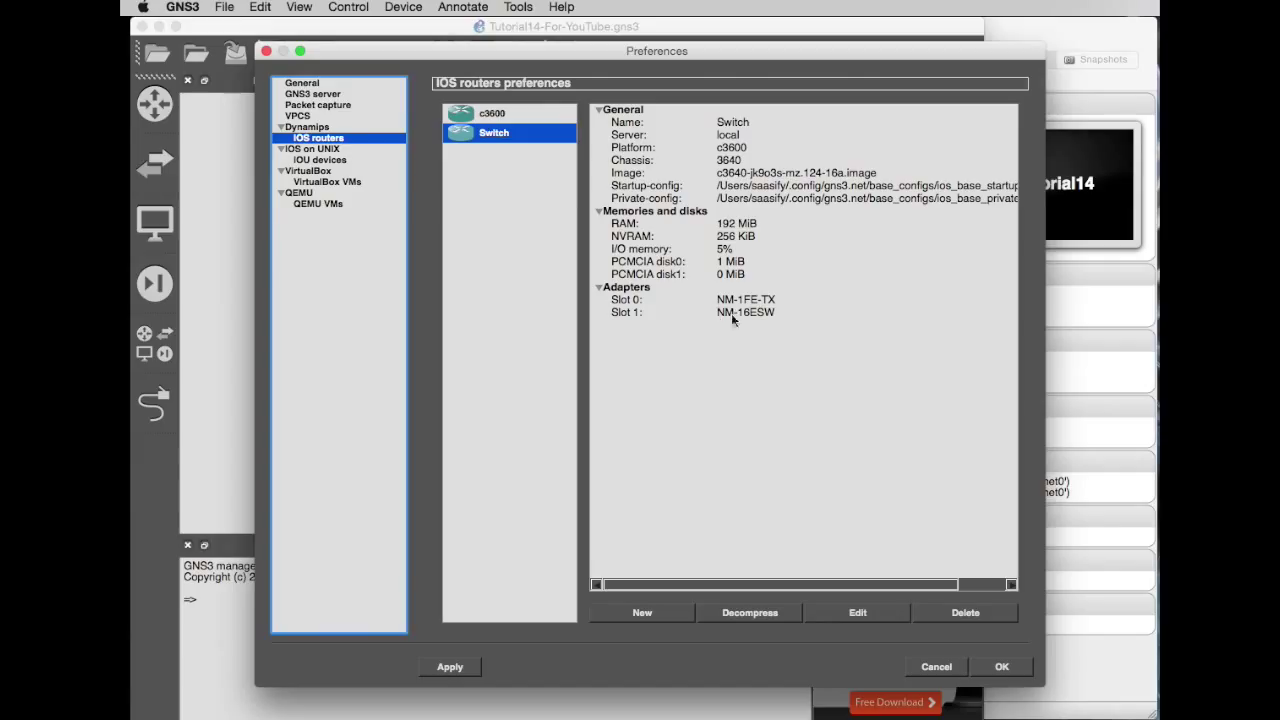
pyautogui.moveTo(668, 616)
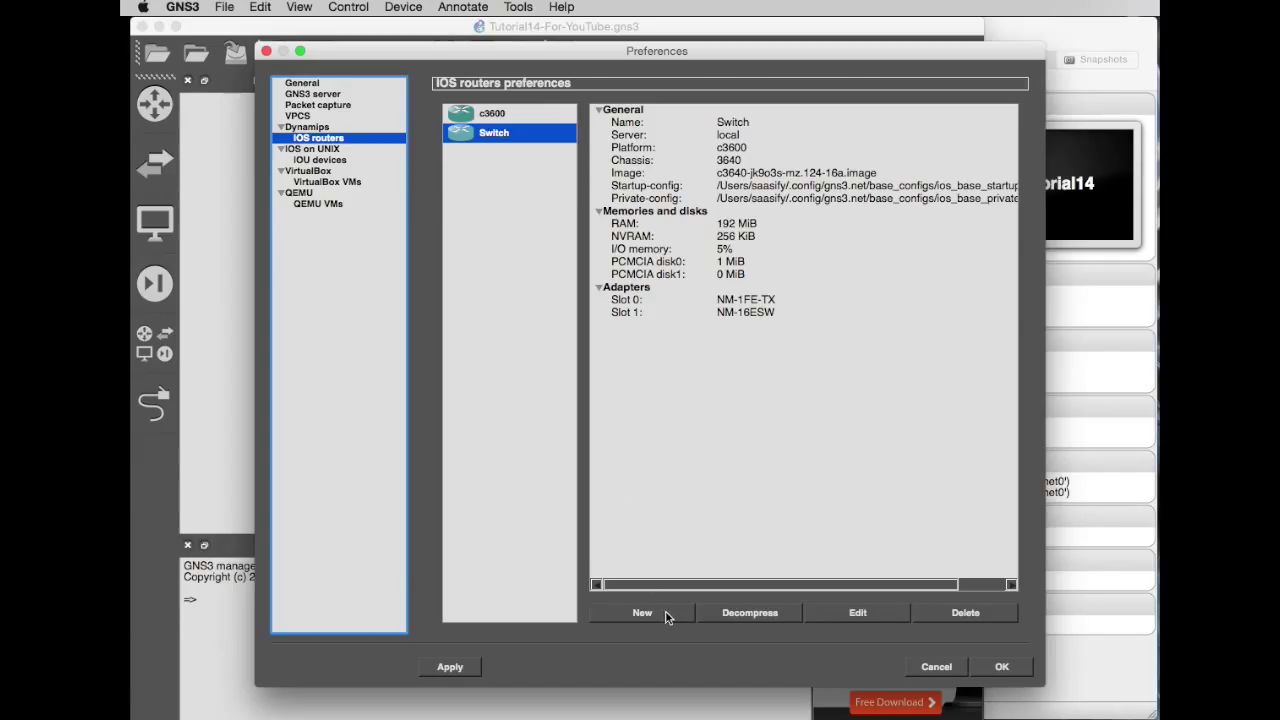
# - Start a new IOS router and select the c1700-y7-mz.123-5a.image file
pyautogui.click(642, 612)
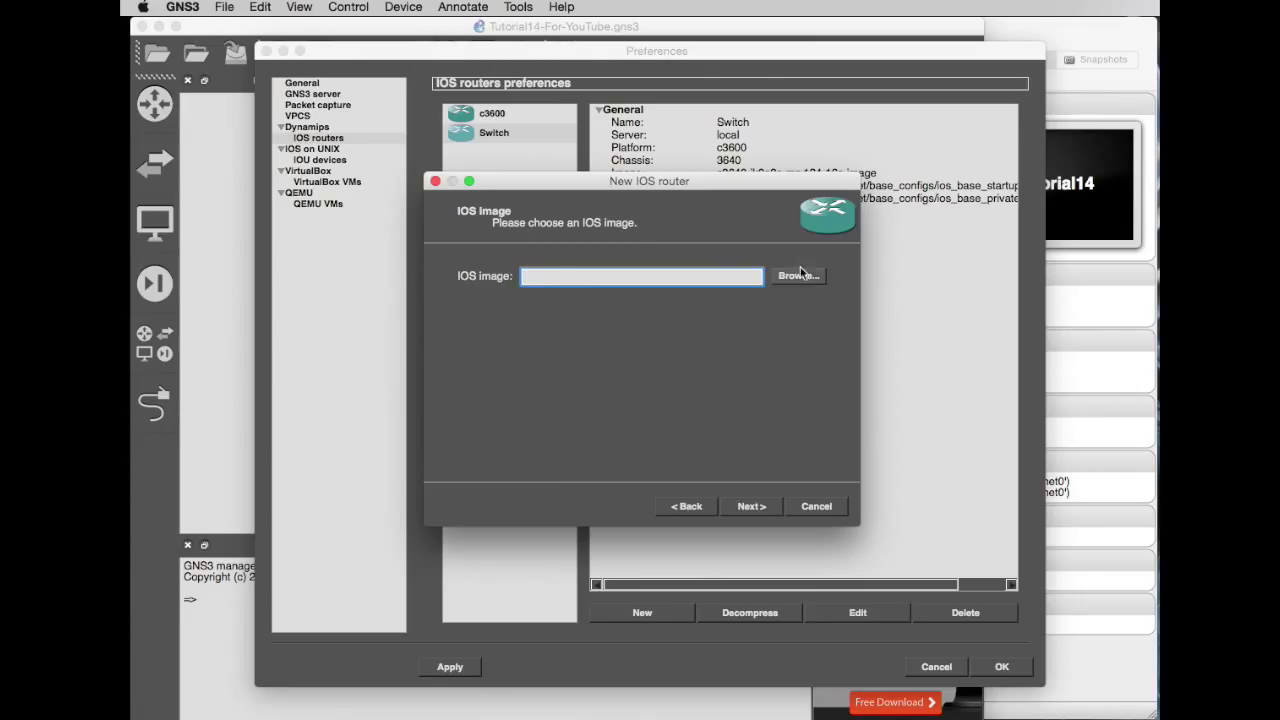
pyautogui.click(796, 276)
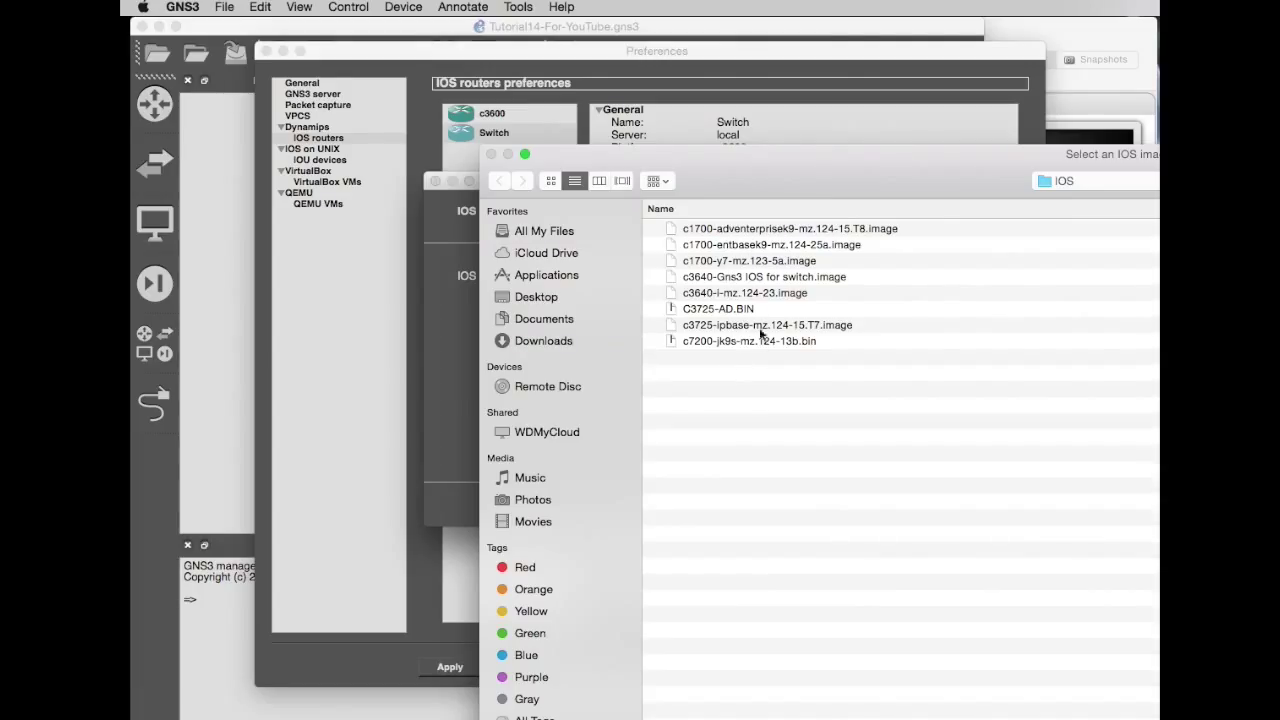
pyautogui.moveTo(730, 348)
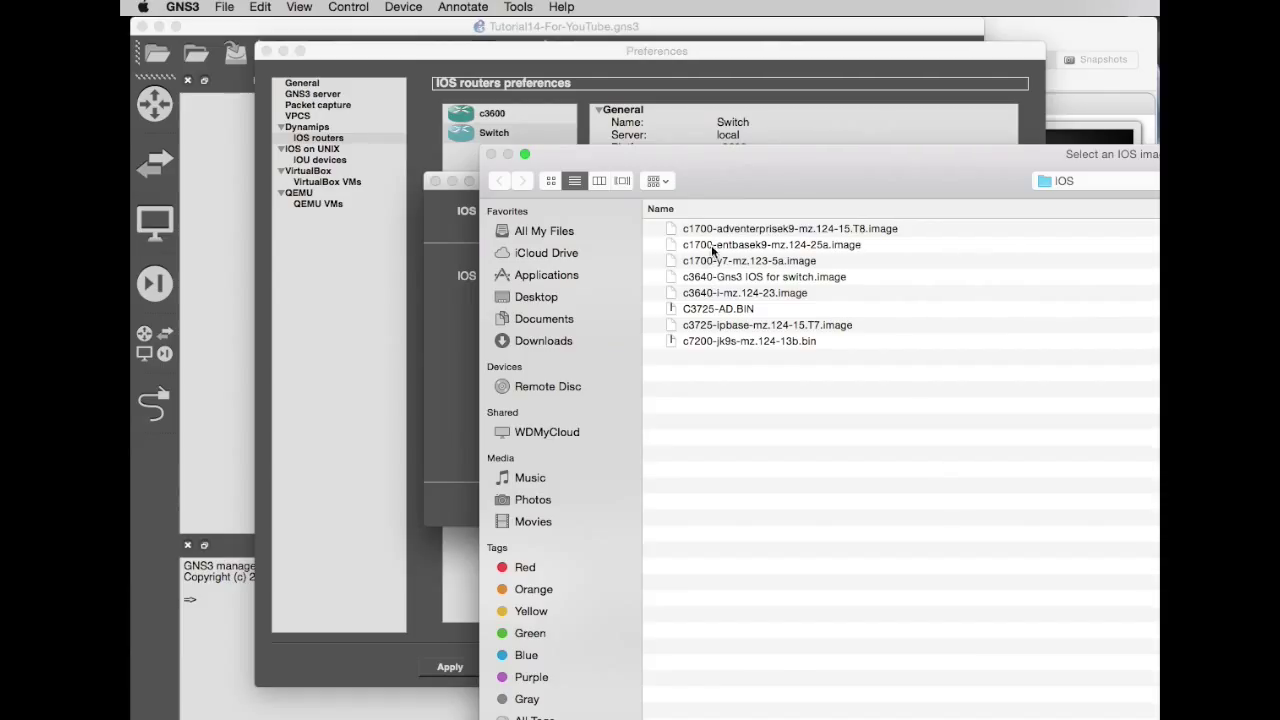
pyautogui.click(748, 260)
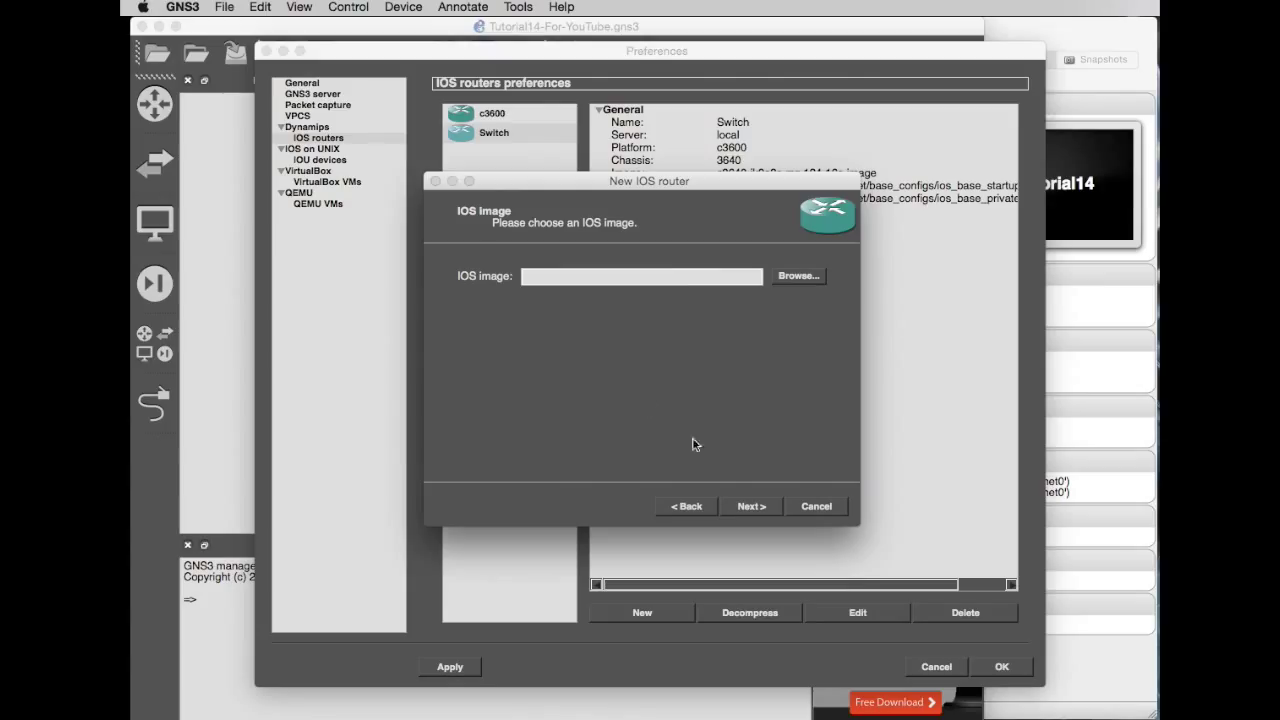
pyautogui.click(752, 506)
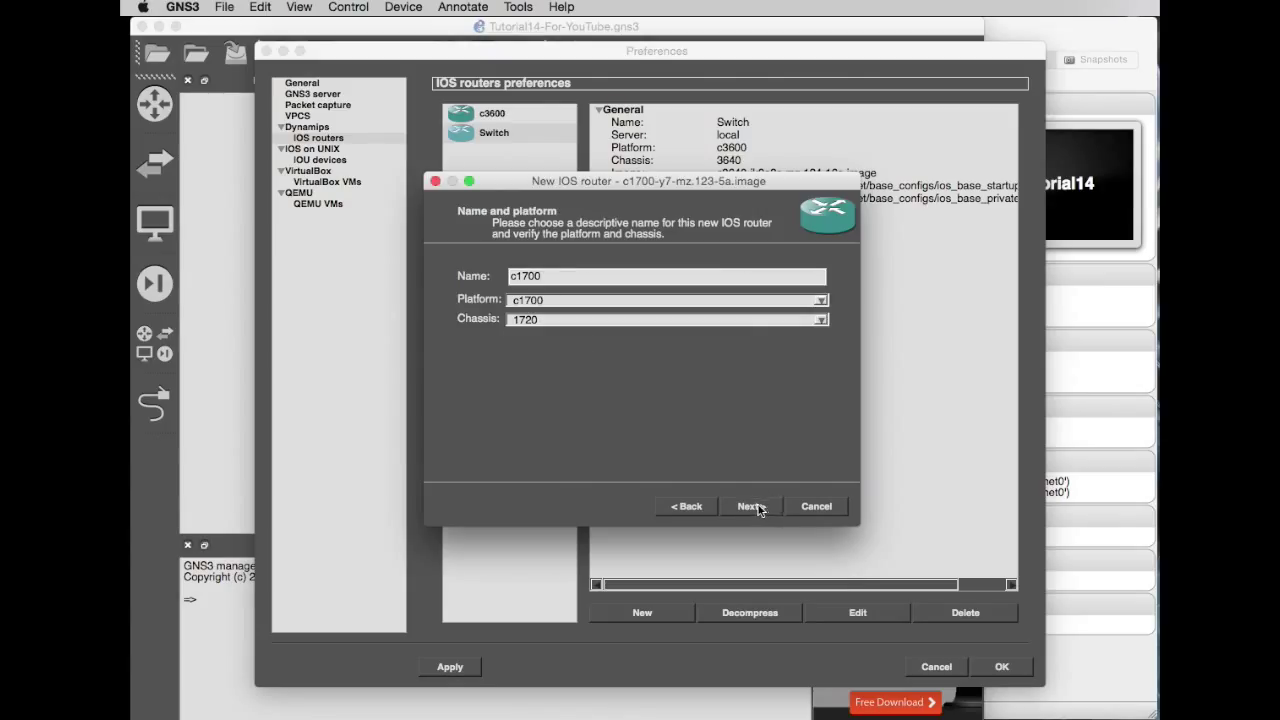
# - Accept the c1700 name, 128 MiB RAM, default adapters, no WICs and Idle-PC, and finish
pyautogui.click(750, 506)
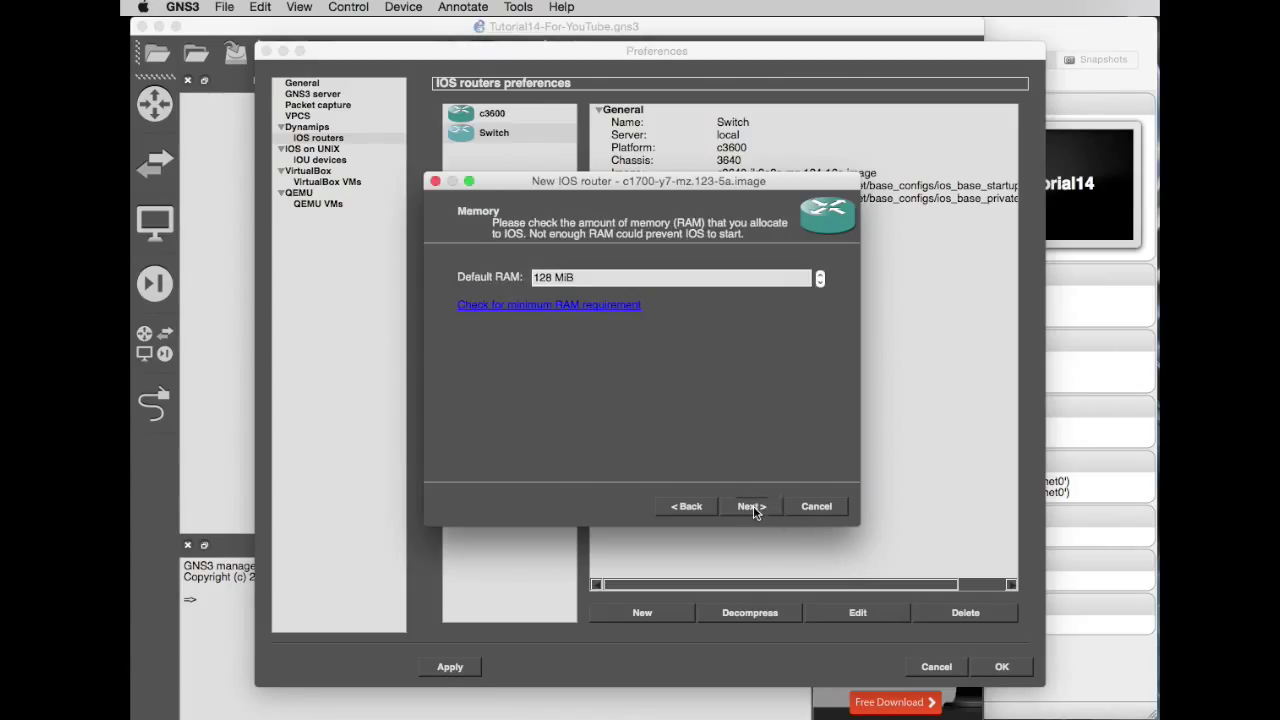
pyautogui.click(752, 506)
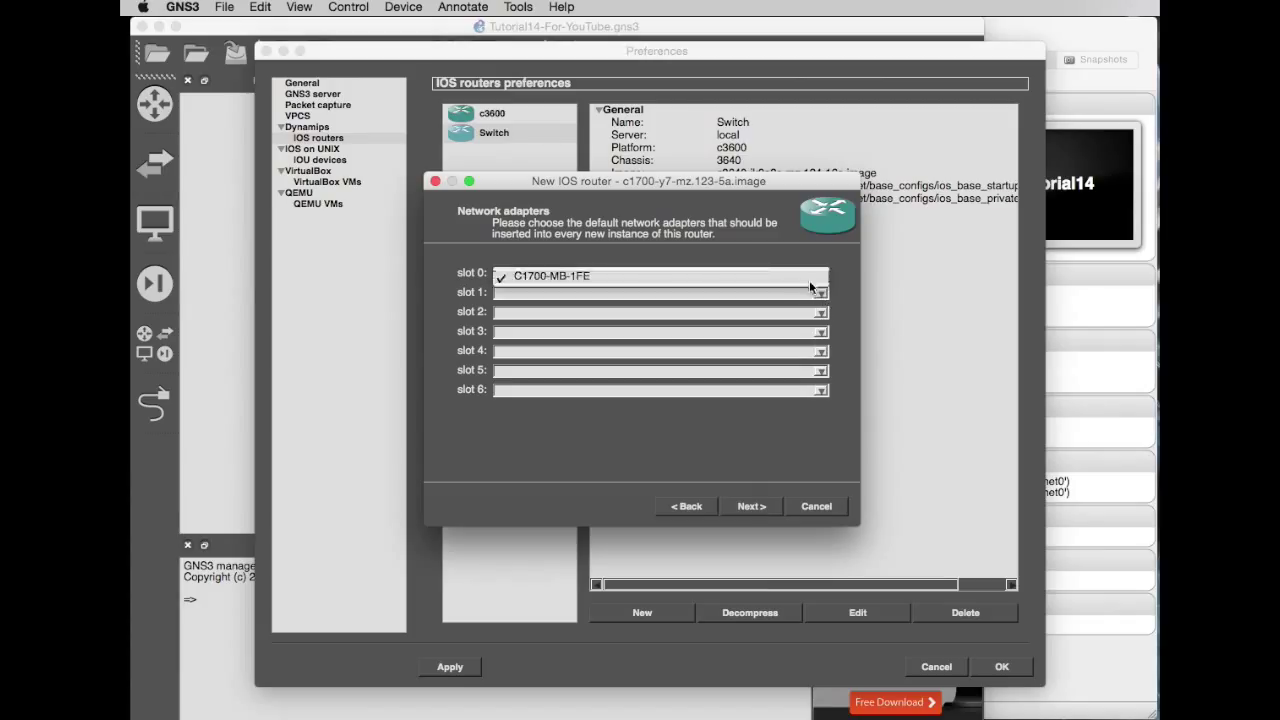
pyautogui.click(750, 506)
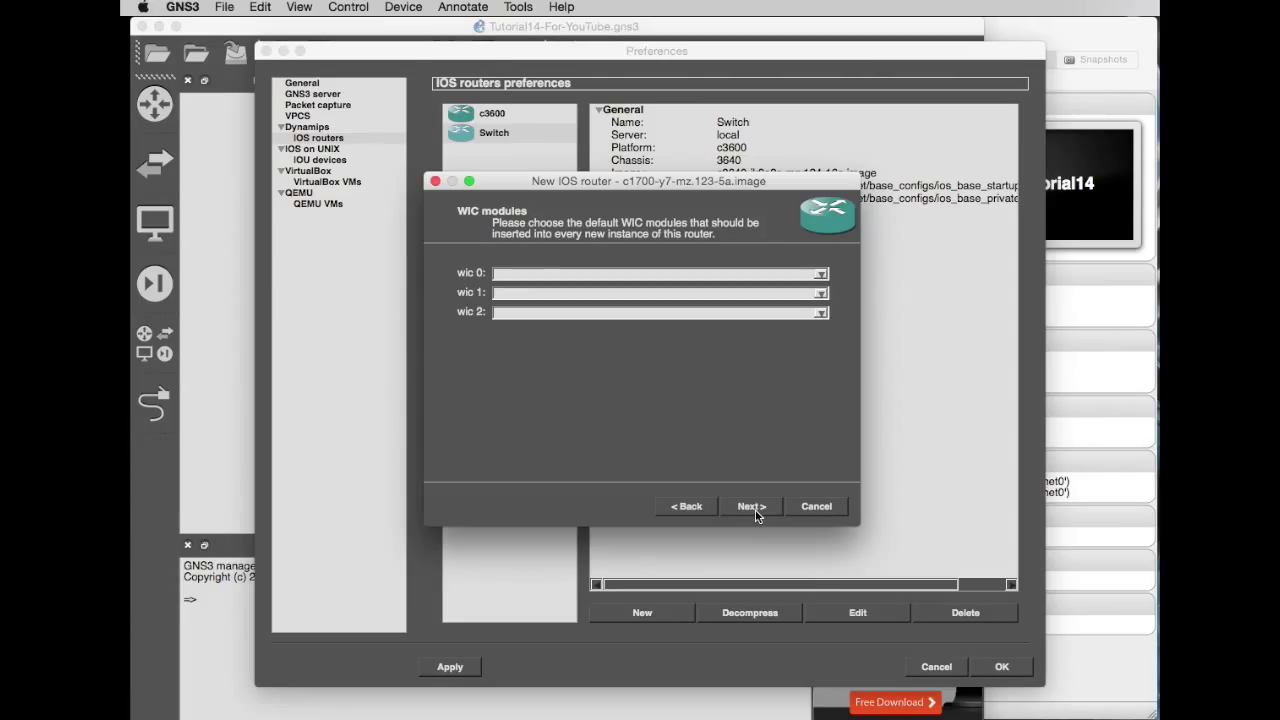
pyautogui.click(752, 506)
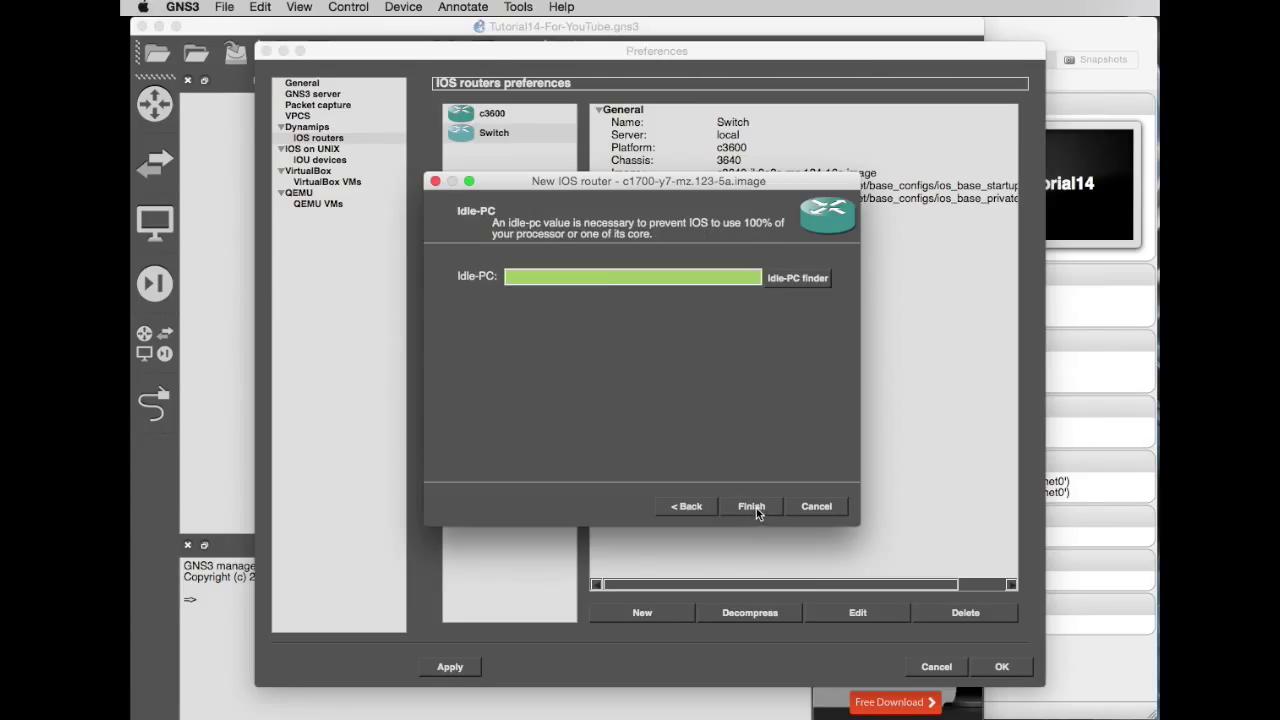
pyautogui.click(752, 506)
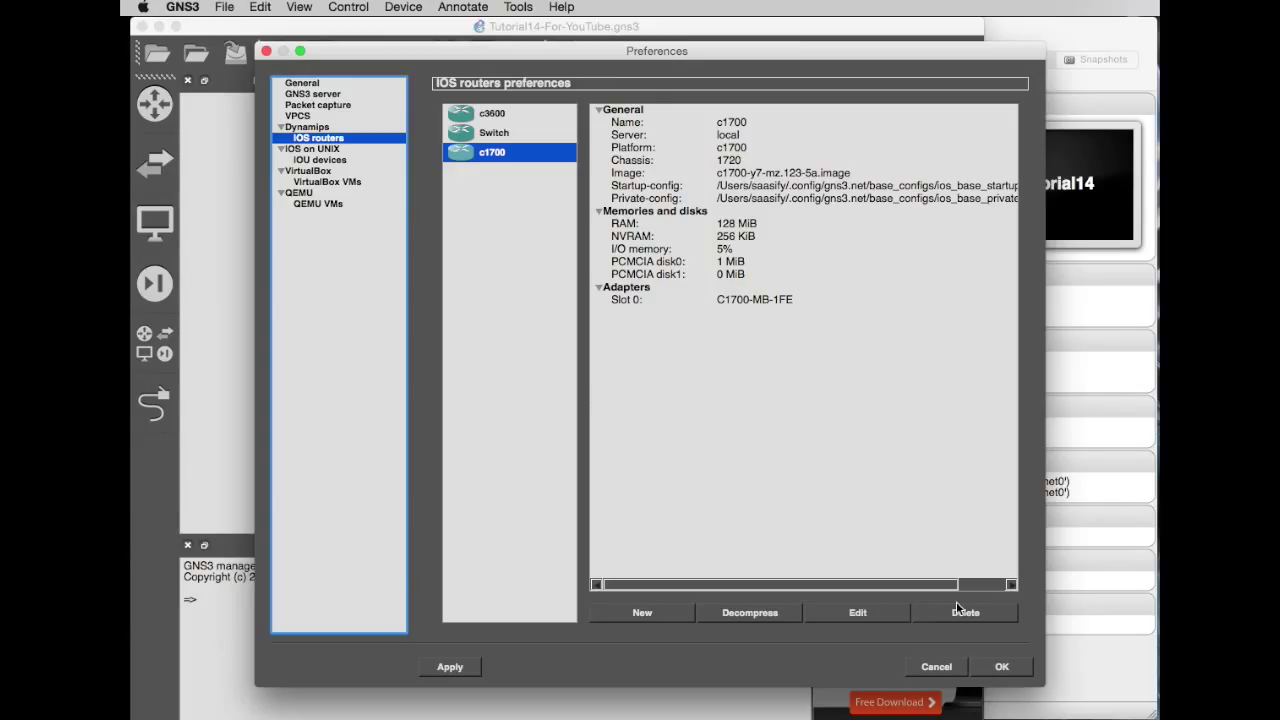
# - Delete the c1700 router and show the VirtualBox VMs preferences
pyautogui.click(492, 132)
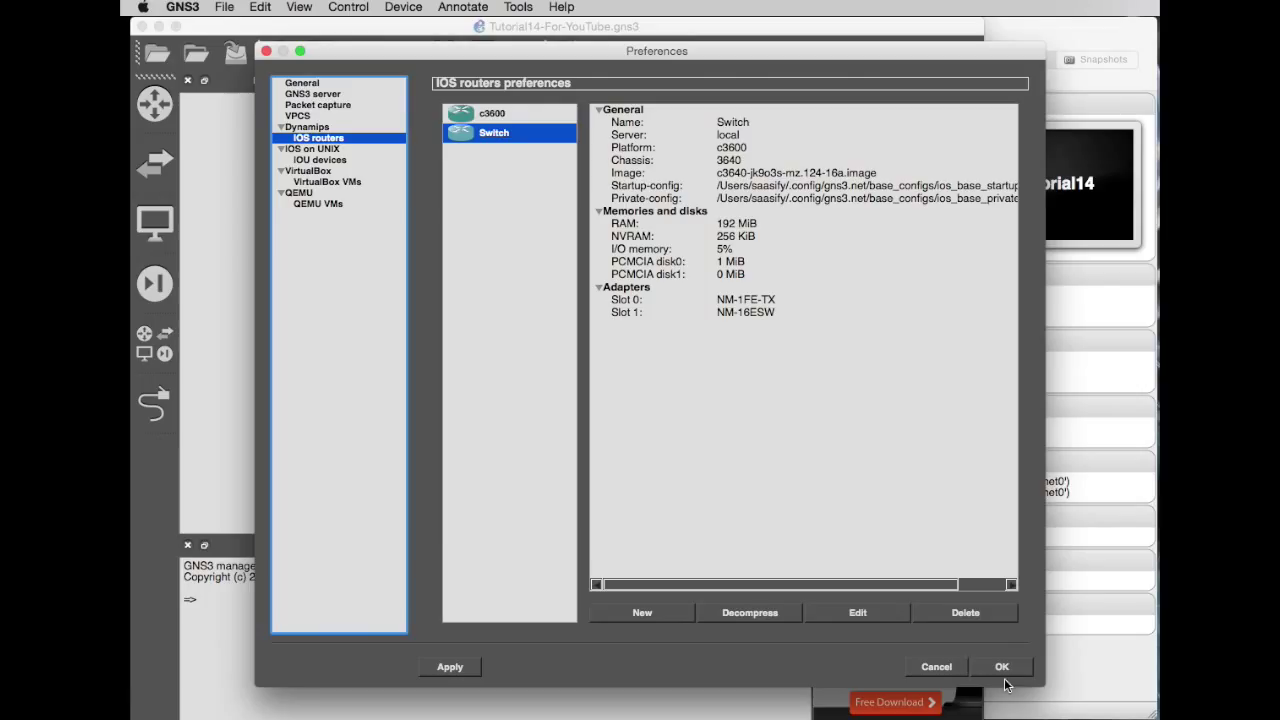
pyautogui.moveTo(350, 328)
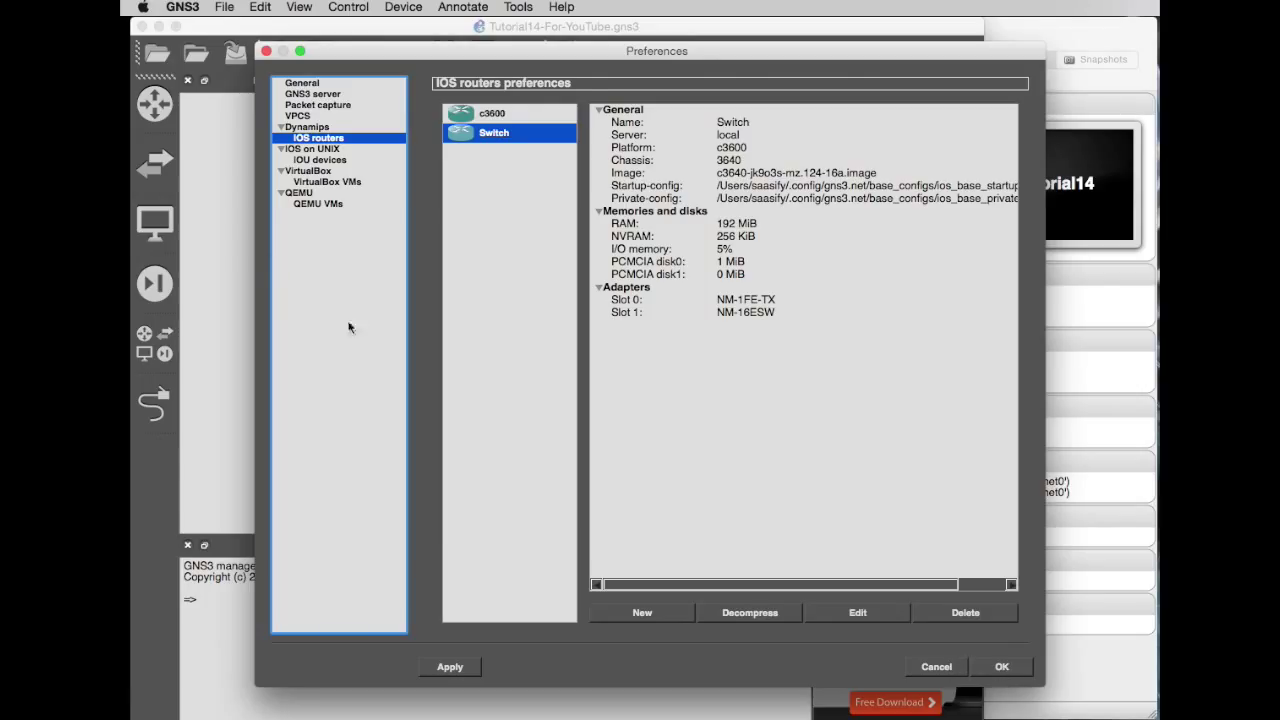
pyautogui.click(326, 180)
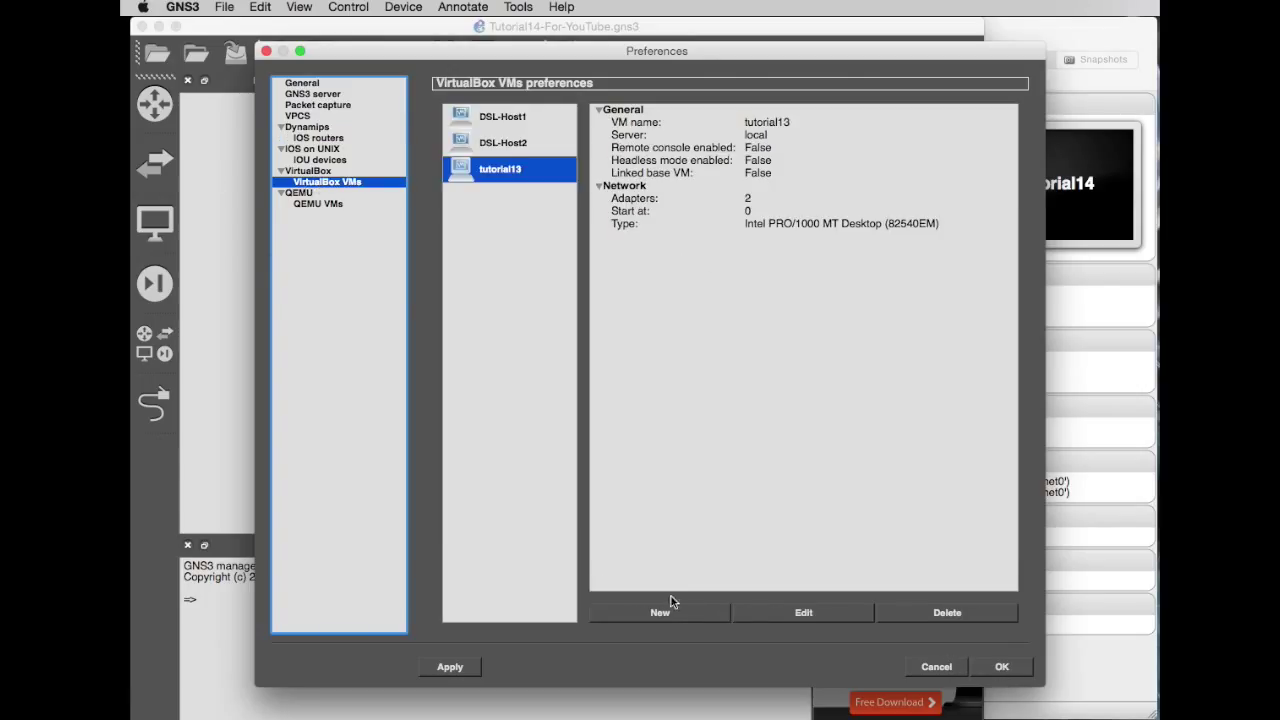
pyautogui.click(660, 612)
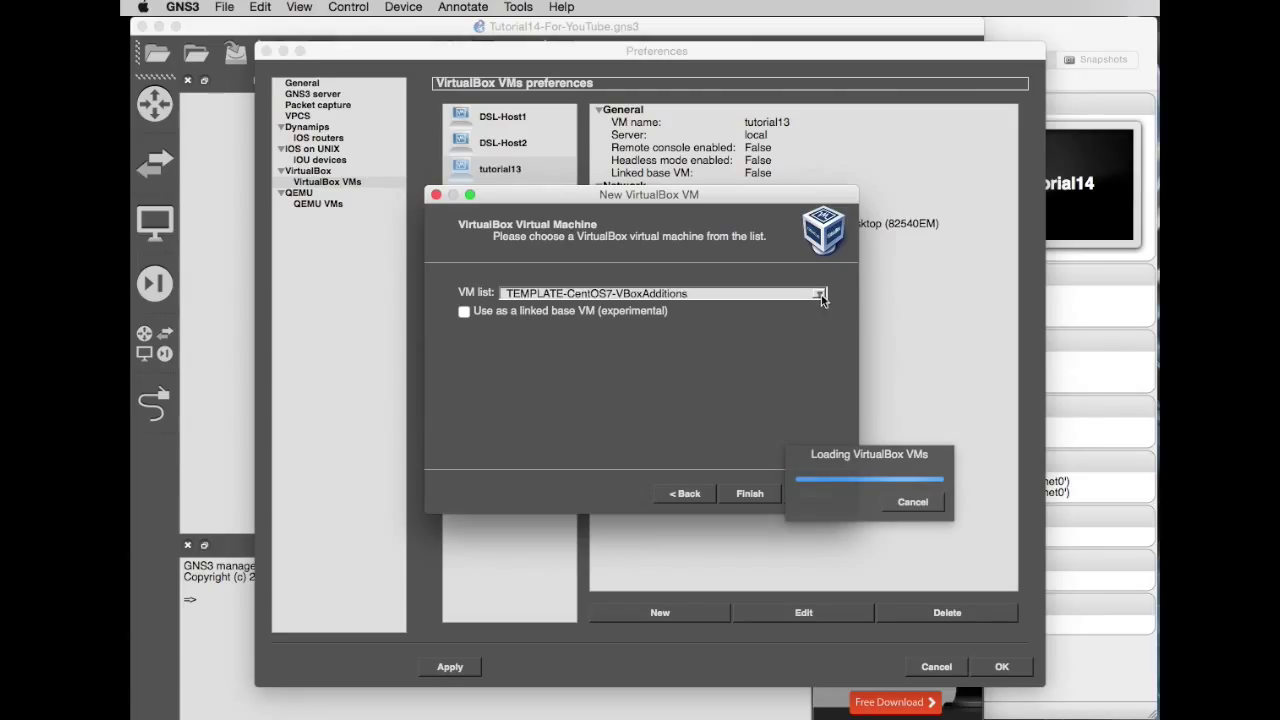
pyautogui.click(820, 292)
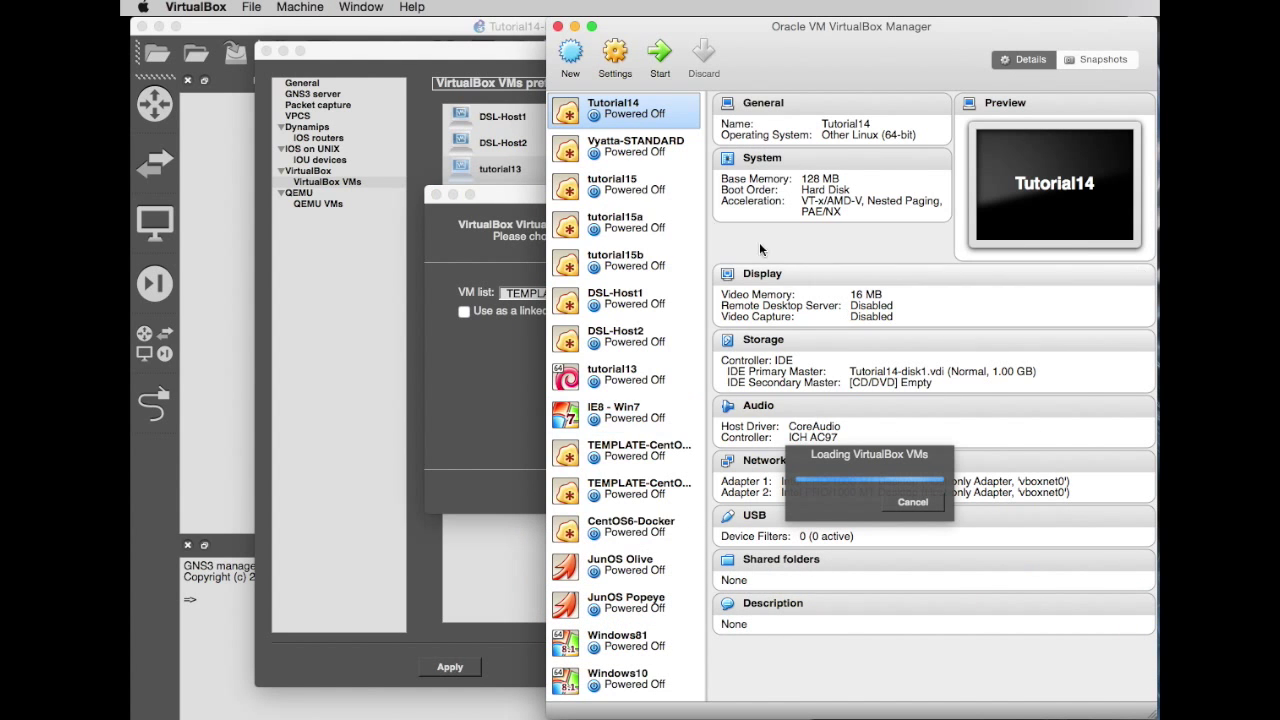
pyautogui.click(624, 184)
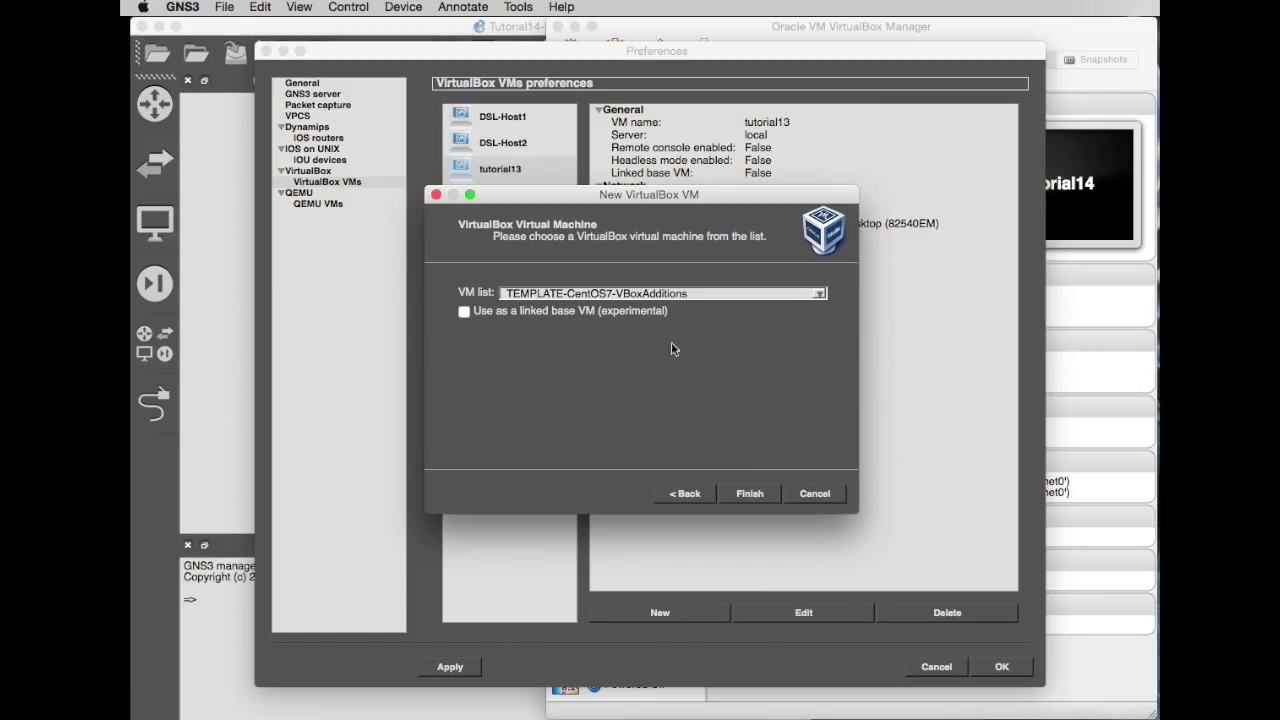
pyautogui.click(818, 292)
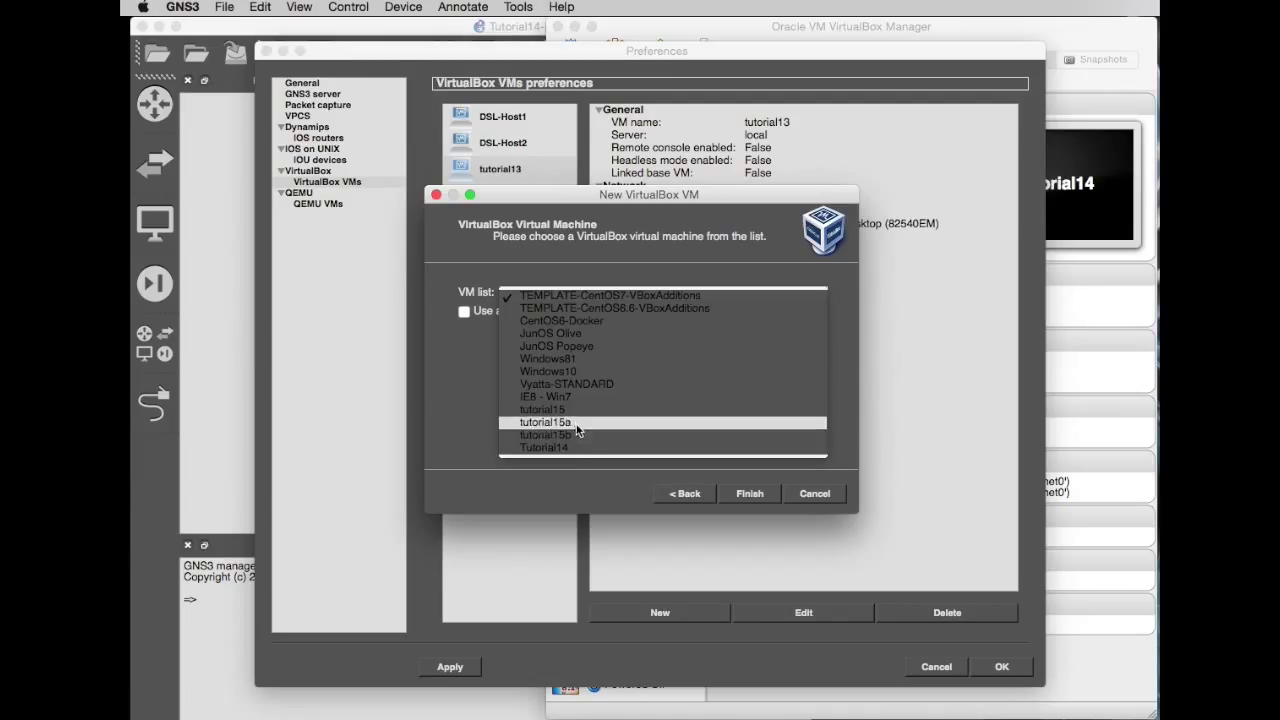
pyautogui.moveTo(814, 512)
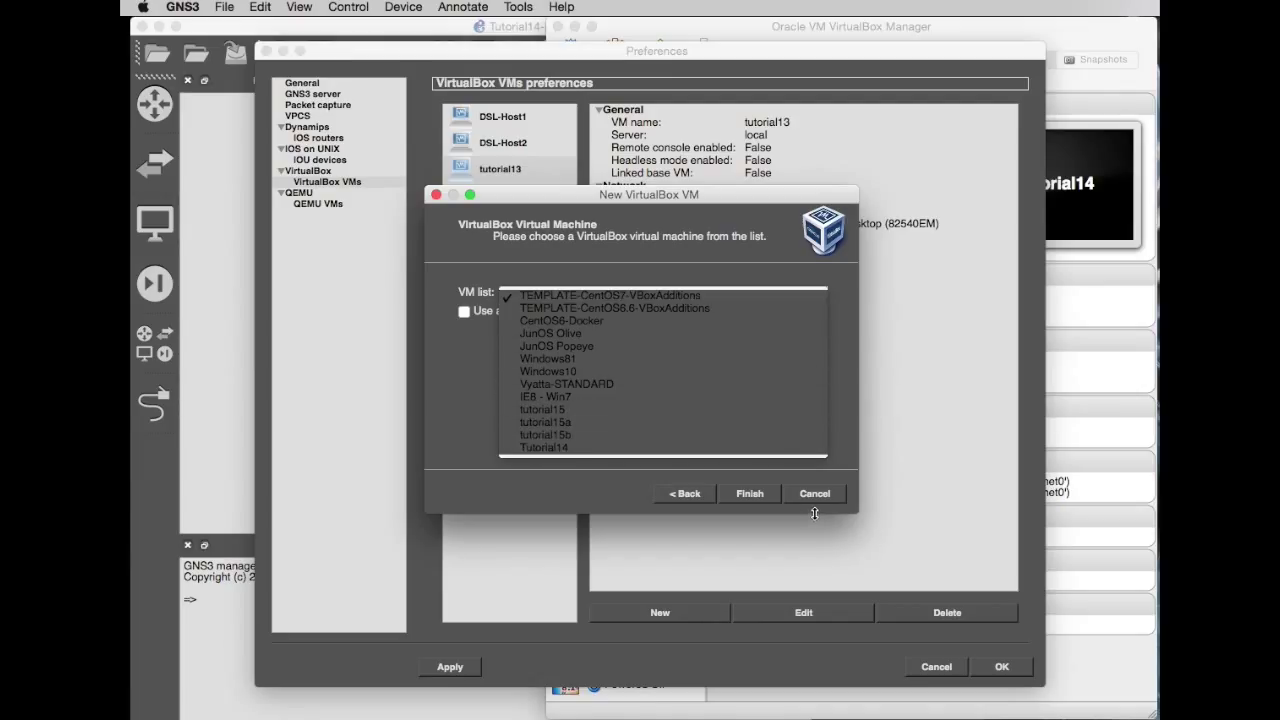
pyautogui.moveTo(802, 498)
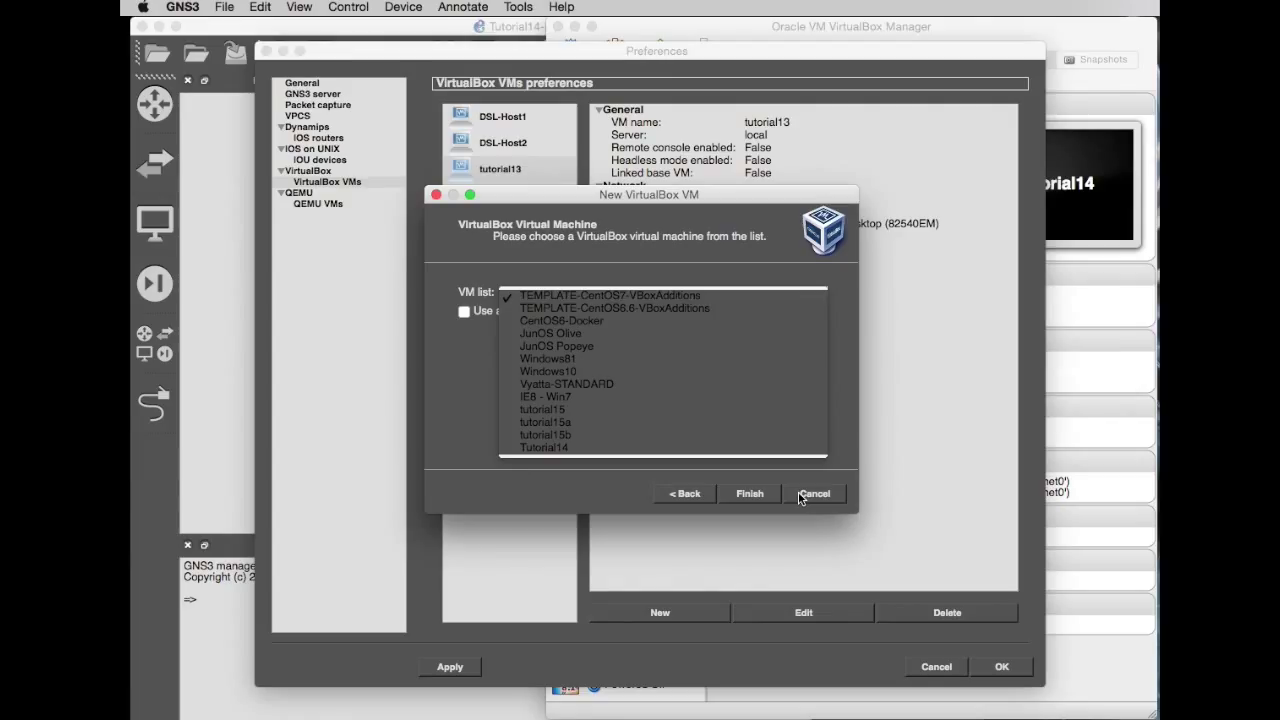
pyautogui.click(608, 296)
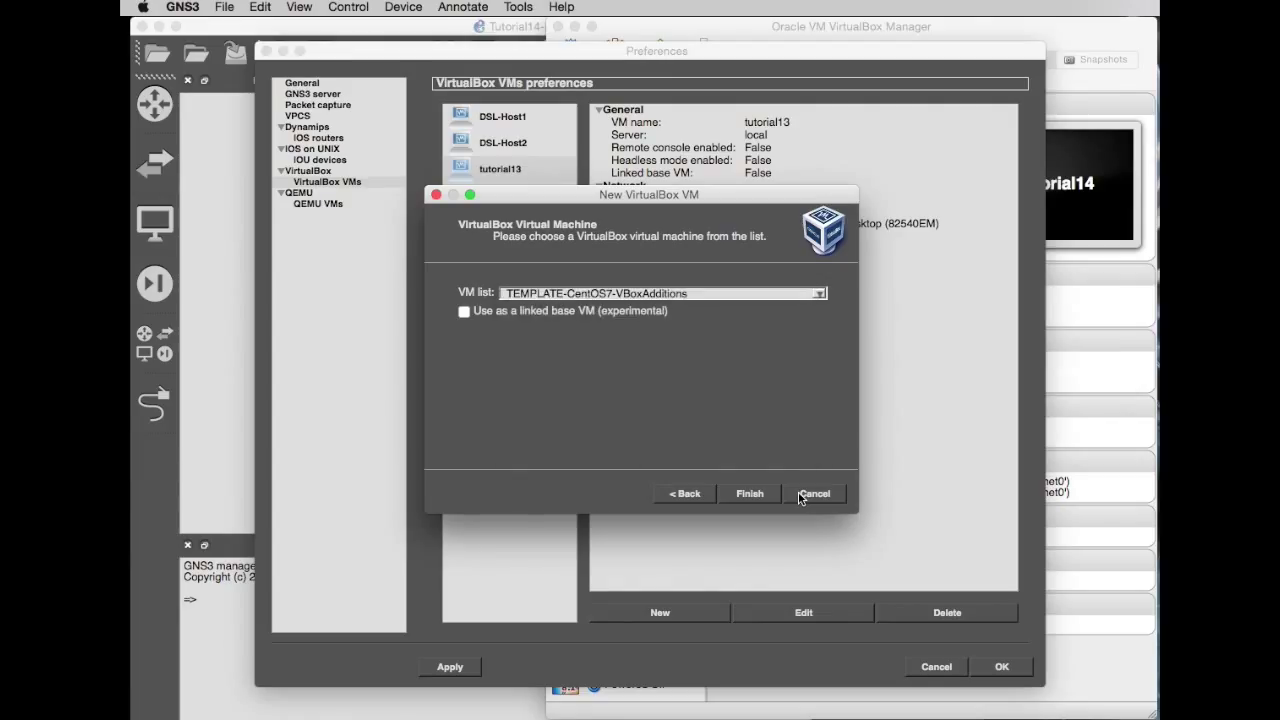
pyautogui.click(812, 492)
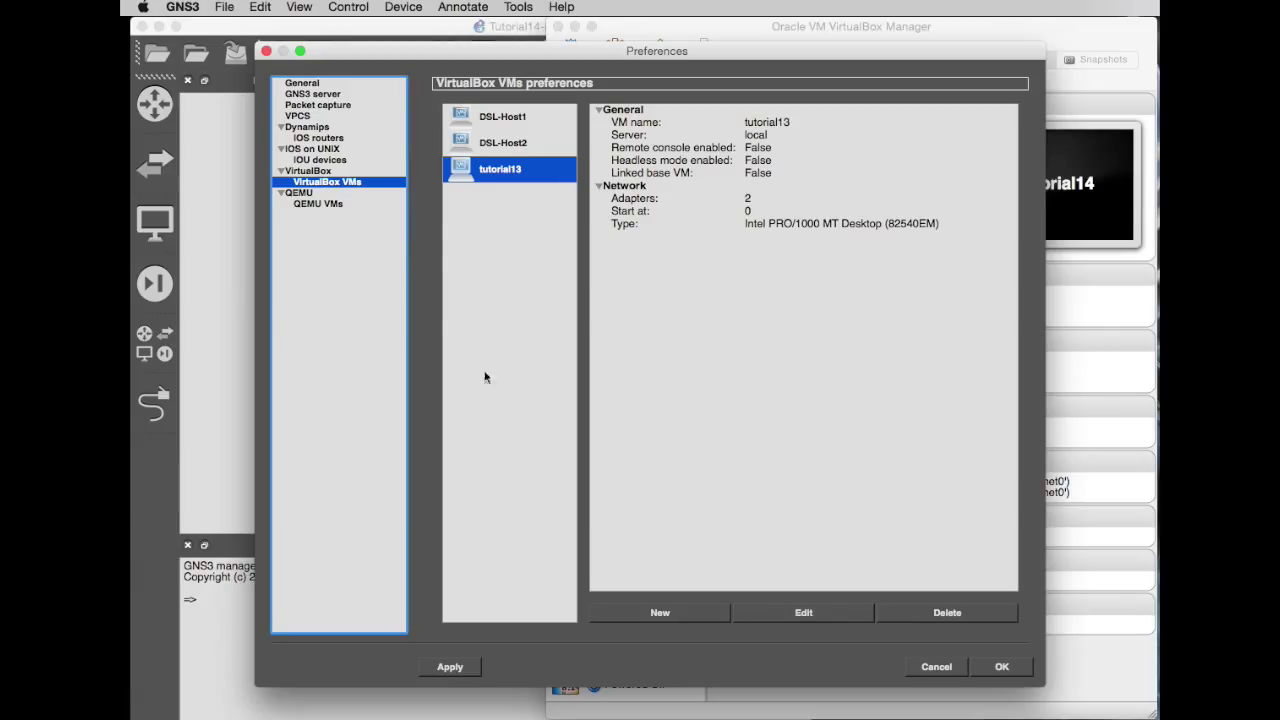
pyautogui.moveTo(372, 350)
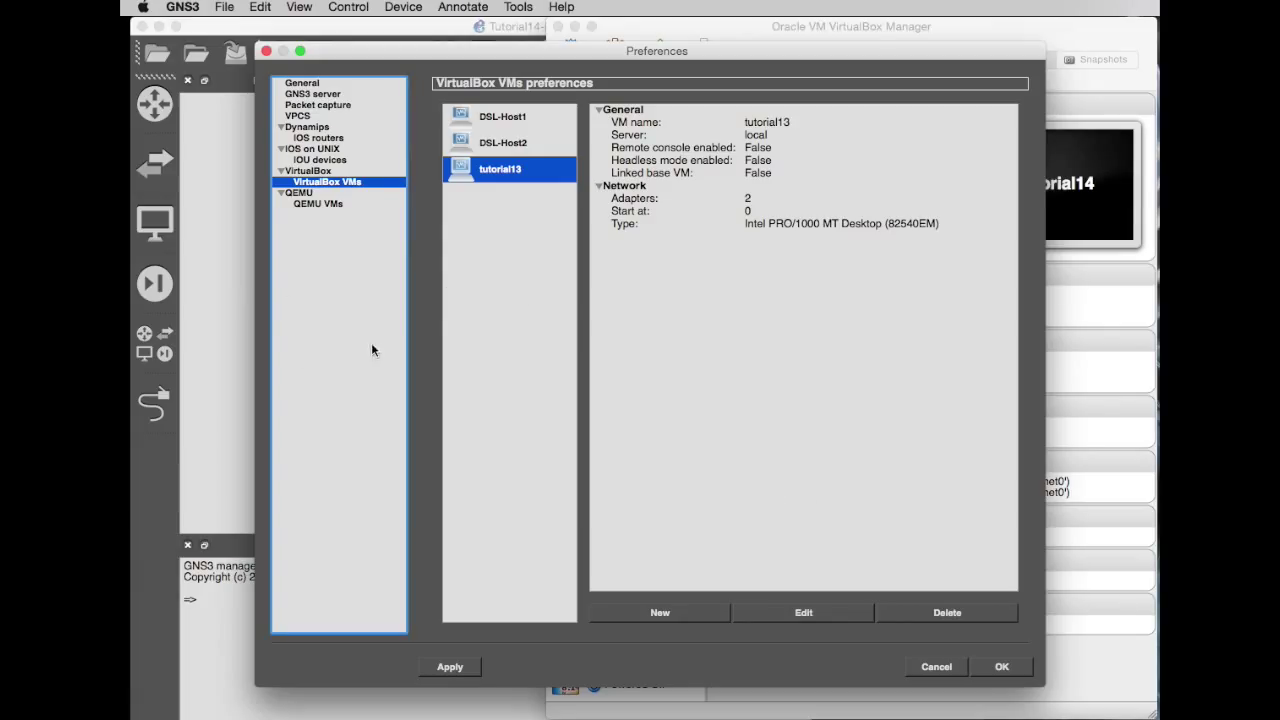
pyautogui.moveTo(936, 668)
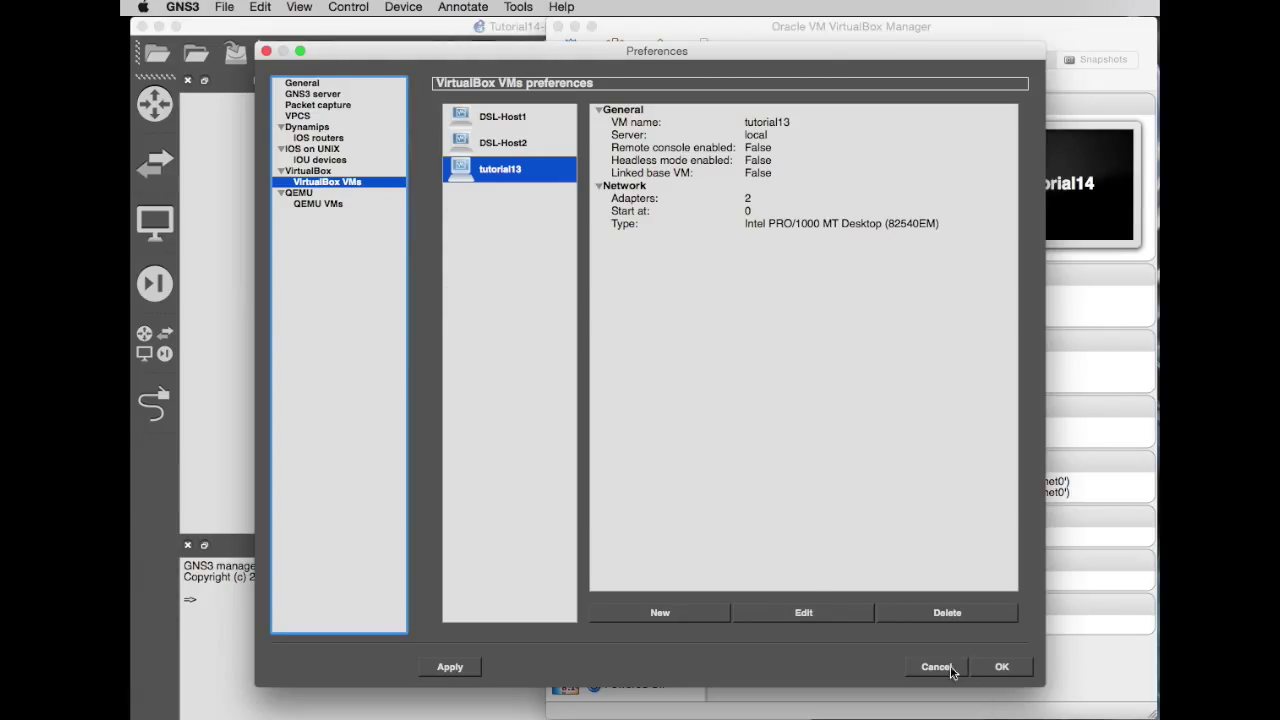
# - Cancel out of GNS3 Preferences, returning to the Tutorial14-For-YouTube project workspace
pyautogui.click(936, 668)
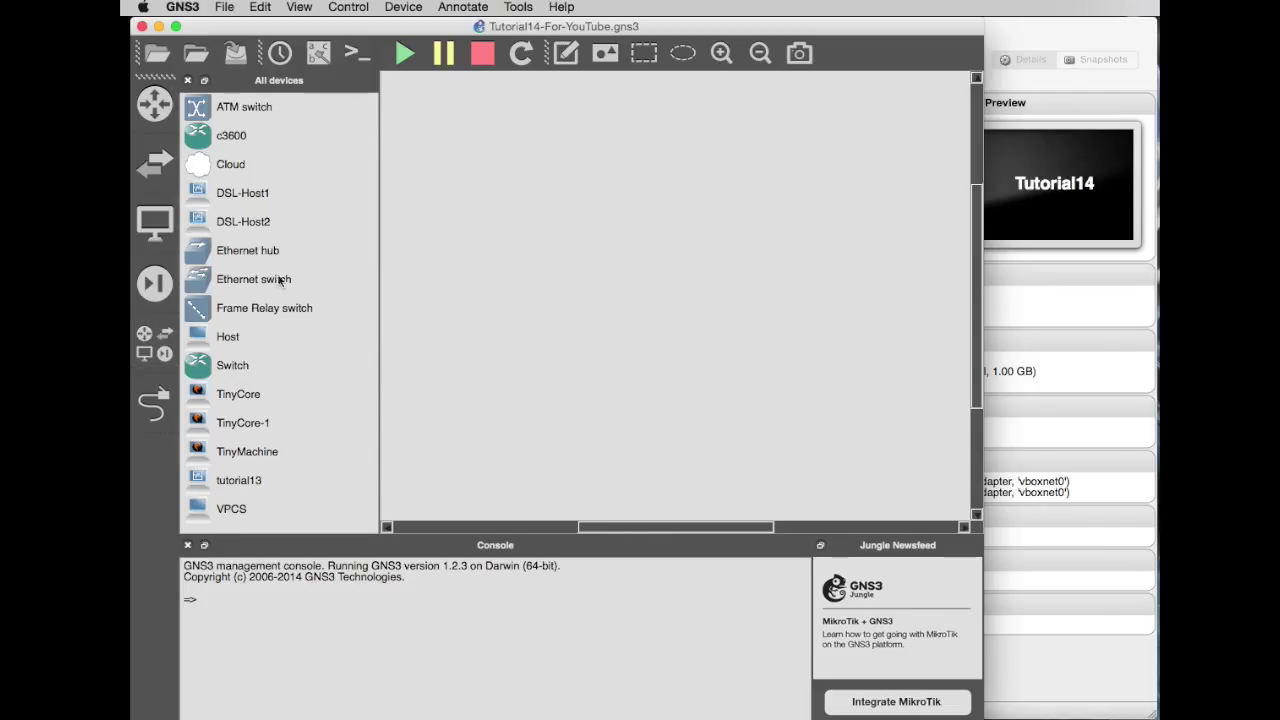
pyautogui.moveTo(292, 516)
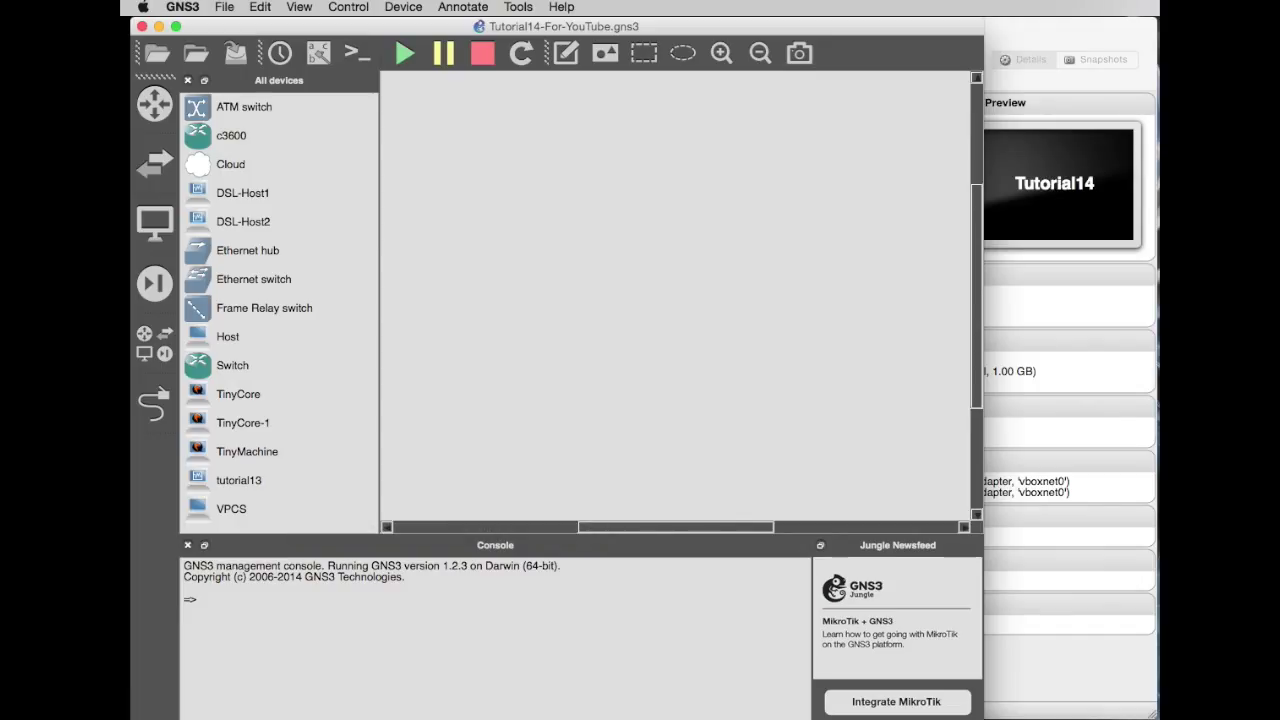
pyautogui.moveTo(878, 388)
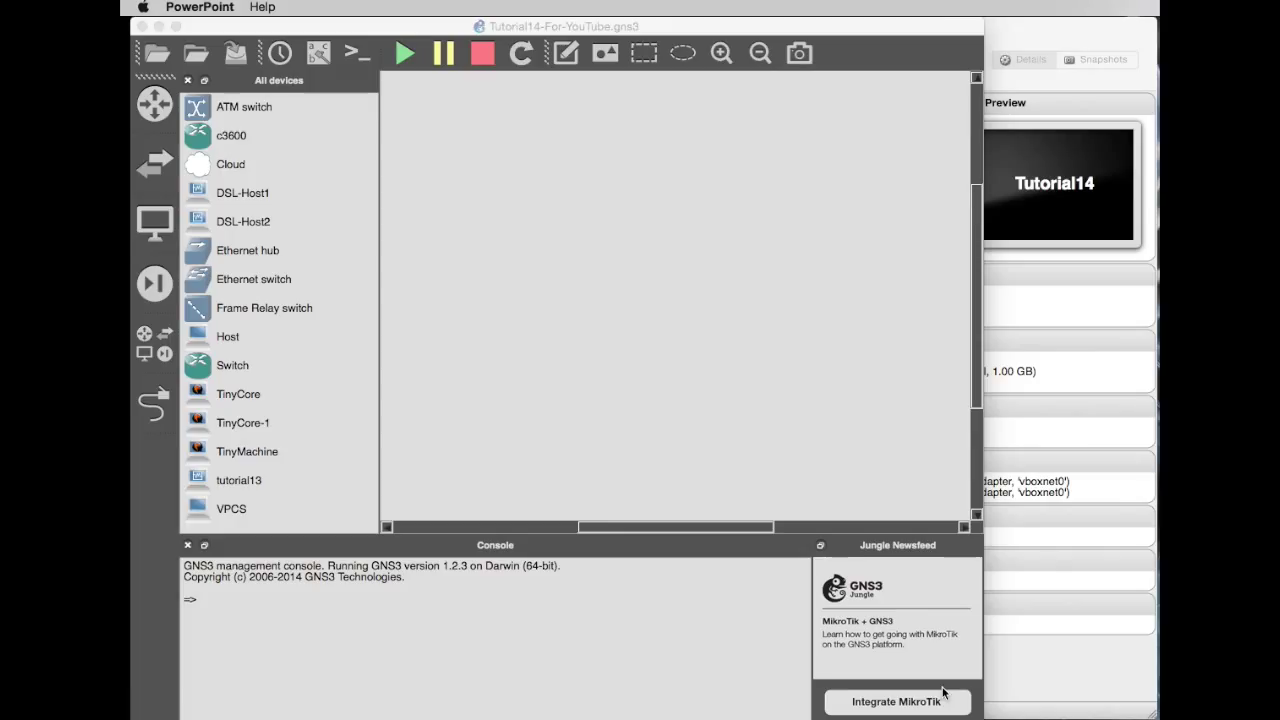
pyautogui.moveTo(1148, 652)
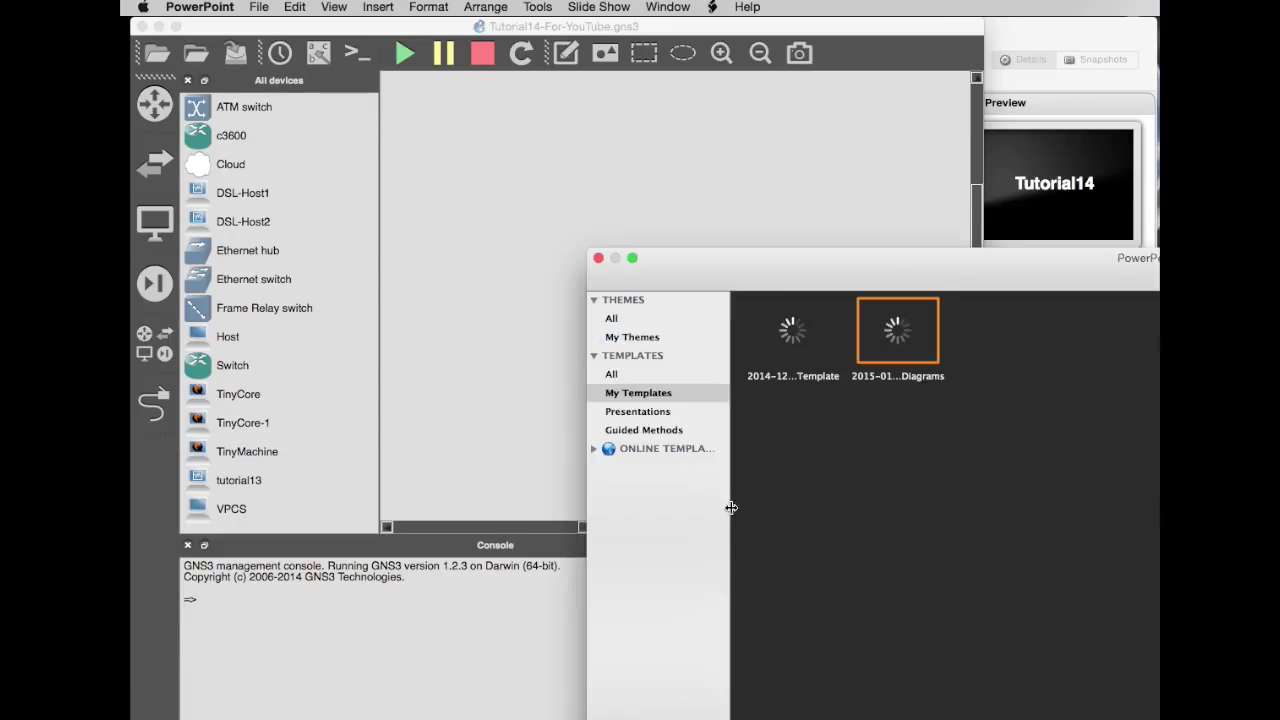
# - Dismiss the template gallery and show the SoftLayer Vyatta Intro Cisco–Vyatta topology slide
pyautogui.click(598, 258)
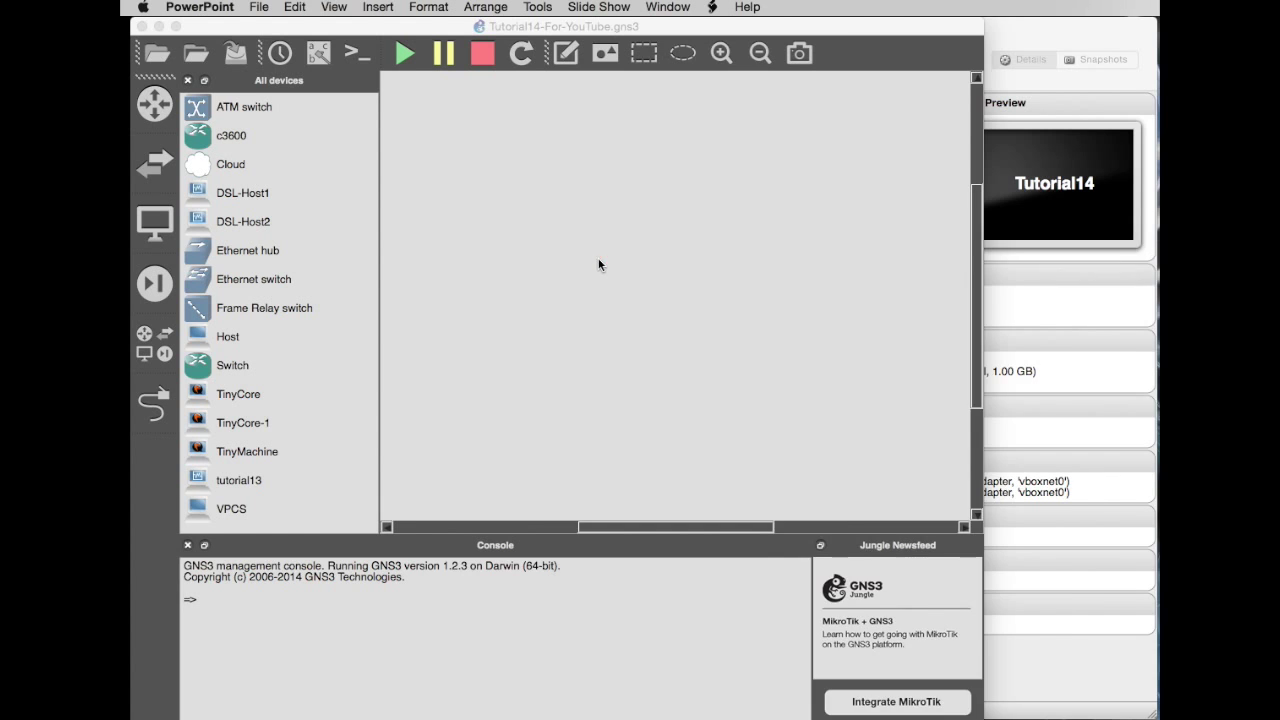
pyautogui.click(258, 8)
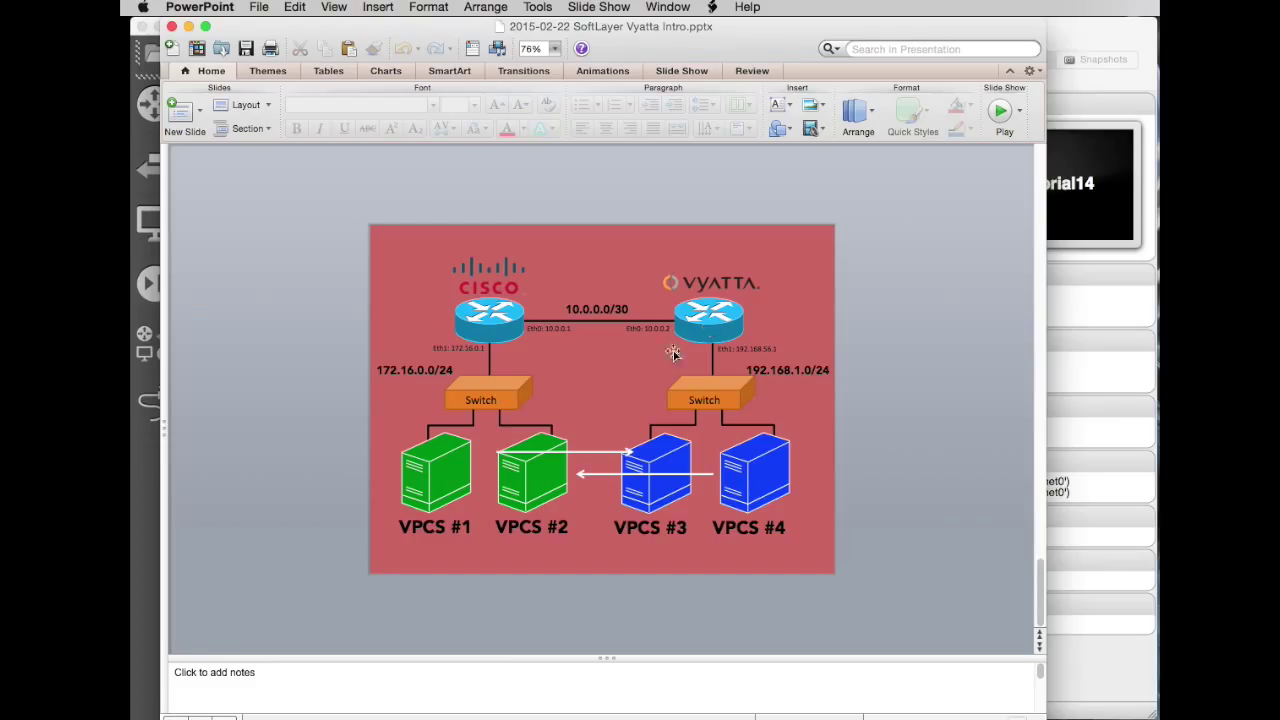
pyautogui.moveTo(470, 482)
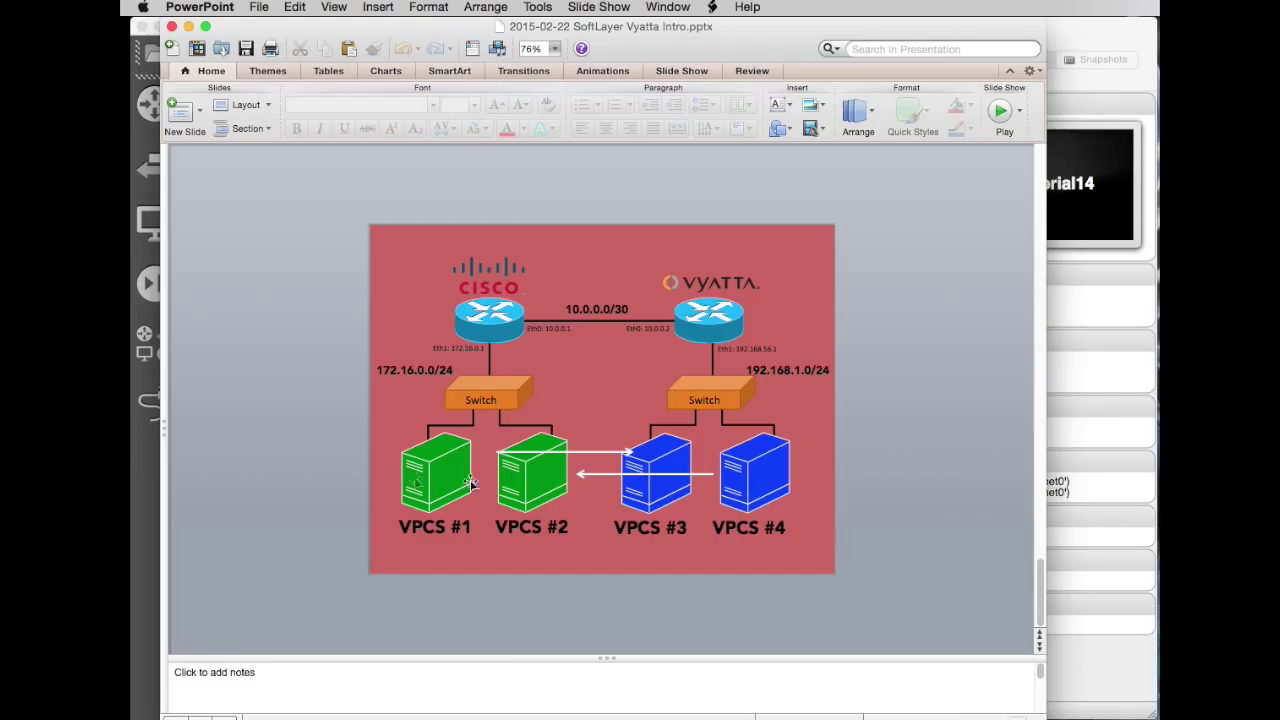